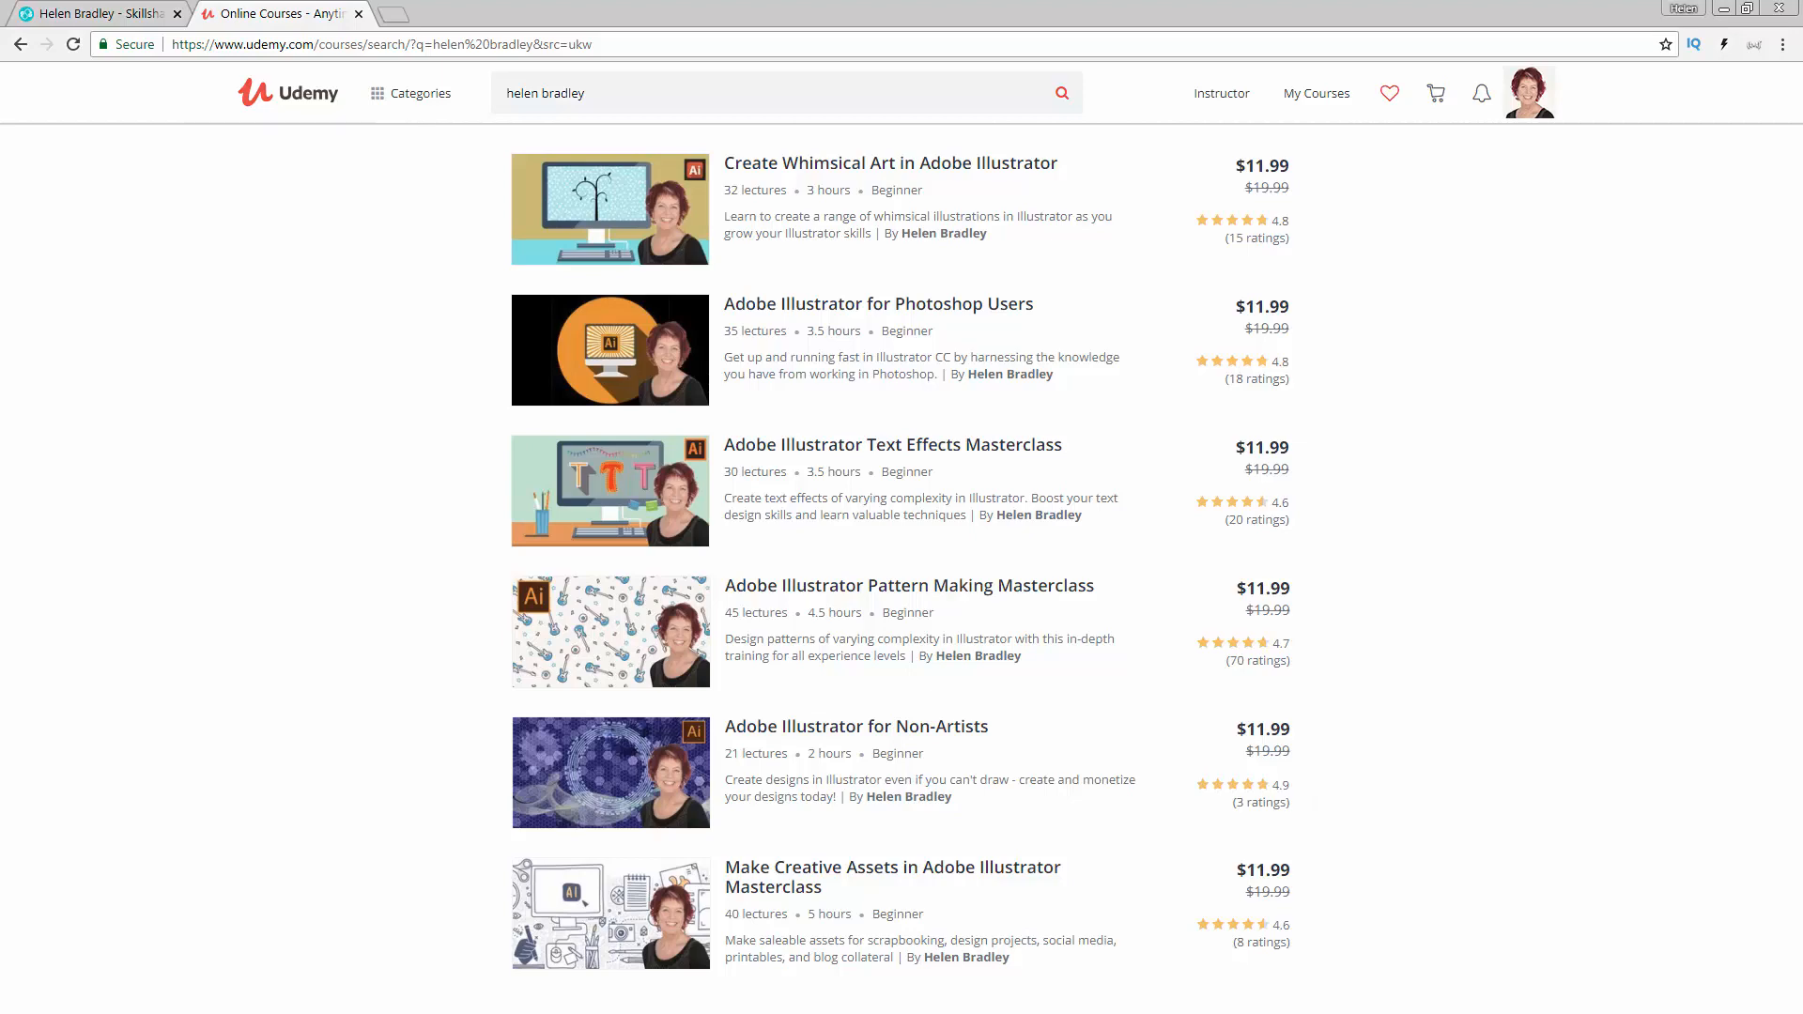
# Bring the blank Illustrator document back in front from the Udemy page
pyautogui.click(1187, 995)
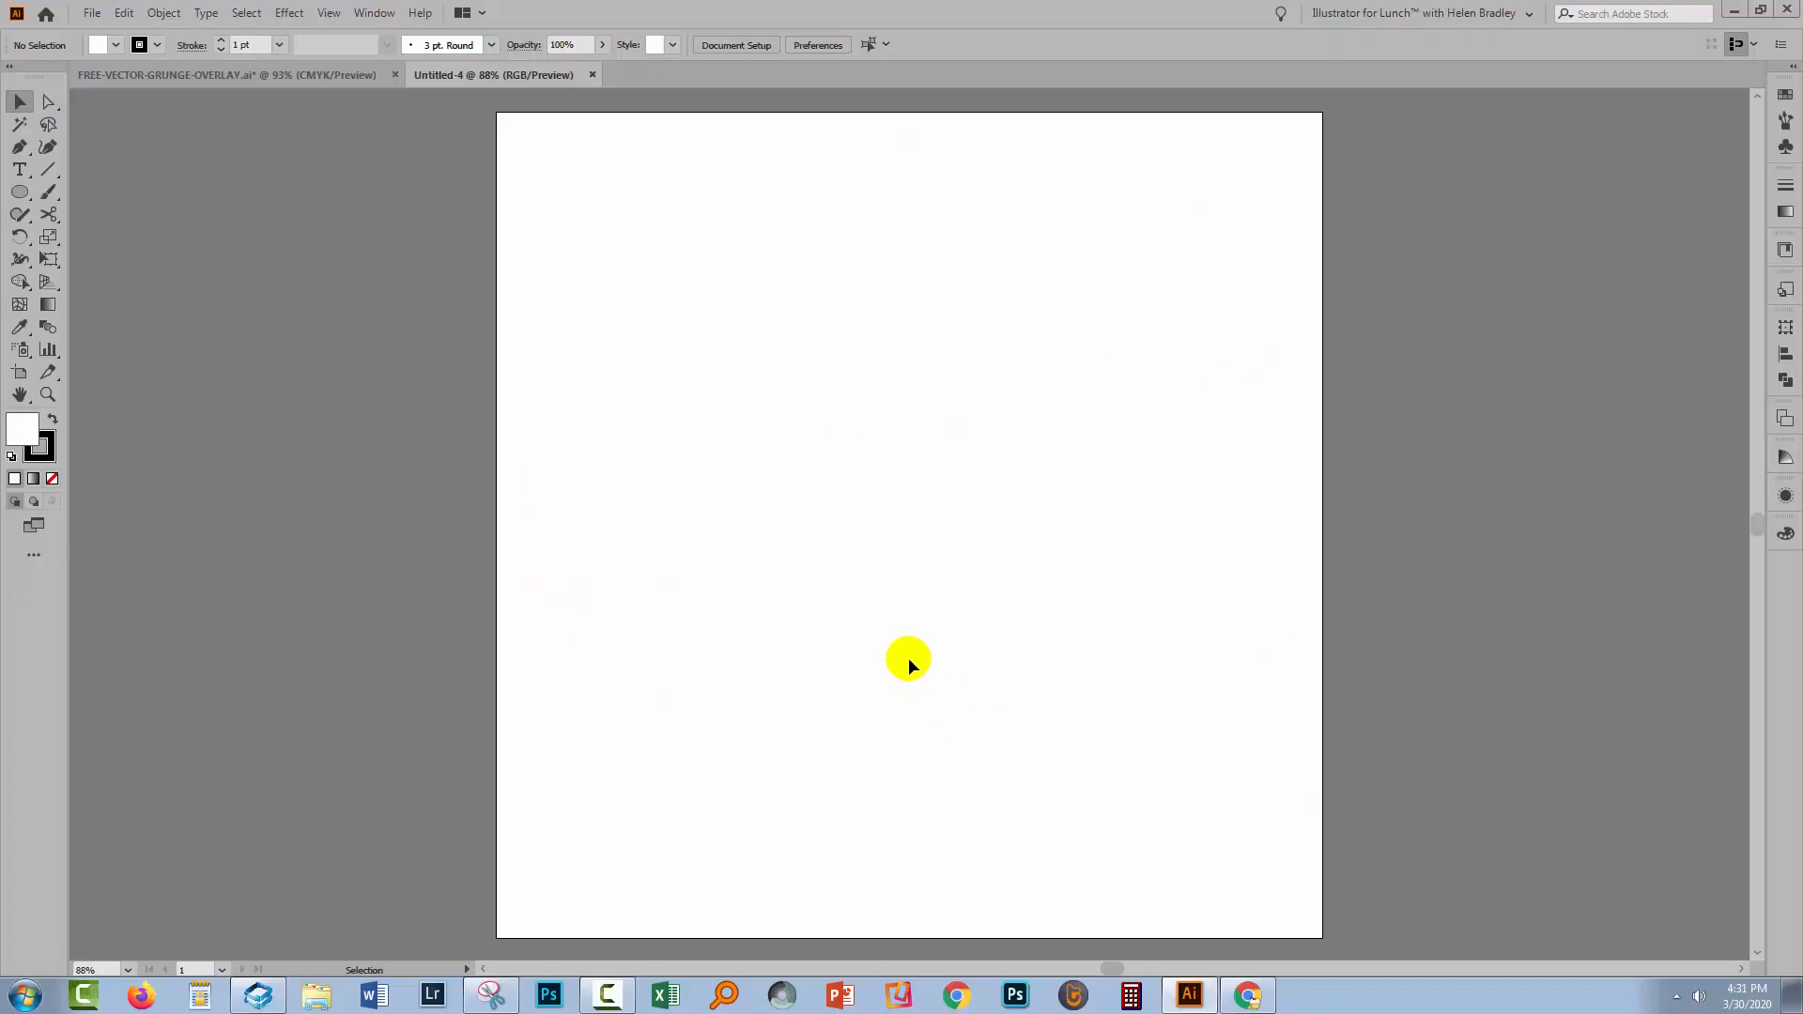
pyautogui.moveTo(21, 212)
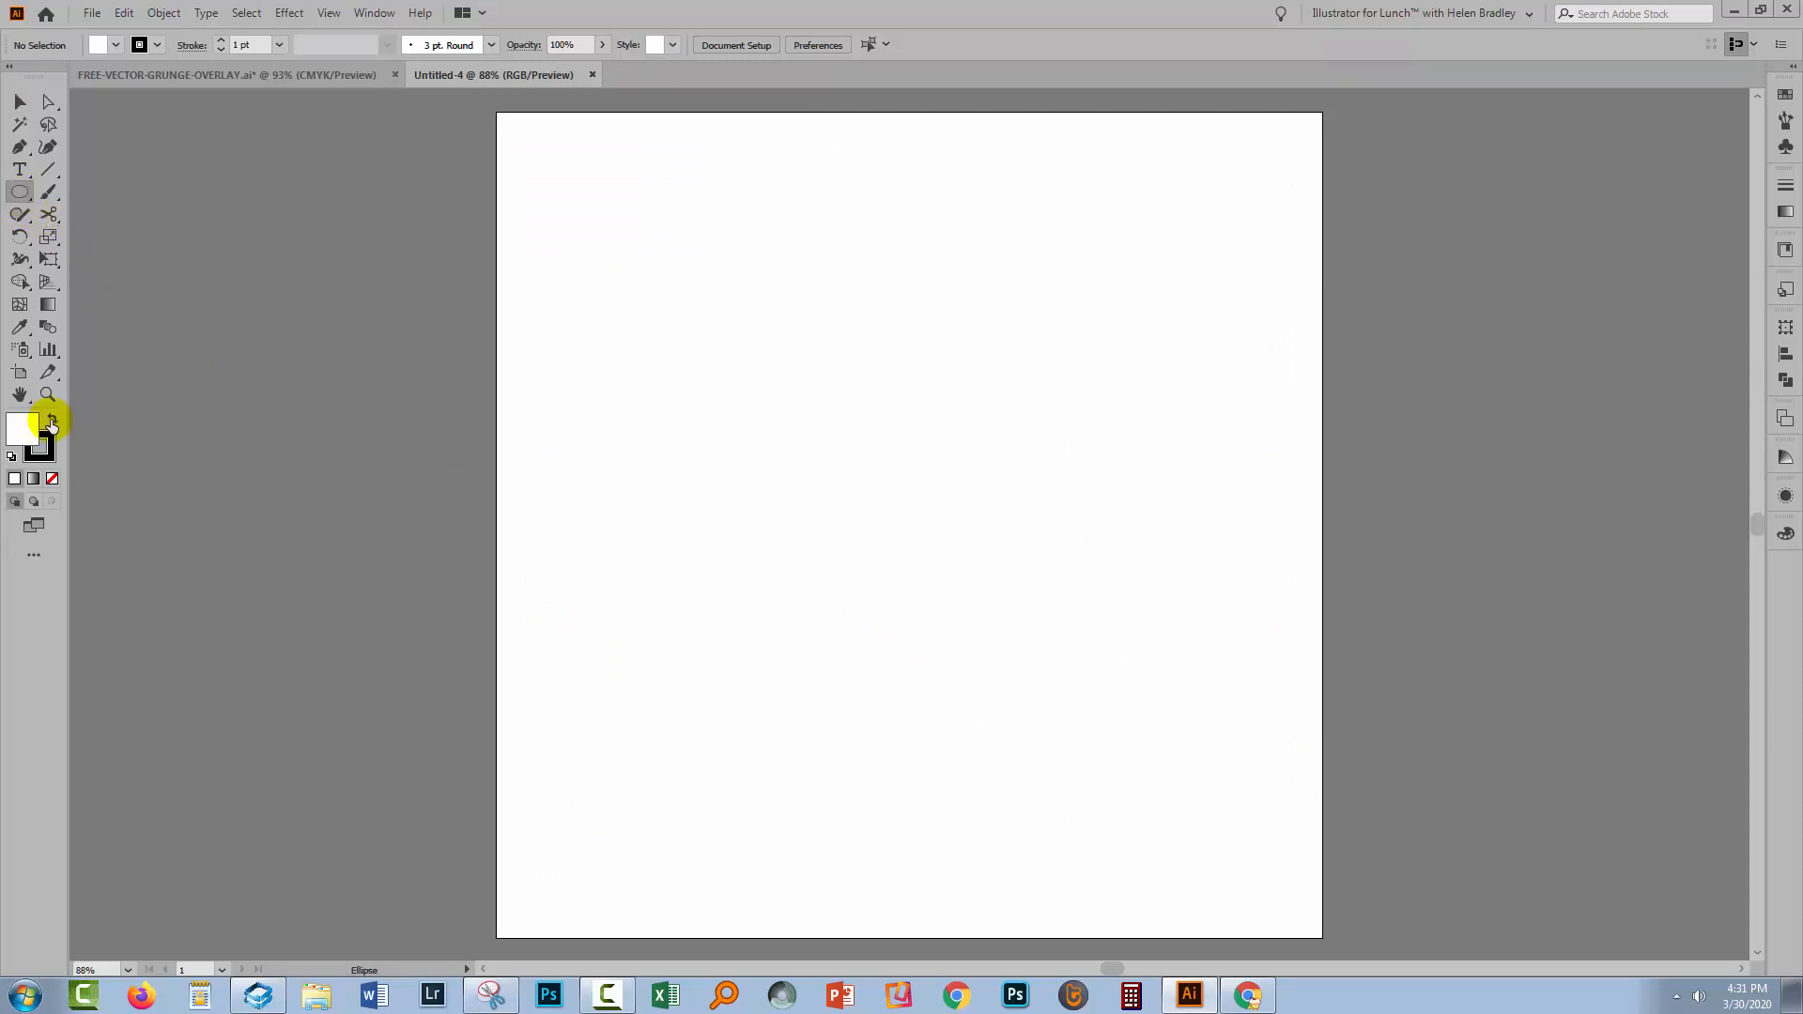
# Swap fill and stroke so the circles get a black fill with no outline
pyautogui.click(52, 479)
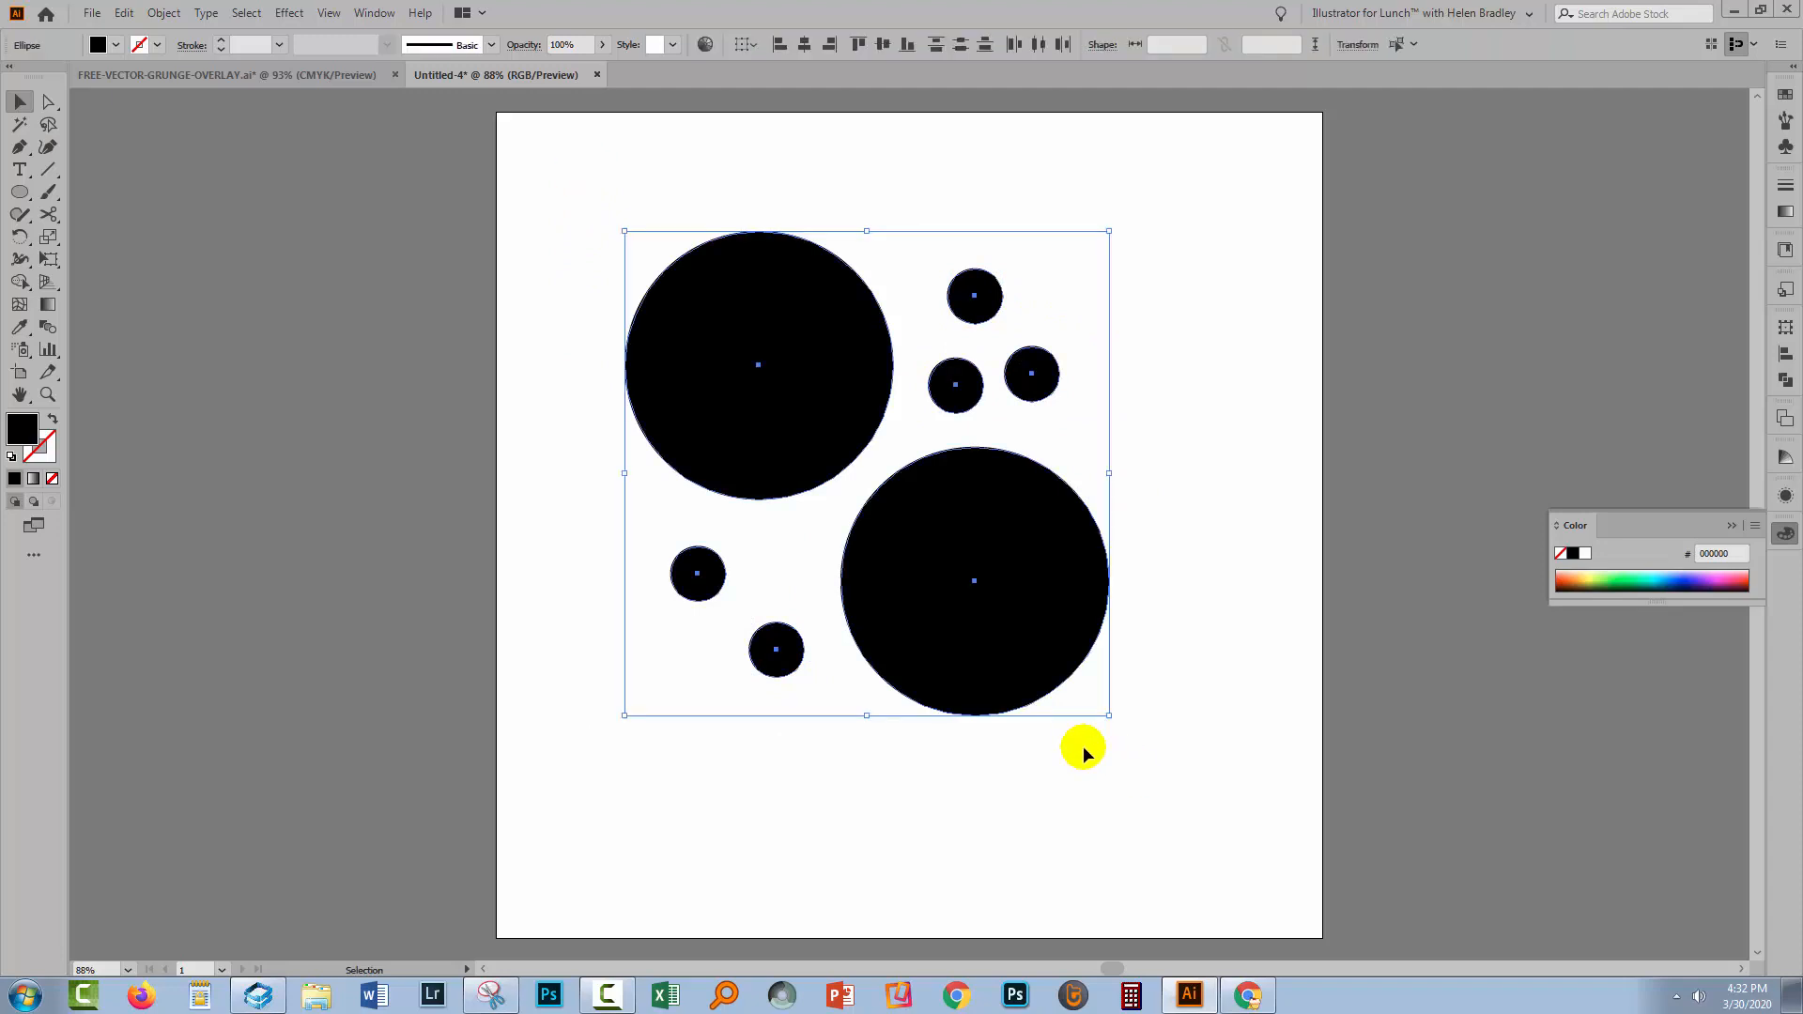
pyautogui.moveTo(998, 460)
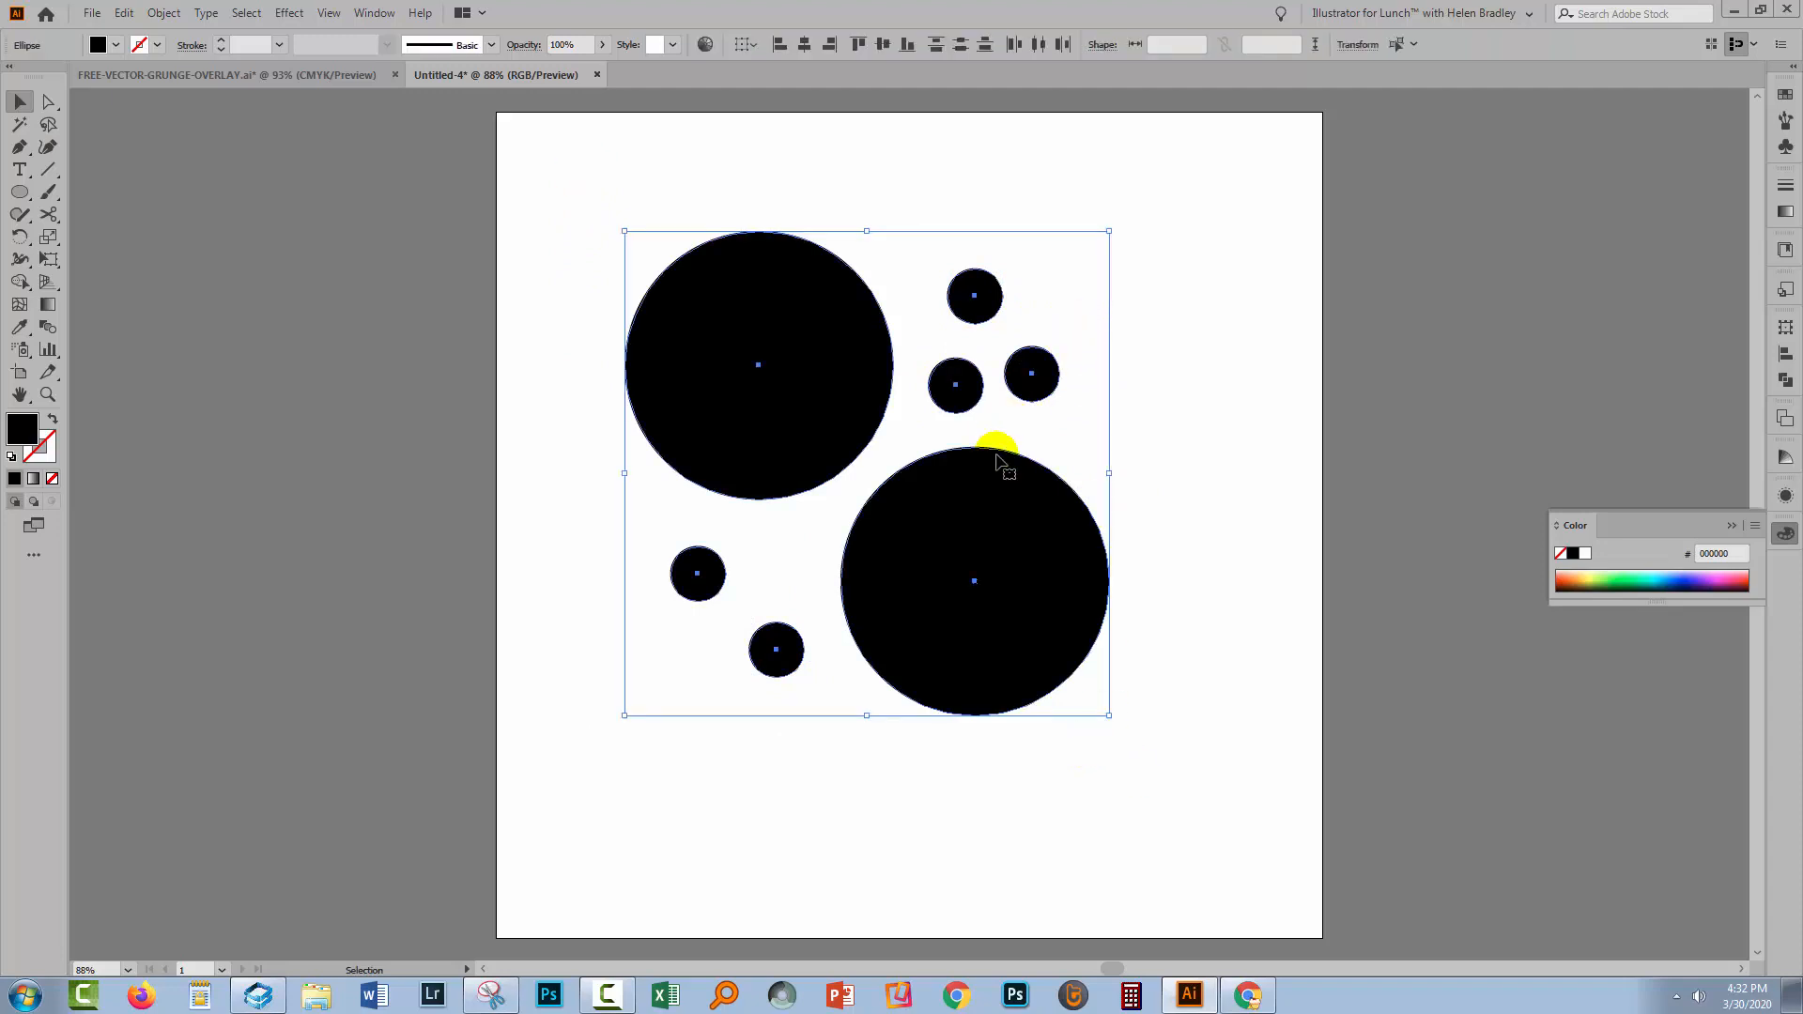
pyautogui.moveTo(603, 374)
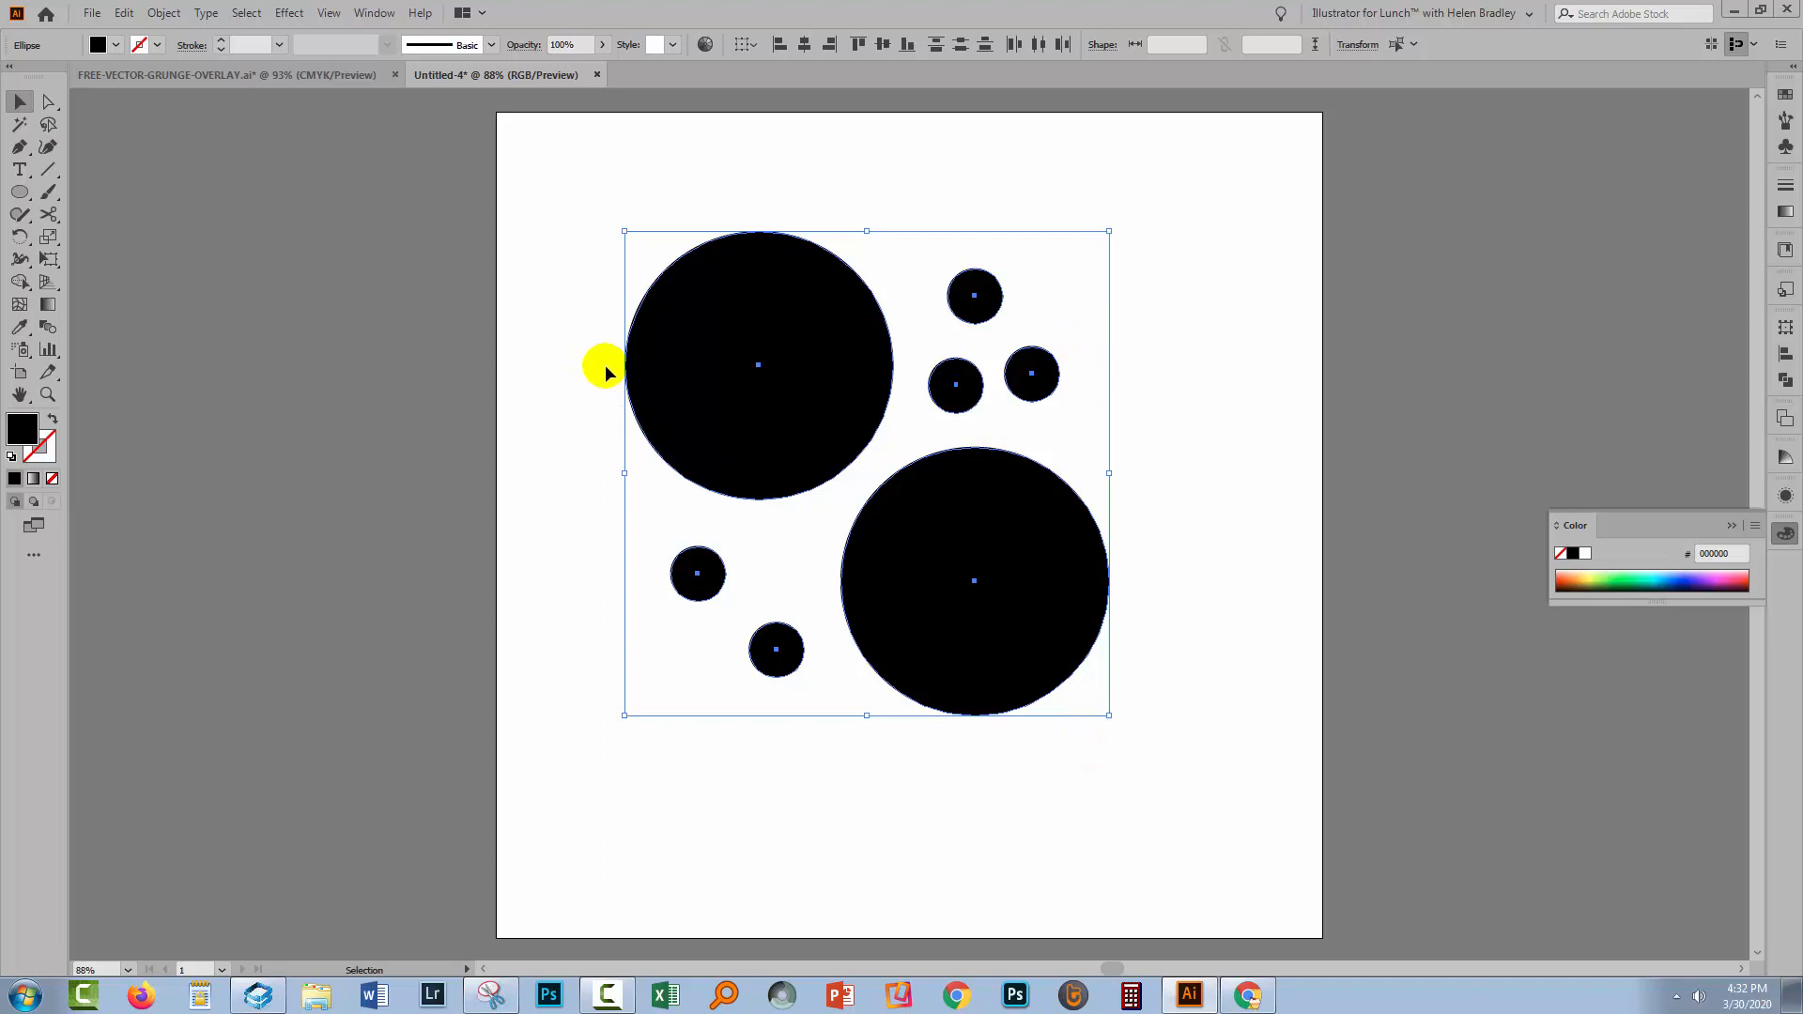
pyautogui.moveTo(162, 13)
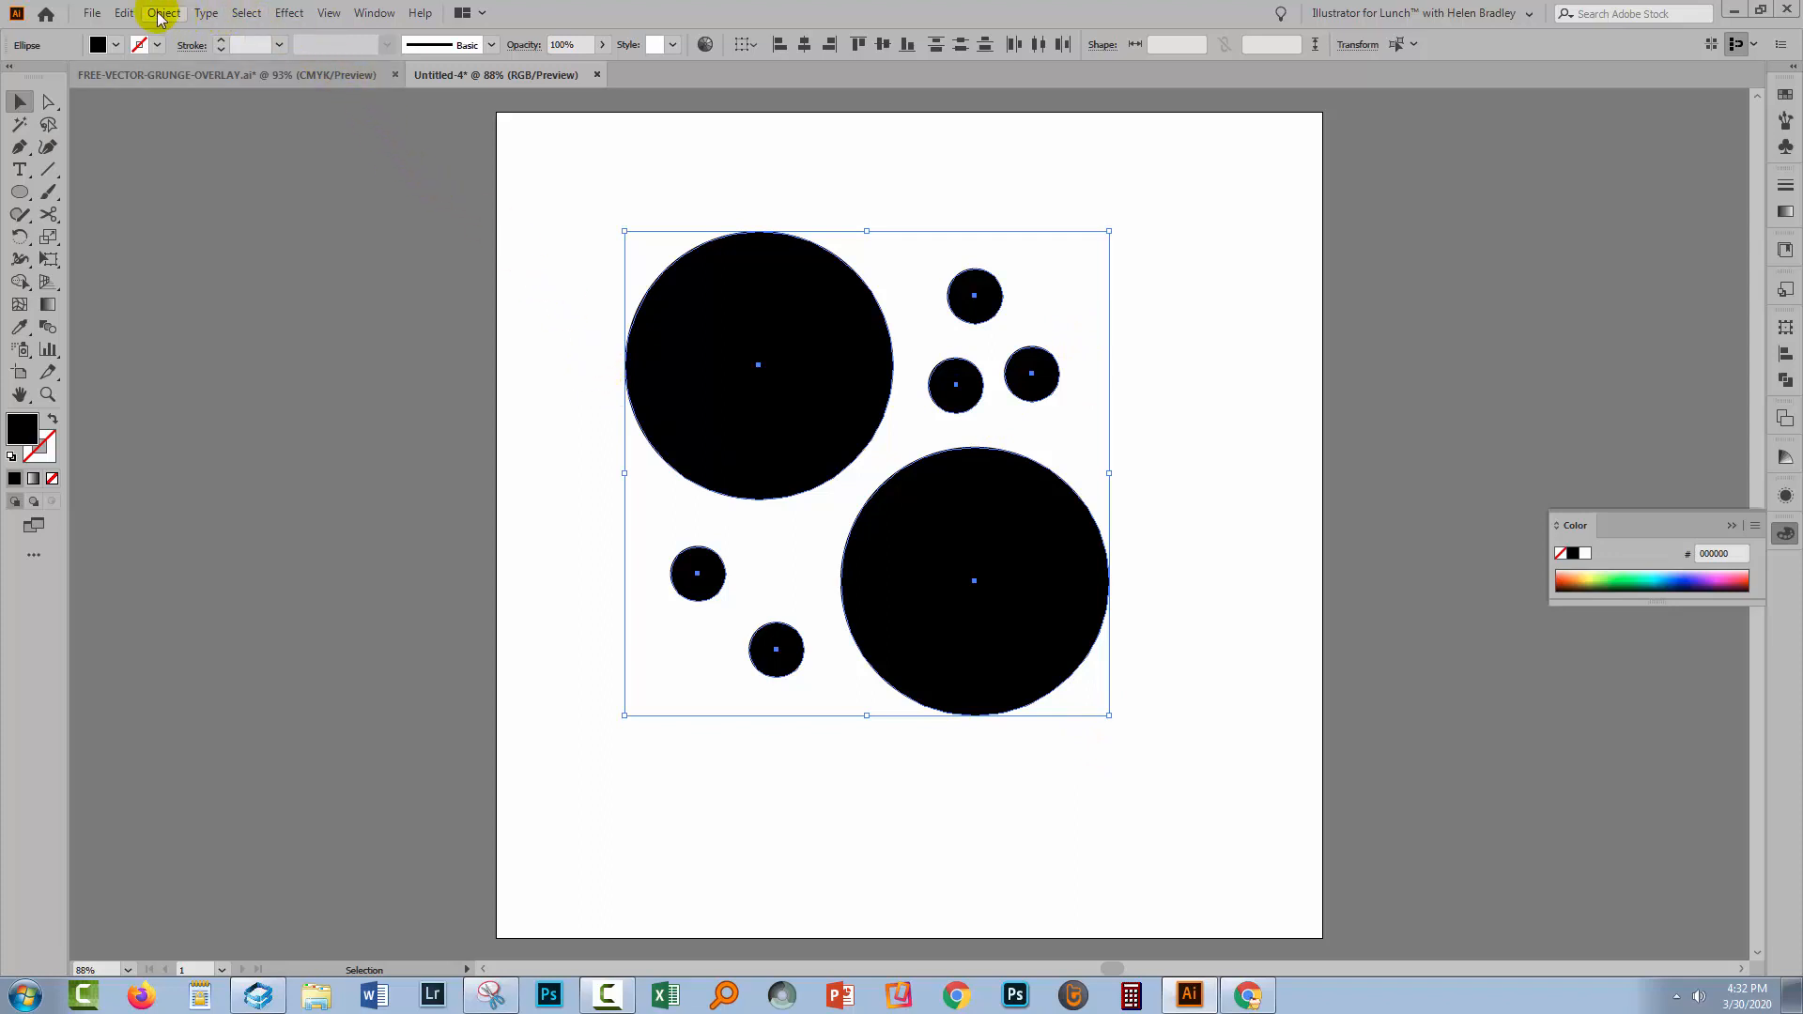
# Make the circles a new pattern swatch with an unlinked 550 by 600 px tile
pyautogui.click(162, 14)
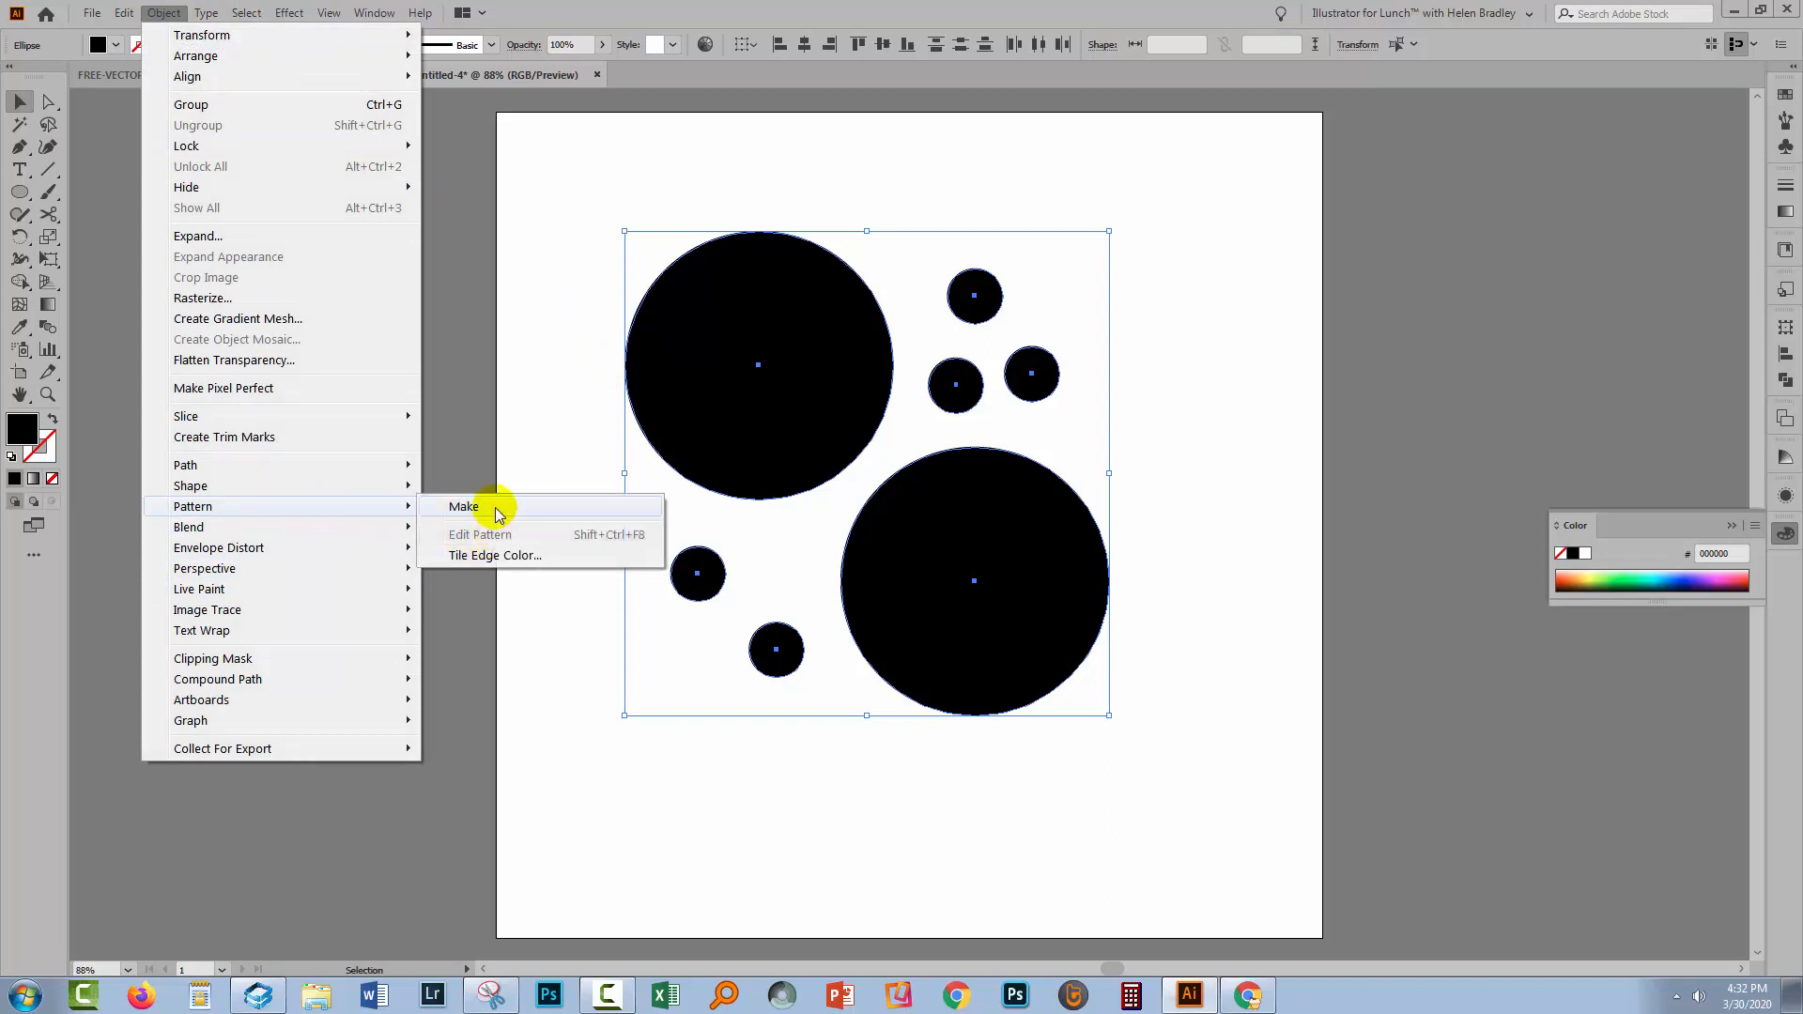
pyautogui.click(464, 505)
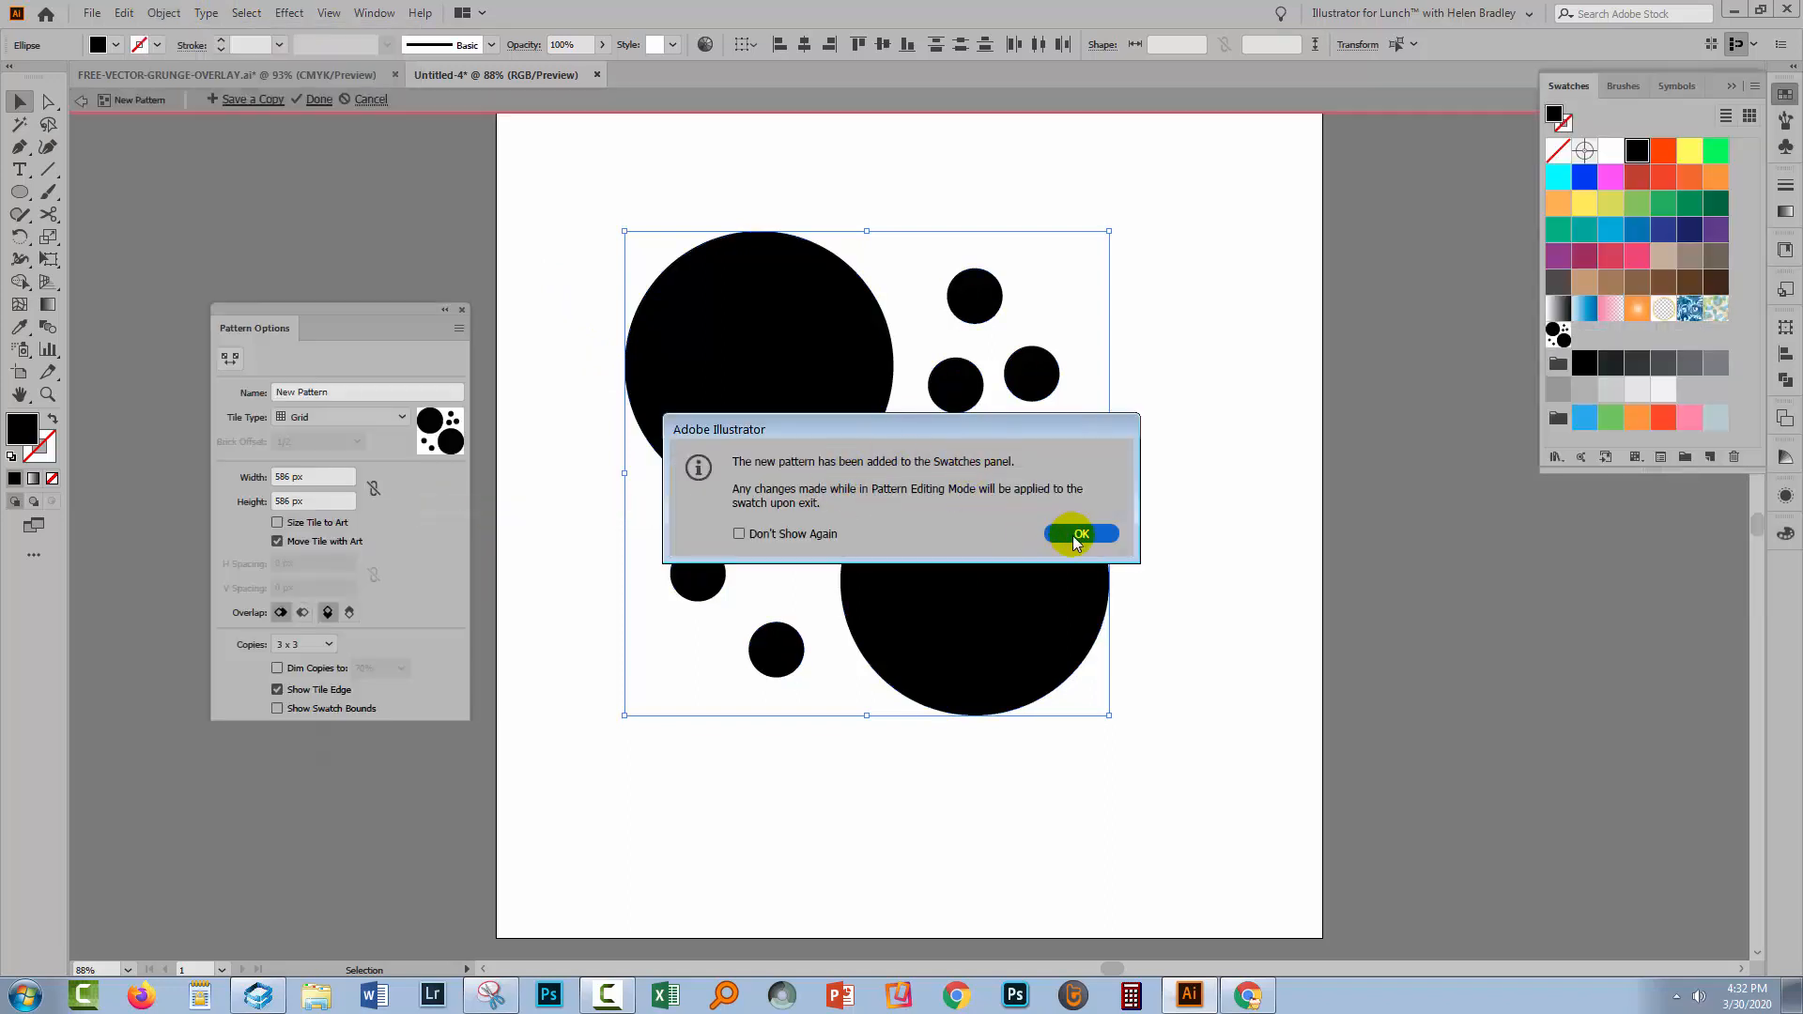
pyautogui.click(1078, 534)
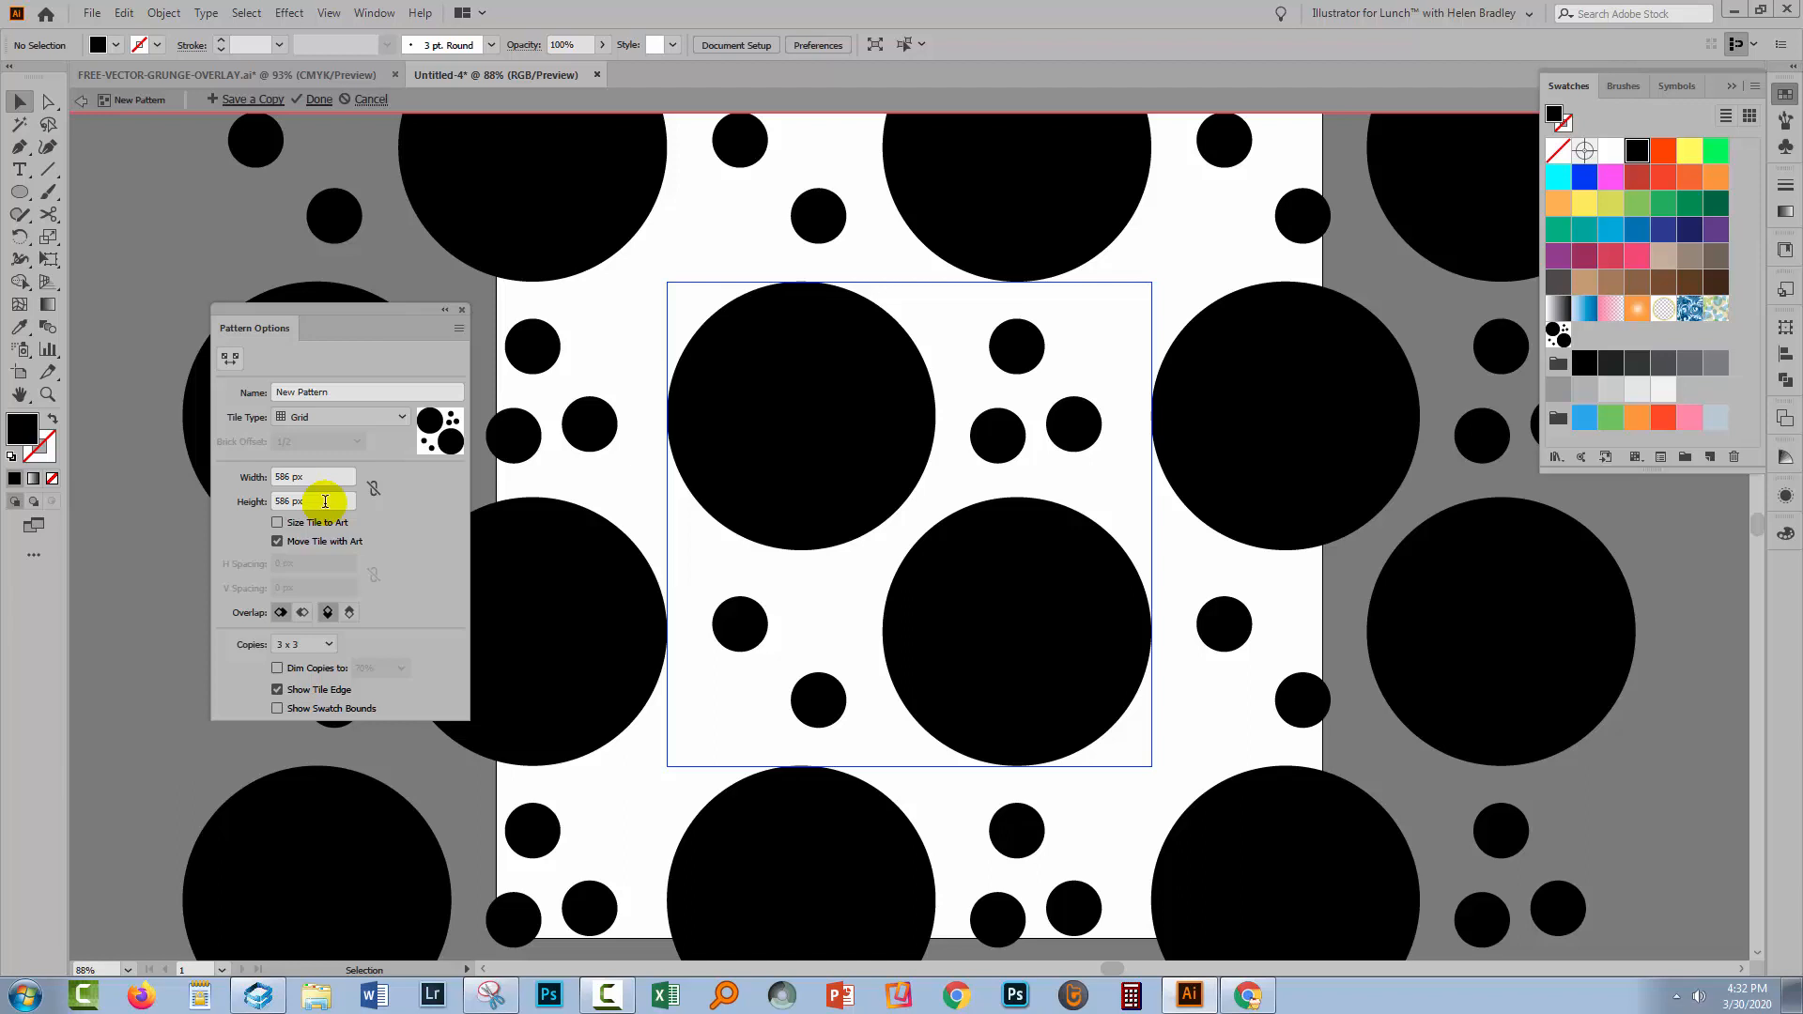
pyautogui.click(319, 476)
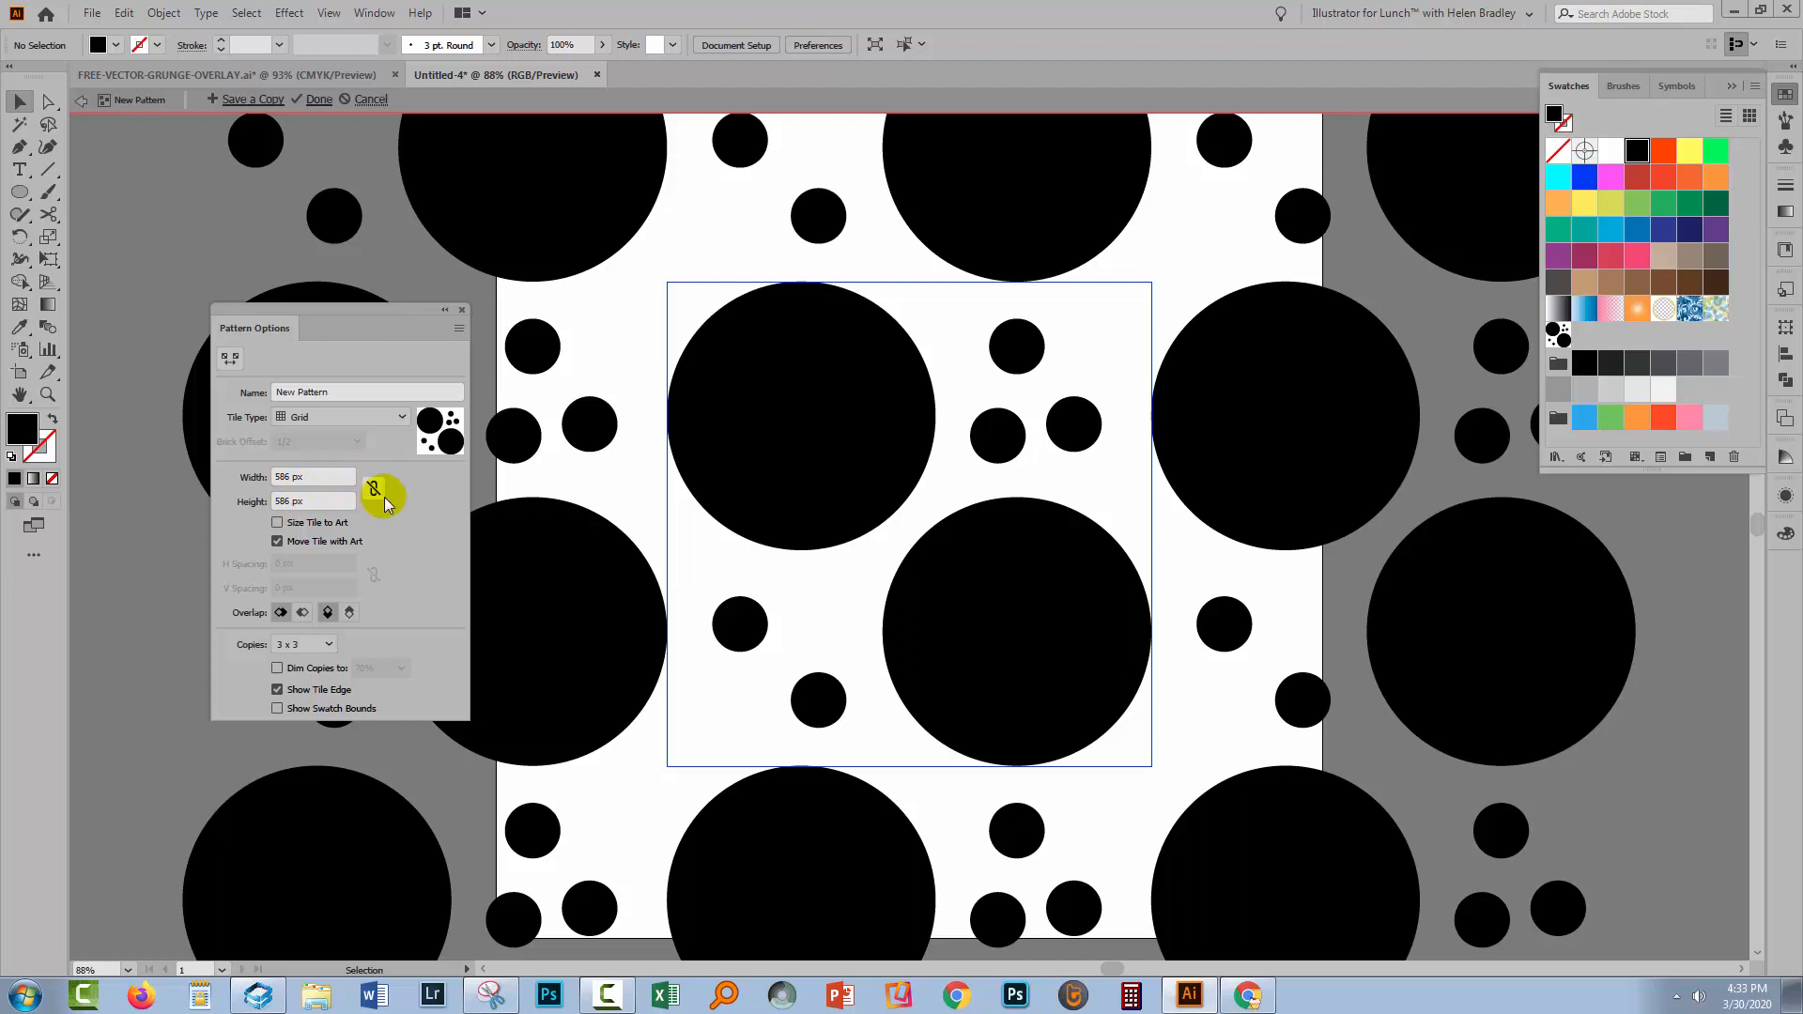
pyautogui.moveTo(370, 492)
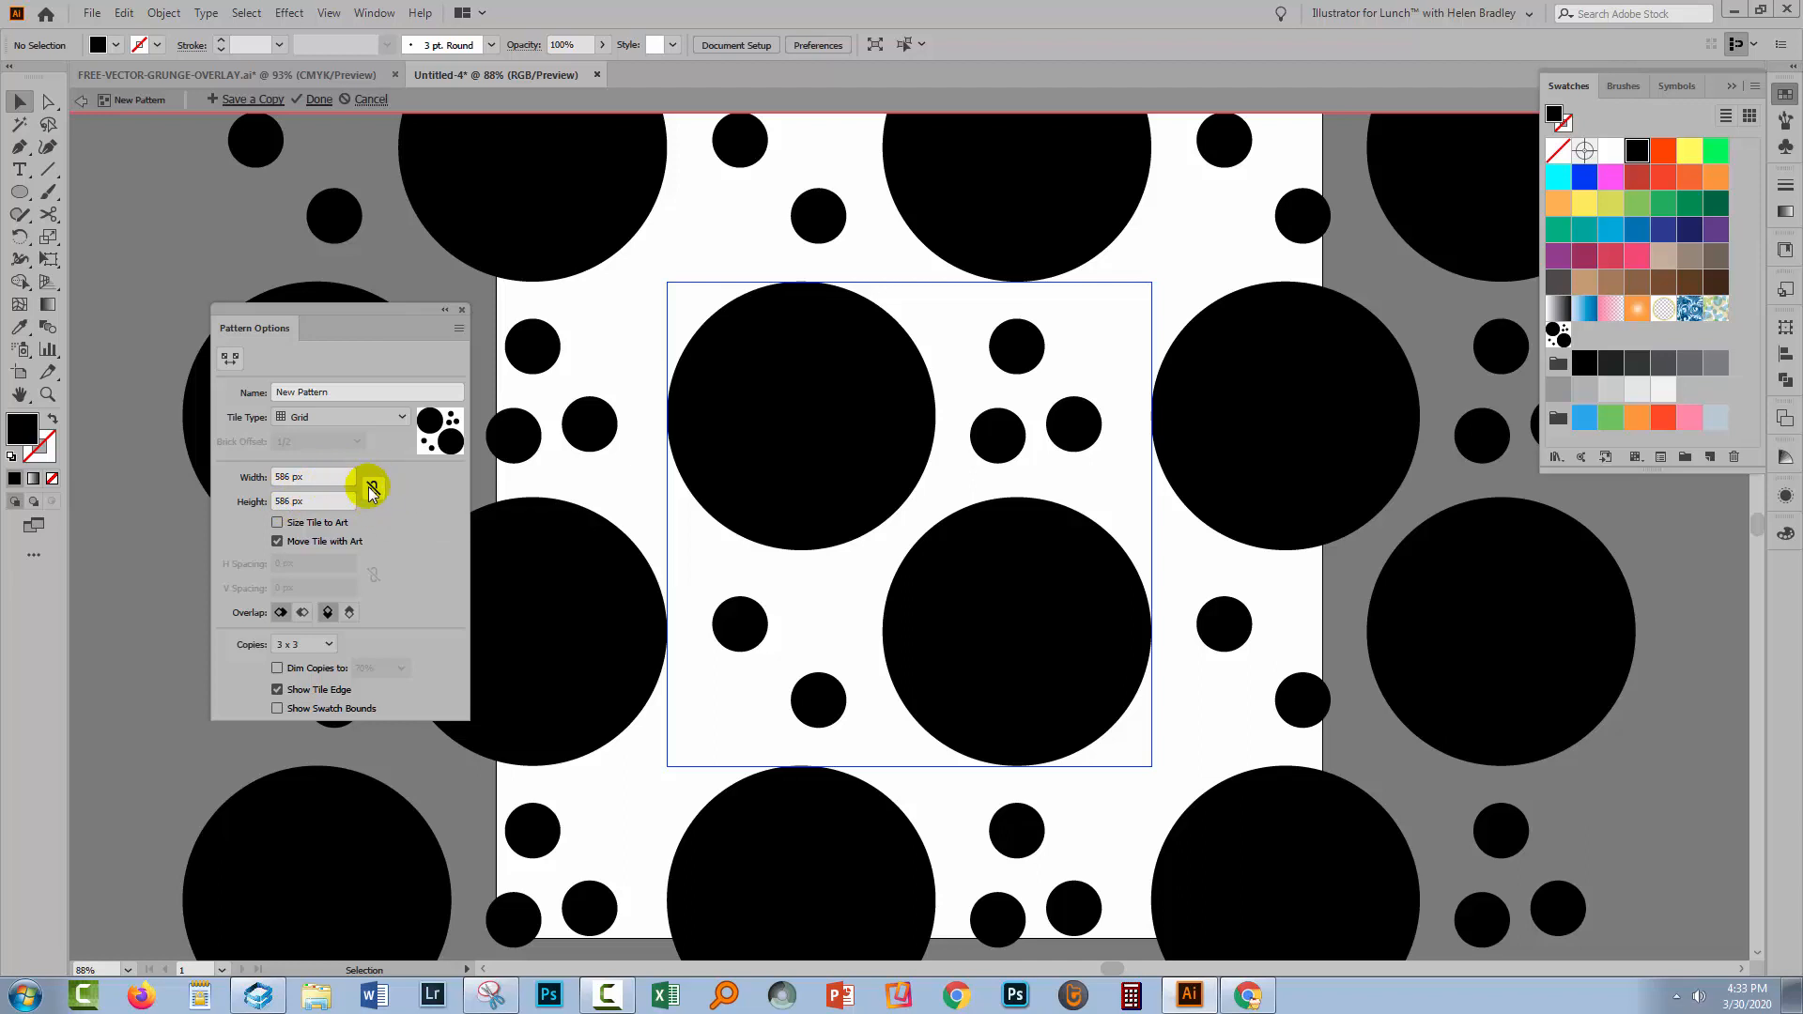
pyautogui.moveTo(336, 491)
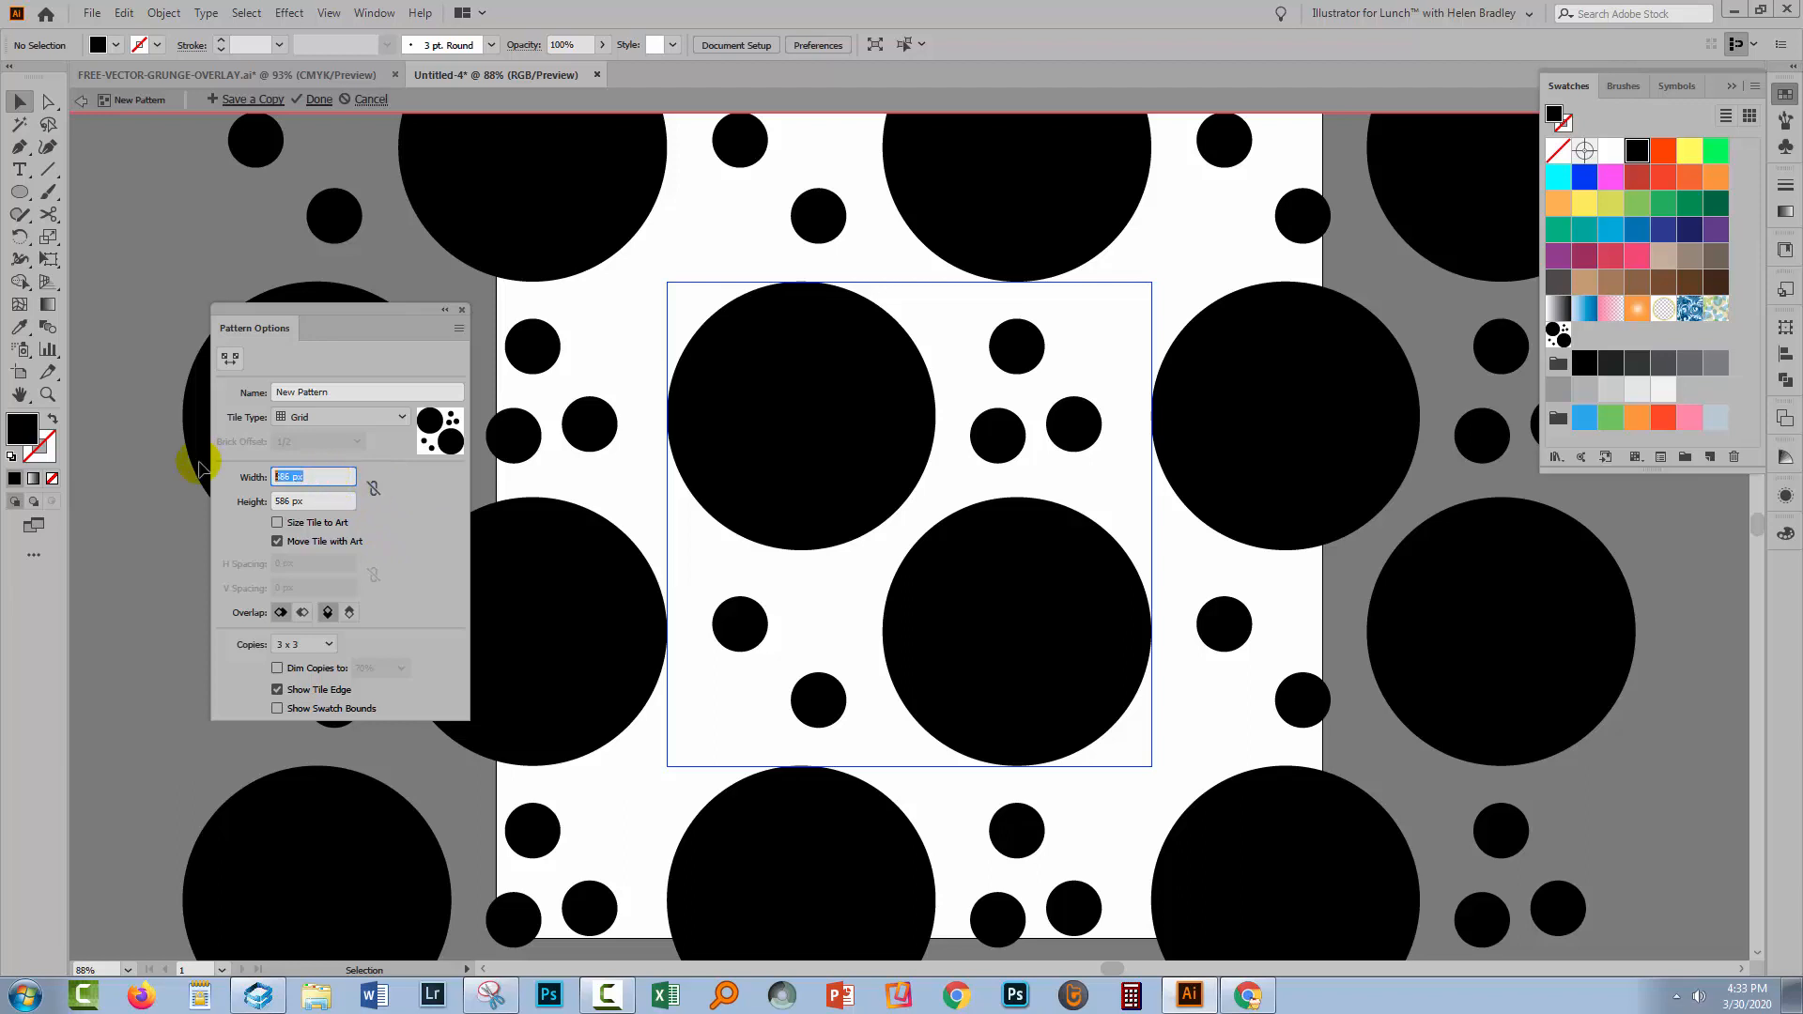
pyautogui.write('50')
pyautogui.click(312, 500)
pyautogui.write('600')
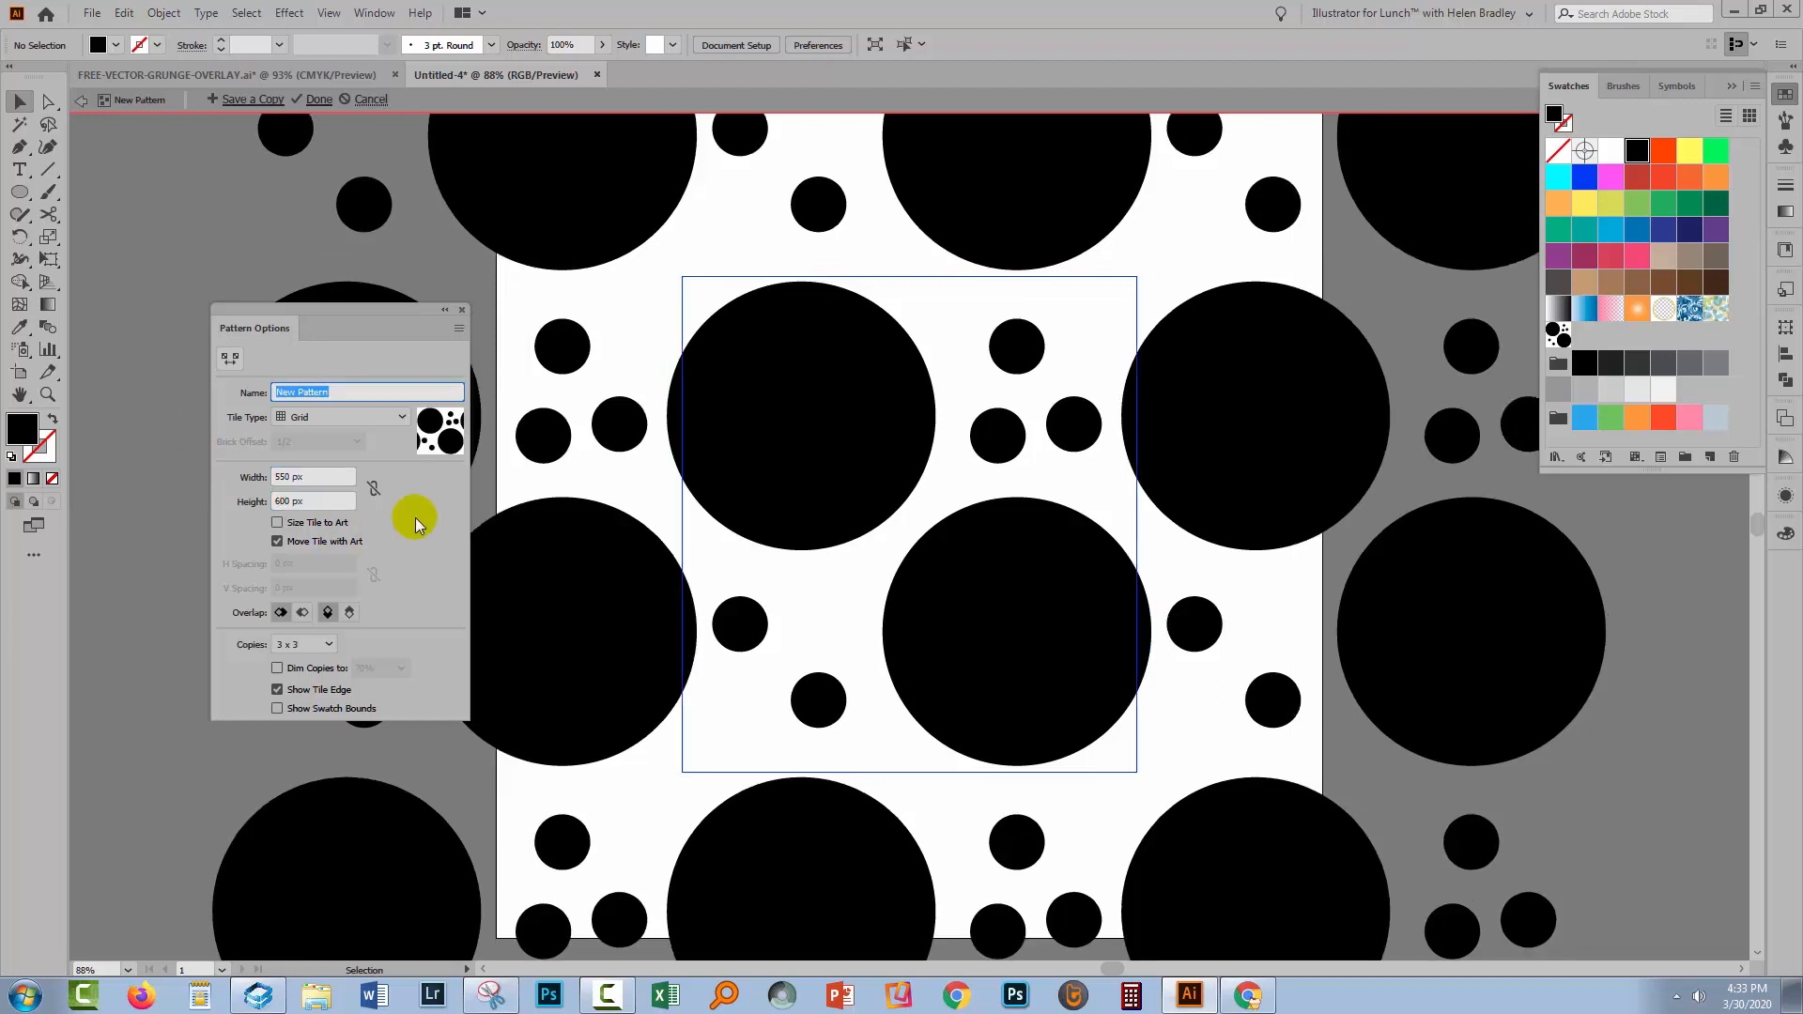
pyautogui.moveTo(422, 499)
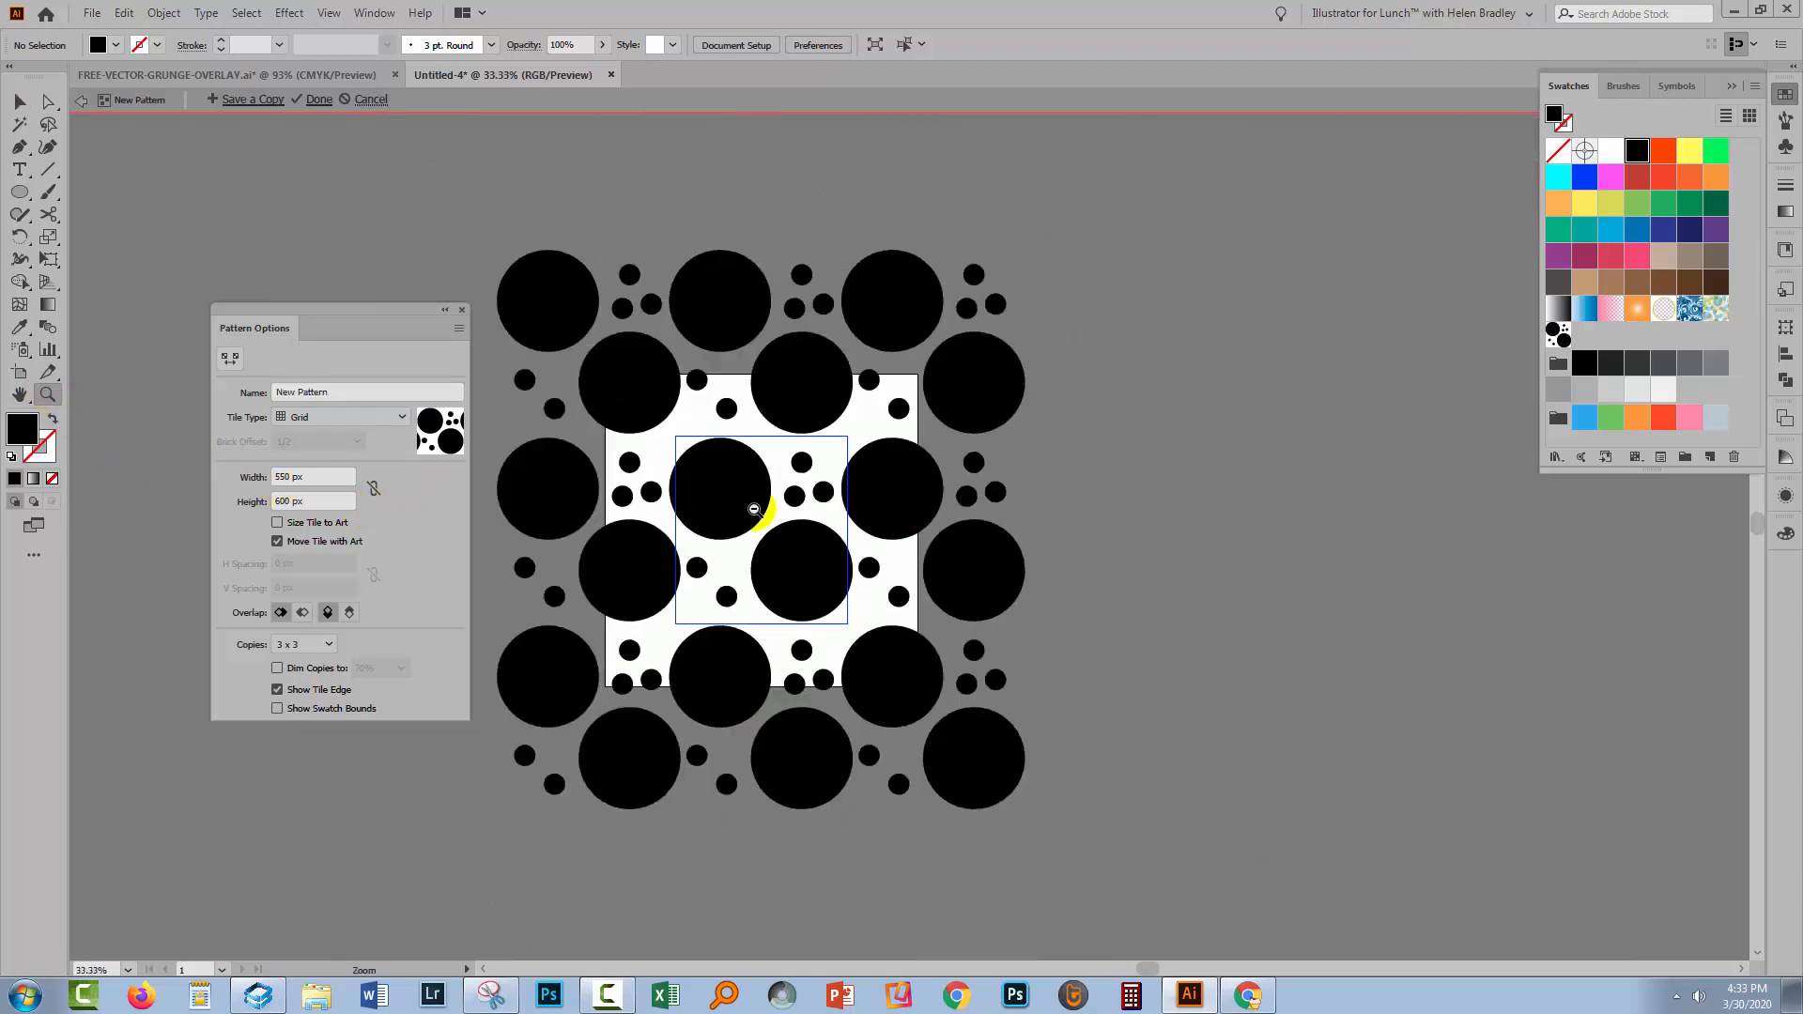
# Preview 9 x 9 tile copies, verify the repeat, and finish pattern editing
pyautogui.click(302, 644)
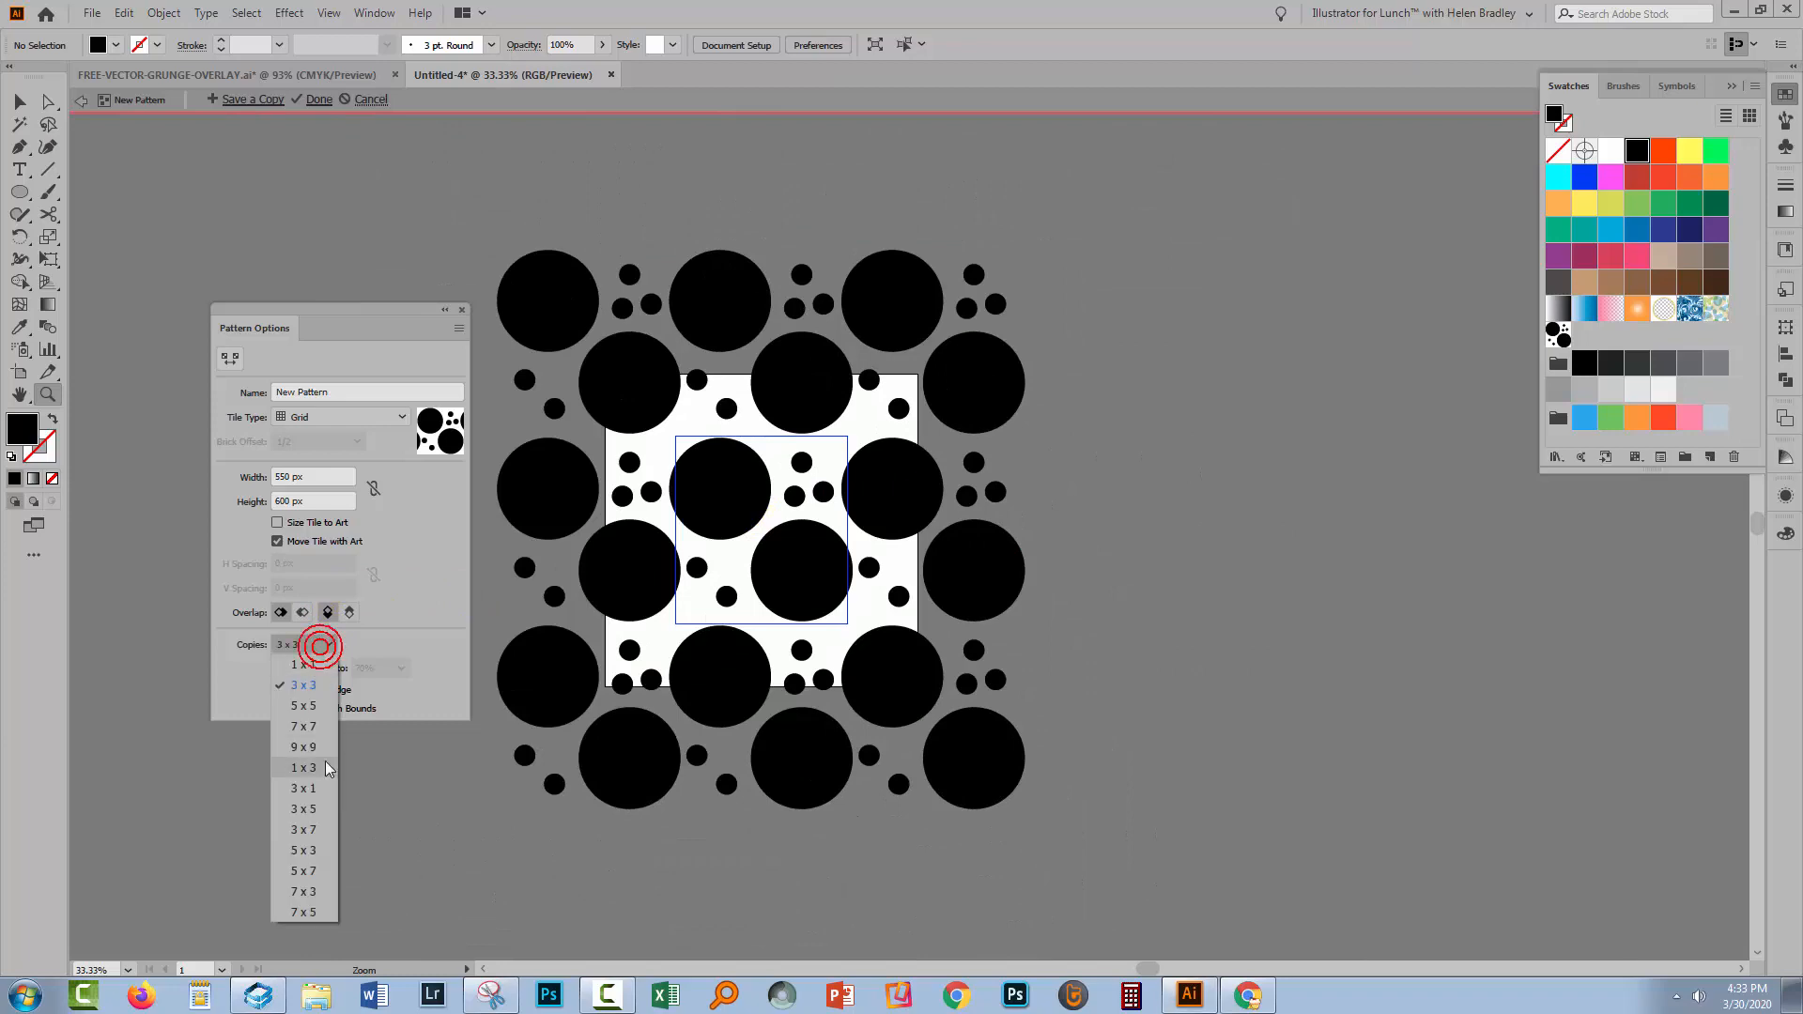
pyautogui.click(302, 746)
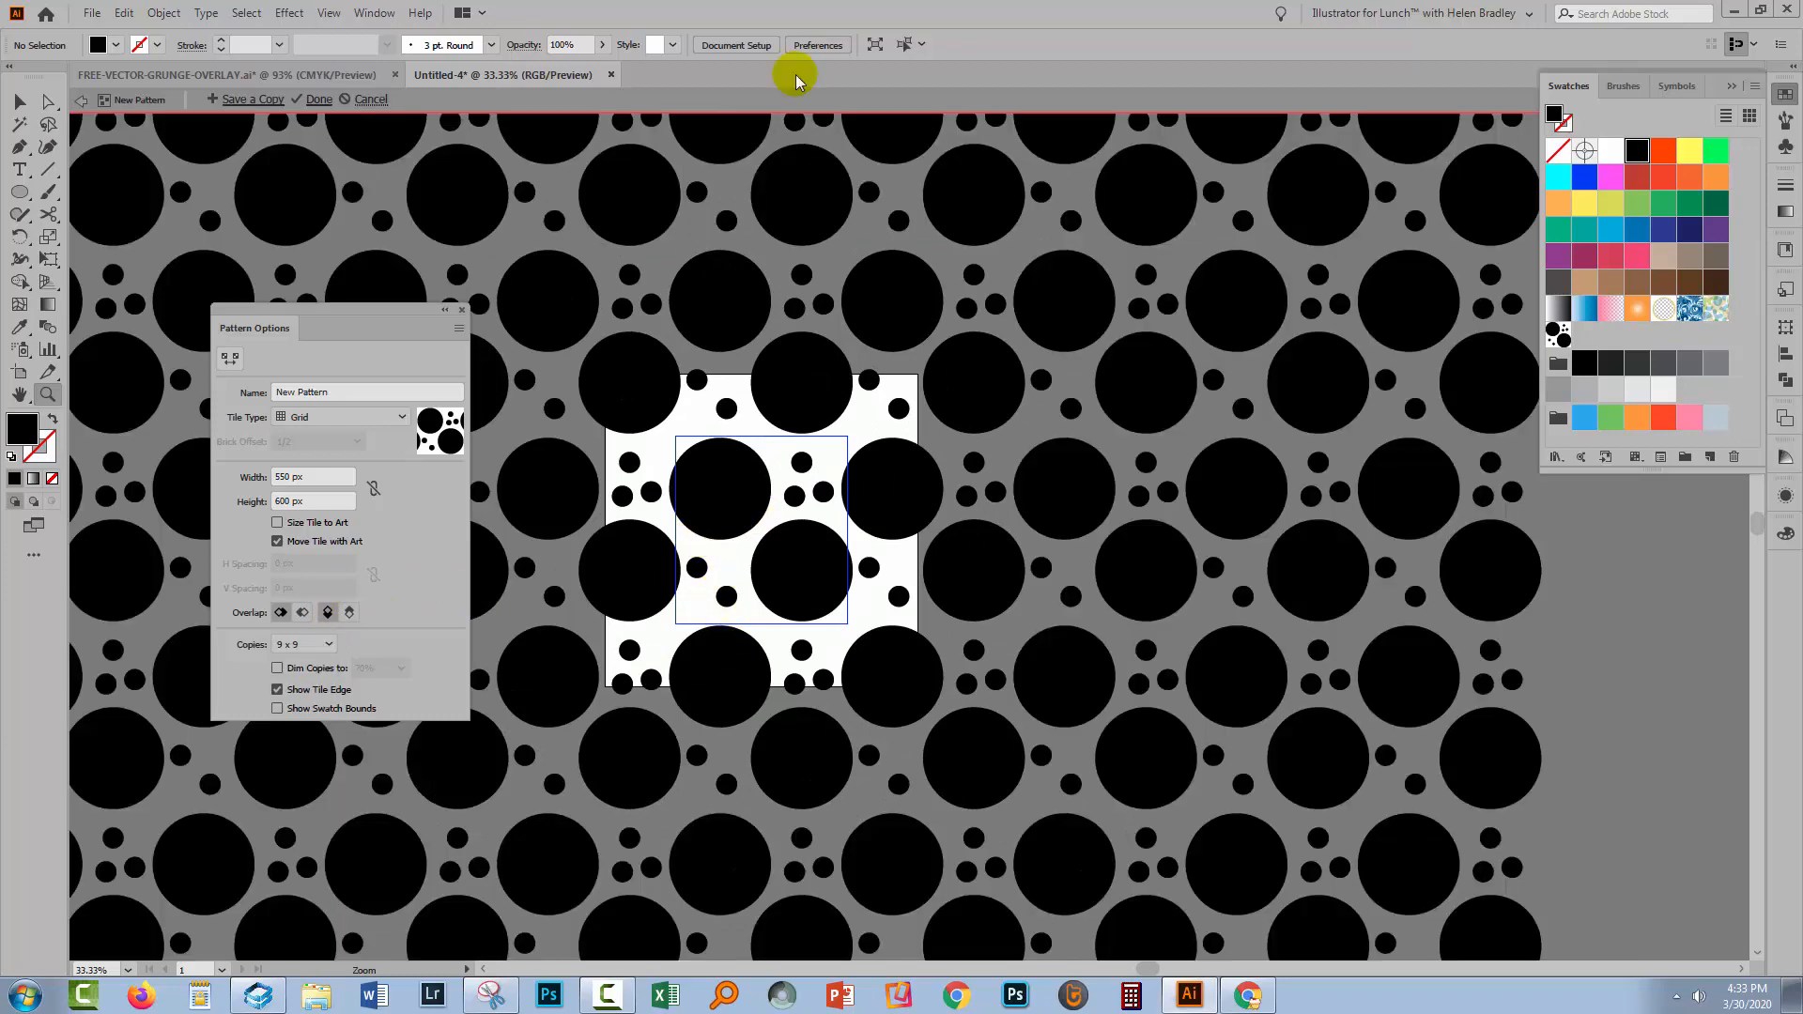
pyautogui.click(329, 13)
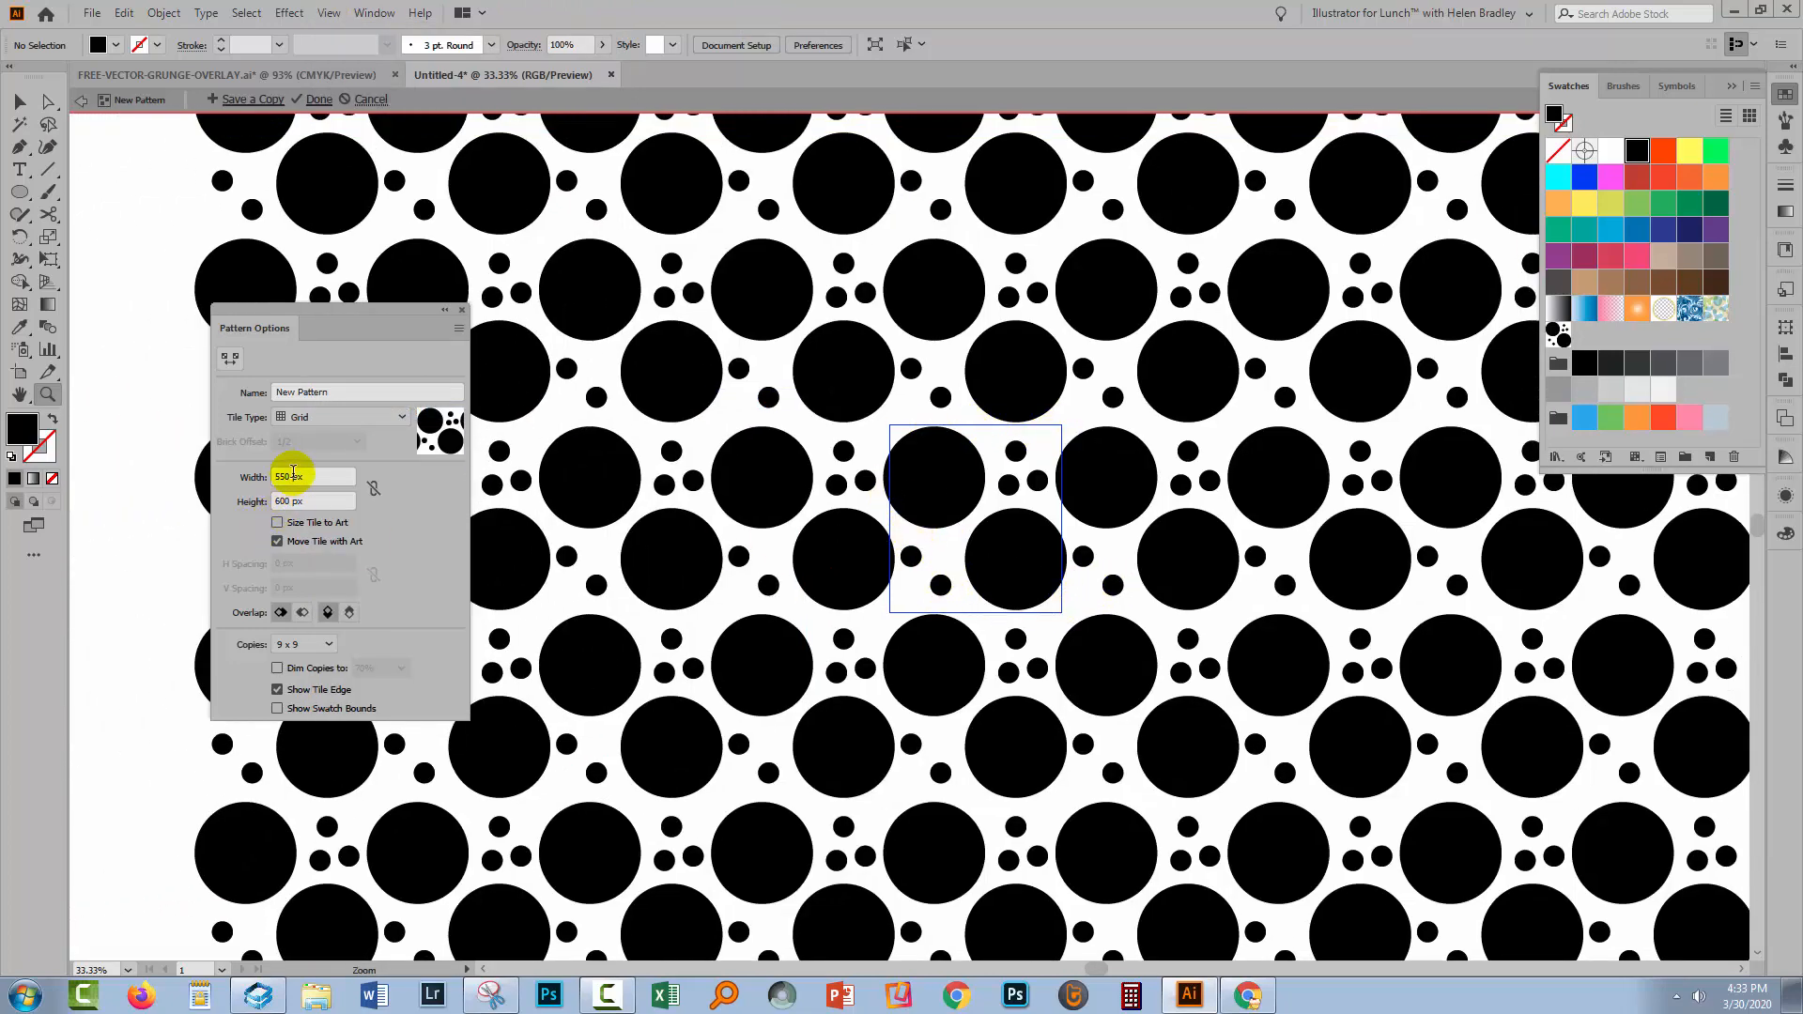
pyautogui.click(310, 501)
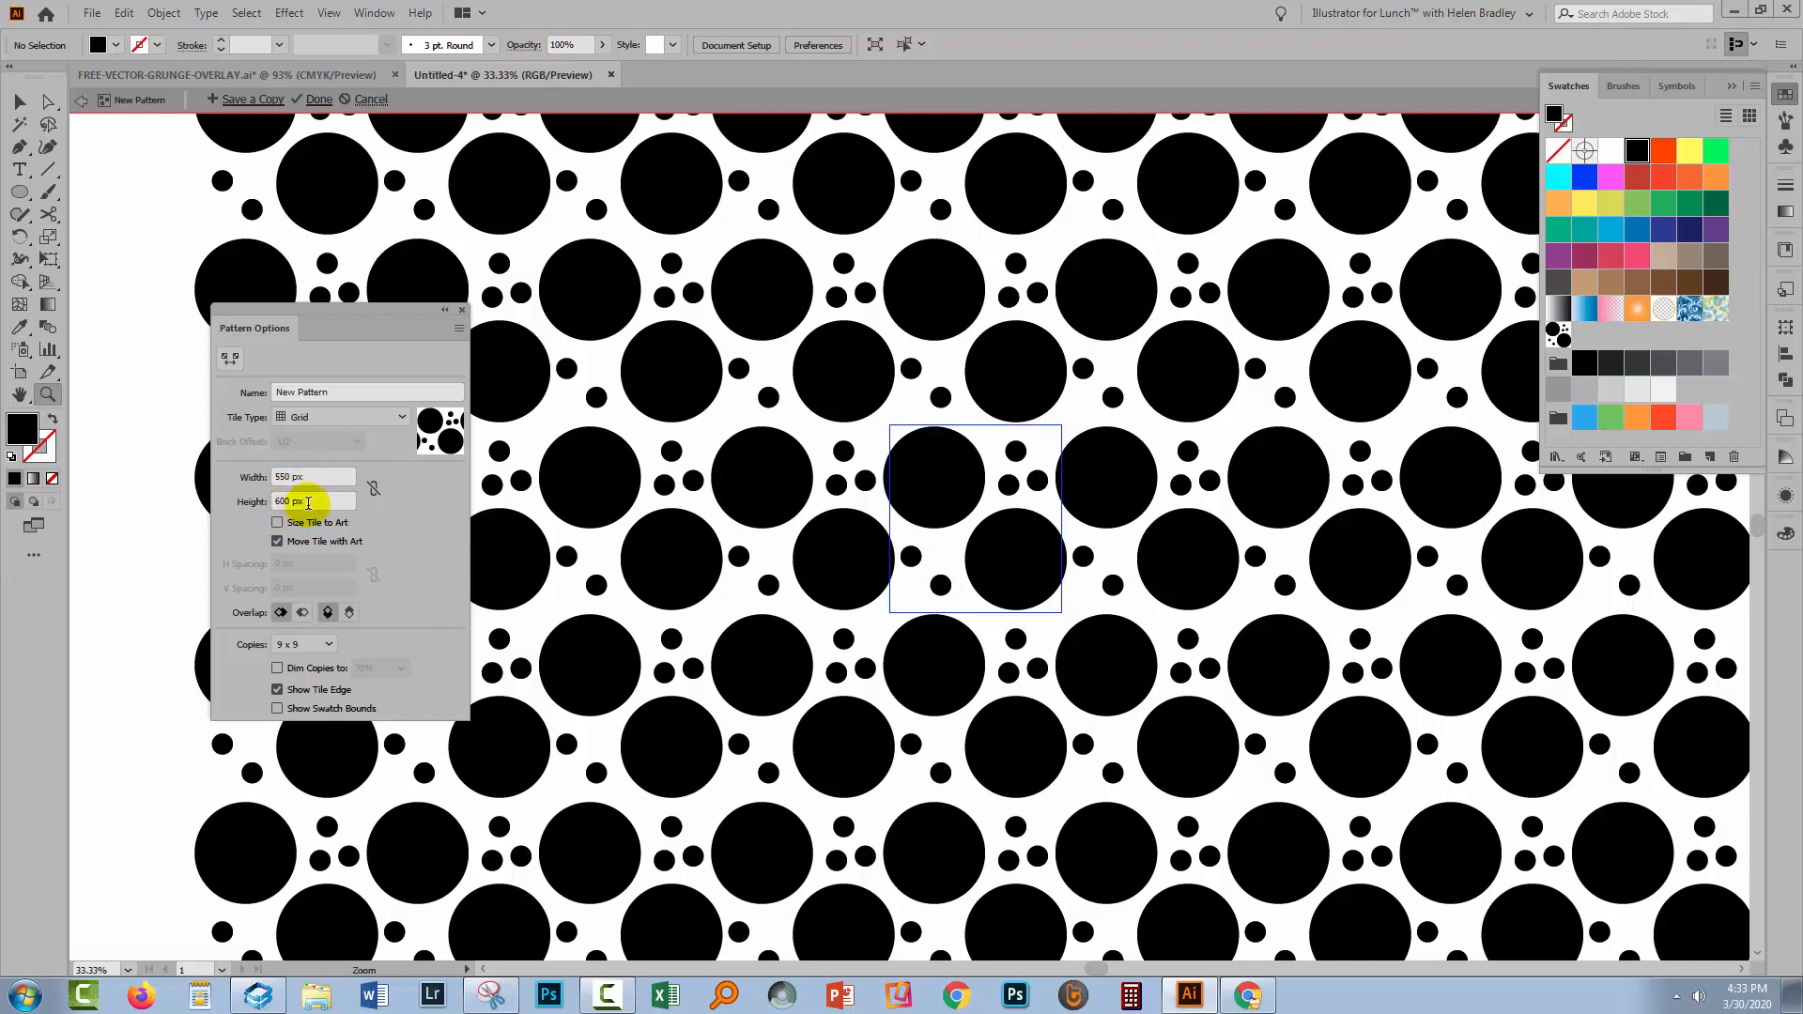
pyautogui.moveTo(382, 526)
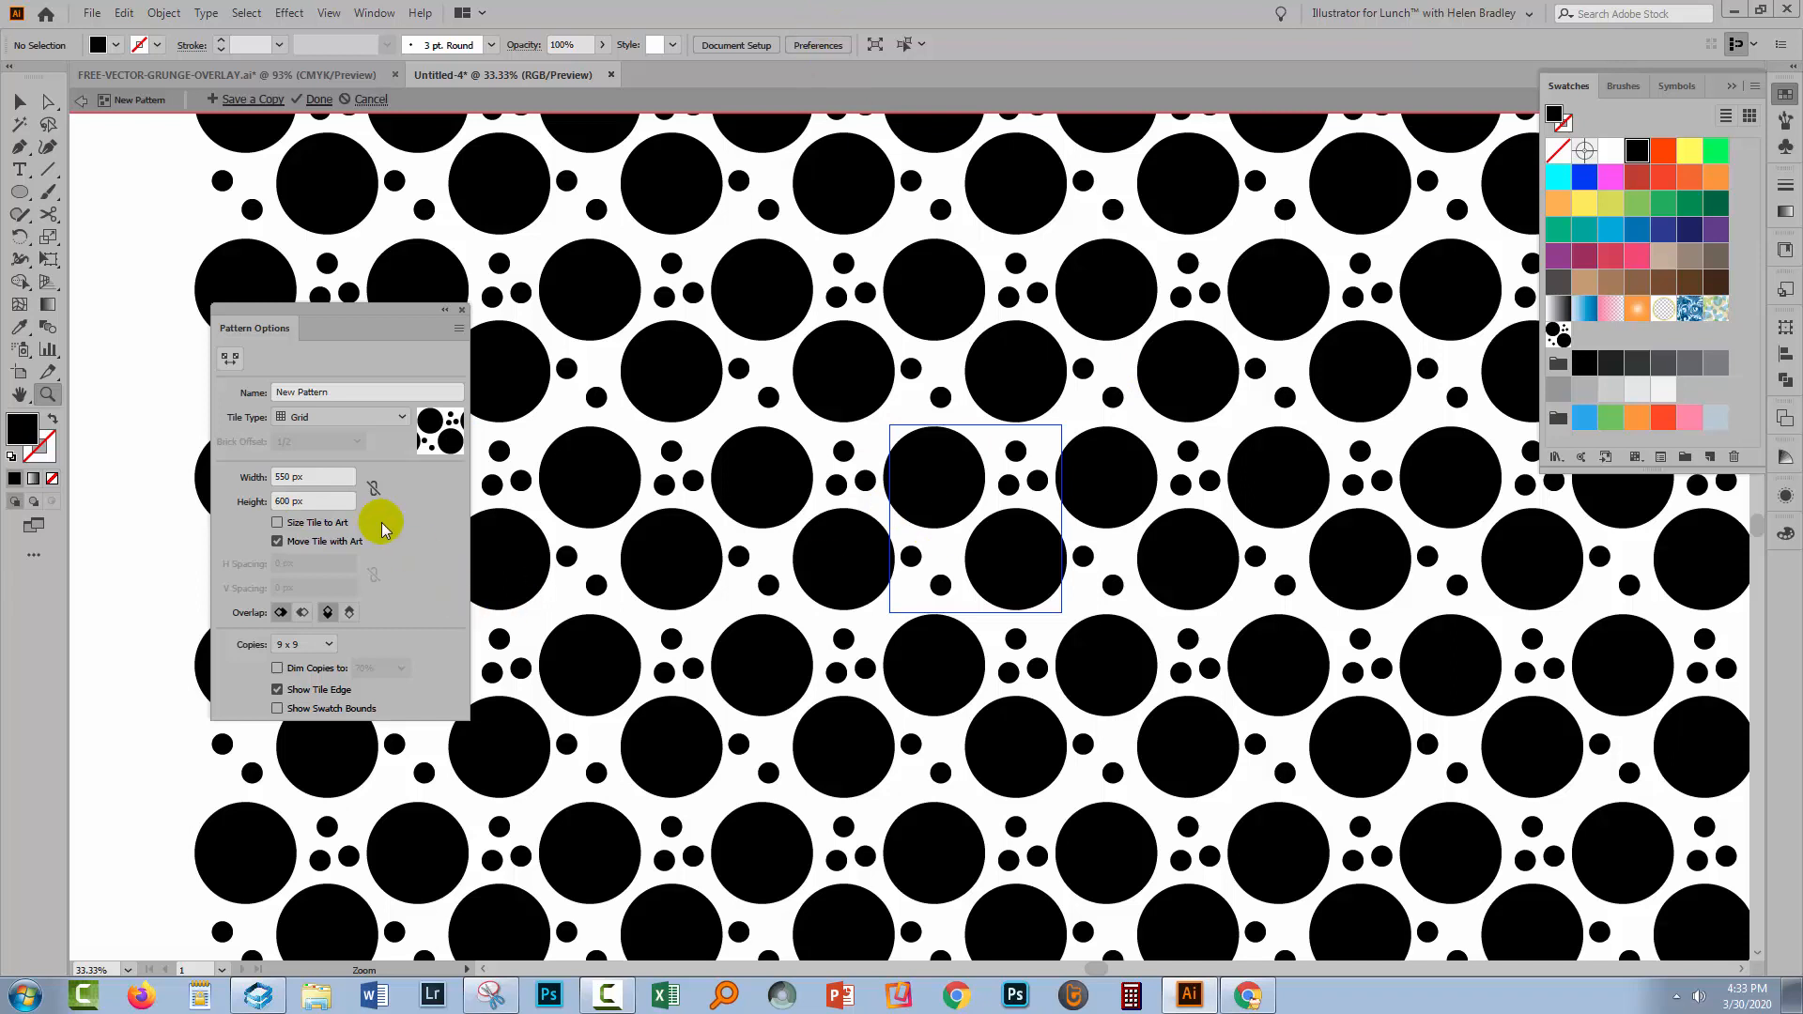
pyautogui.moveTo(879, 504)
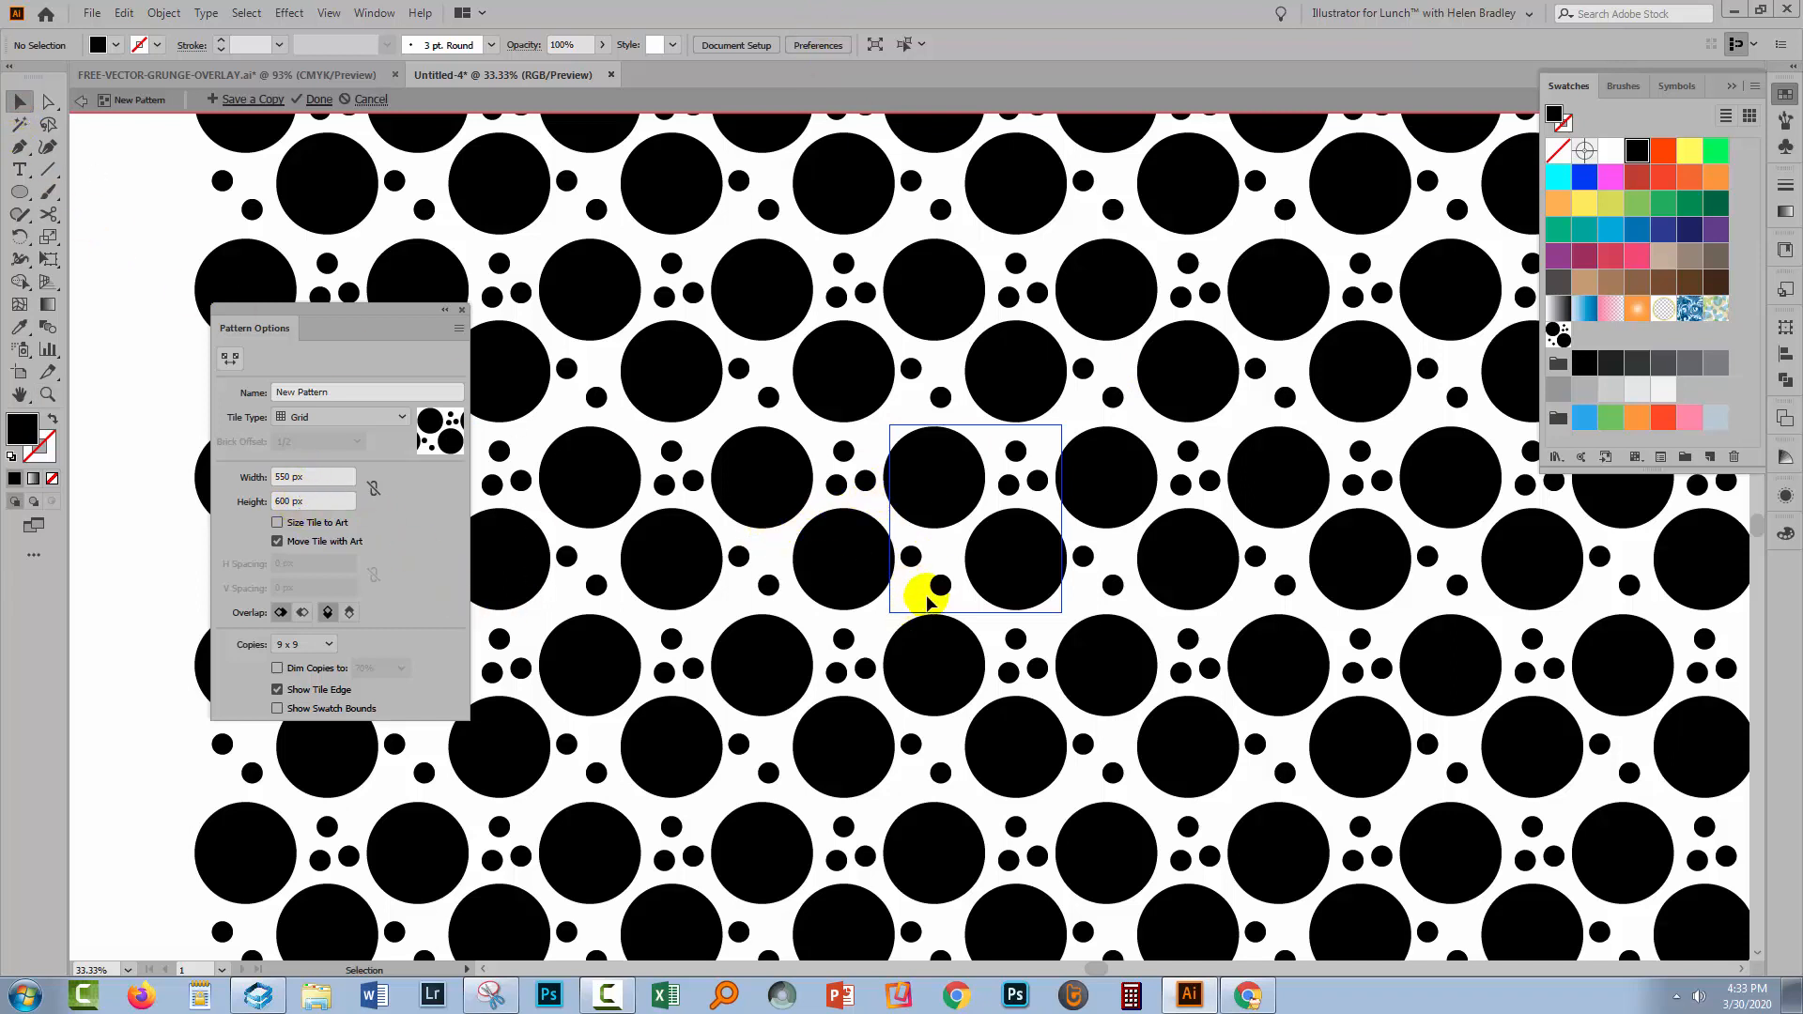
pyautogui.click(900, 567)
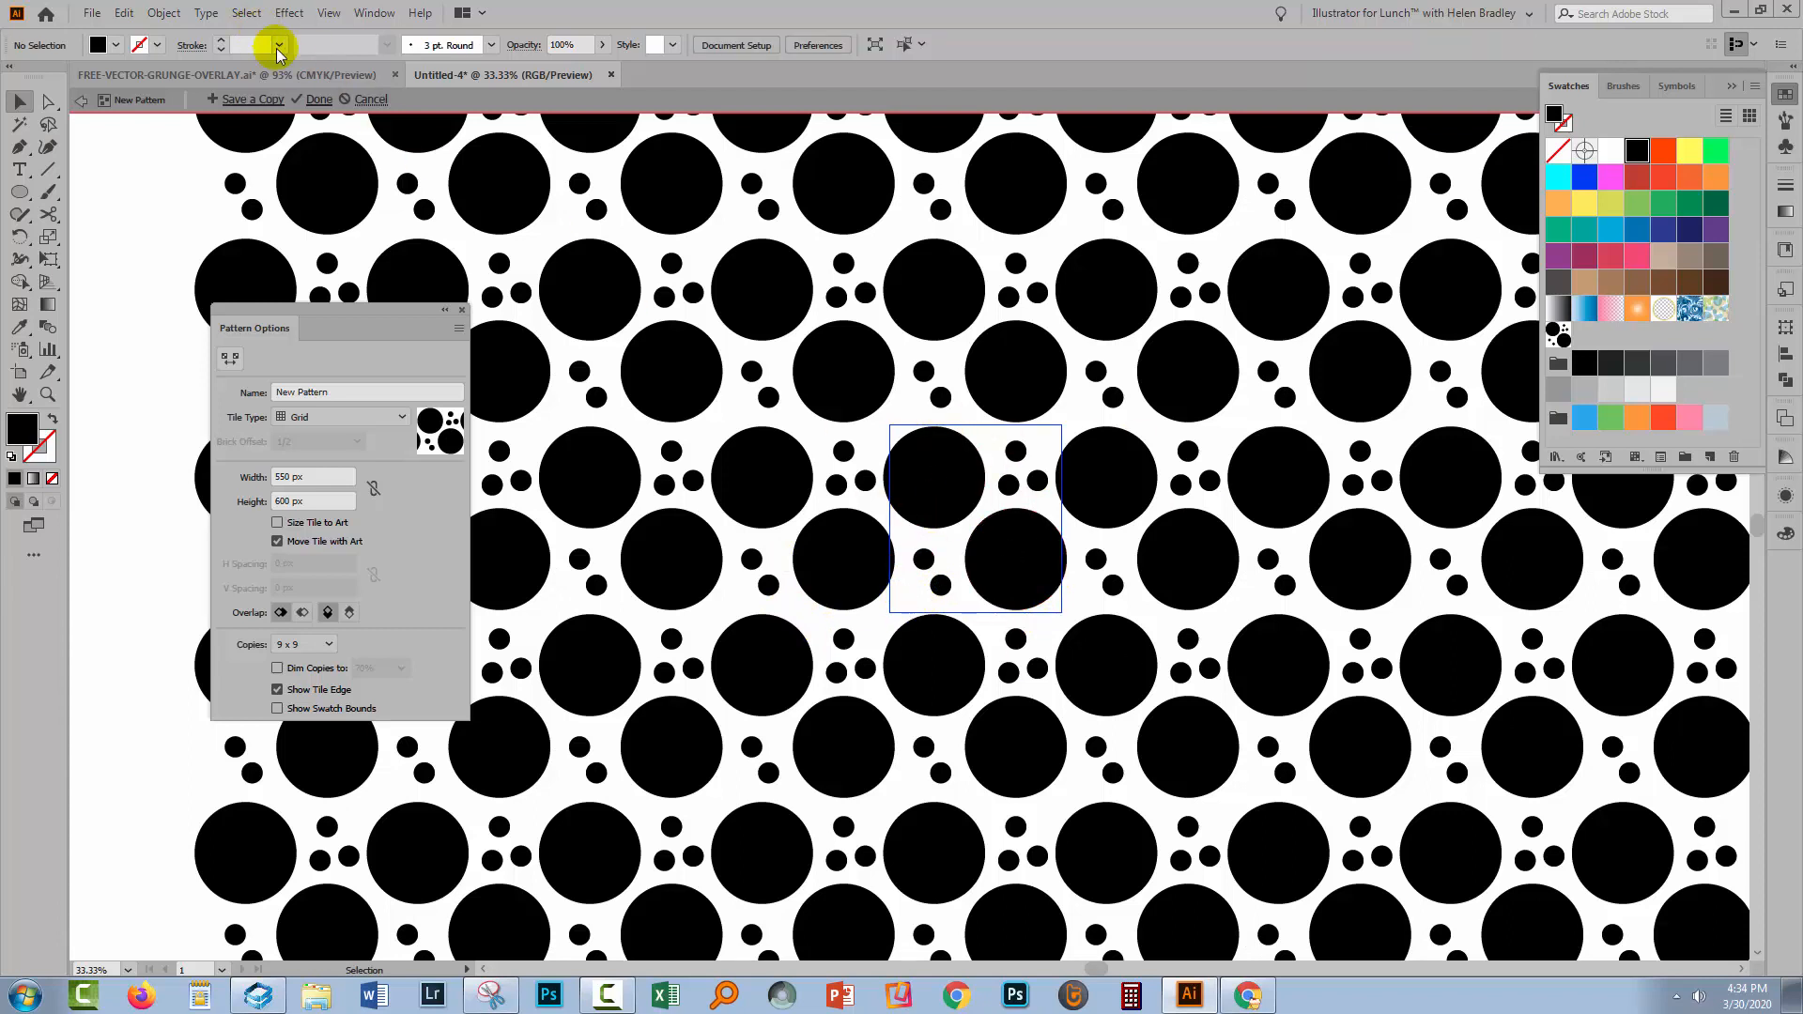
pyautogui.click(319, 99)
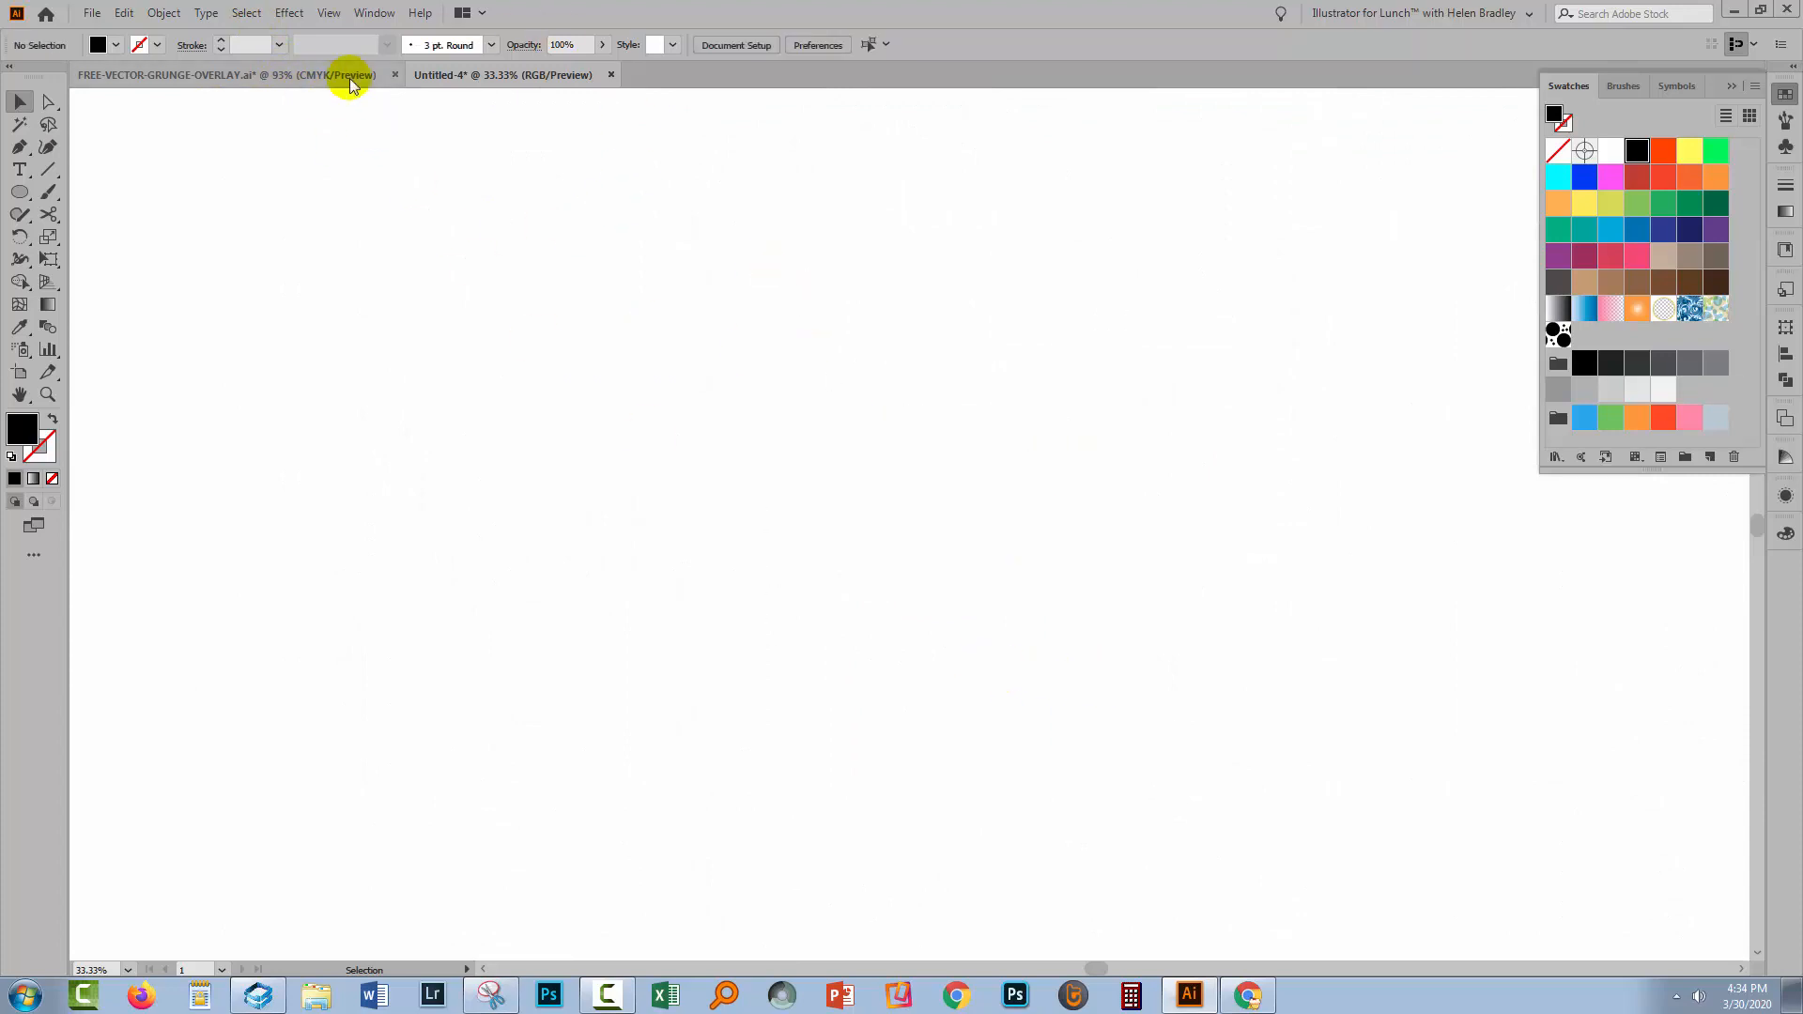
# Bring the FREE-VECTOR-GRUNGE-OVERLAY.ai document to the front
pyautogui.click(327, 13)
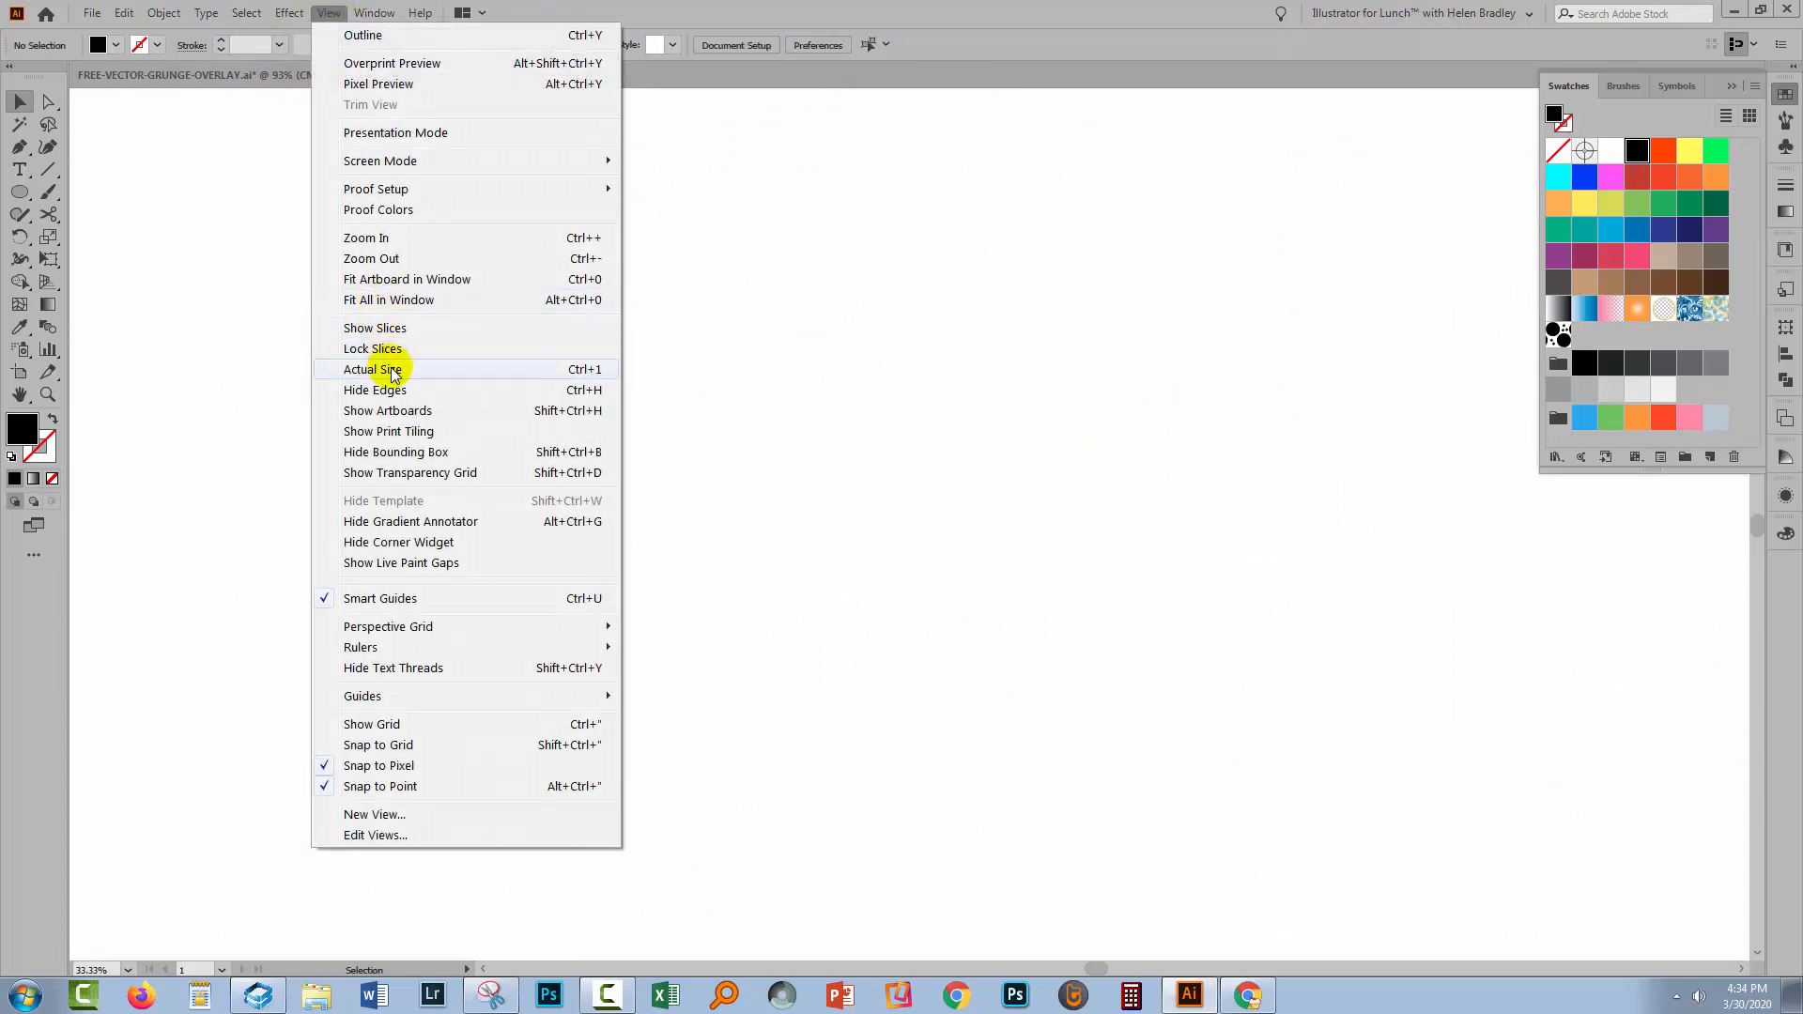
pyautogui.moveTo(387, 411)
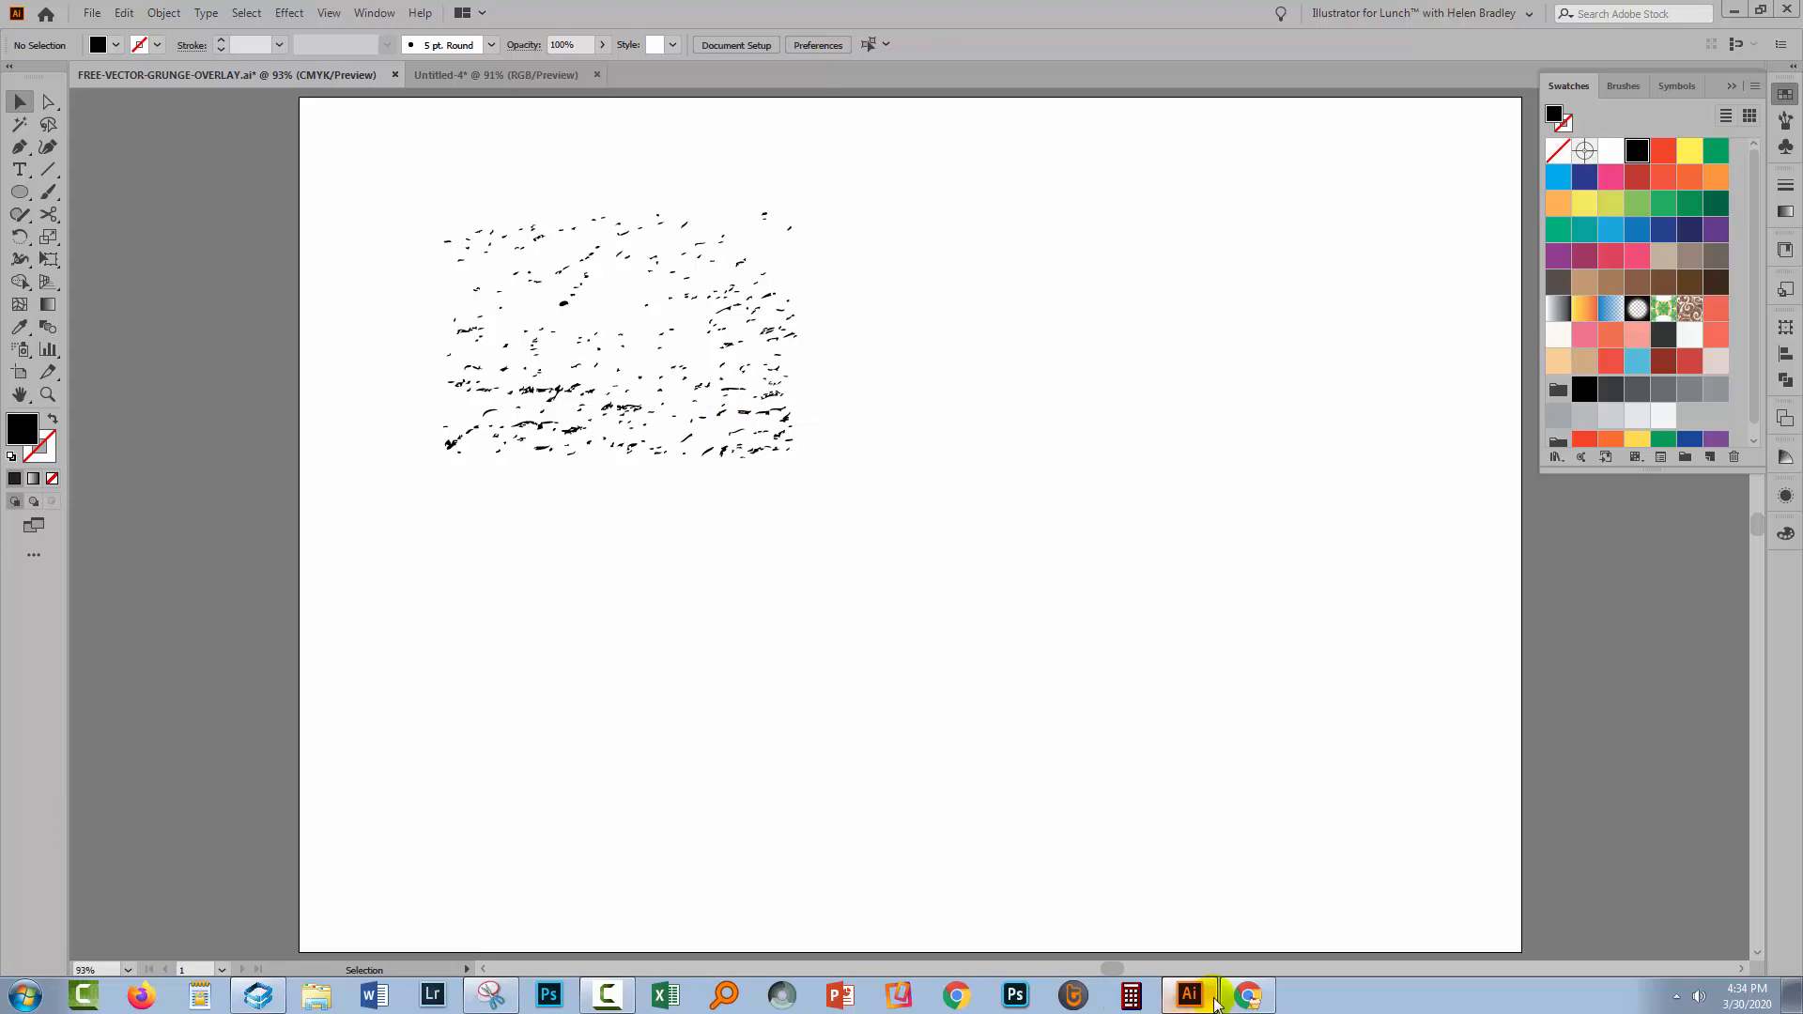
# Browse Vecteezy's free texture results, then return to the grunge overlay document
pyautogui.click(1245, 995)
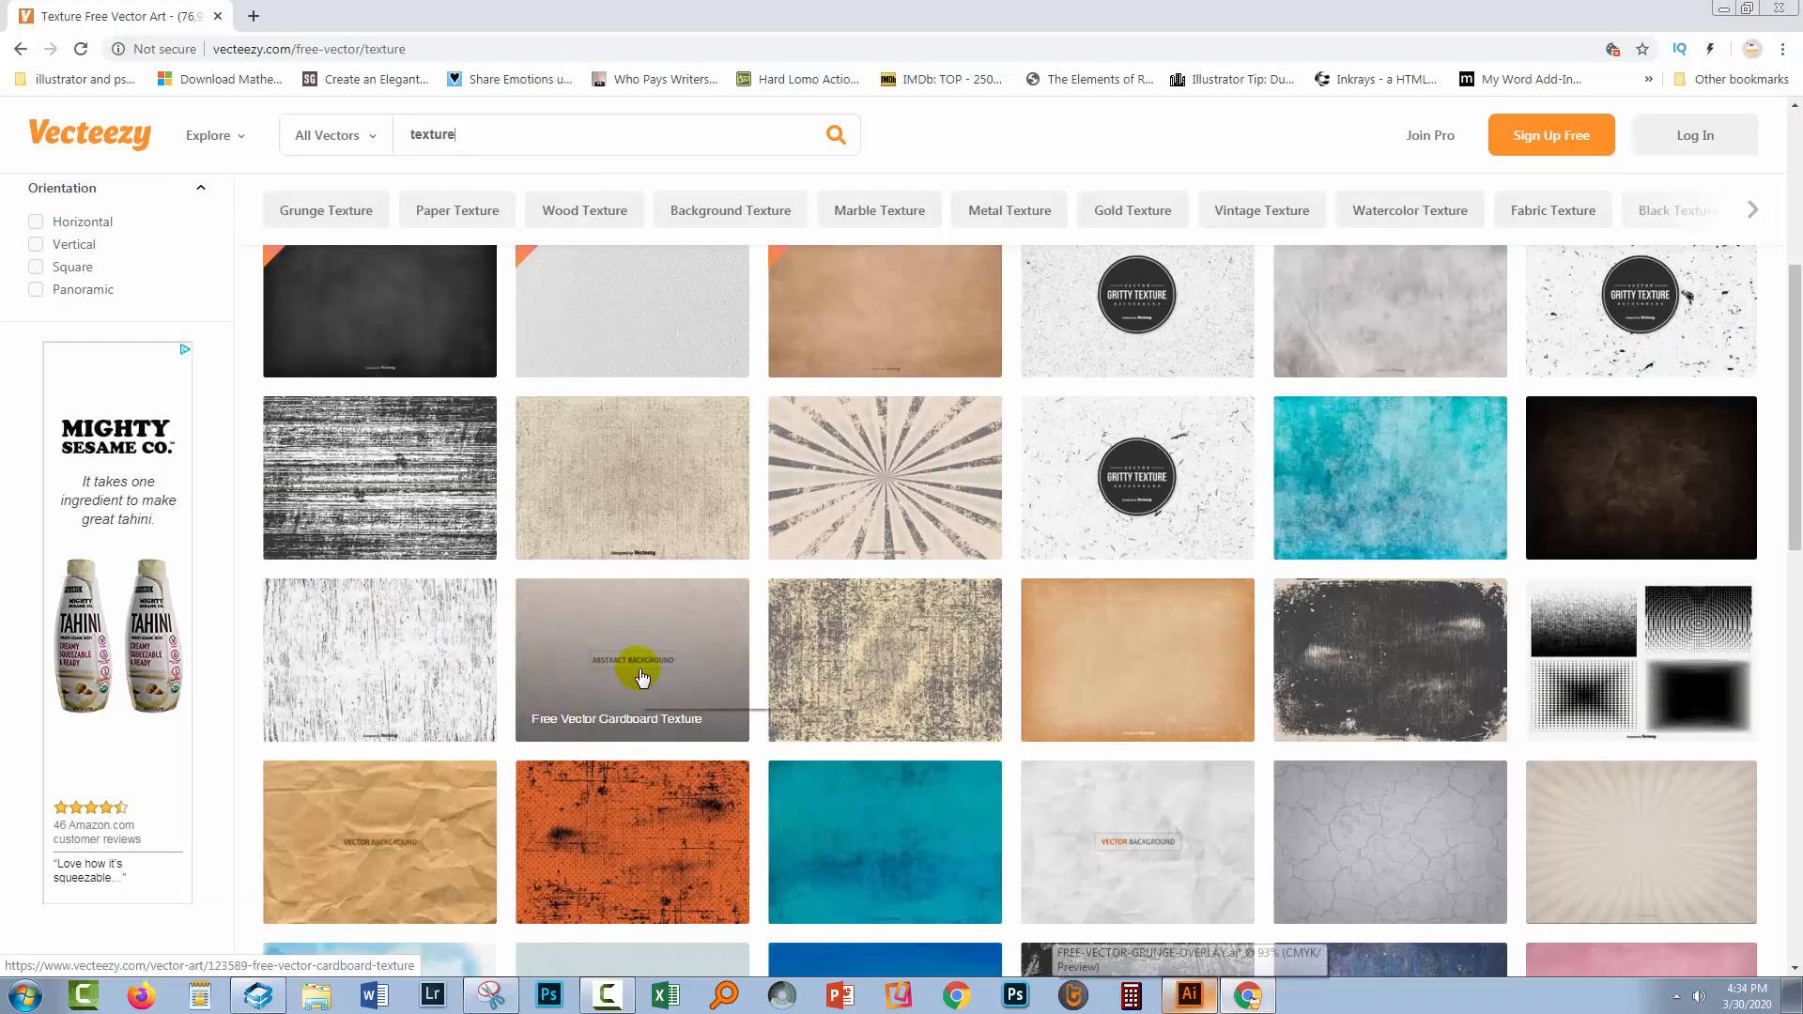
pyautogui.scroll(-3)
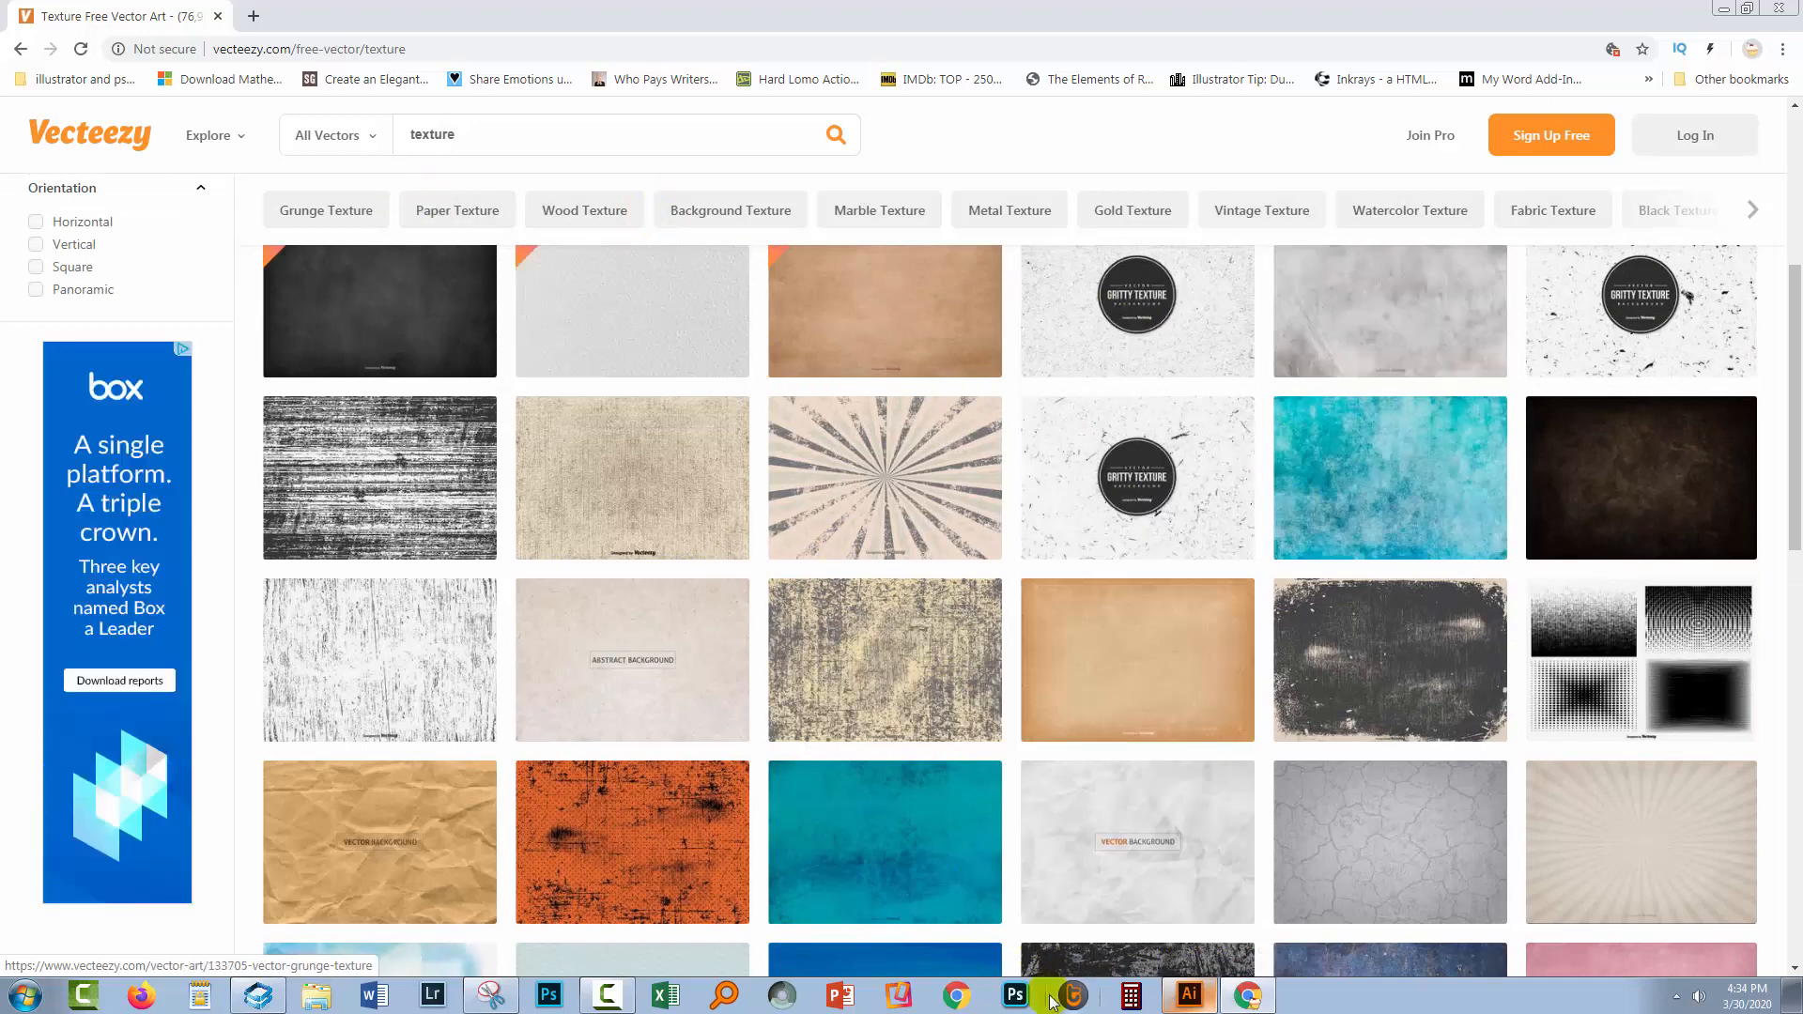
pyautogui.click(1189, 996)
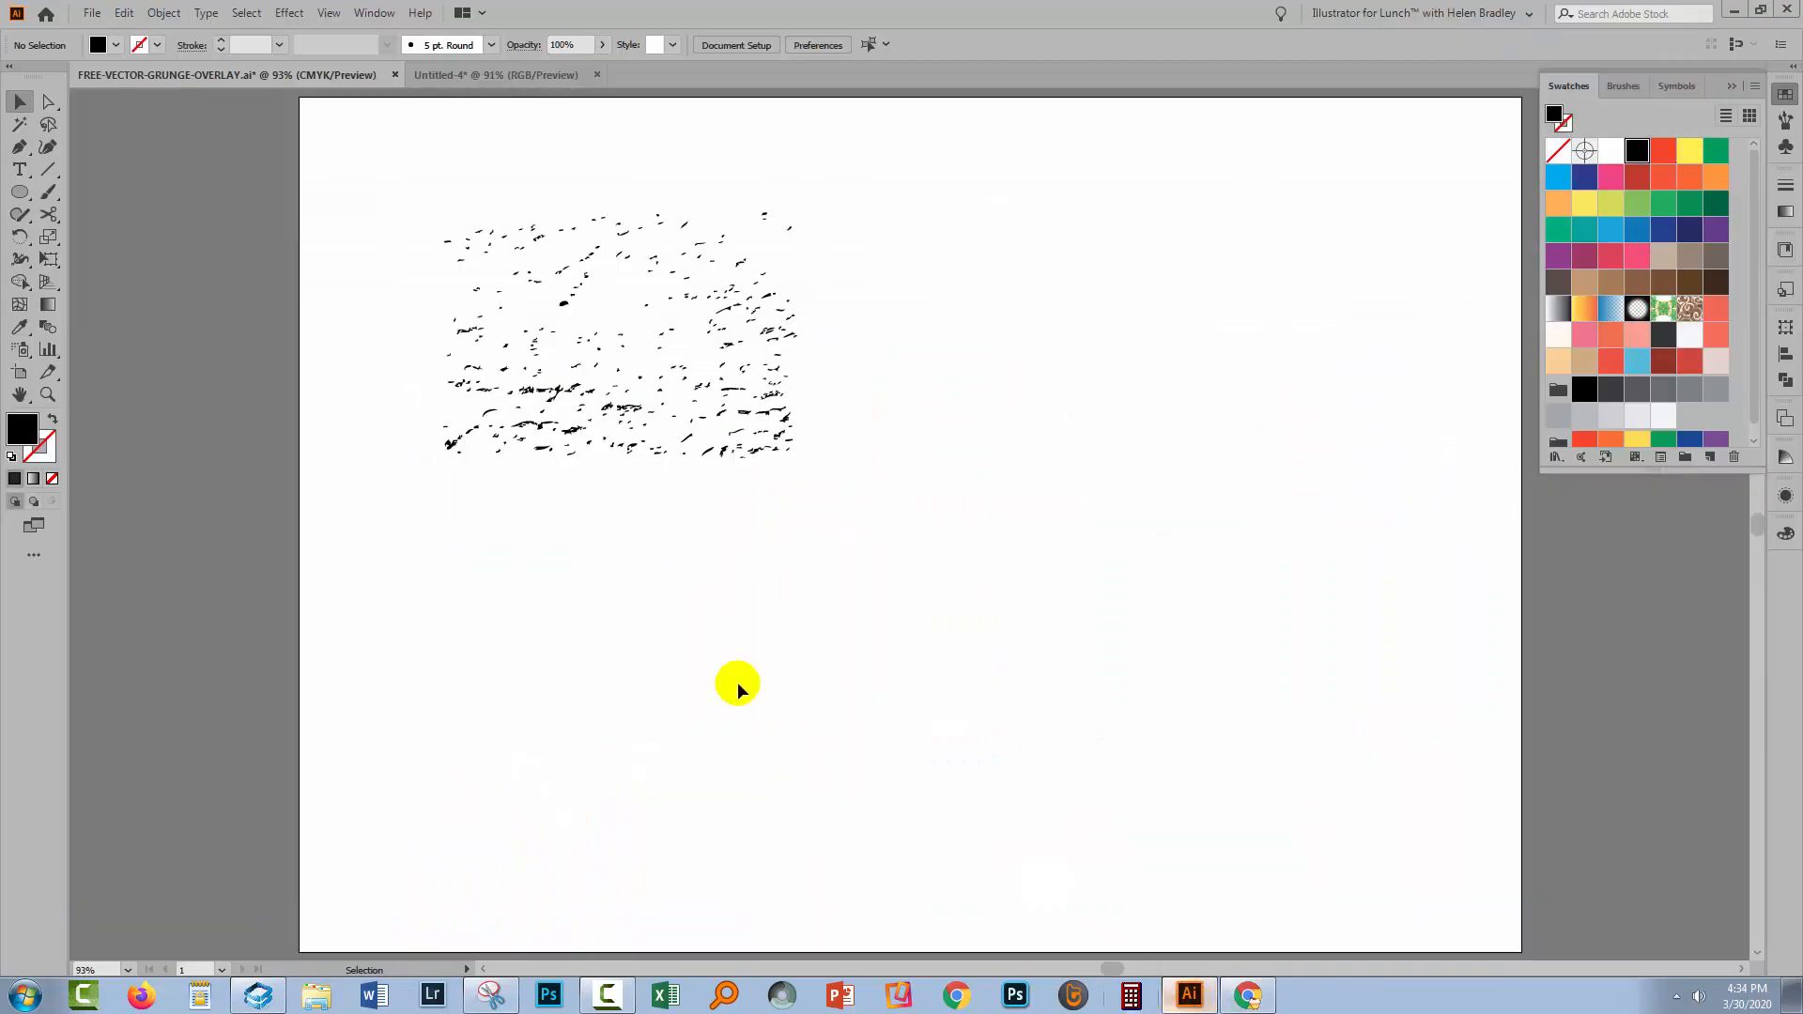
pyautogui.moveTo(1215, 580)
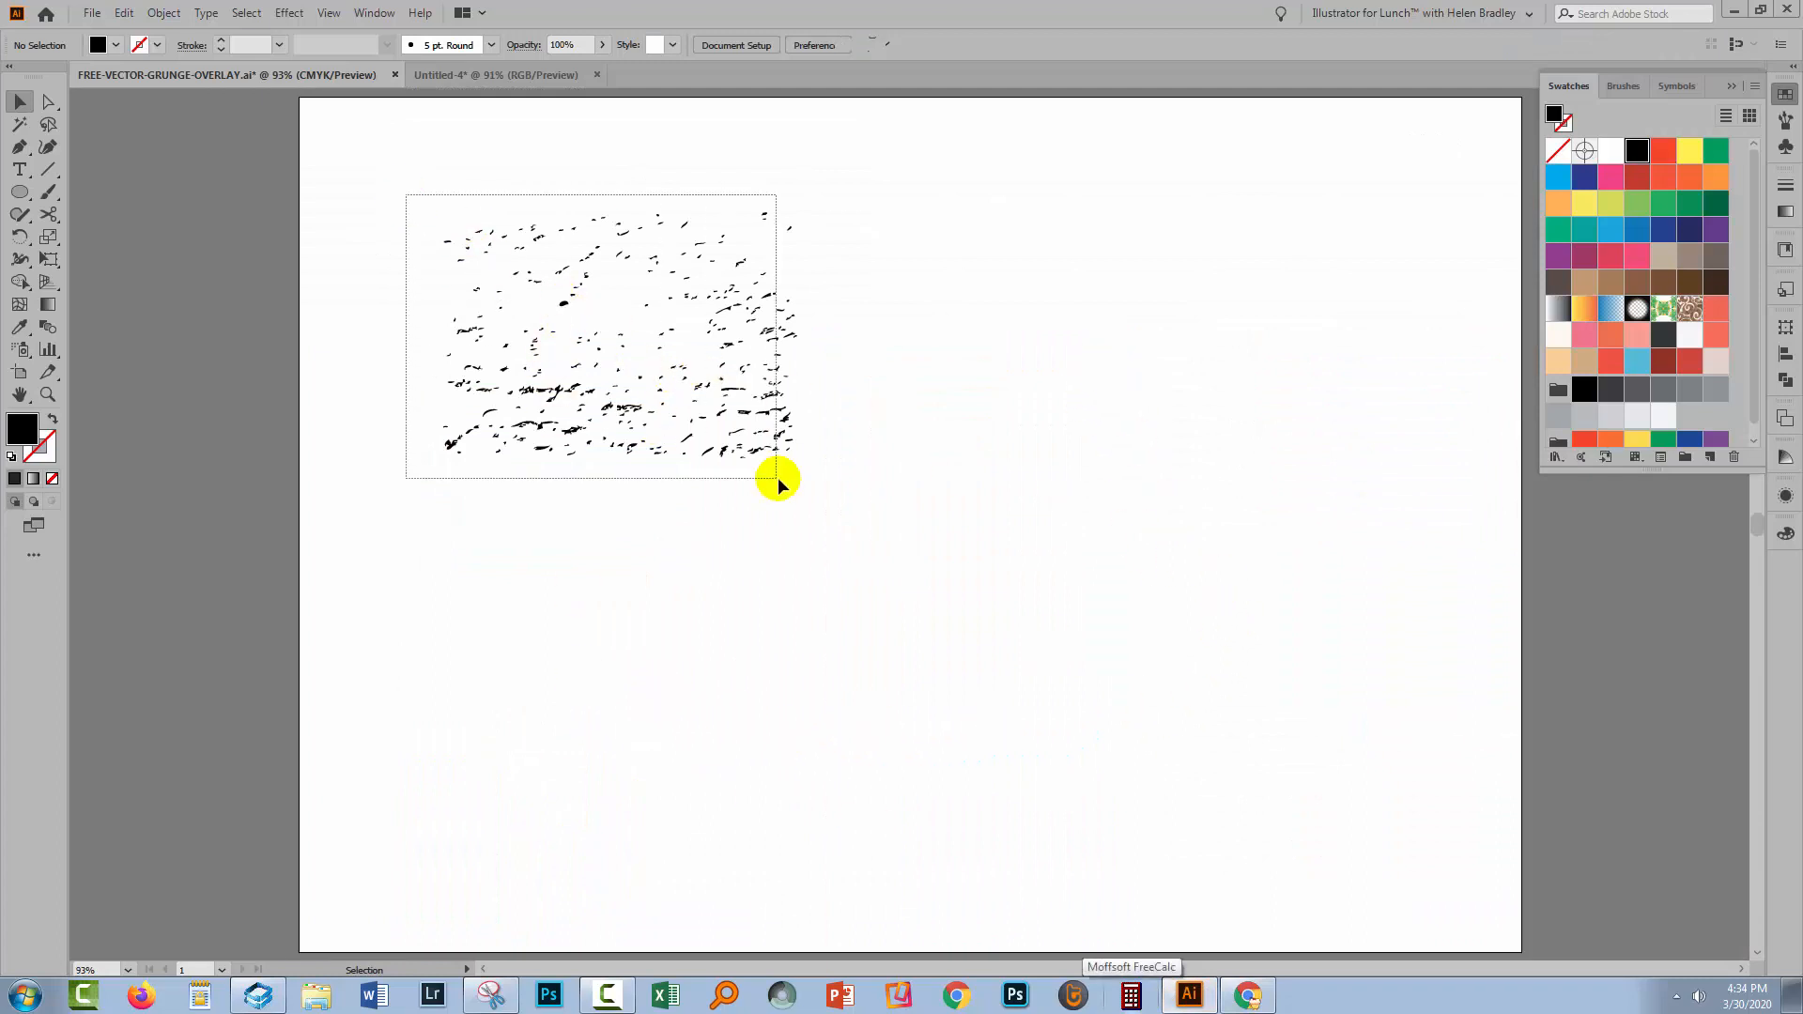
# Select the grunge marks group for resizing to 550 by 600 px
pyautogui.click(609, 334)
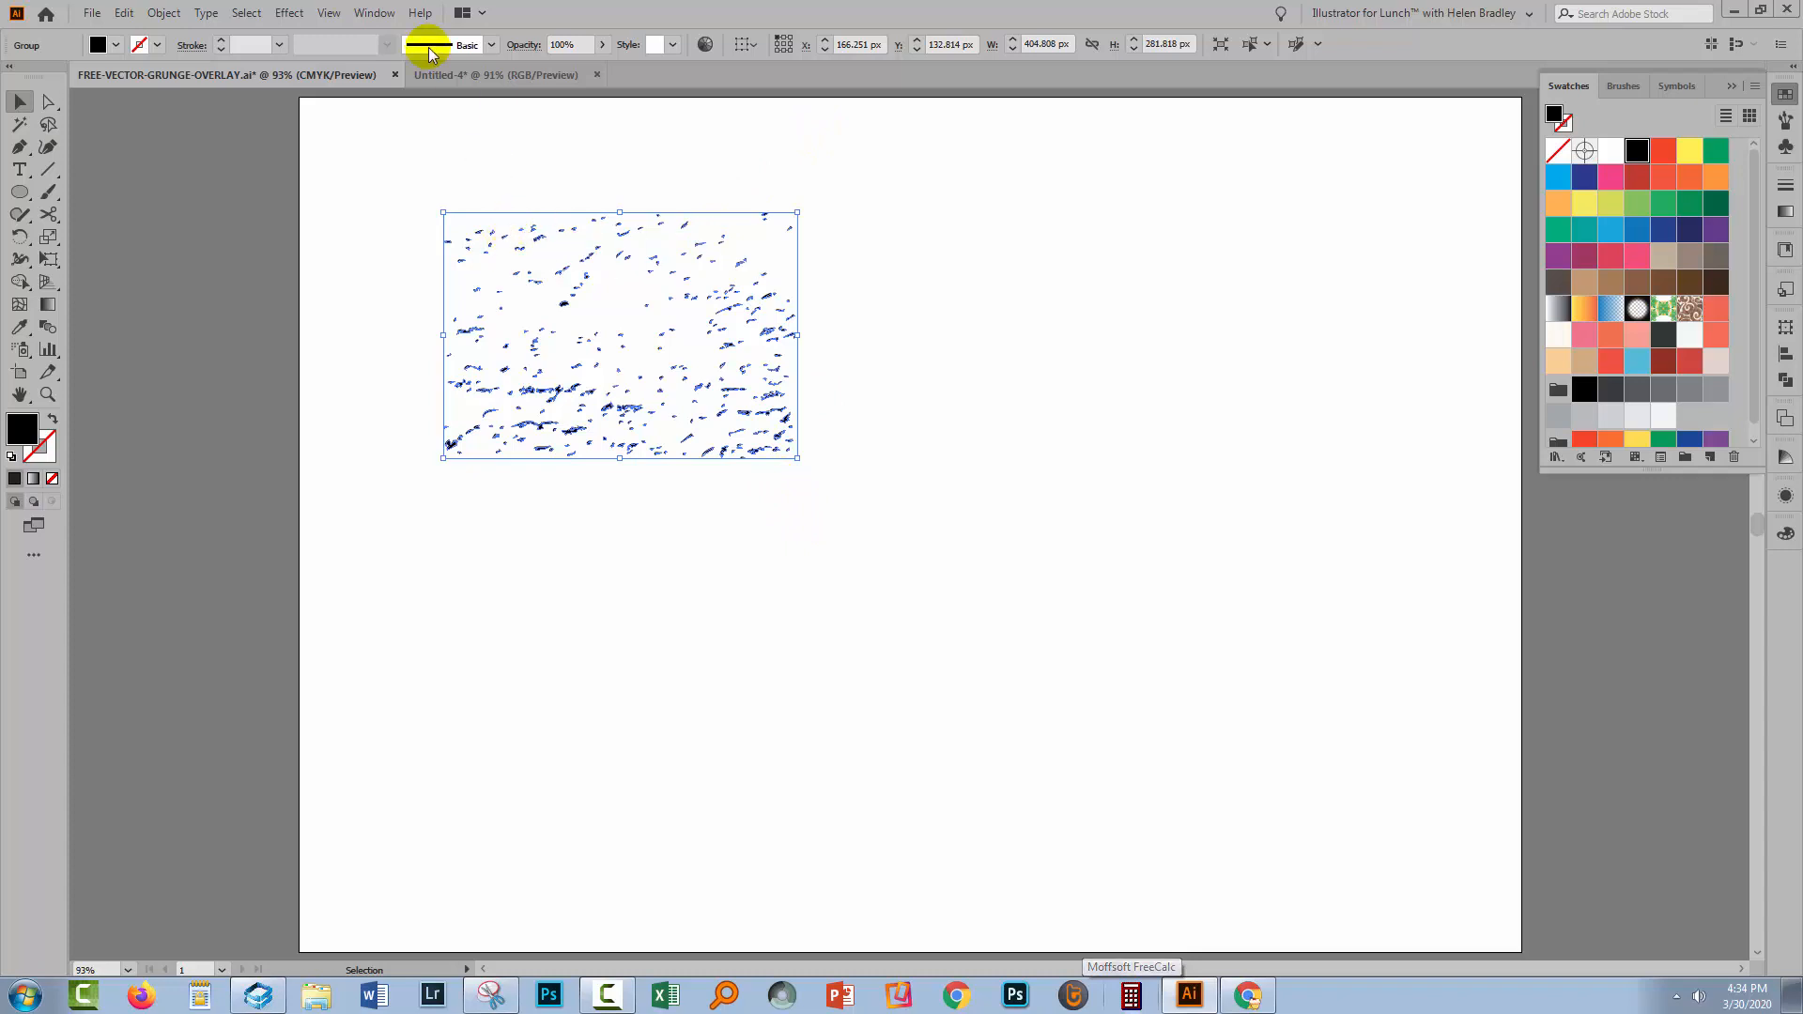
pyautogui.moveTo(489, 351)
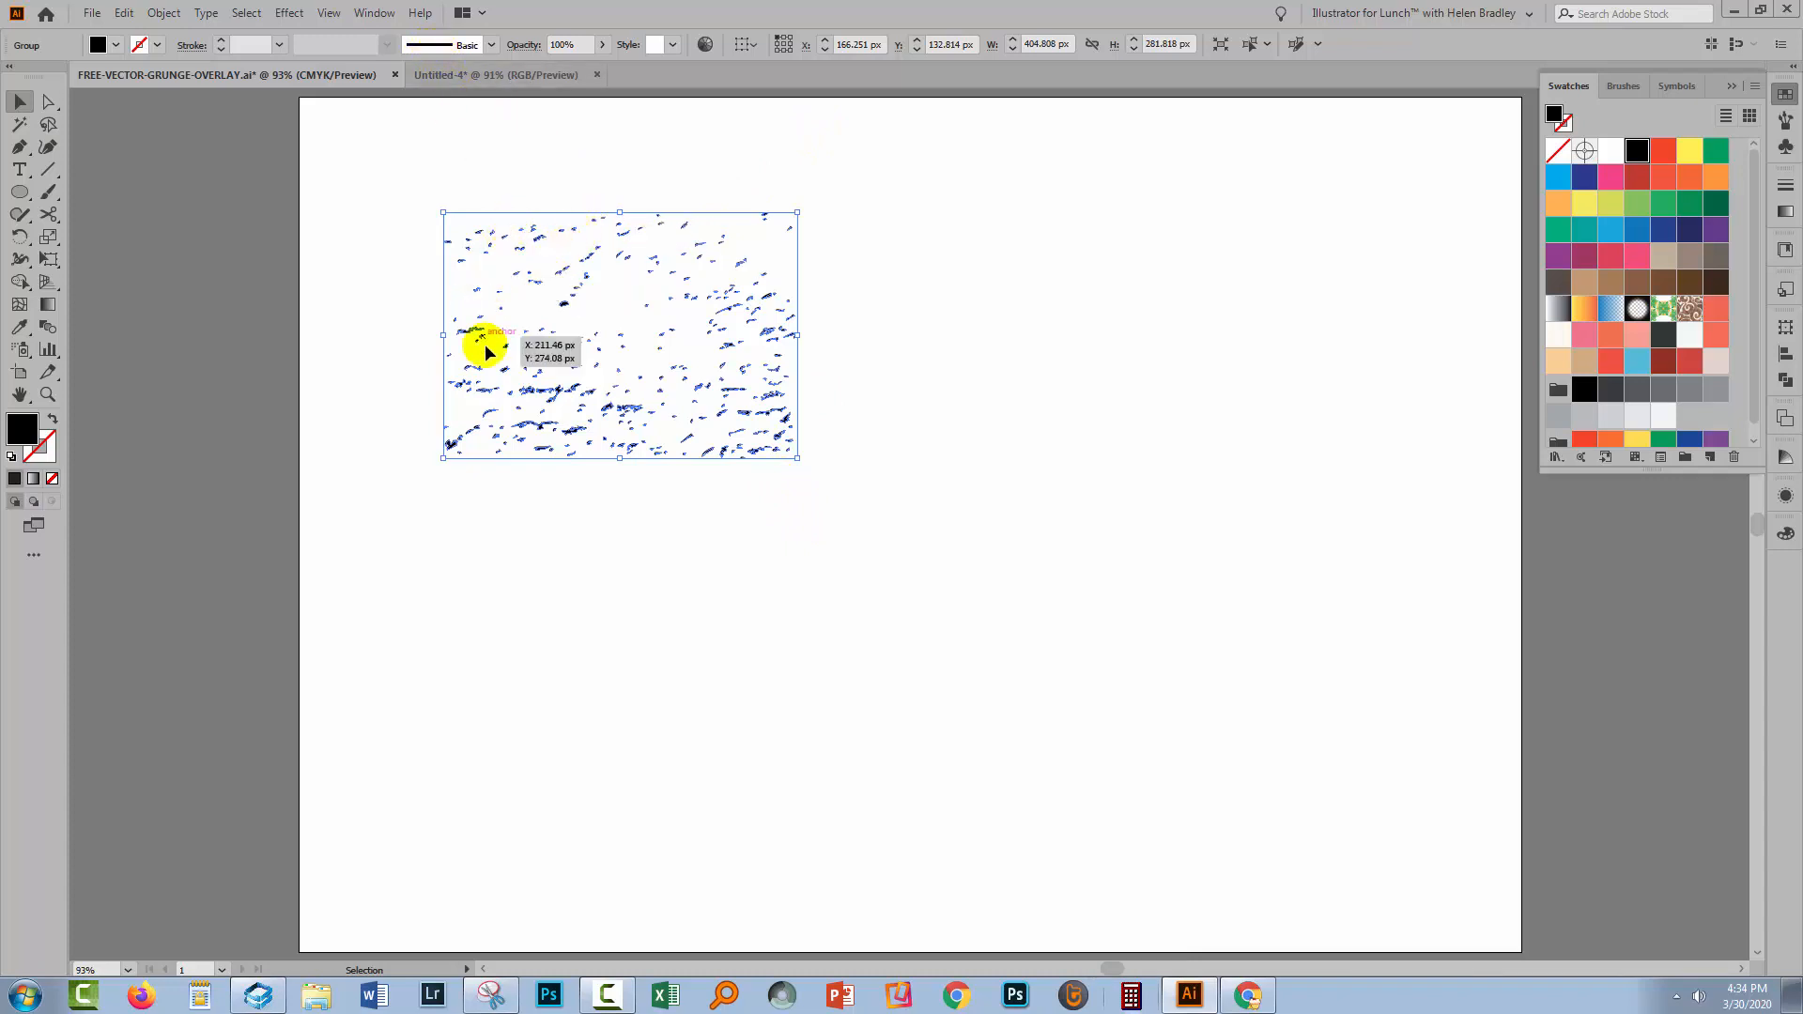
pyautogui.moveTo(596, 349)
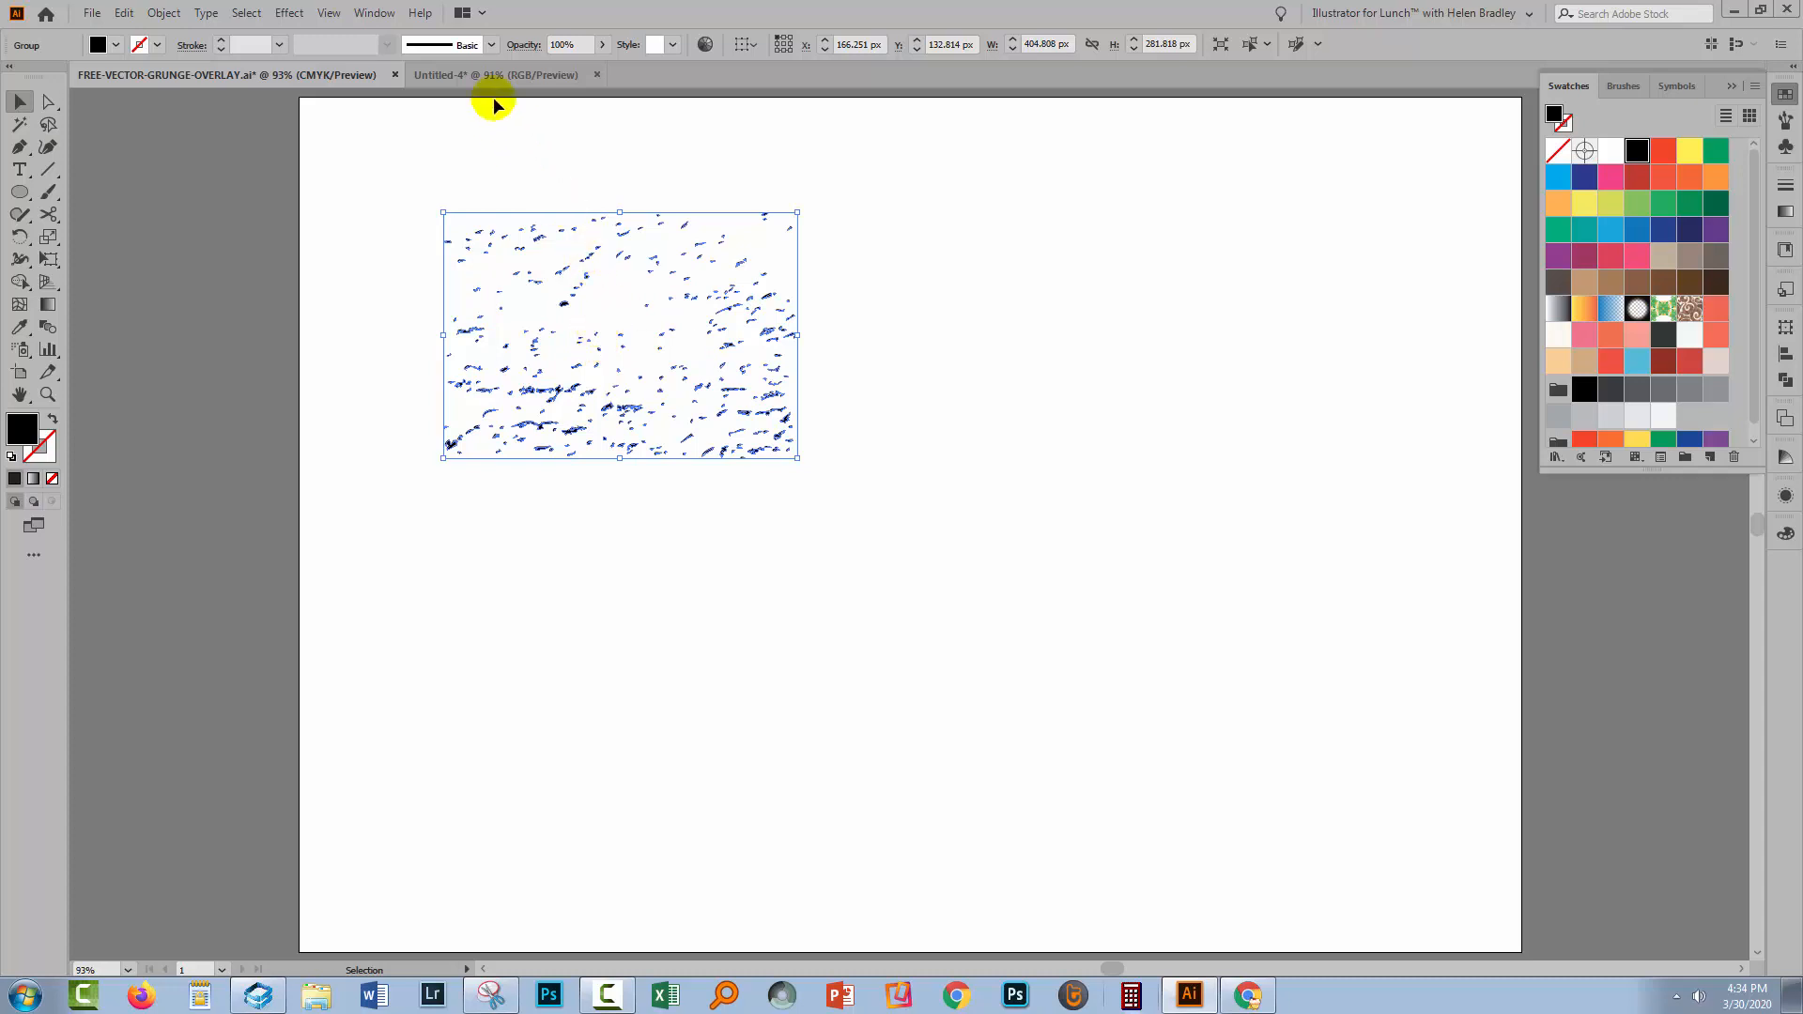
pyautogui.moveTo(633, 290)
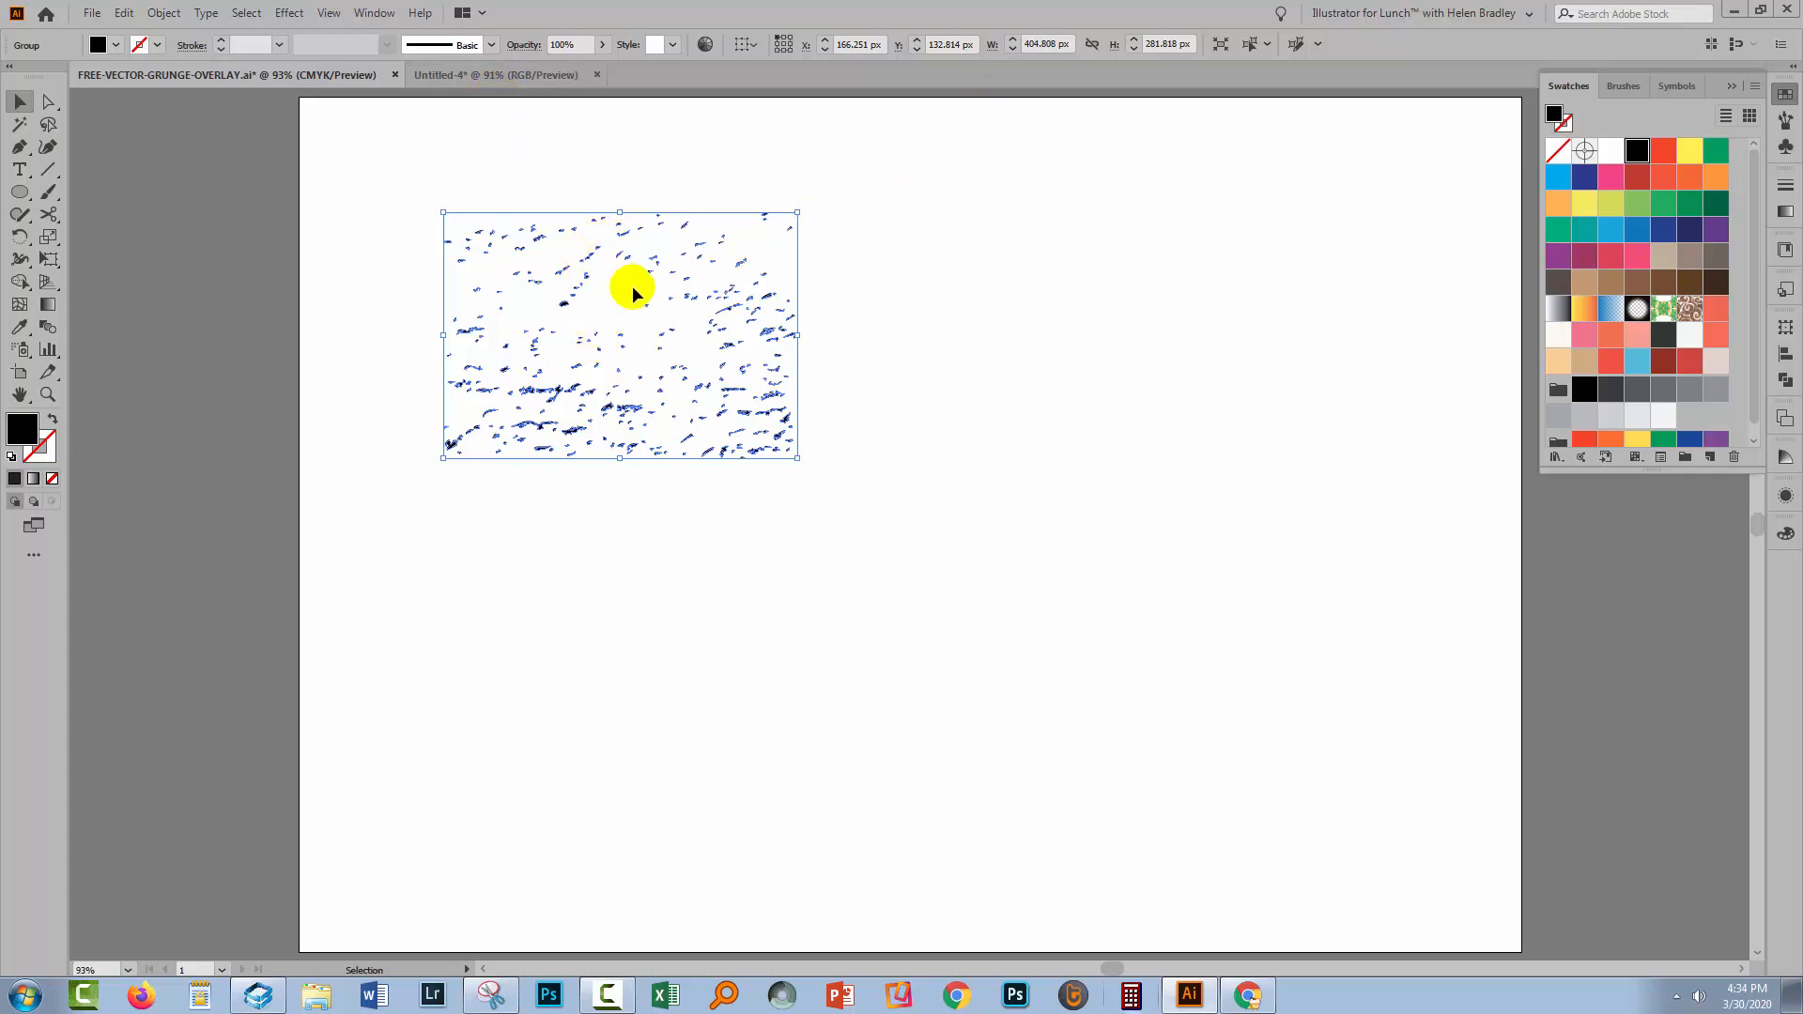
pyautogui.moveTo(768, 254)
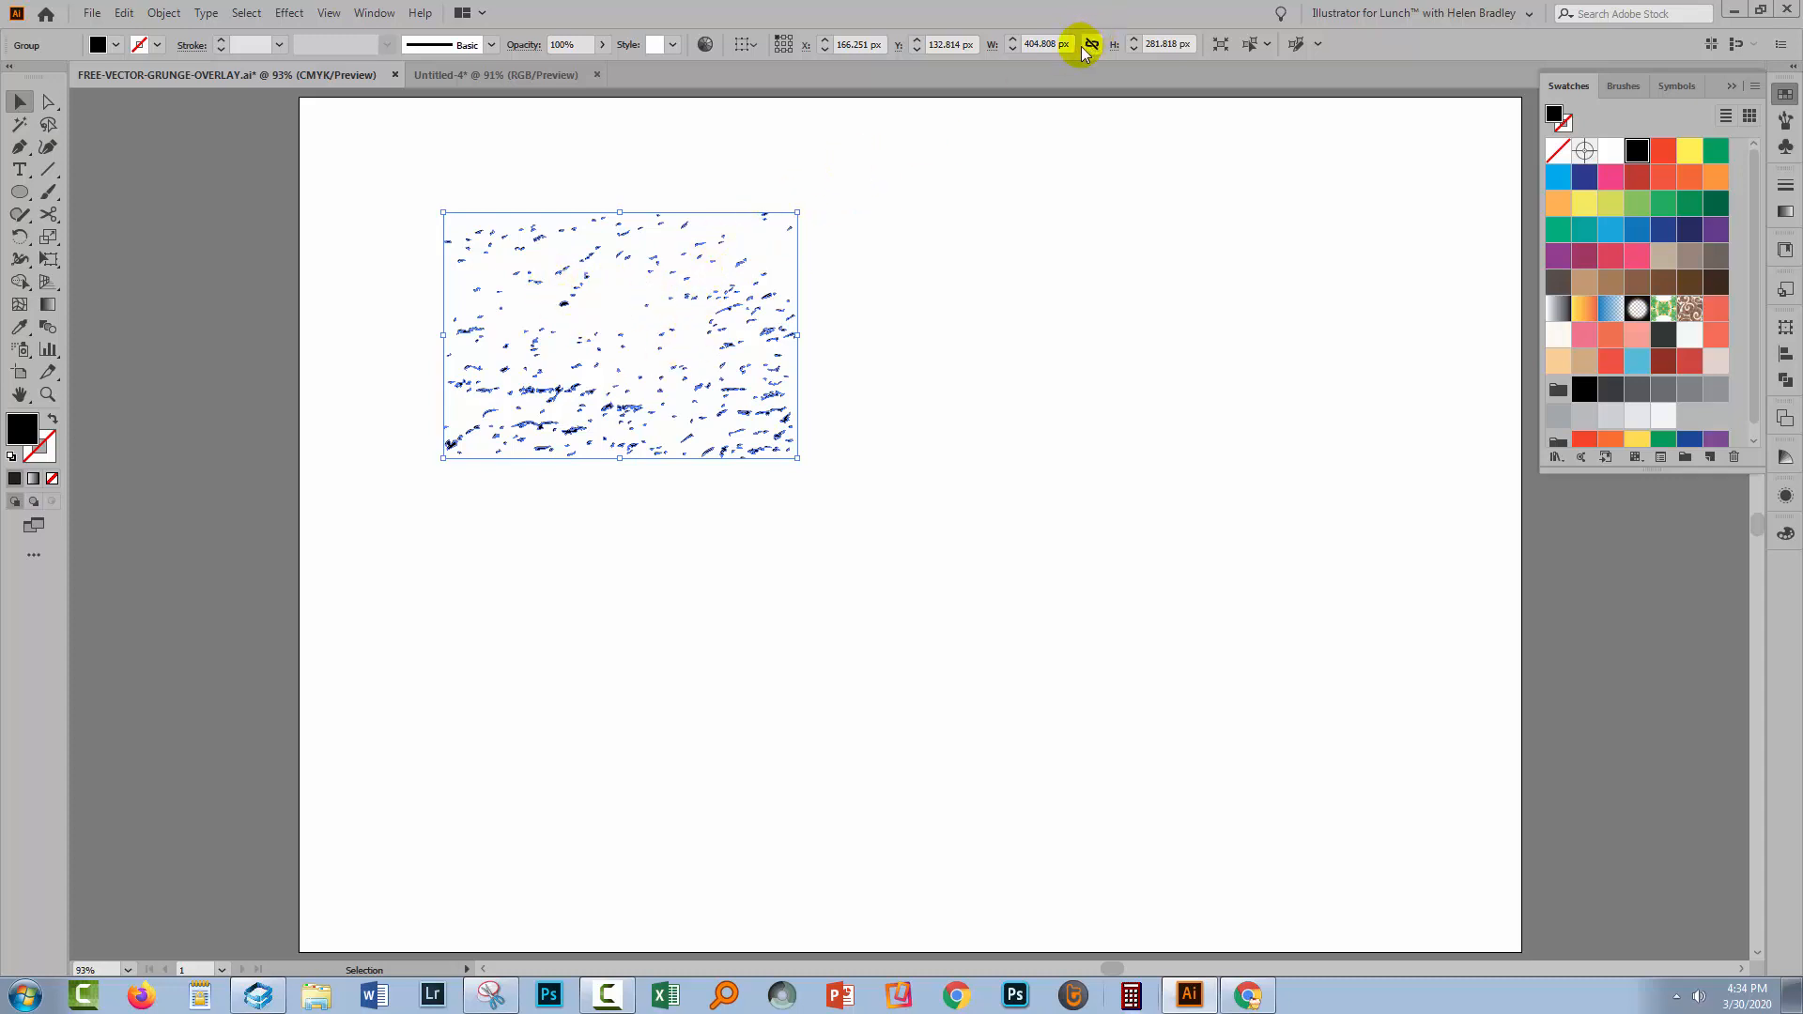
pyautogui.moveTo(1075, 25)
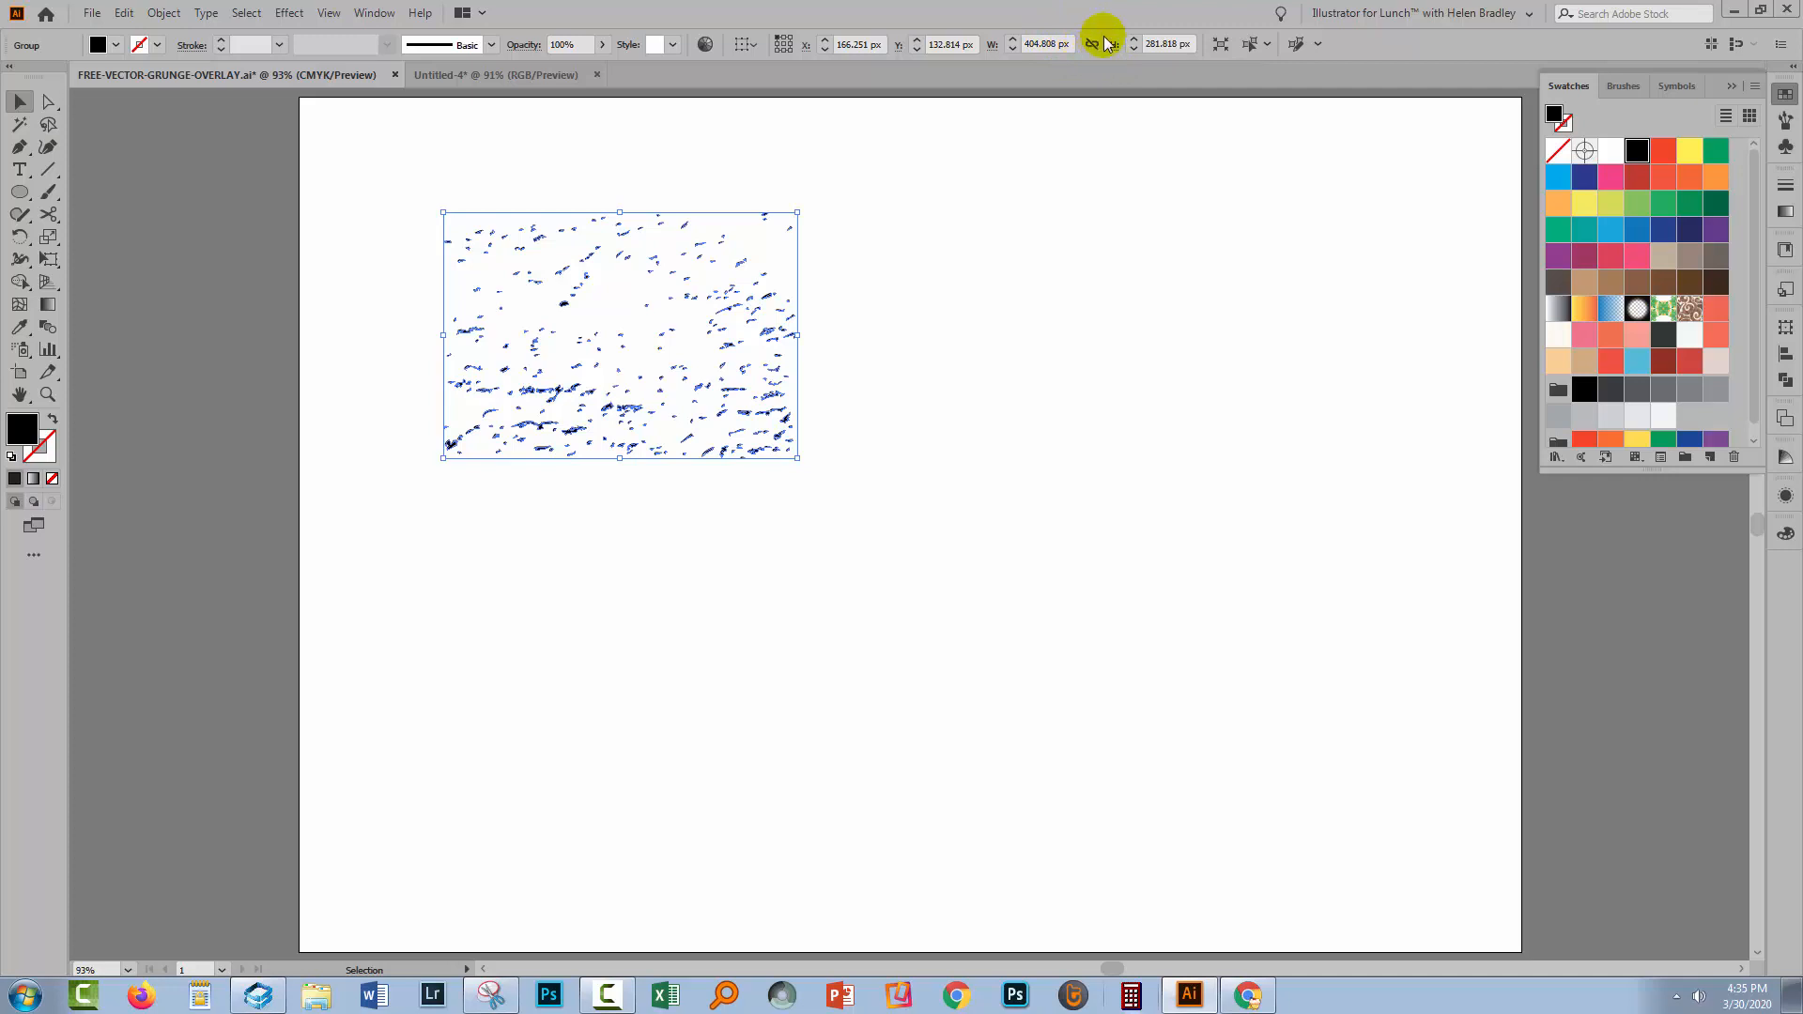
pyautogui.moveTo(1102, 43)
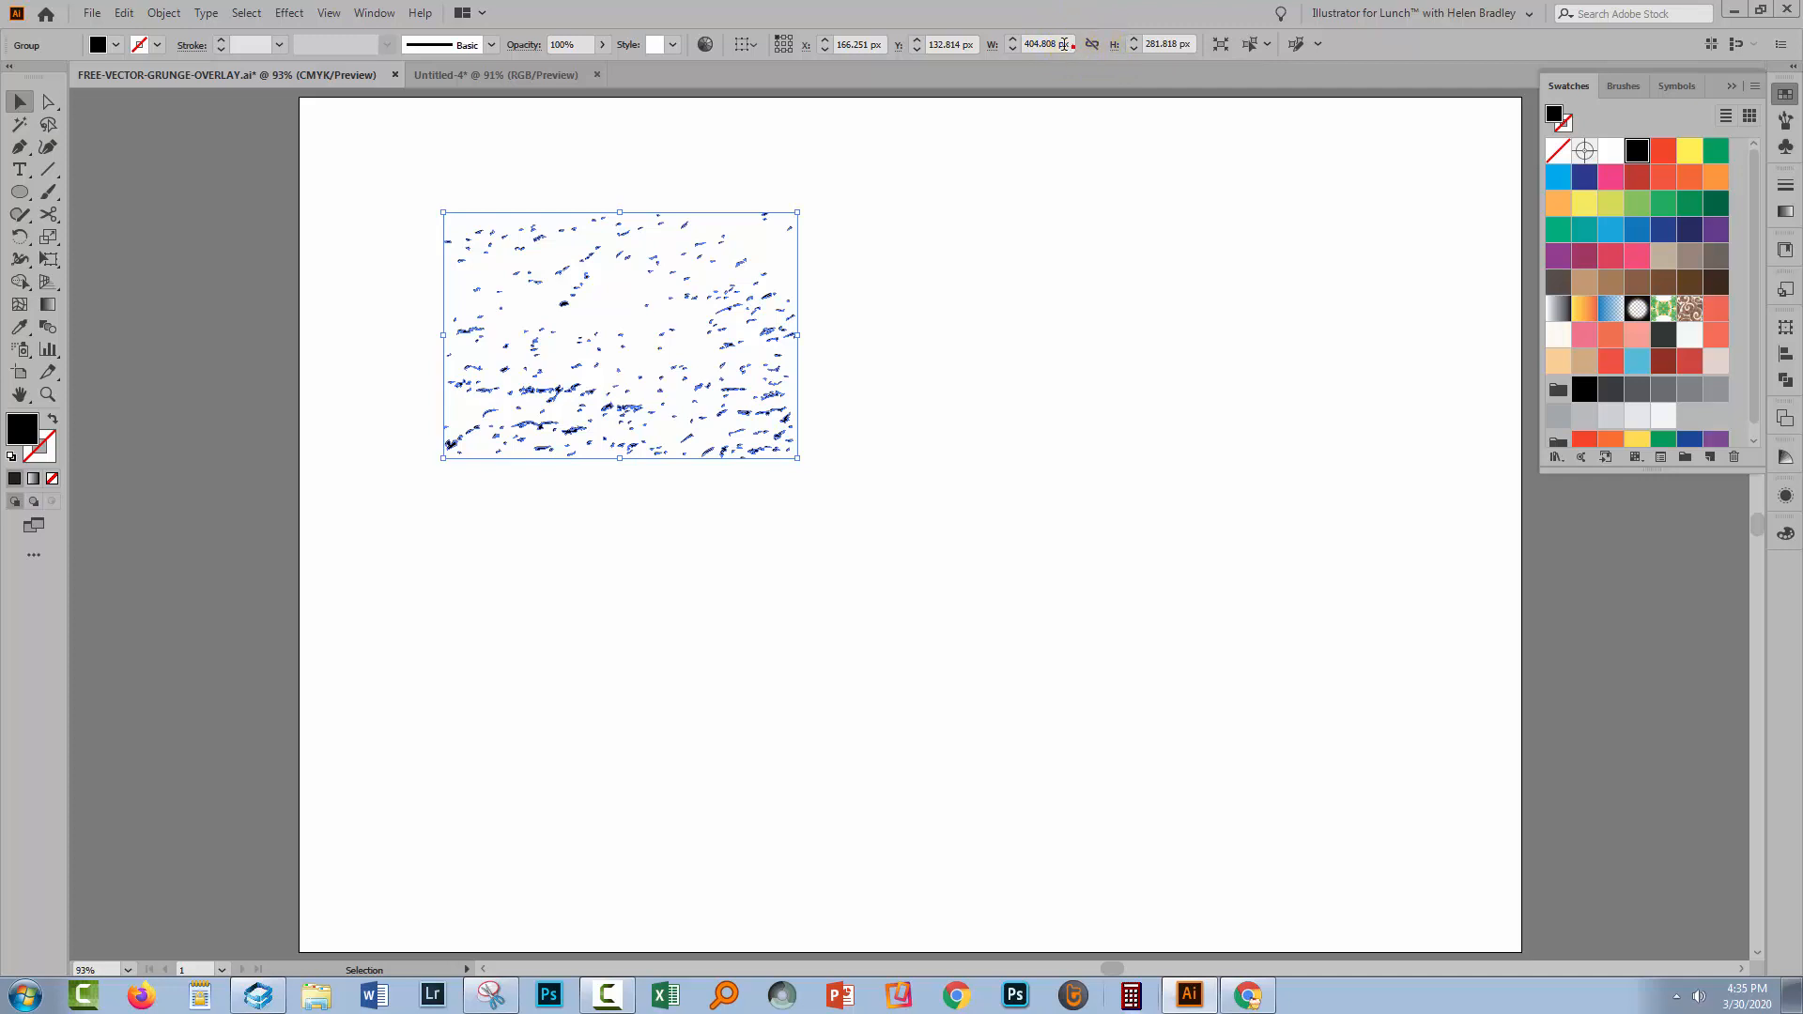
pyautogui.moveTo(1058, 43)
pyautogui.write('550')
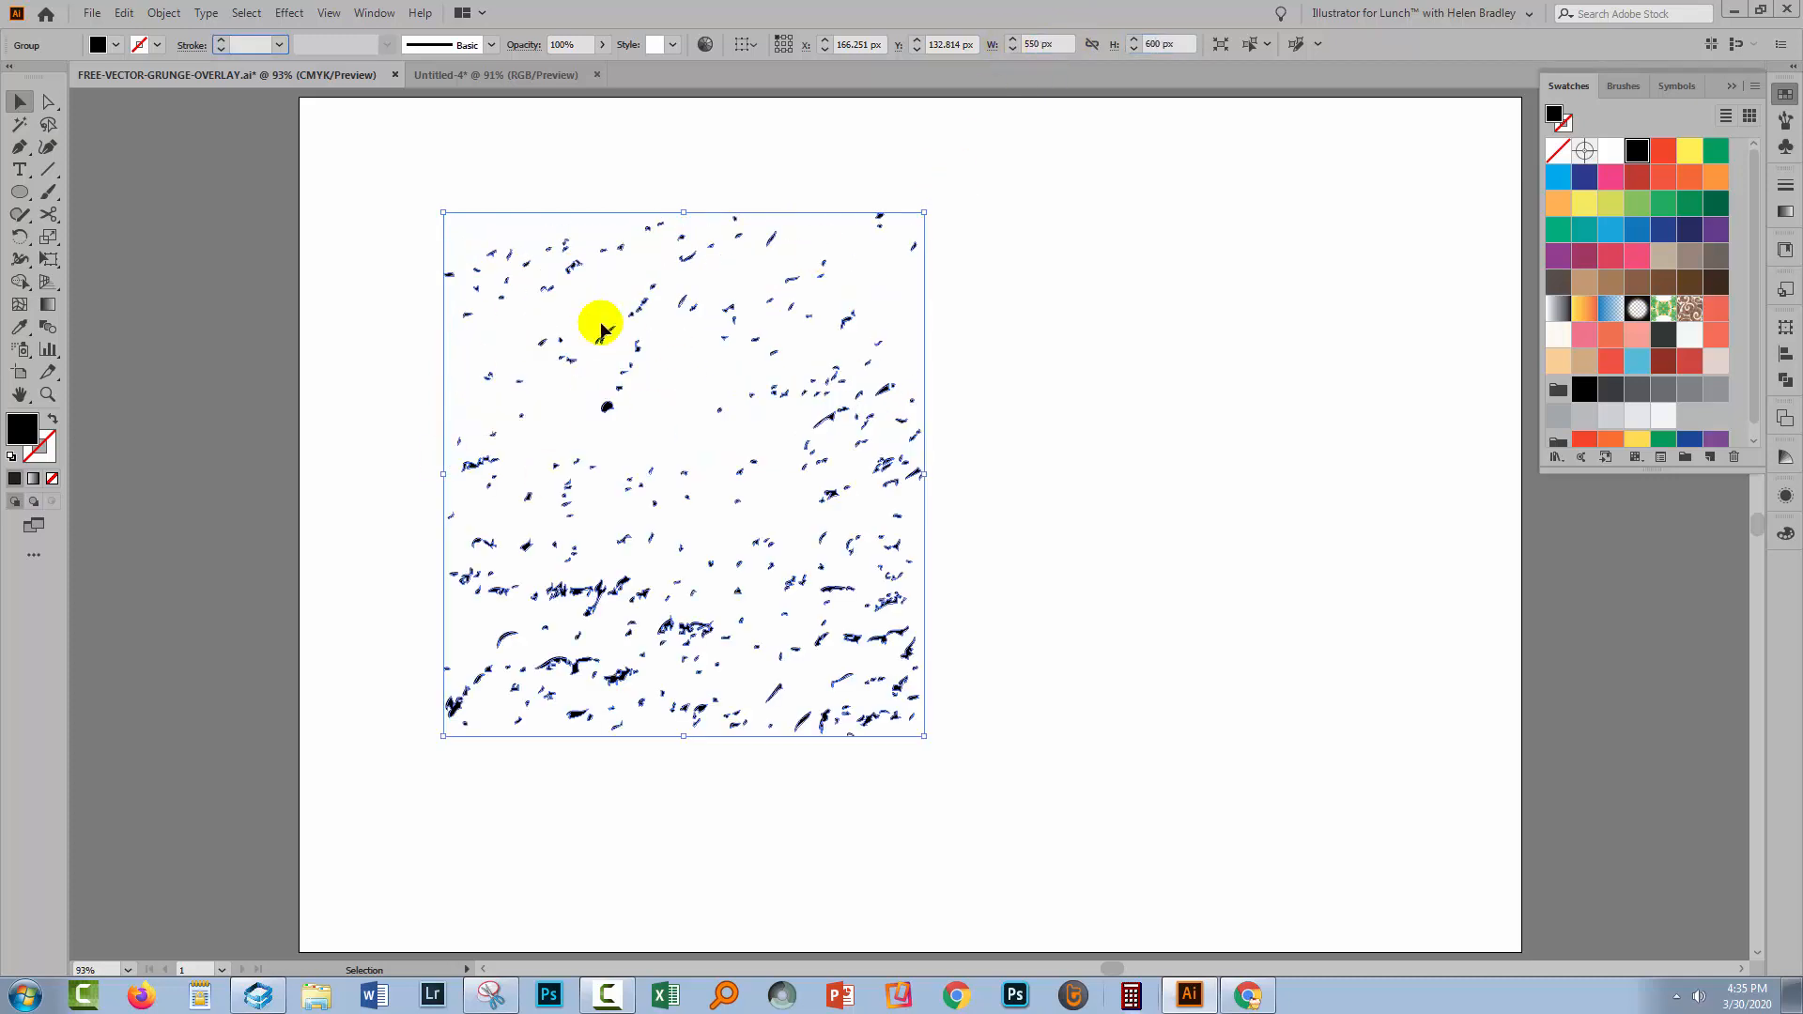
# Paste the grunge group into Untitled-4 and select it for top-left alignment
pyautogui.click(495, 74)
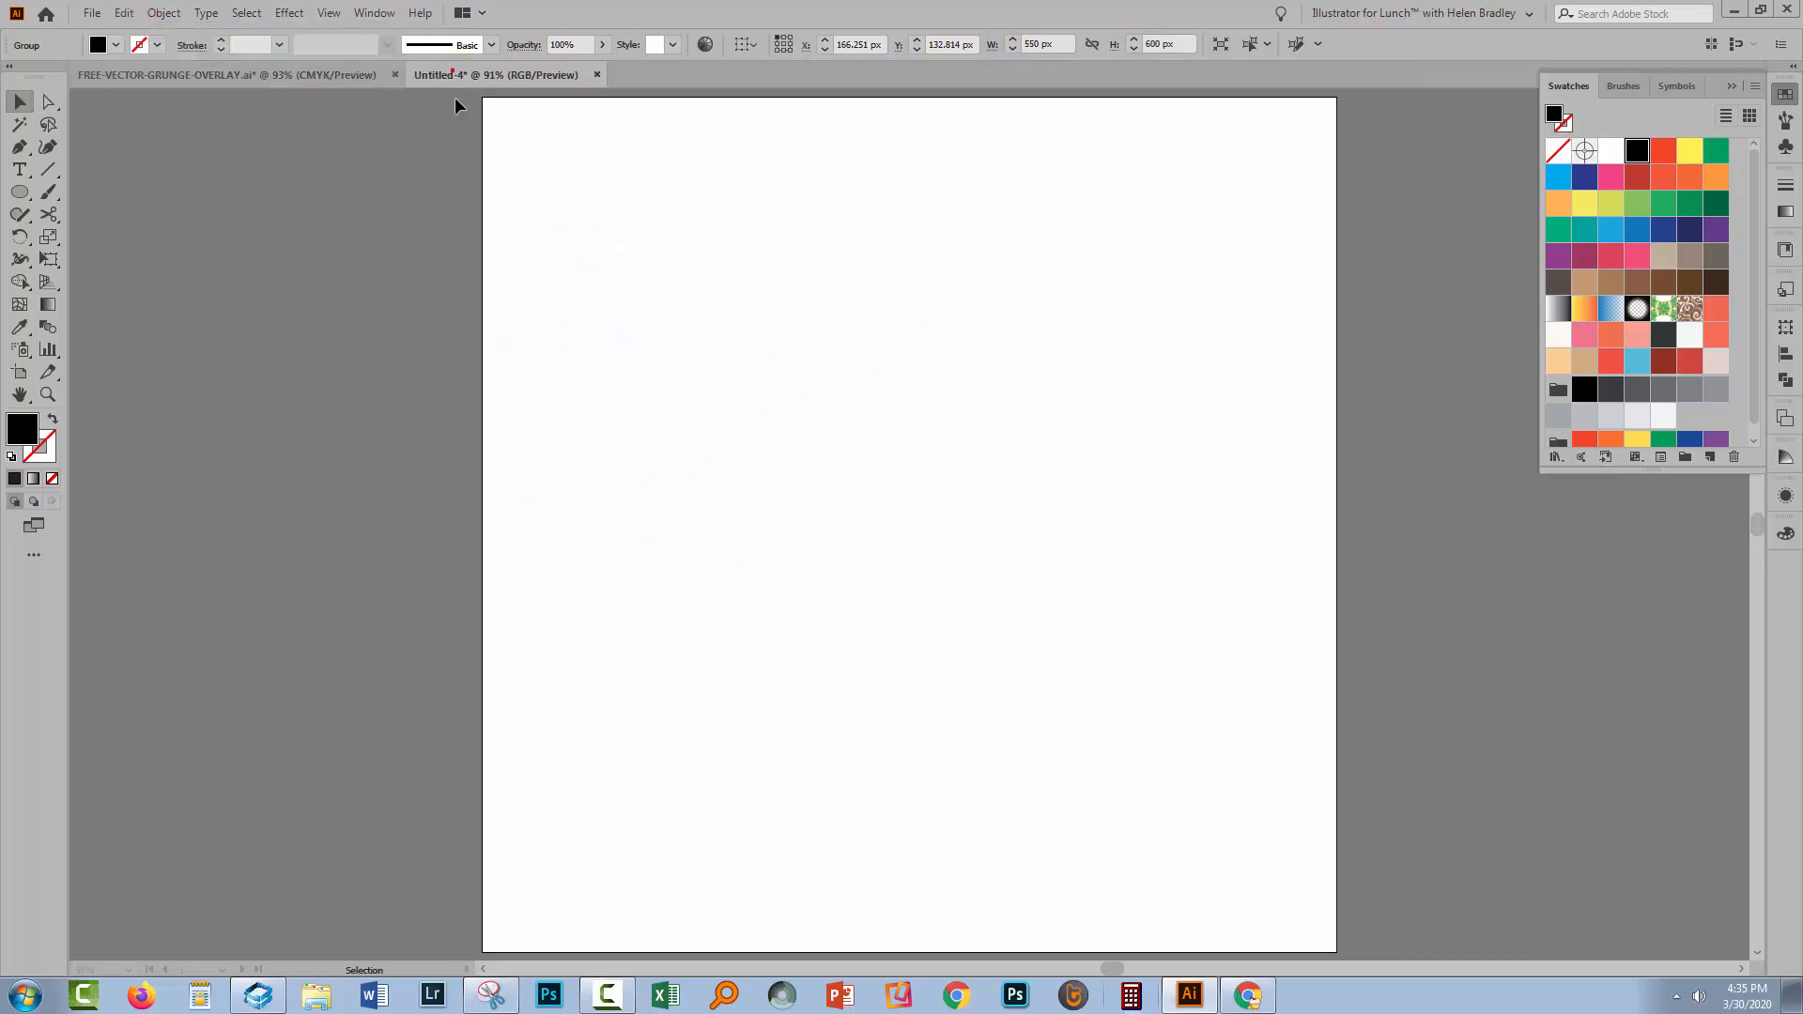
pyautogui.click(449, 293)
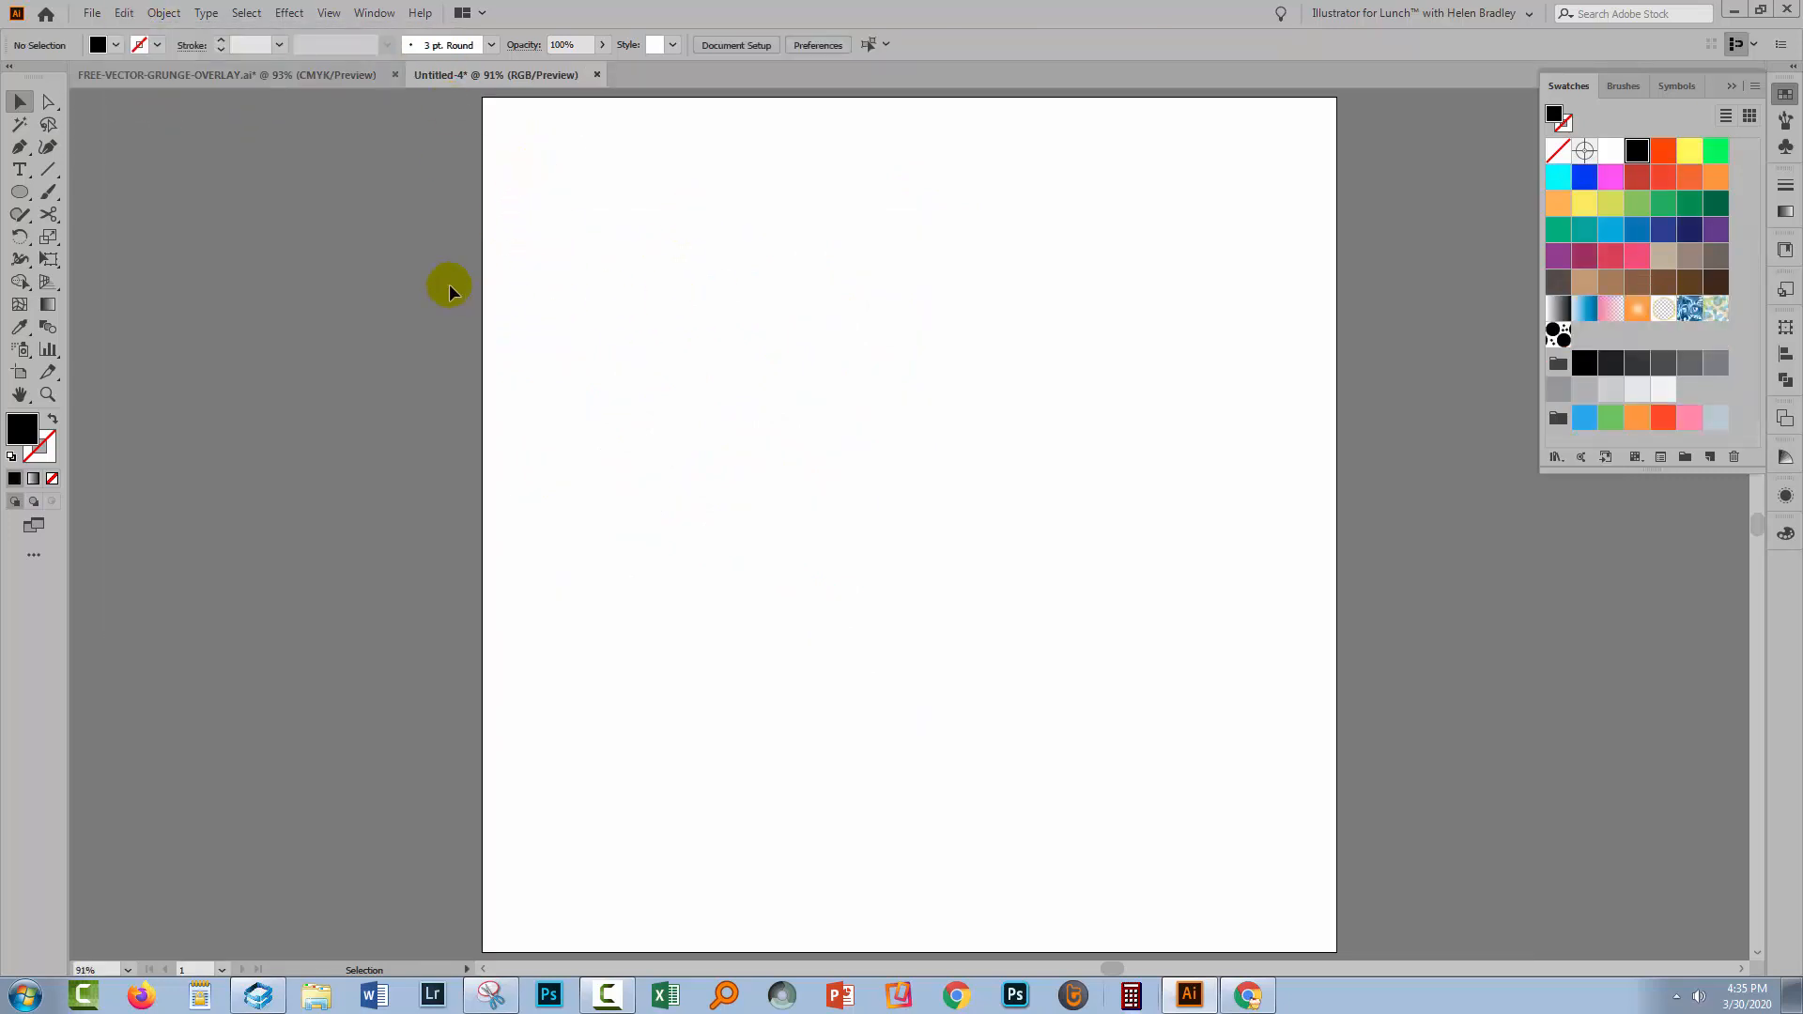
pyautogui.click(47, 102)
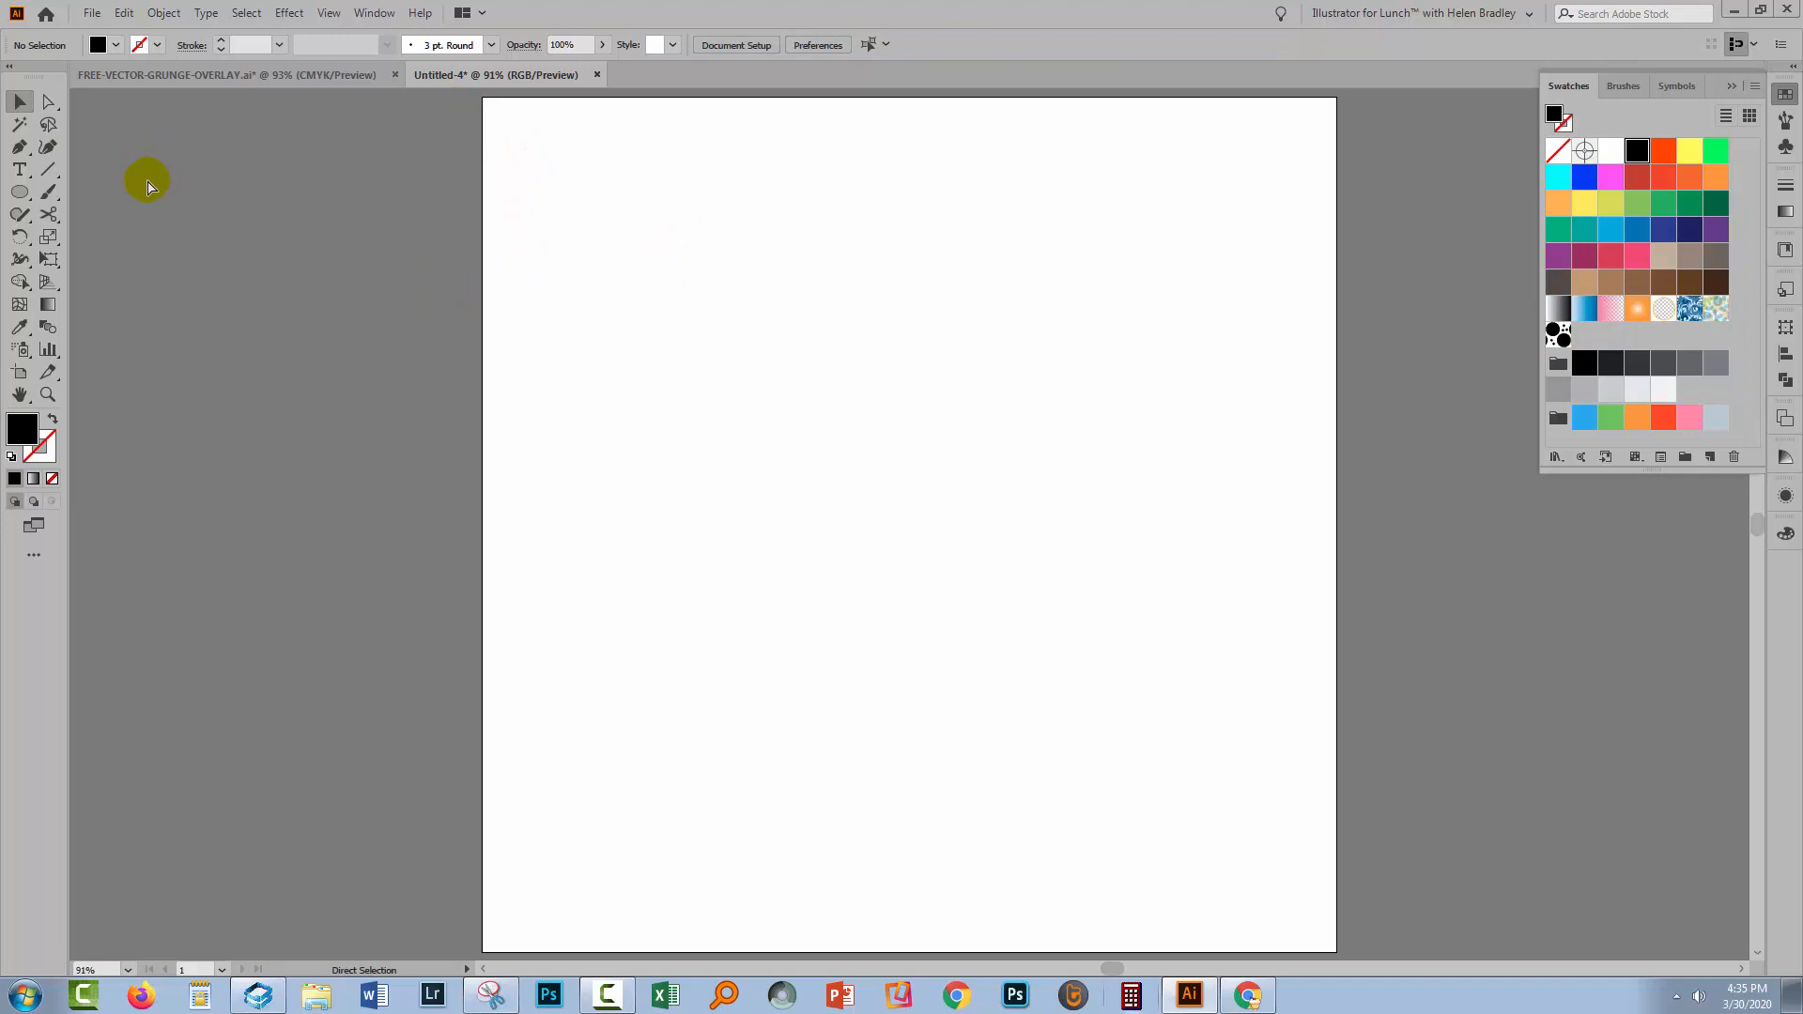
pyautogui.click(684, 357)
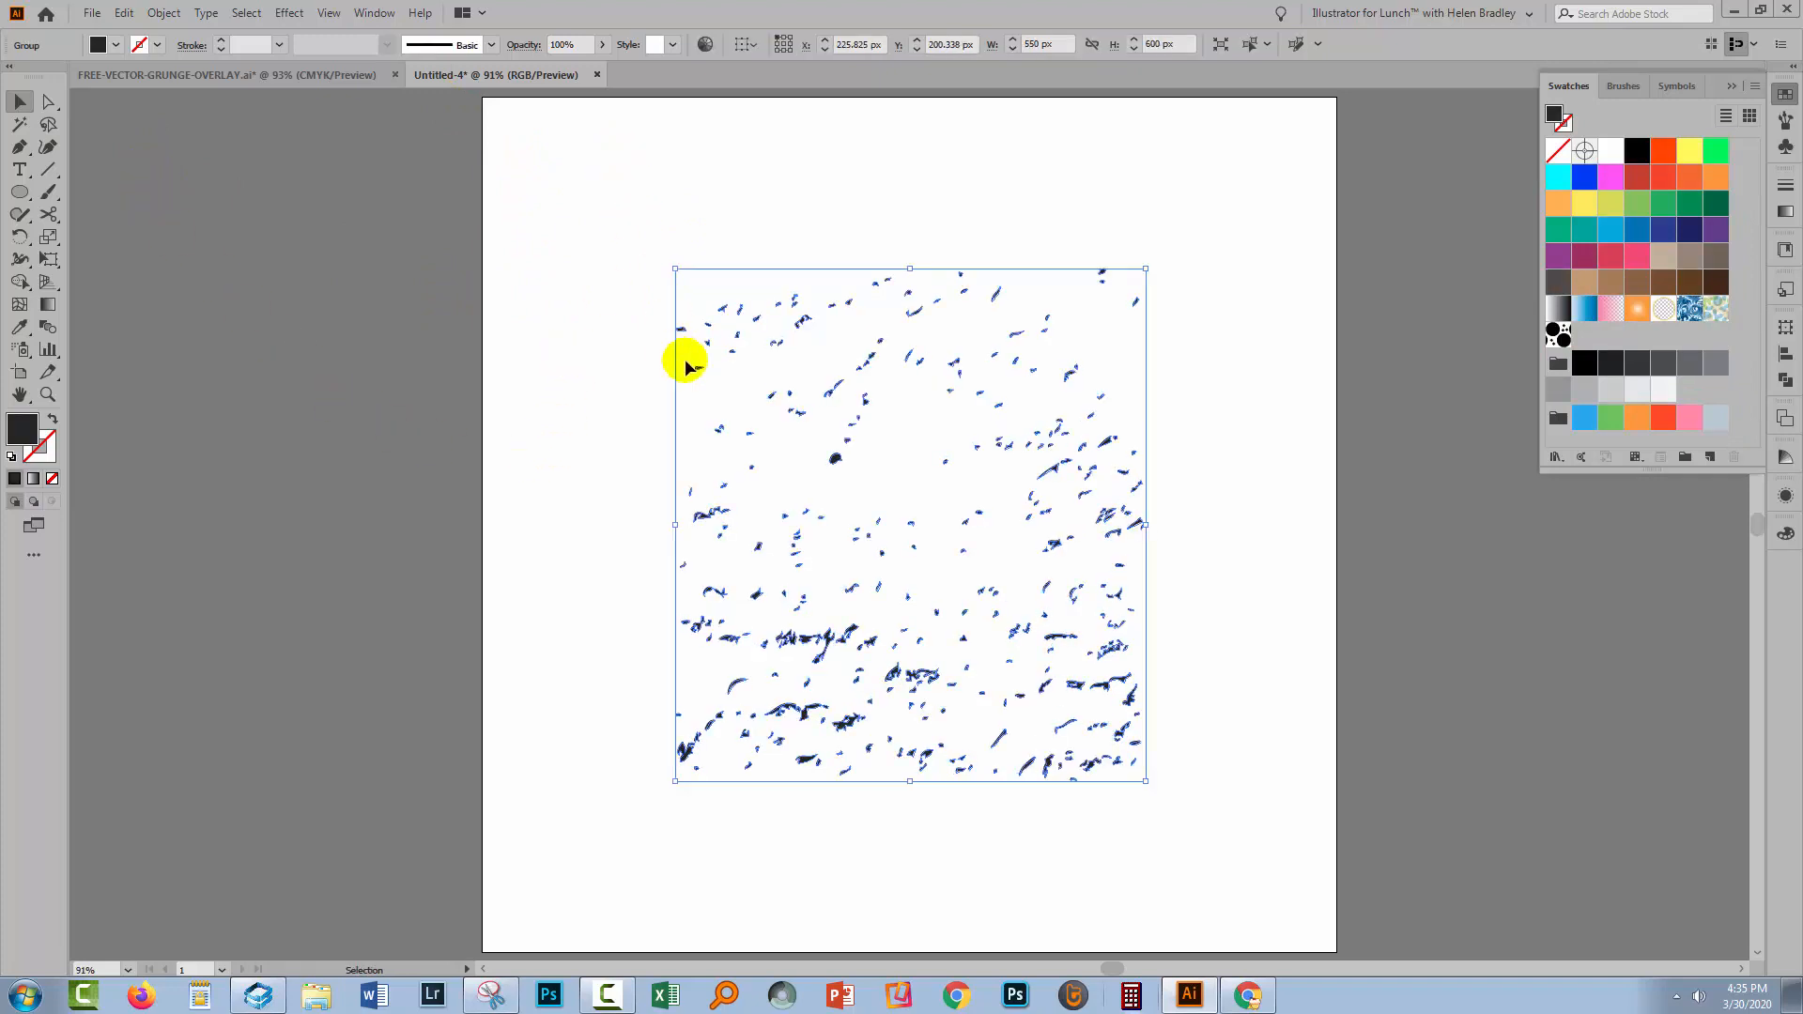
pyautogui.moveTo(784, 43)
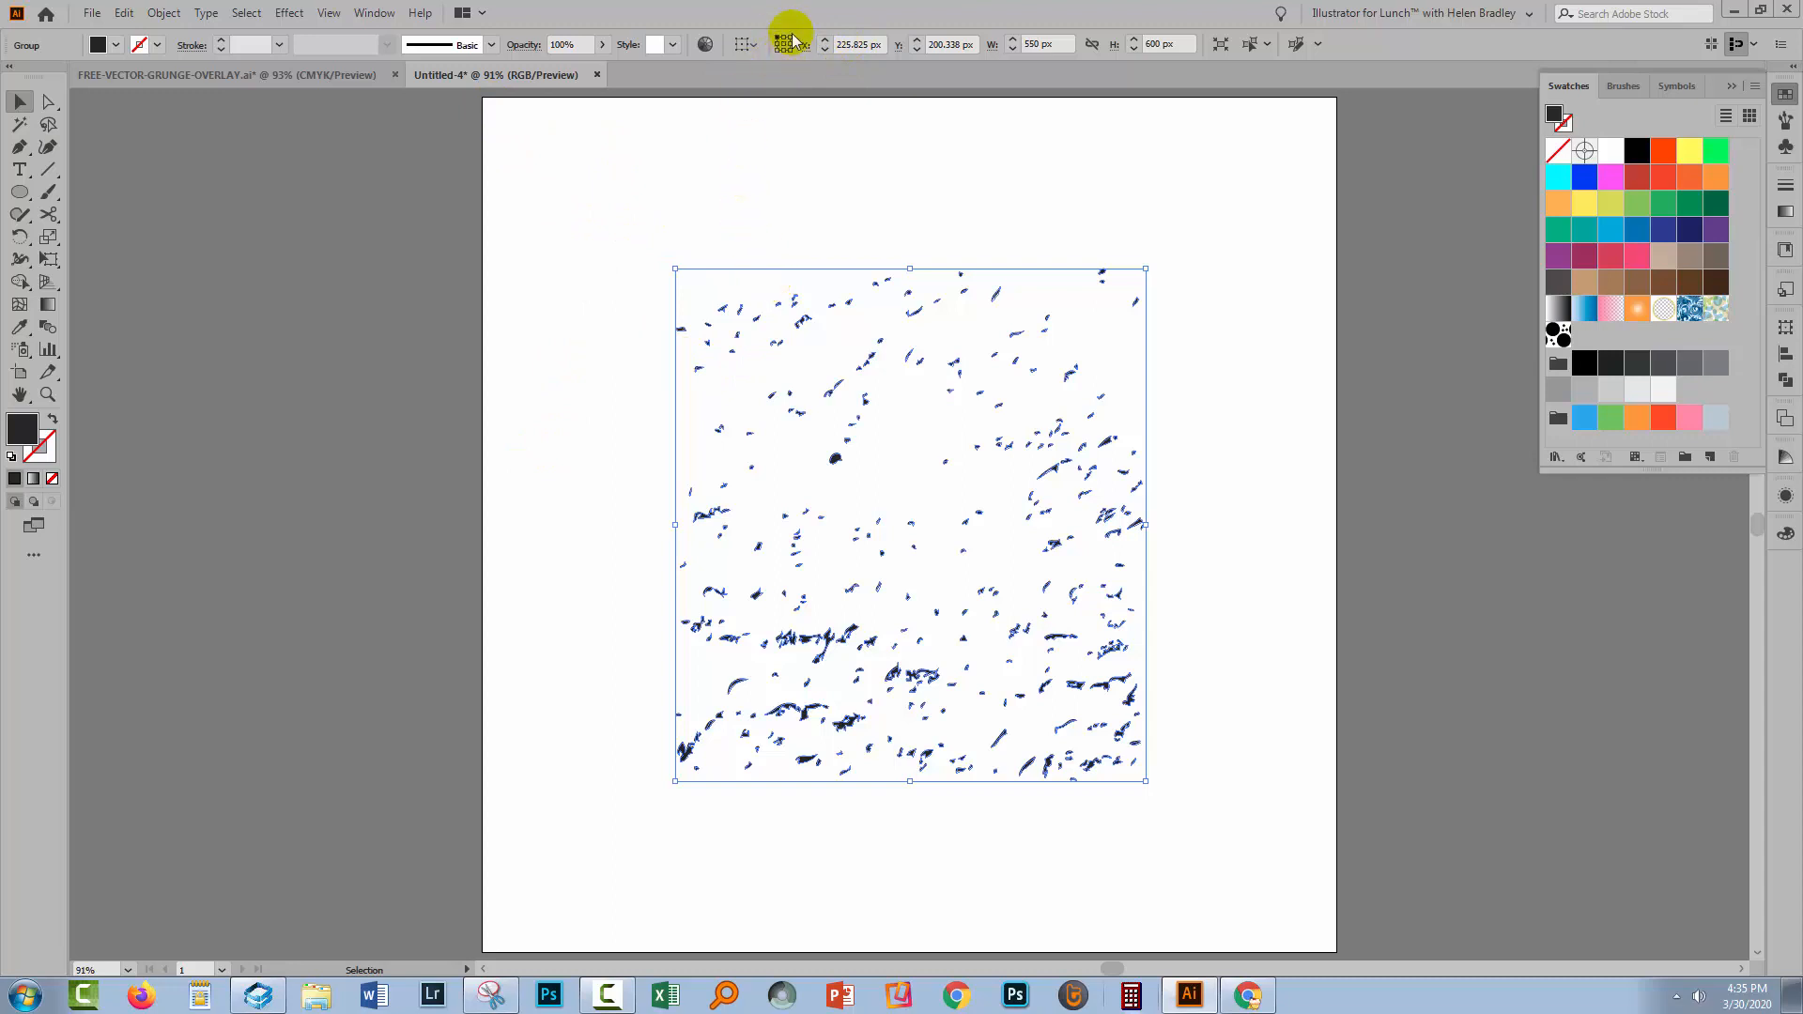
pyautogui.moveTo(831, 43)
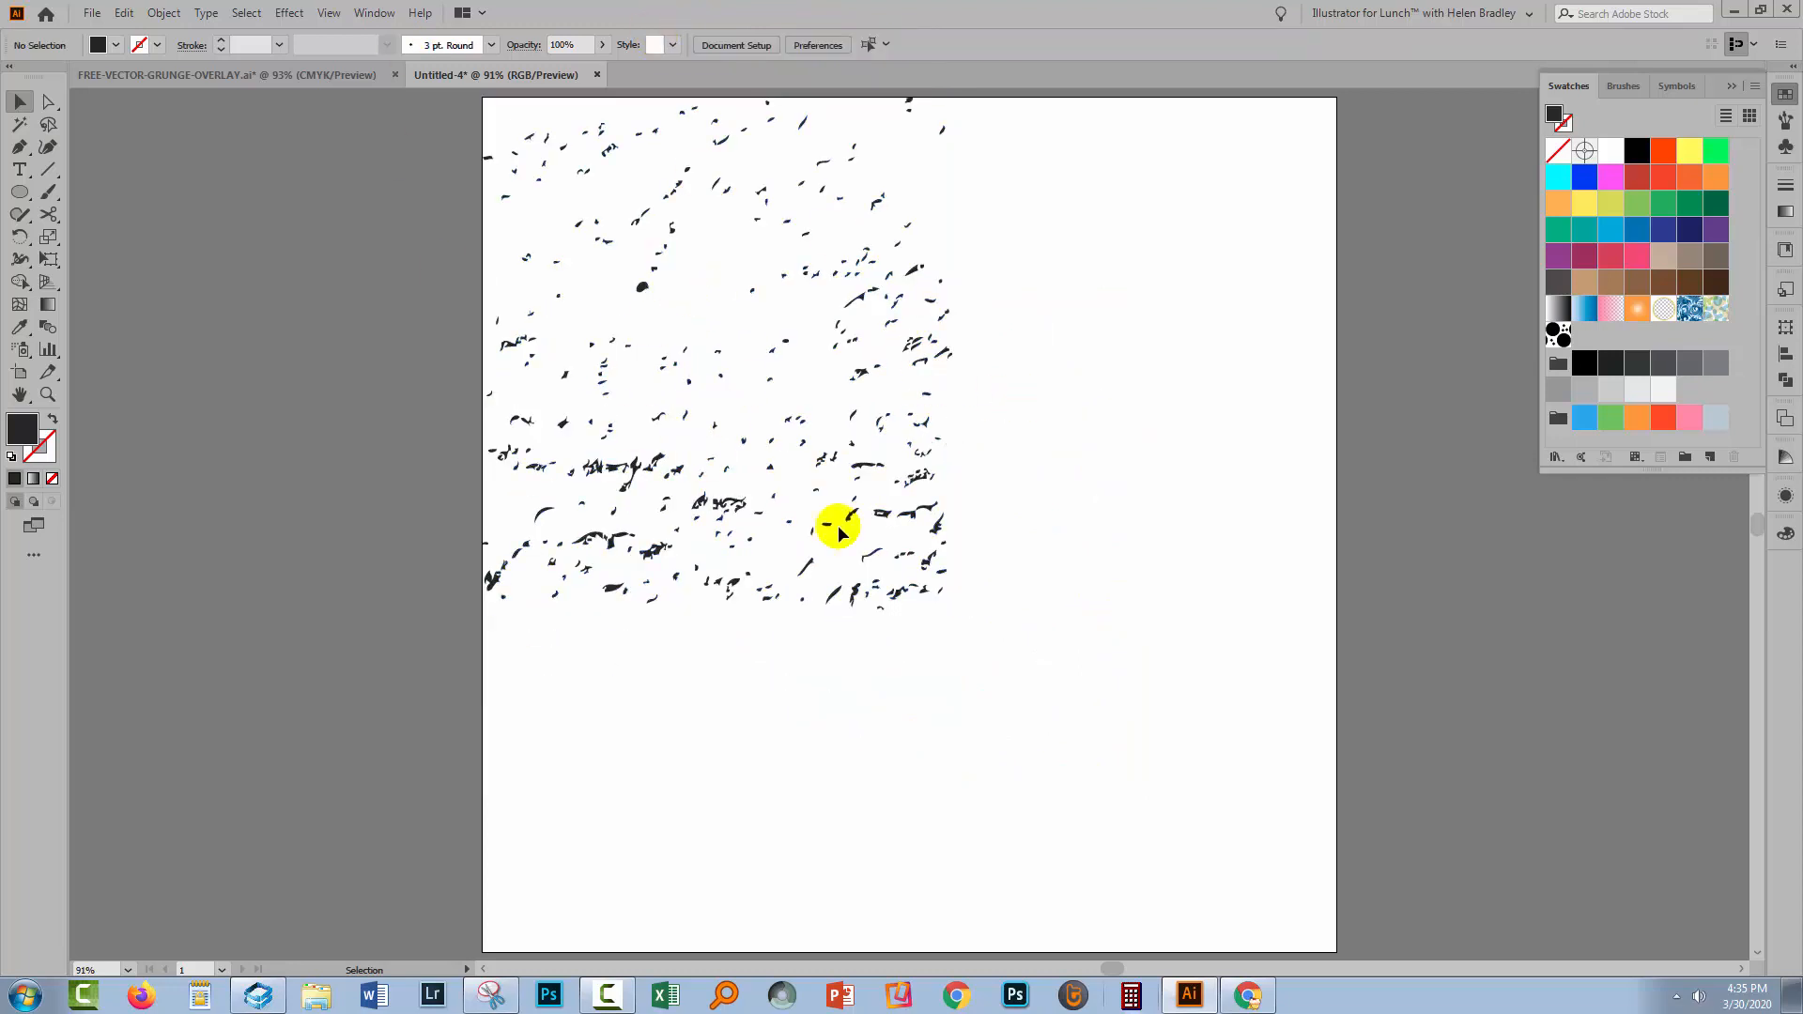
pyautogui.moveTo(1561, 335)
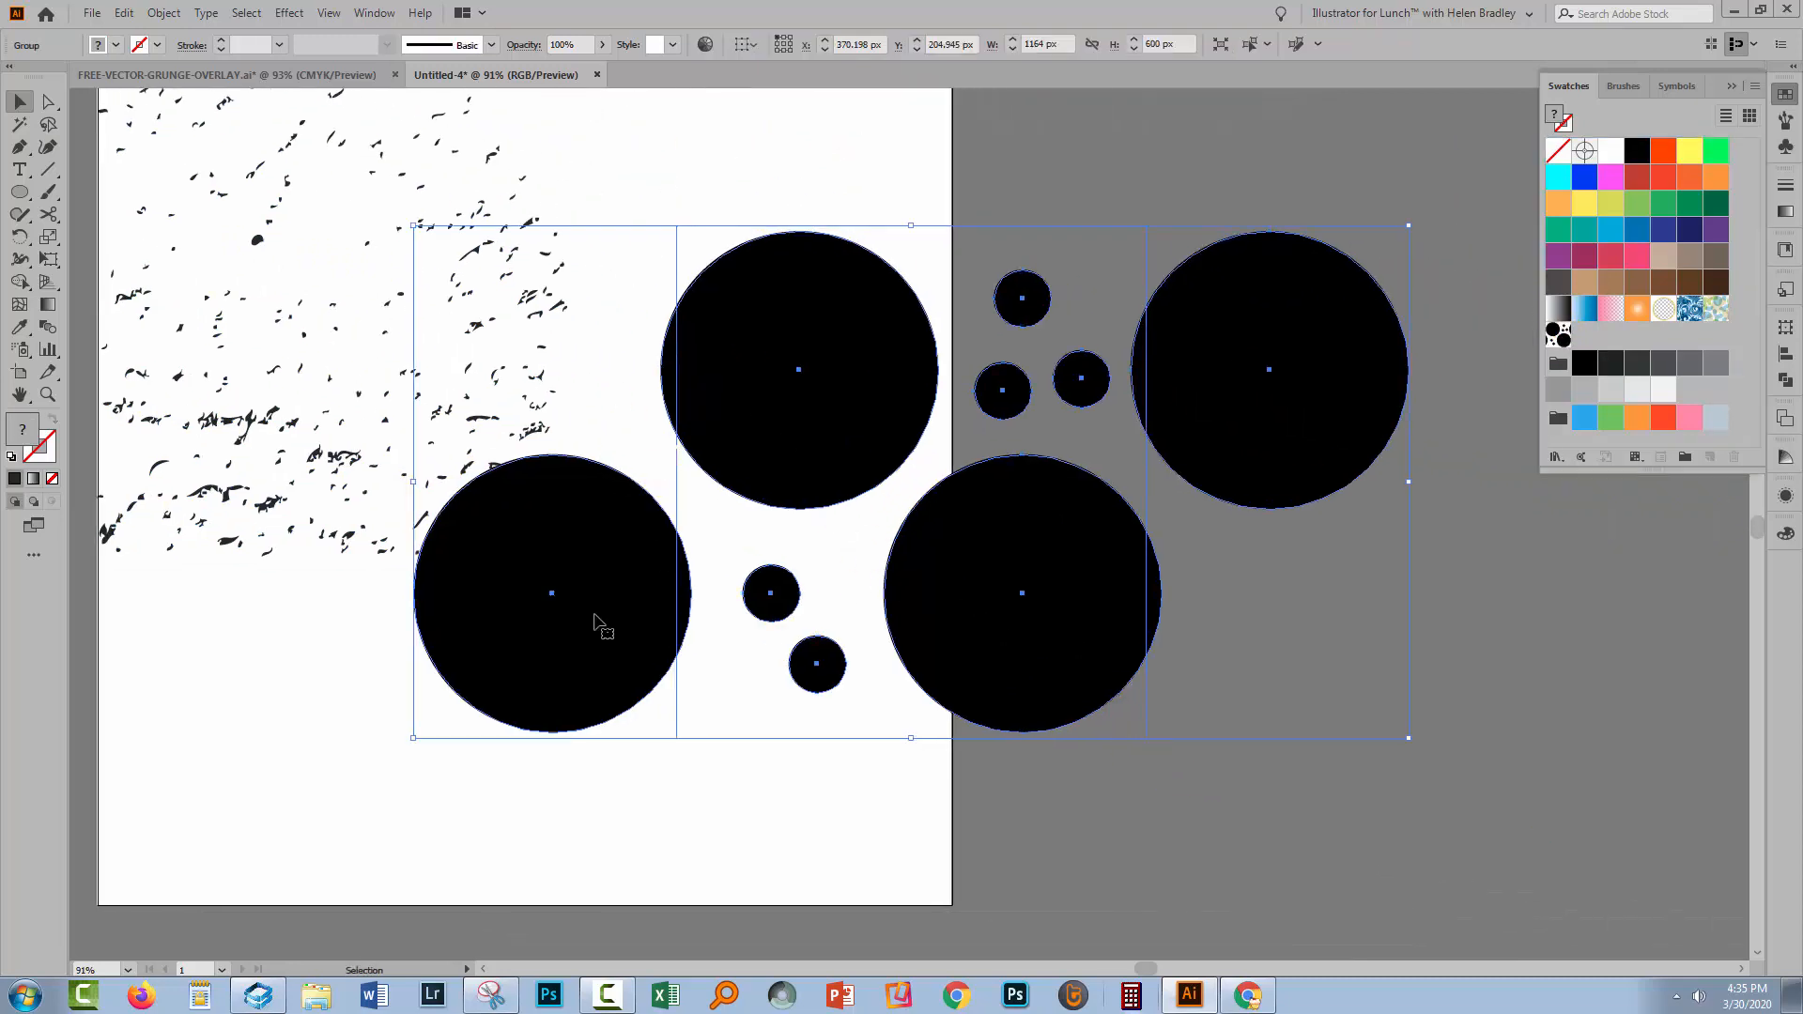
pyautogui.moveTo(972, 355)
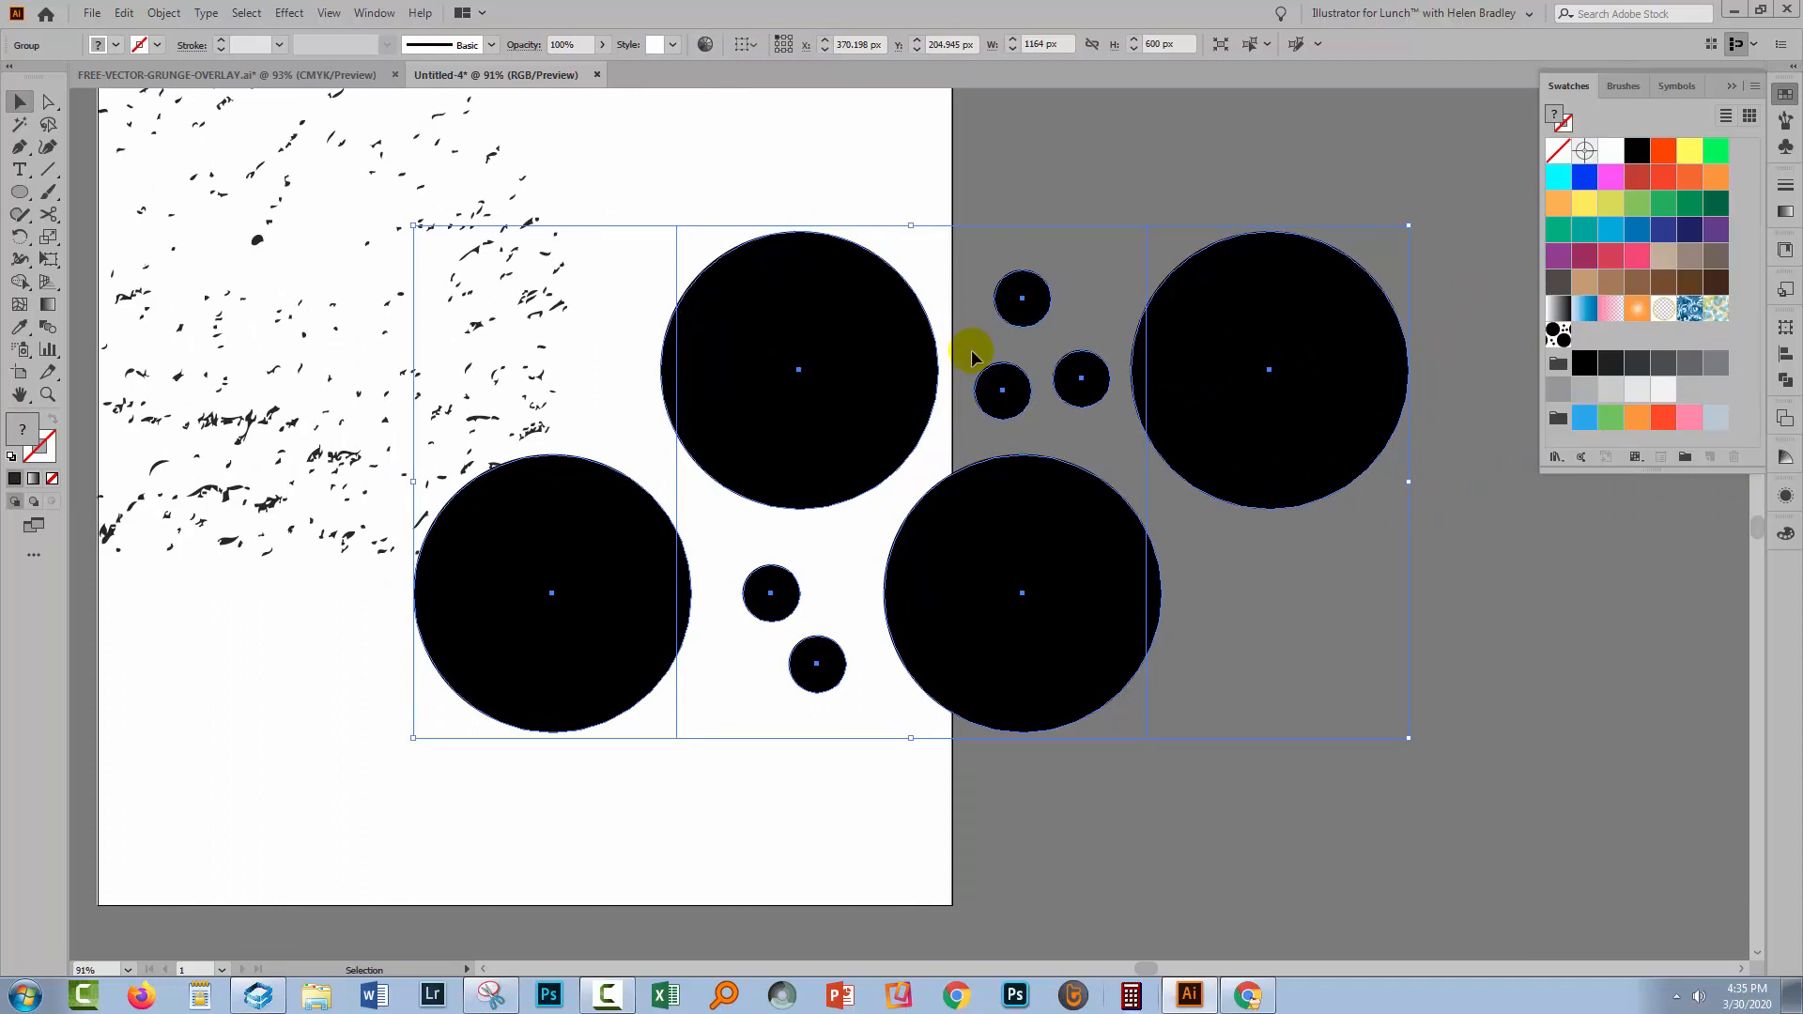
pyautogui.moveTo(811, 366)
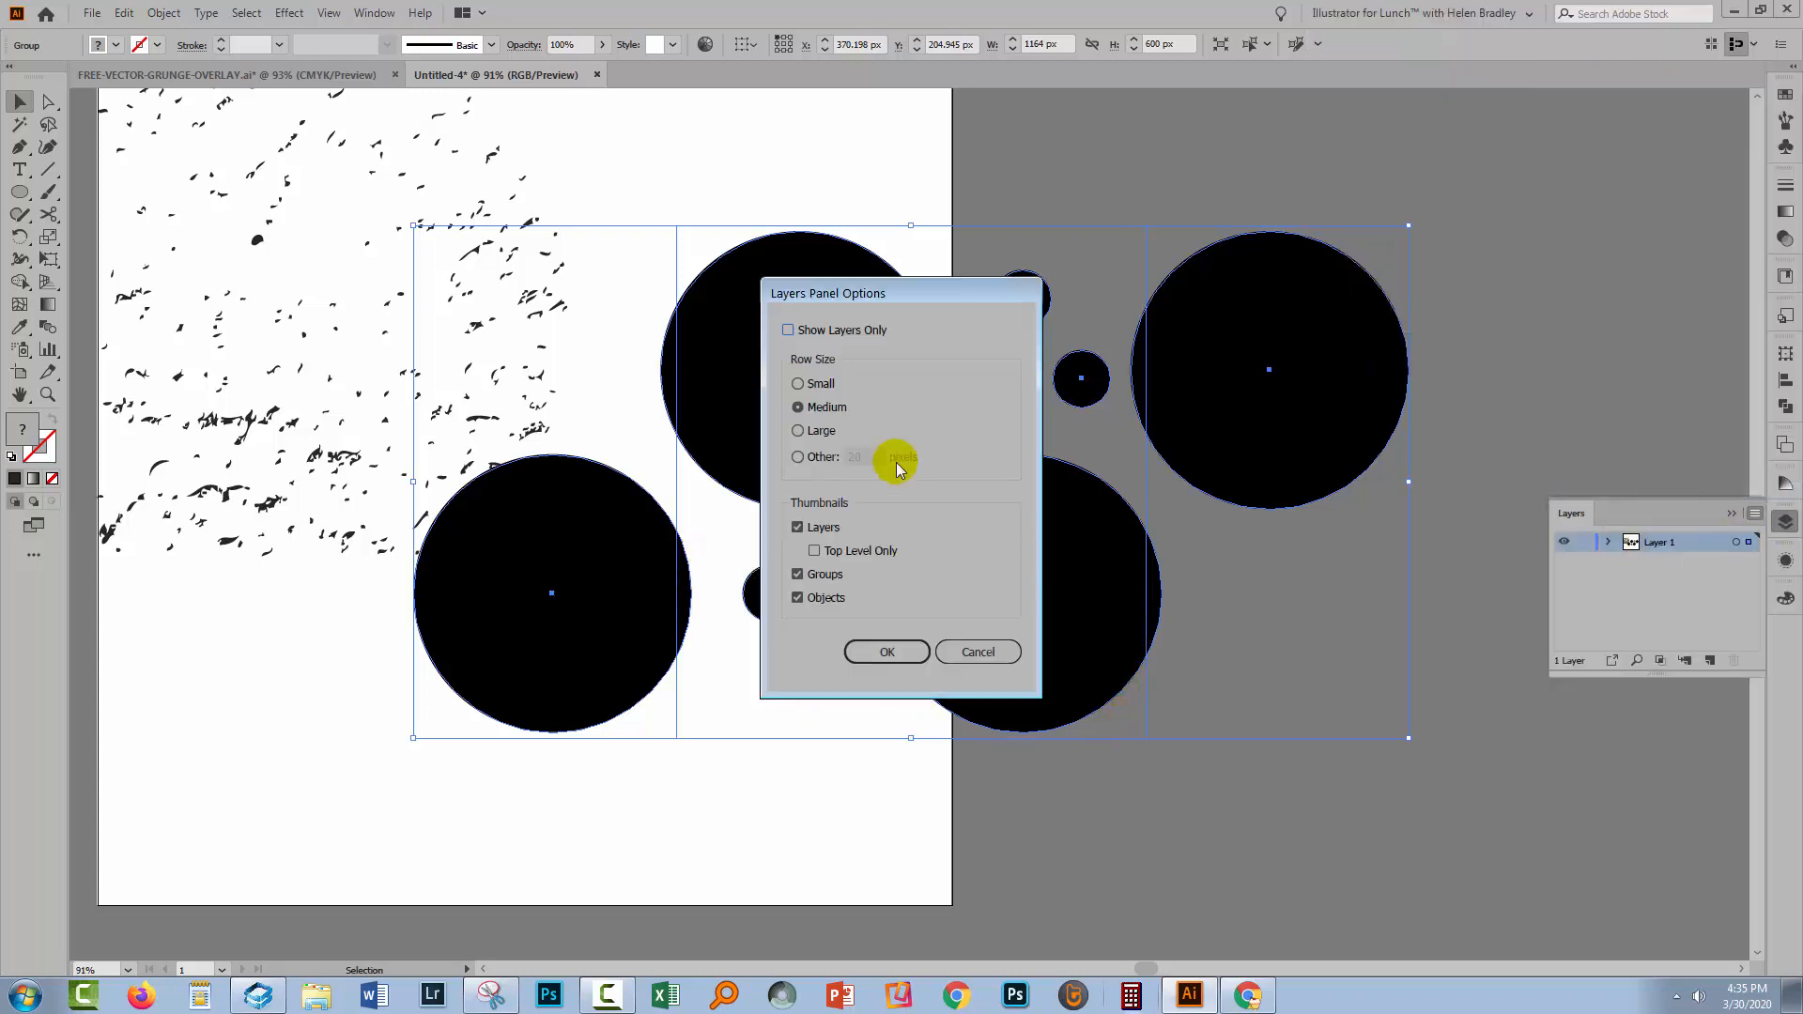
# Use large layer thumbnails, duplicate the rectangle path above the circles and select both
pyautogui.click(887, 651)
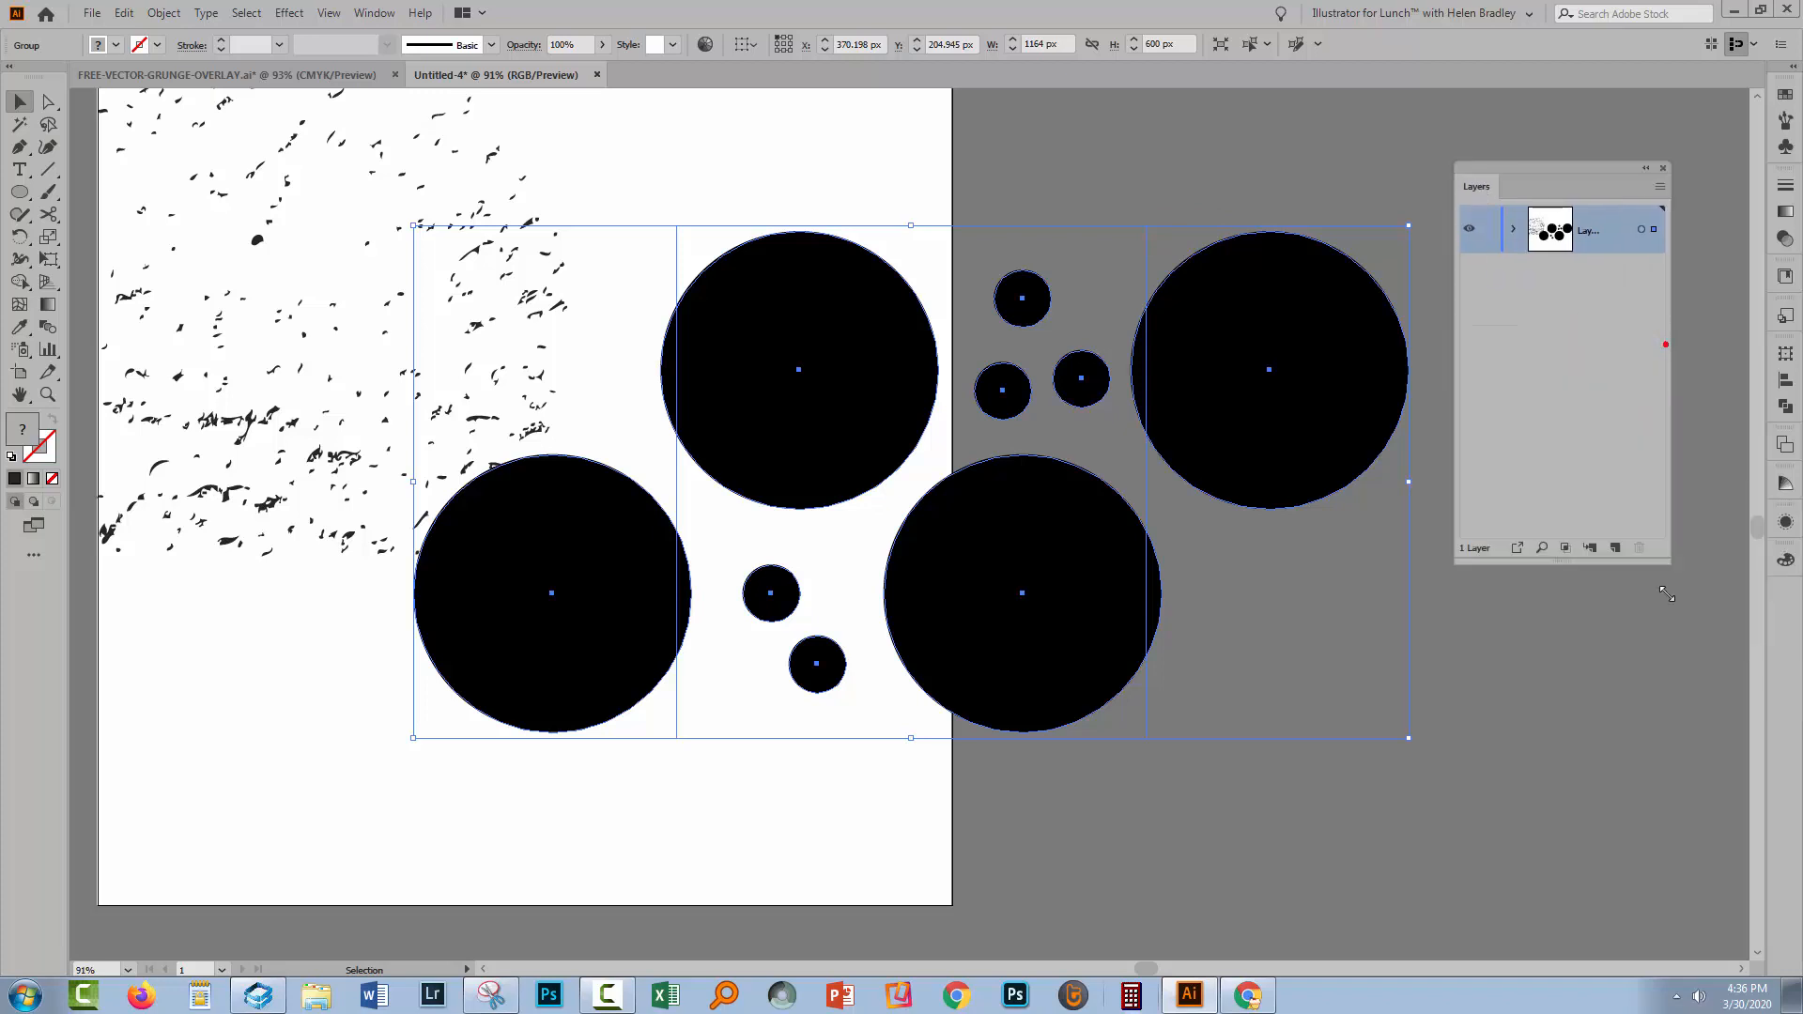
pyautogui.click(1514, 229)
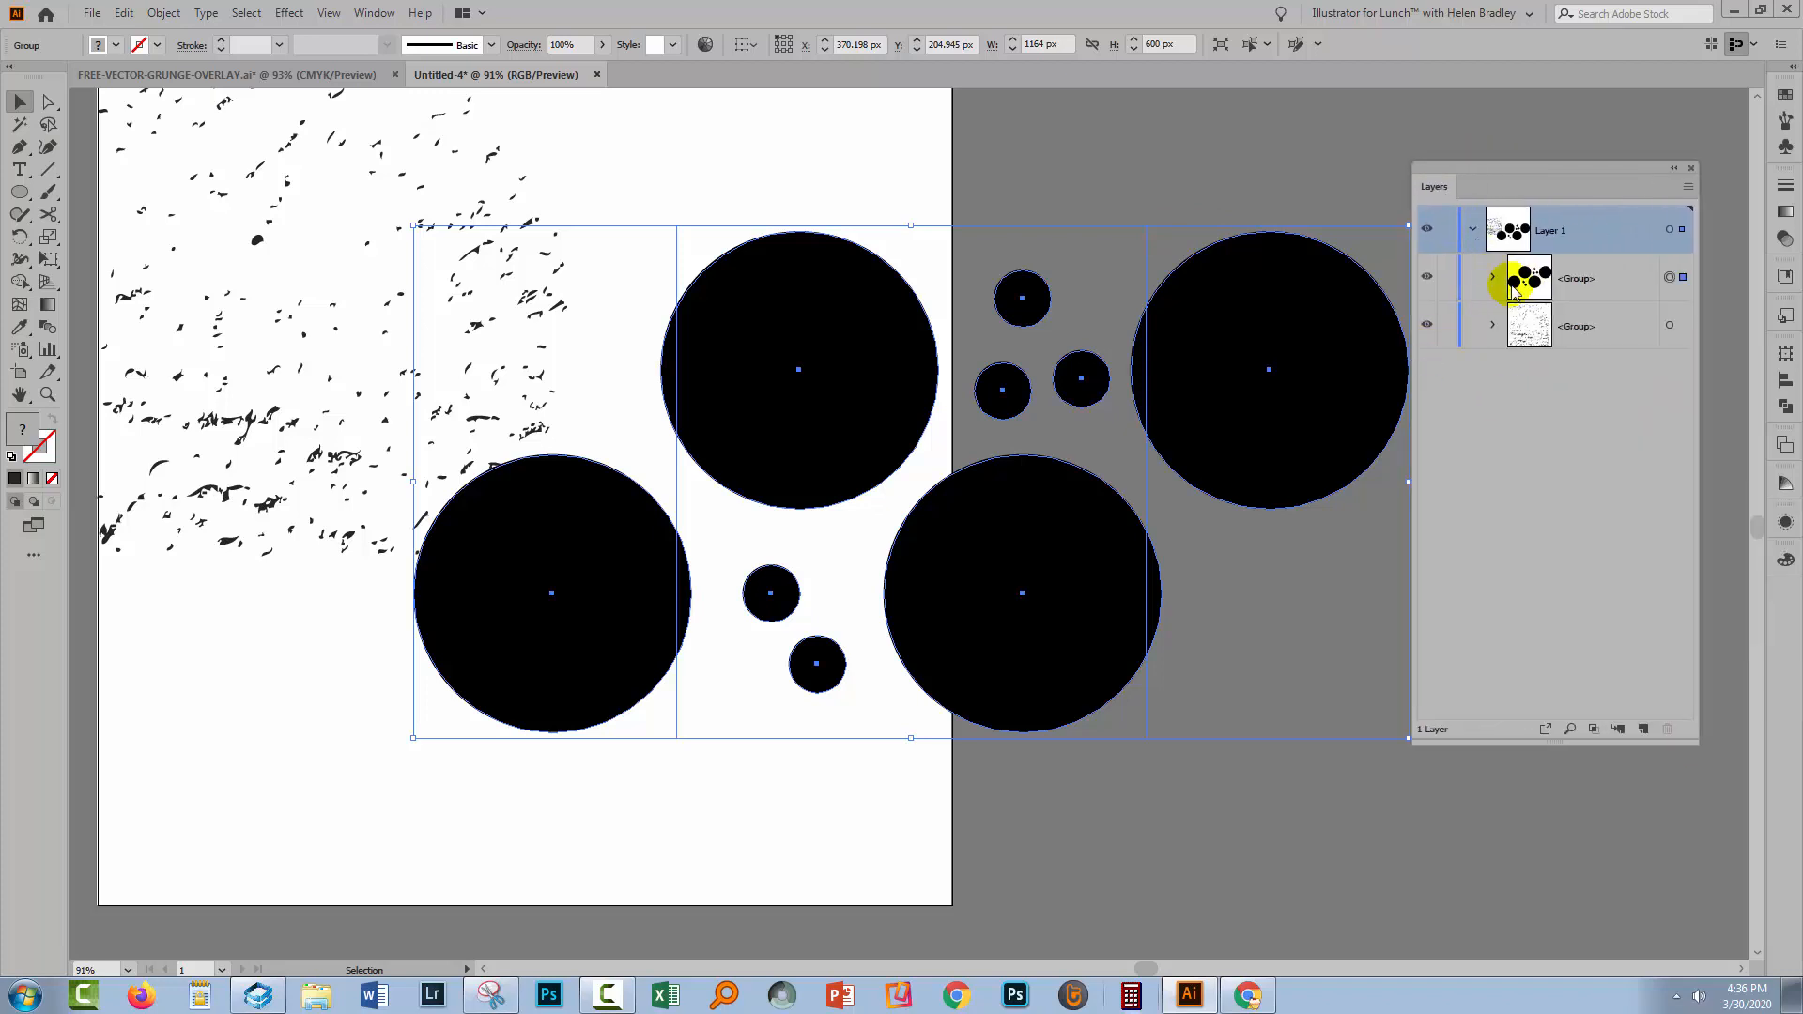
pyautogui.click(1494, 278)
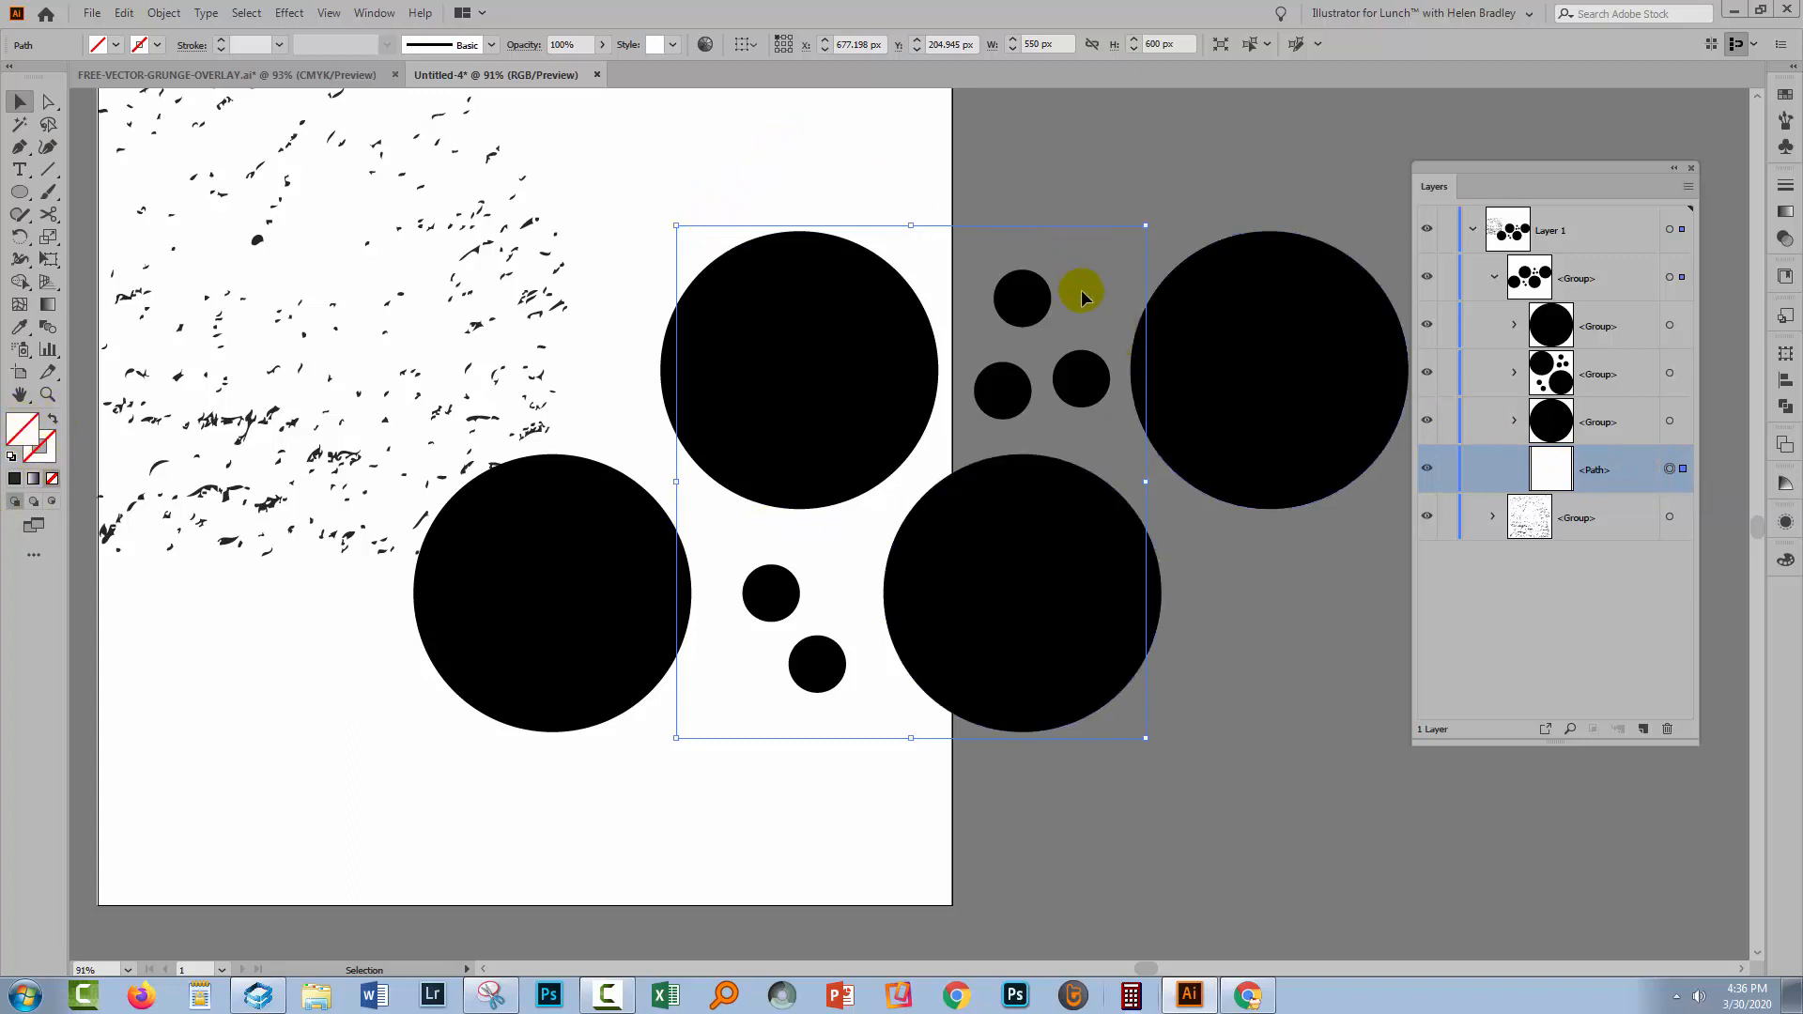
pyautogui.moveTo(1018, 257)
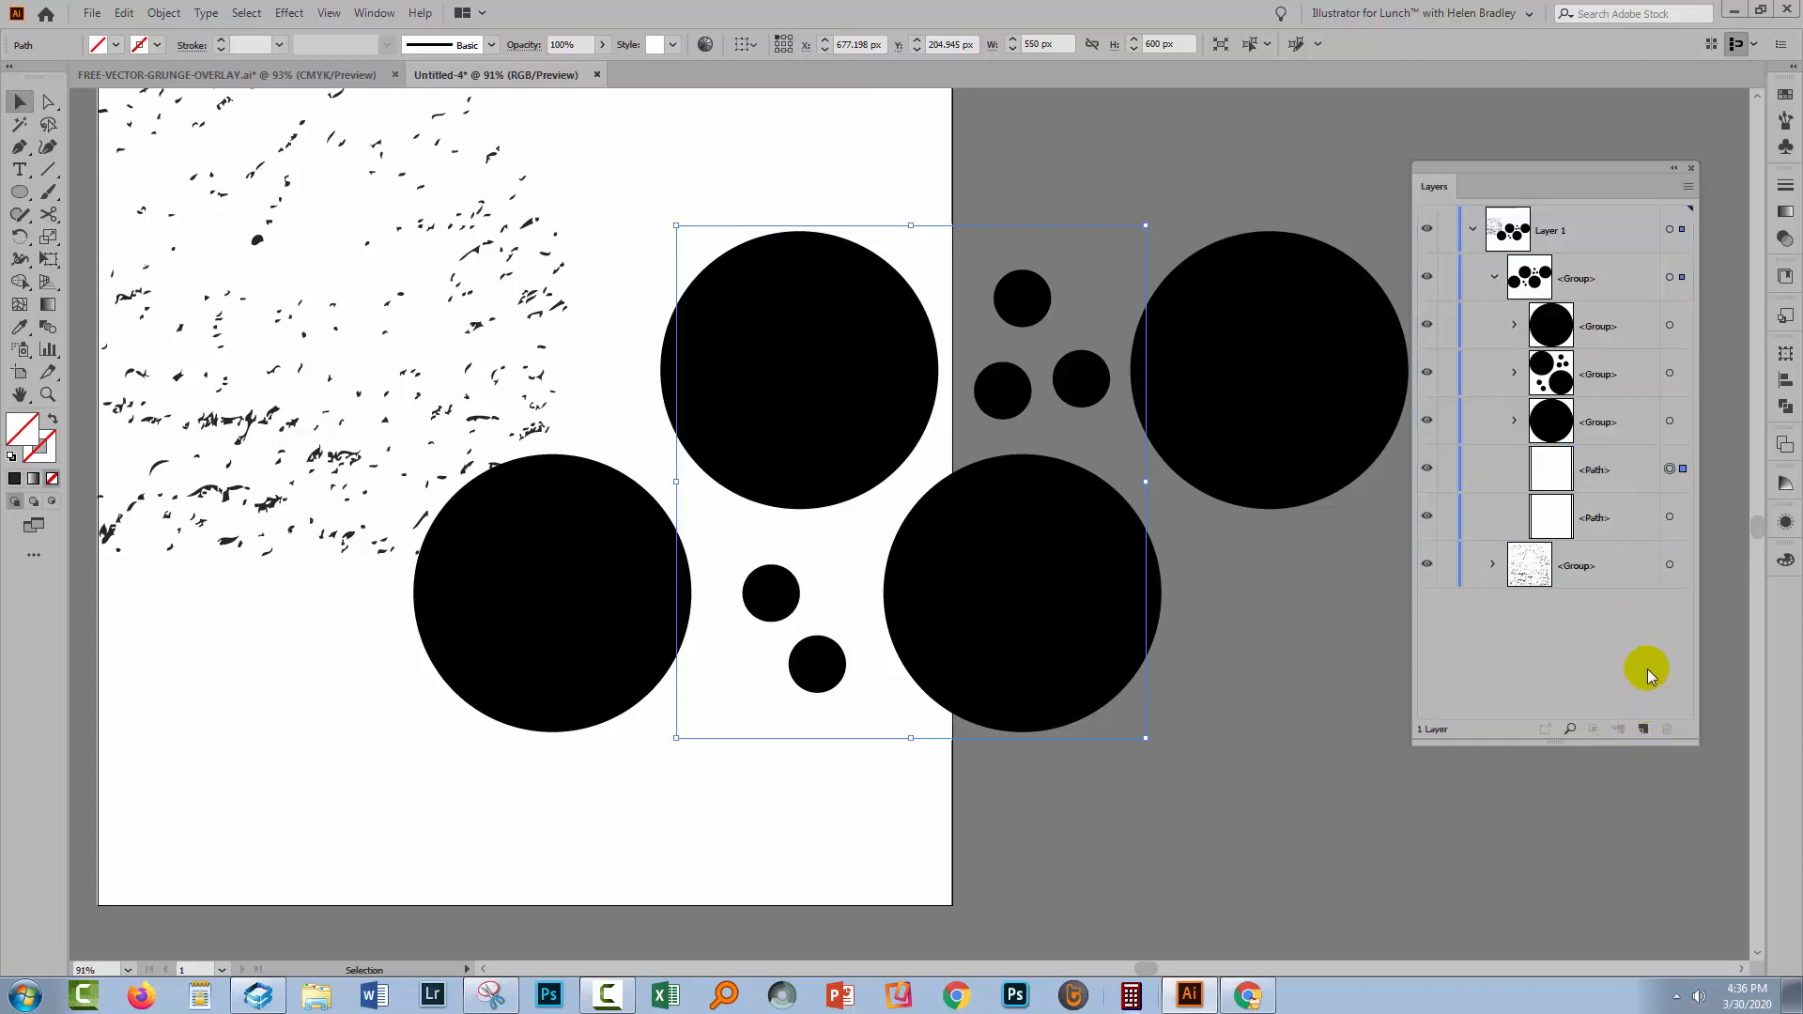
pyautogui.click(1597, 470)
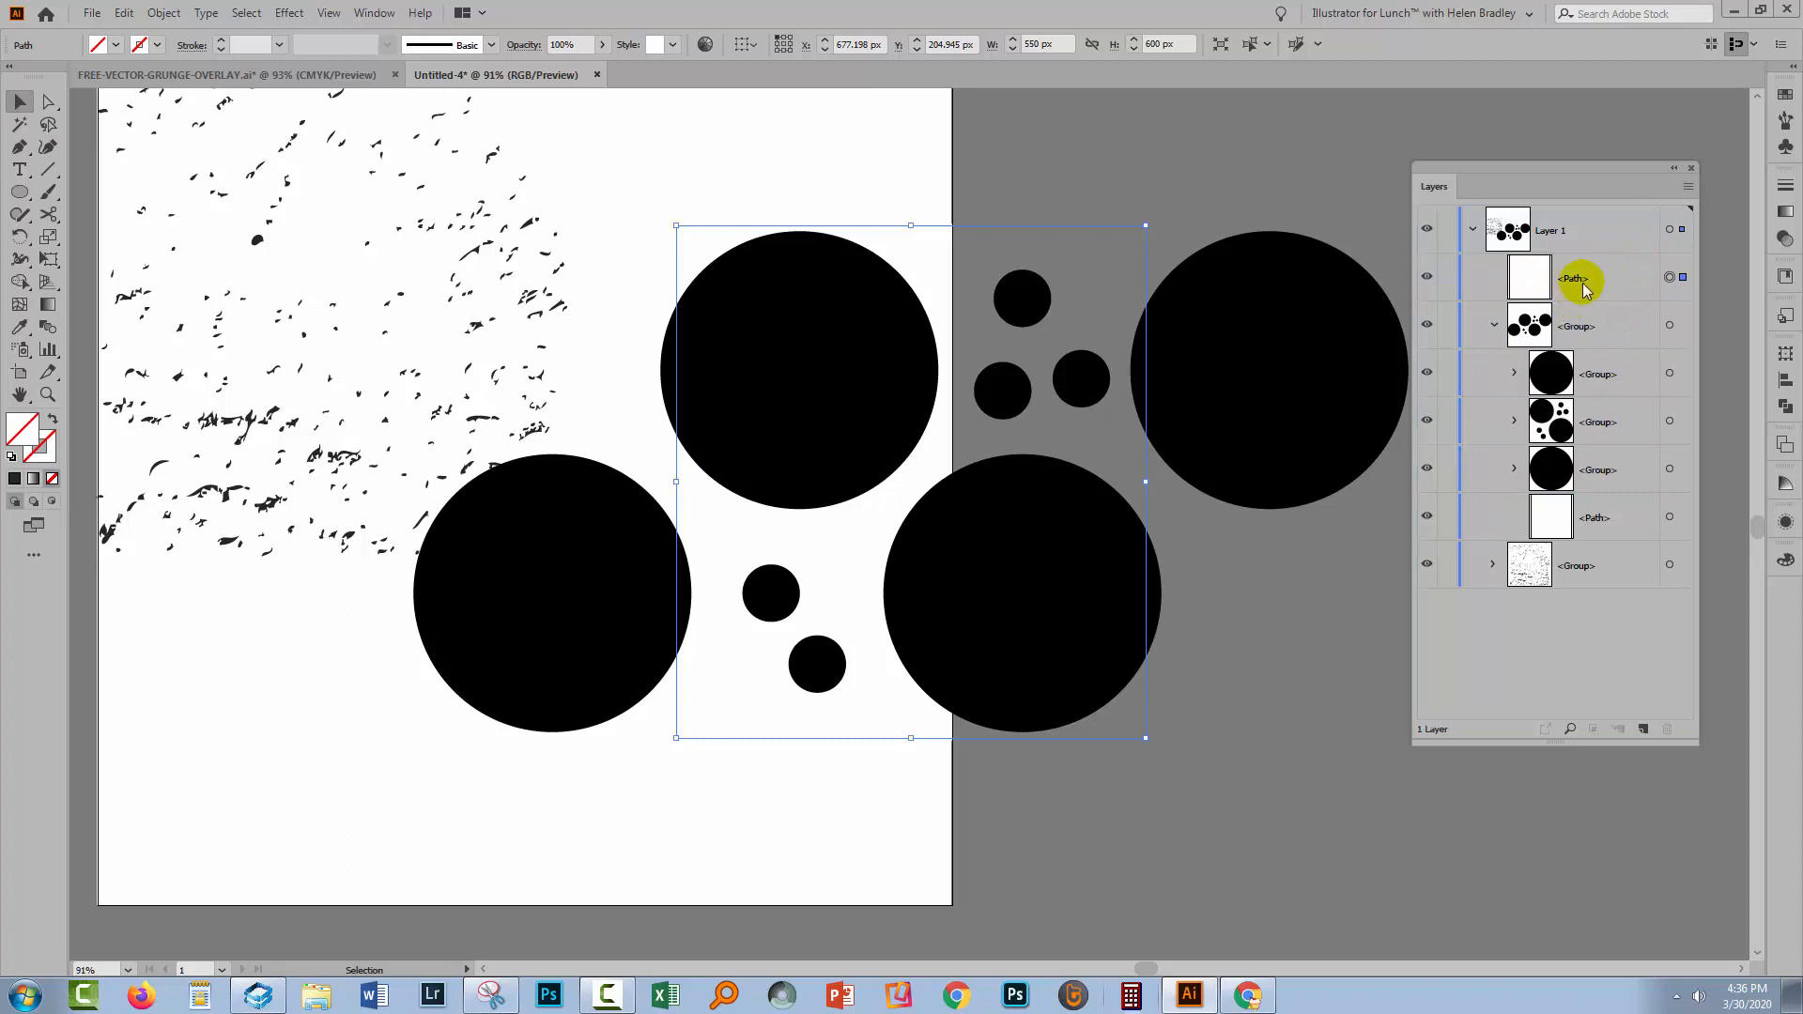
pyautogui.moveTo(1487, 276)
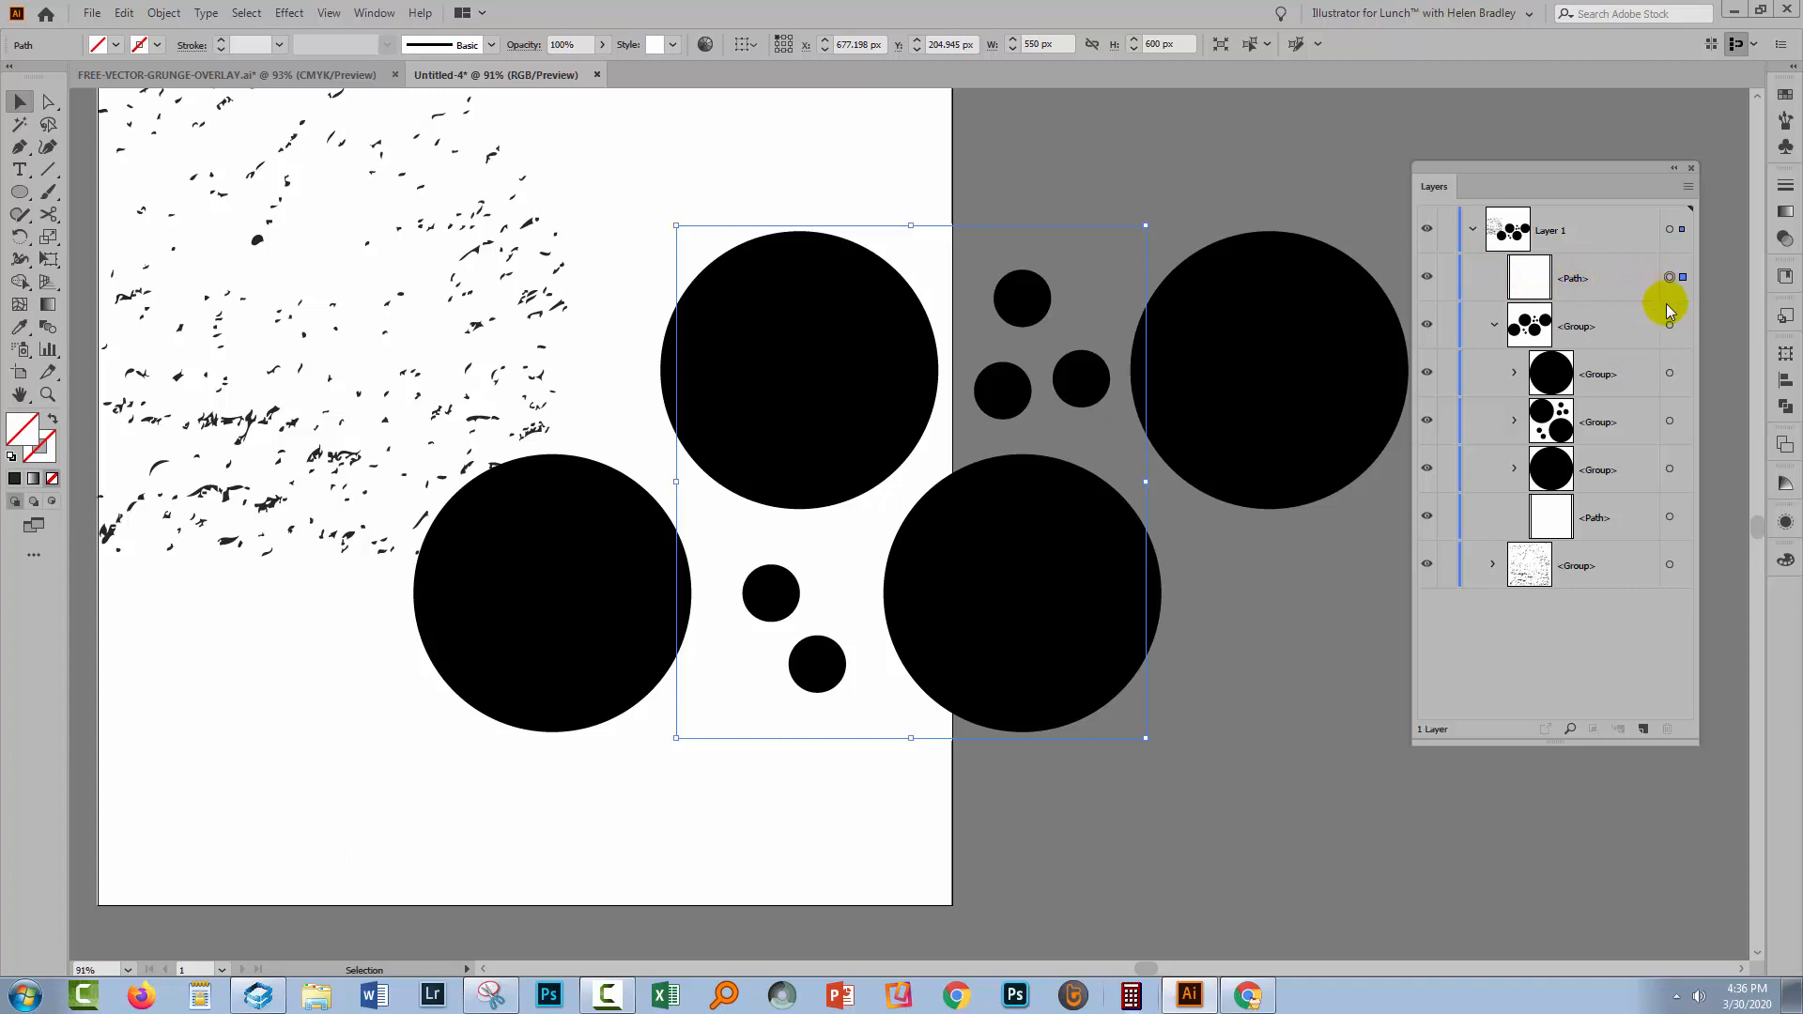
pyautogui.click(1669, 325)
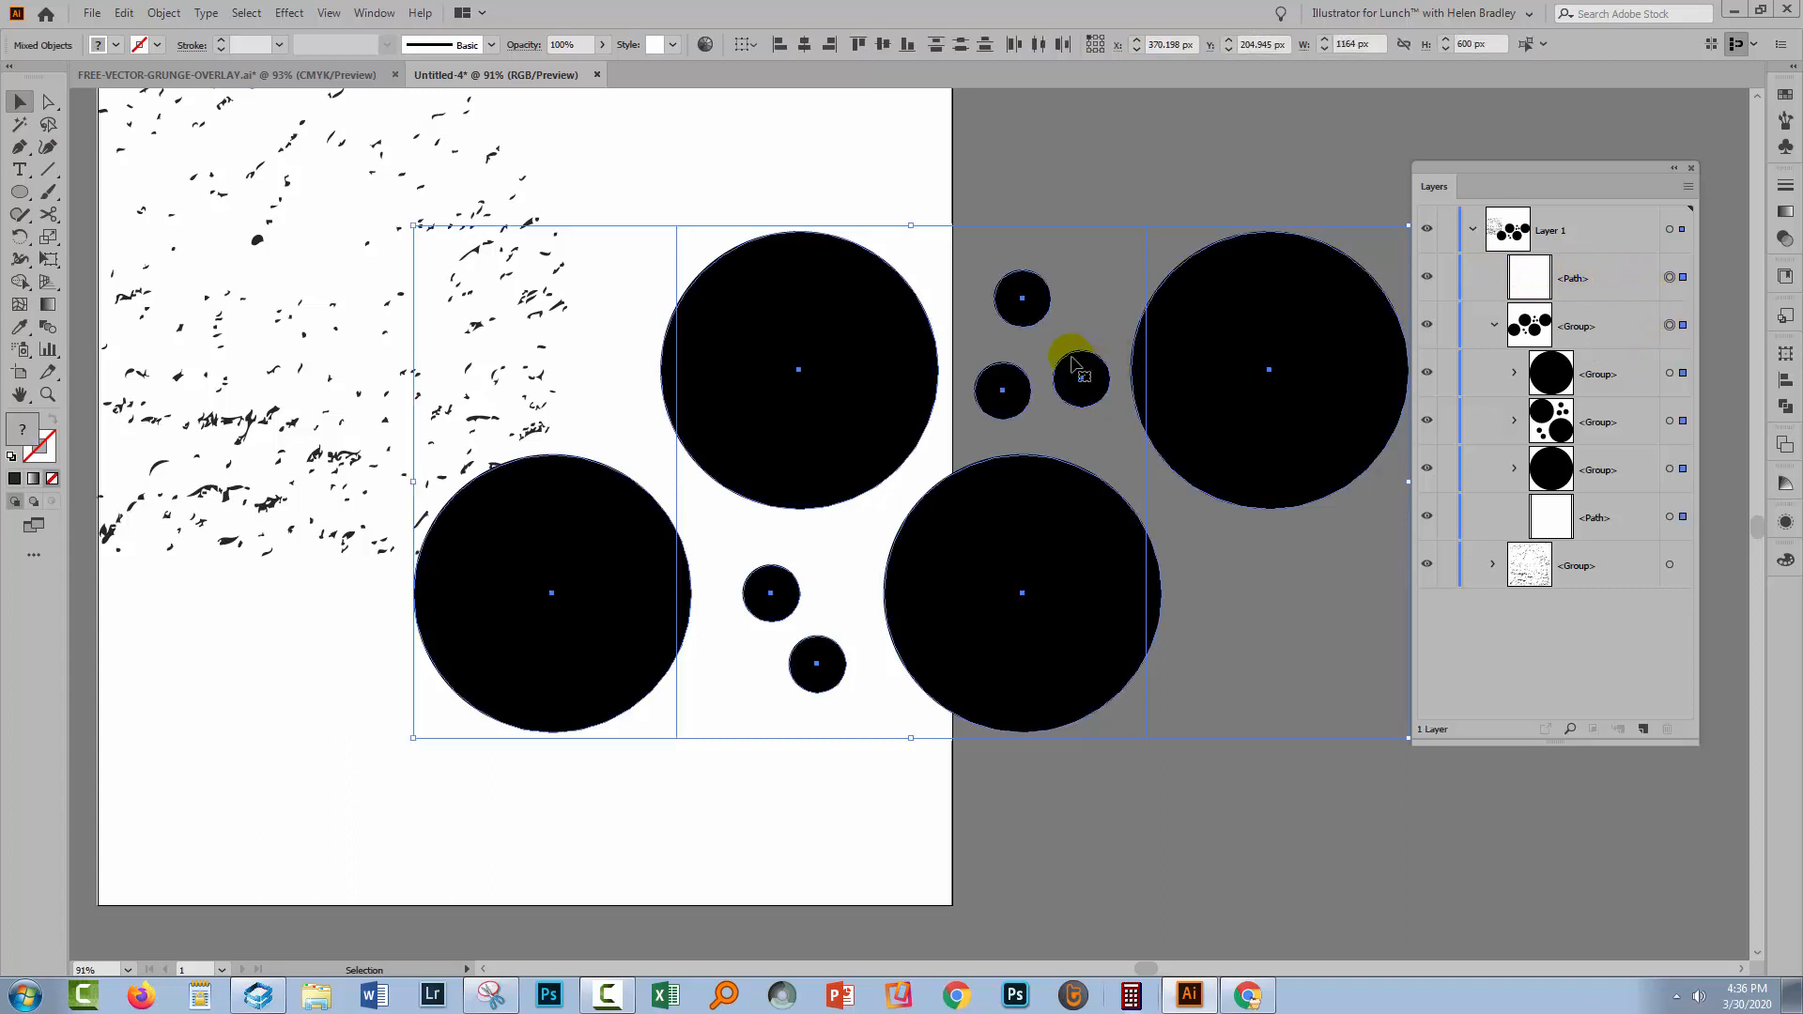
# Clip the circles to the 550 by 600 px rectangle with a clipping mask
pyautogui.rightClick(1080, 378)
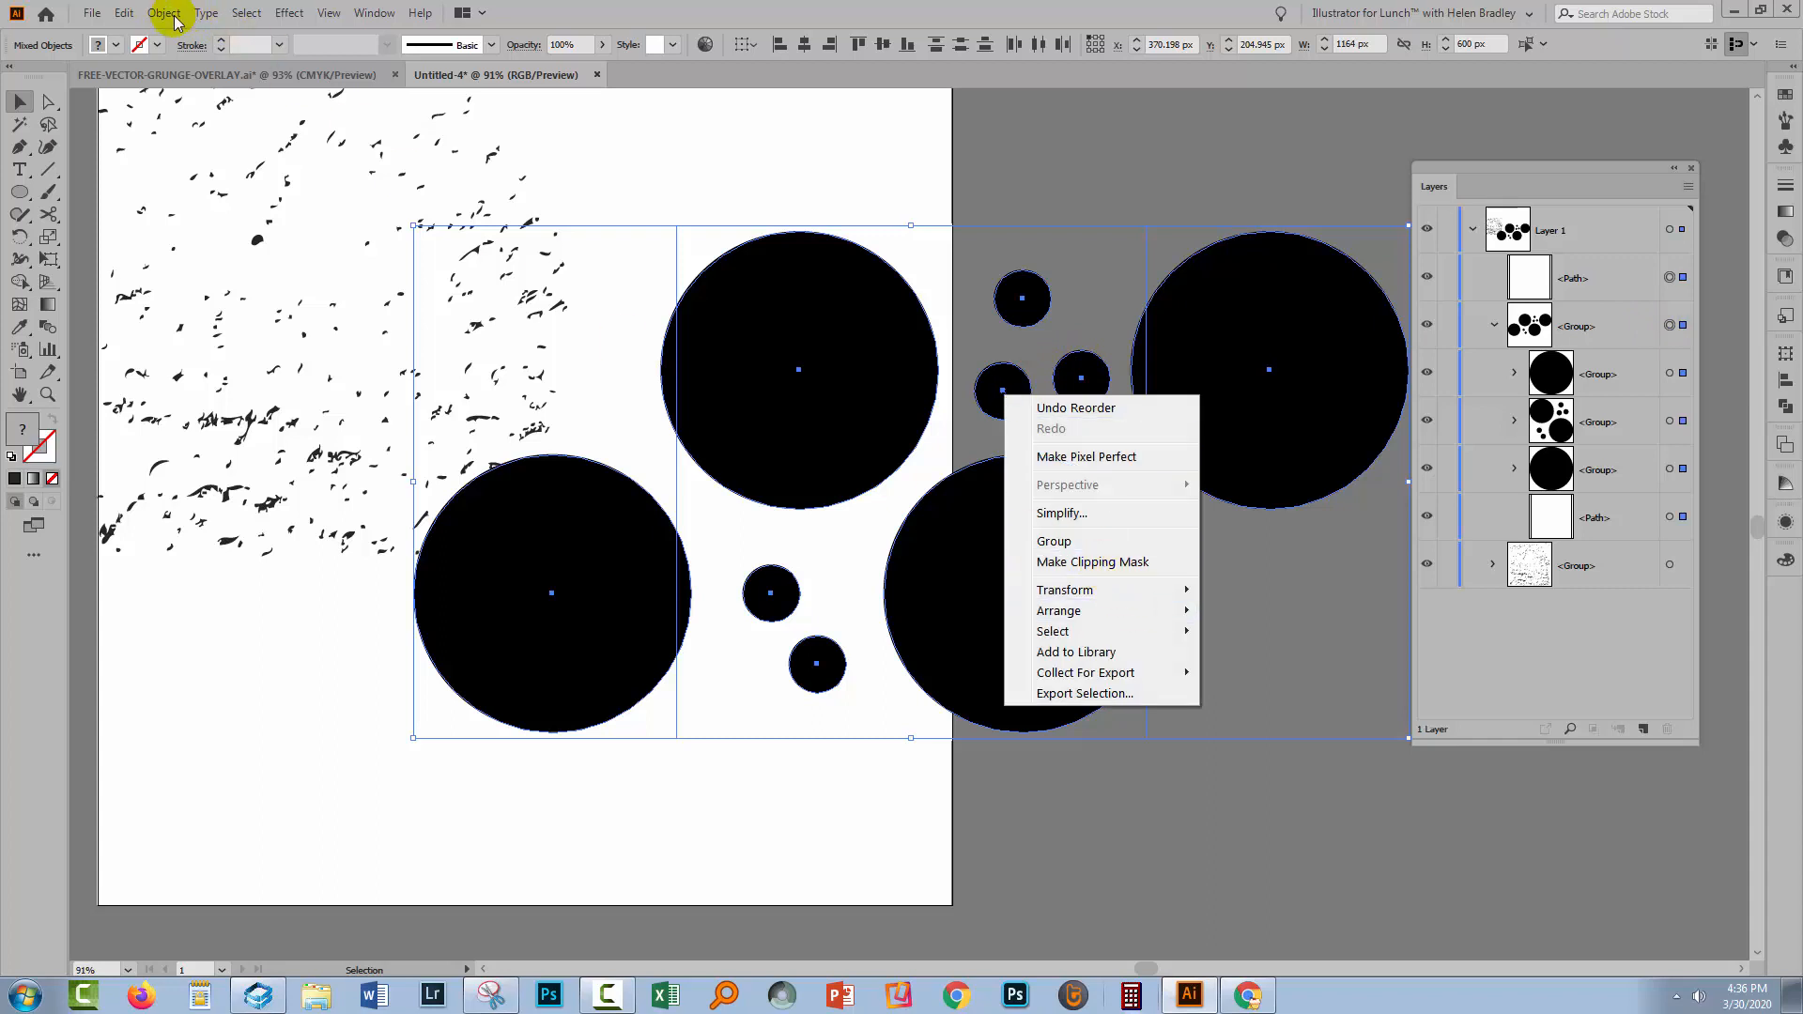
pyautogui.click(164, 13)
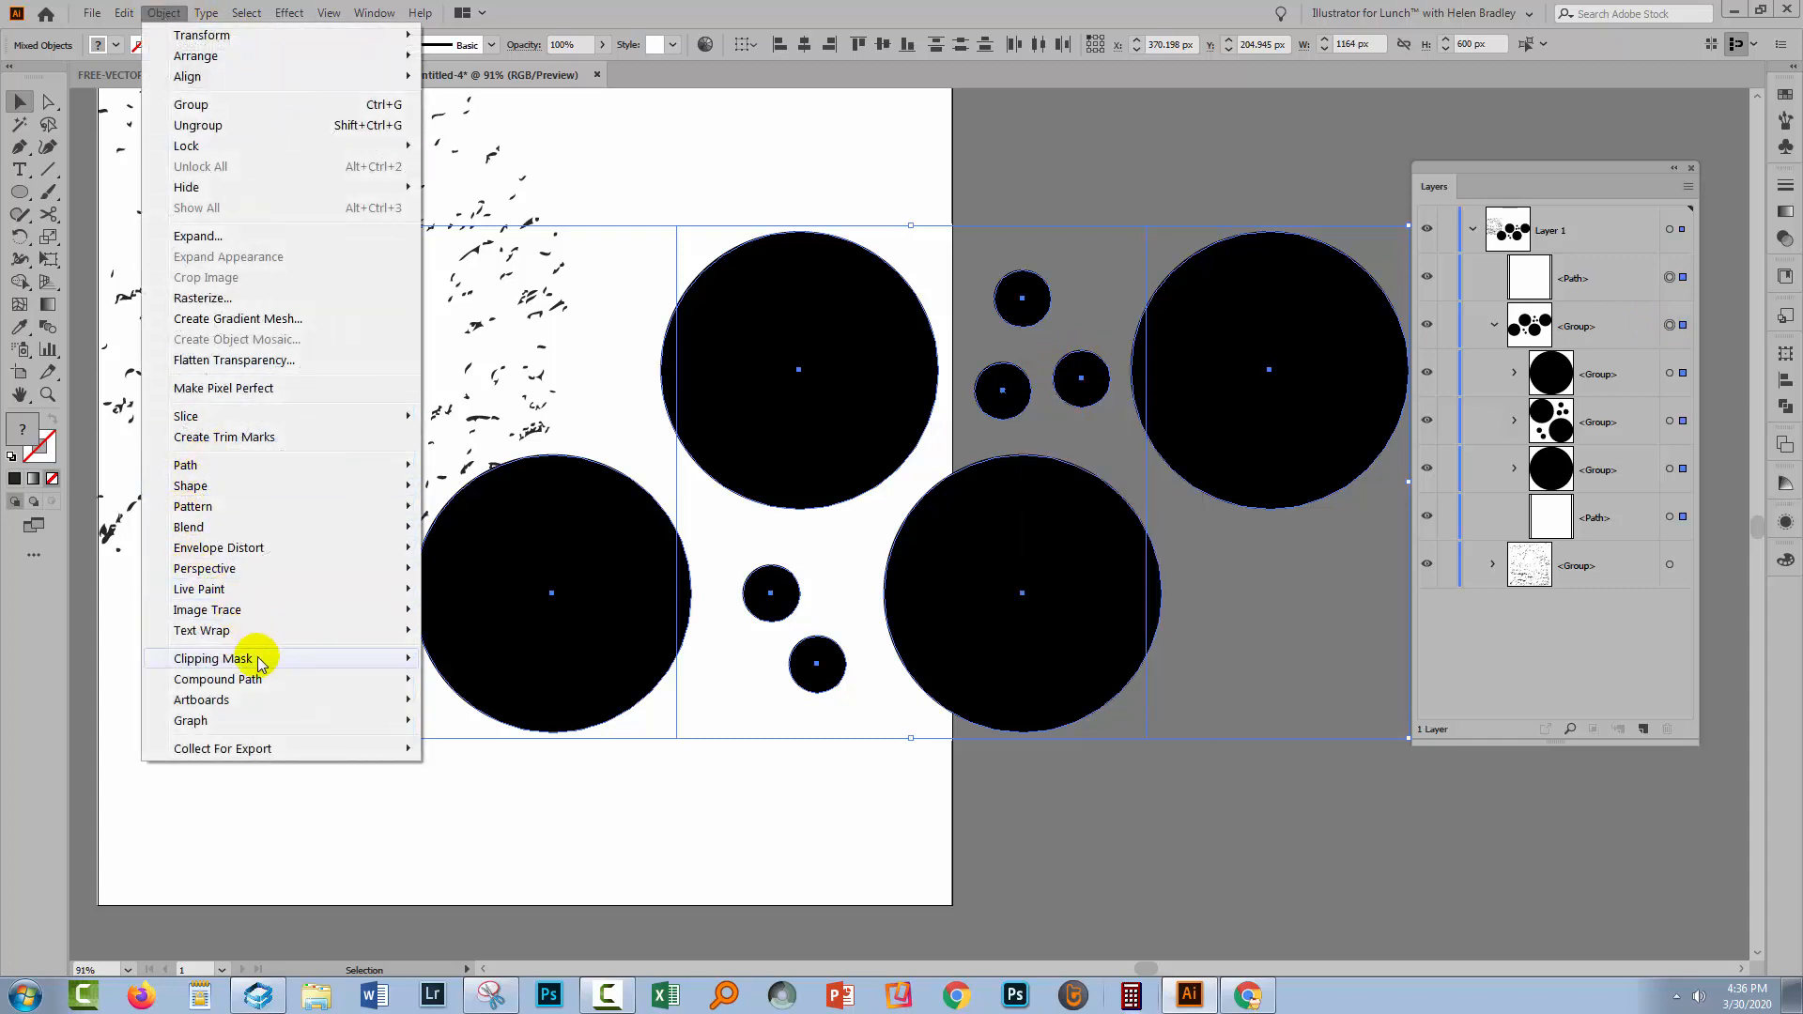
pyautogui.click(211, 657)
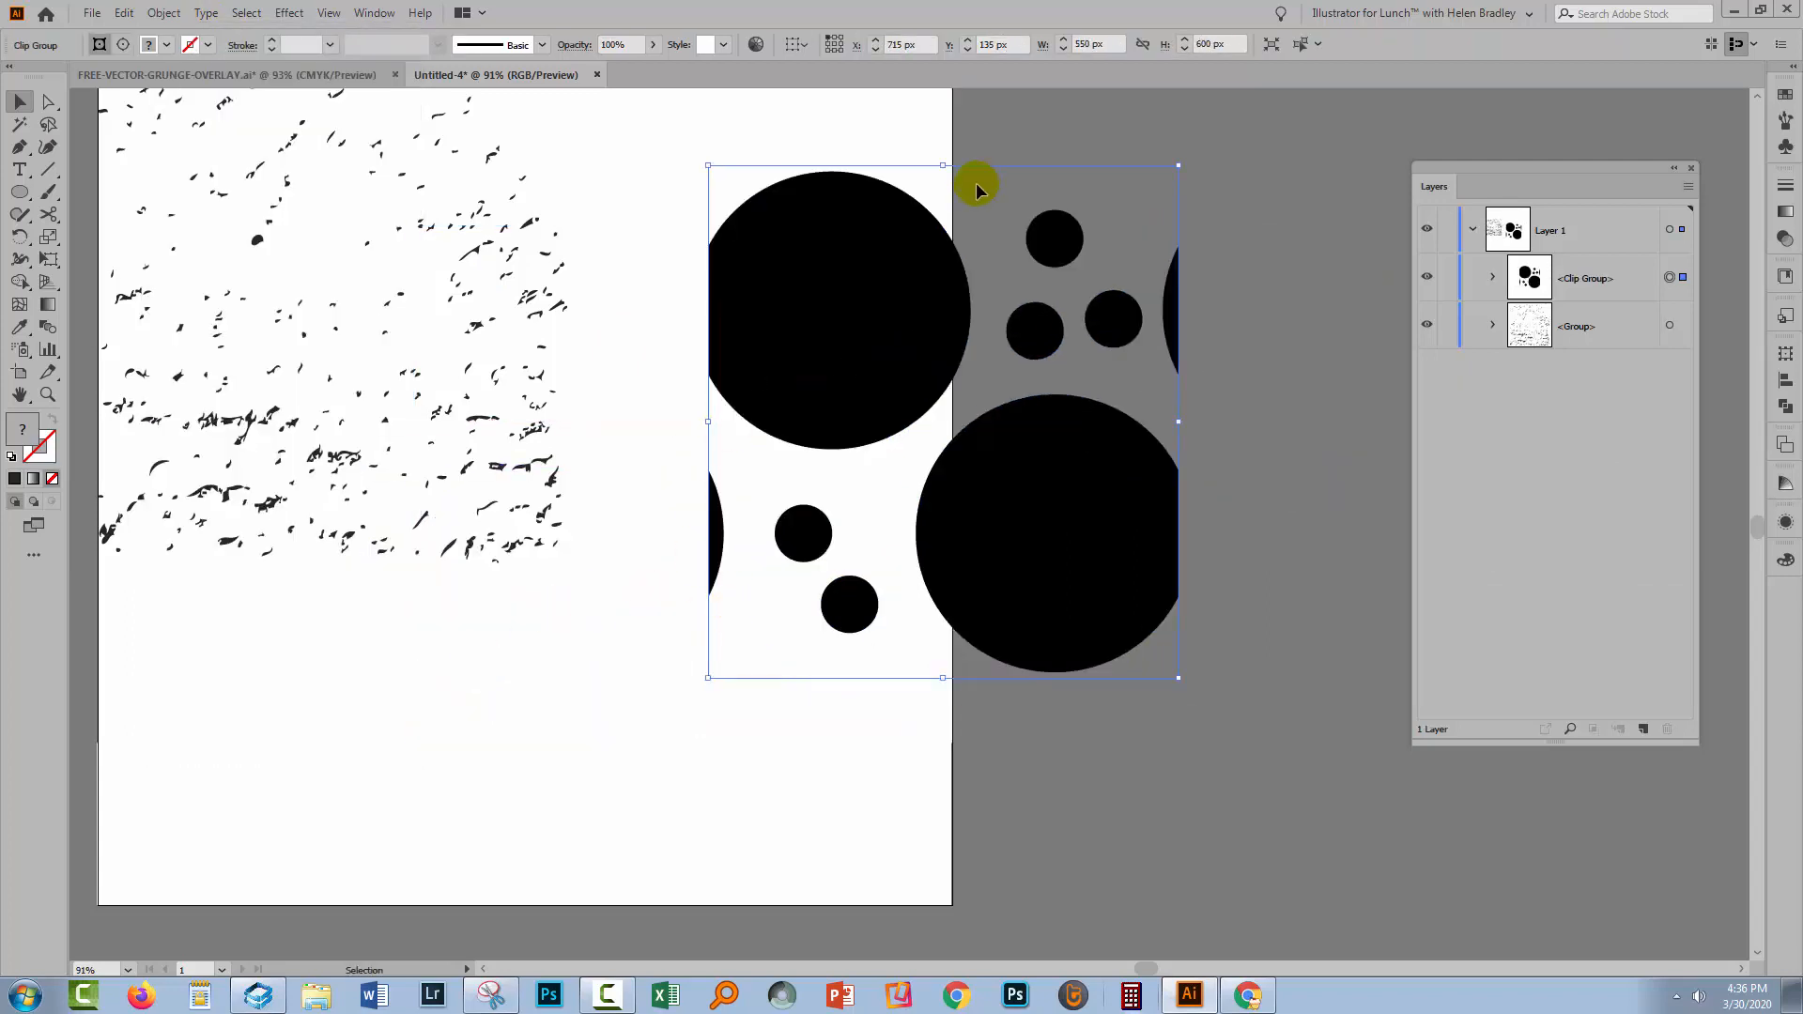
pyautogui.moveTo(885, 218)
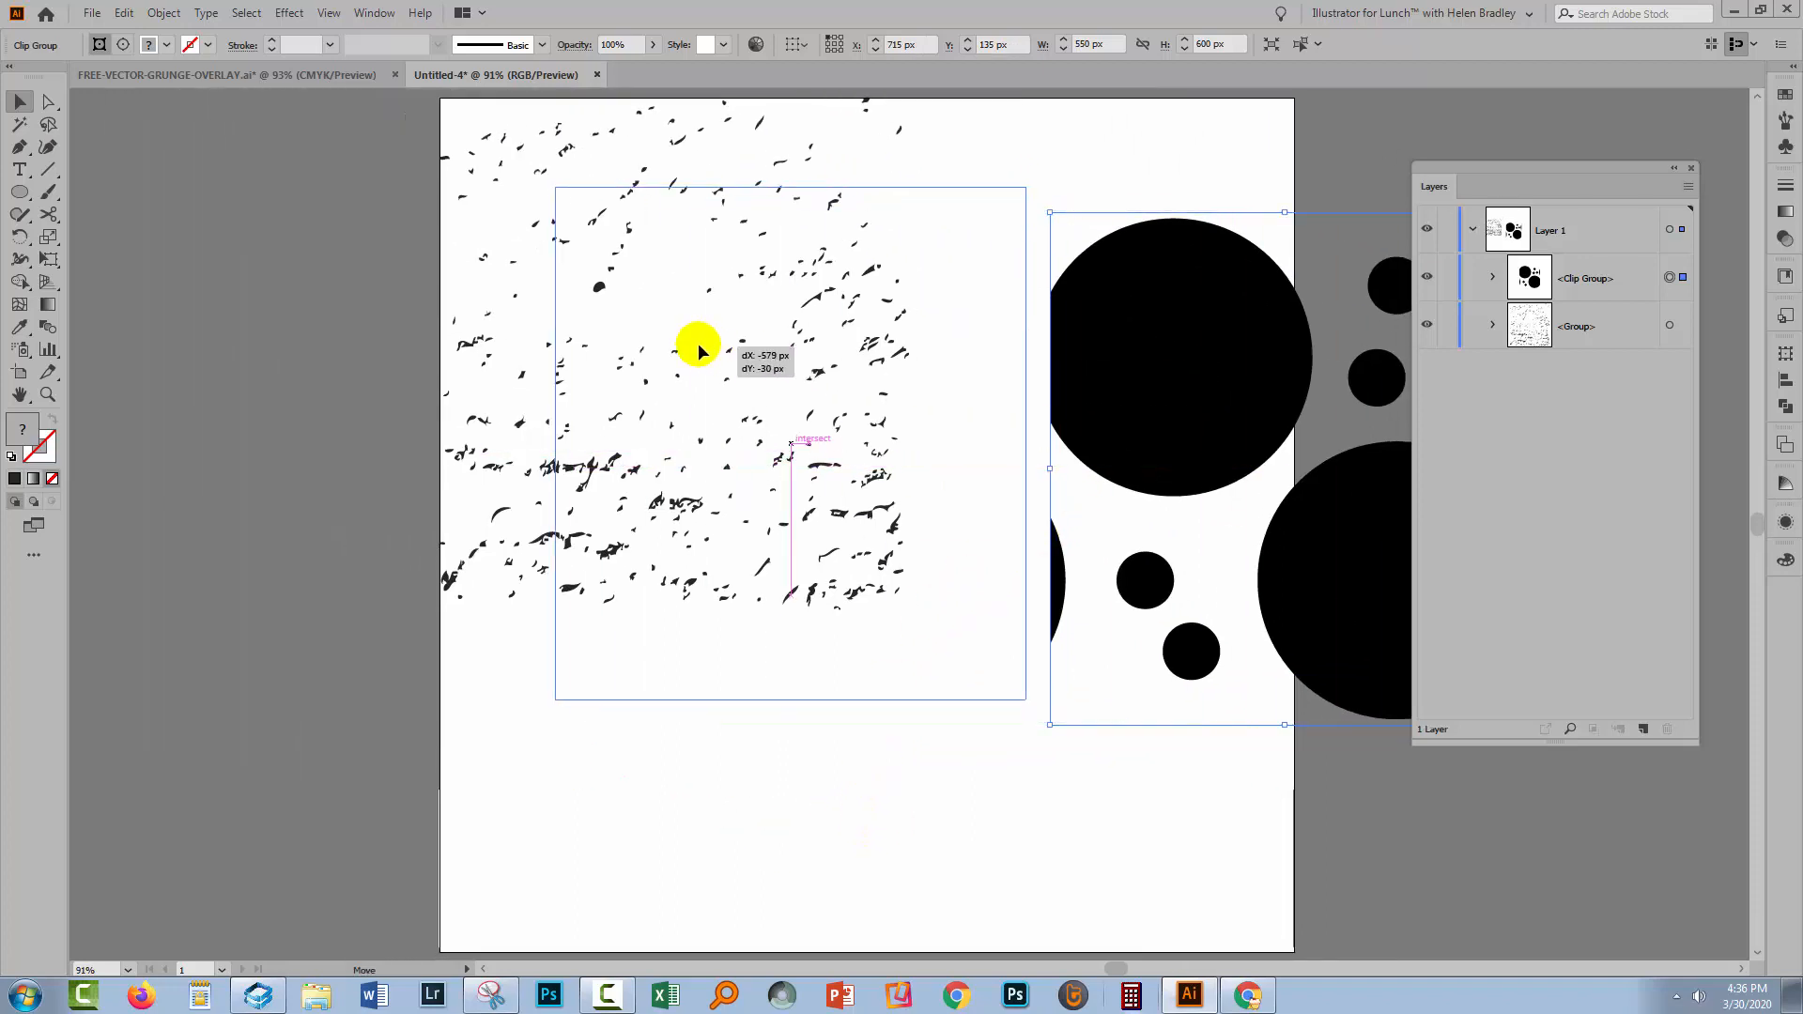
# Drag the clipped black circles onto the grunge texture so both overlap in the artboard corner
pyautogui.moveTo(698, 353); pyautogui.dragTo(586, 261)
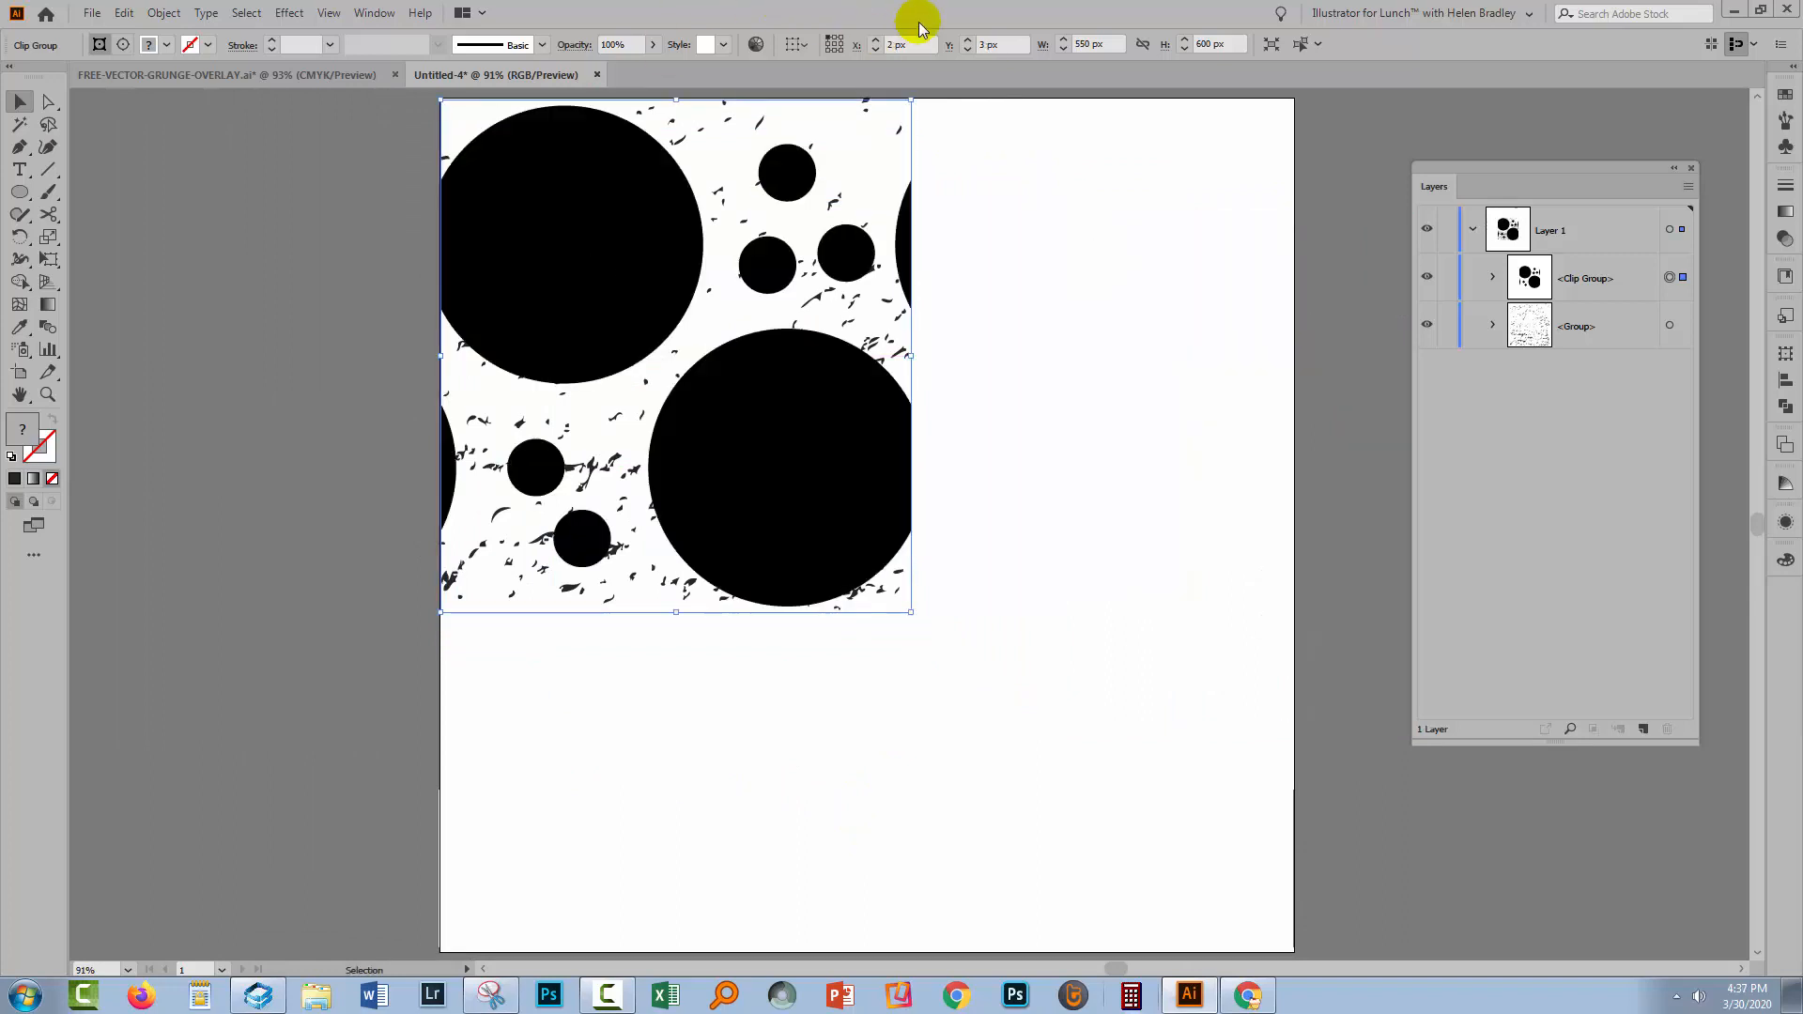
pyautogui.moveTo(947, 32)
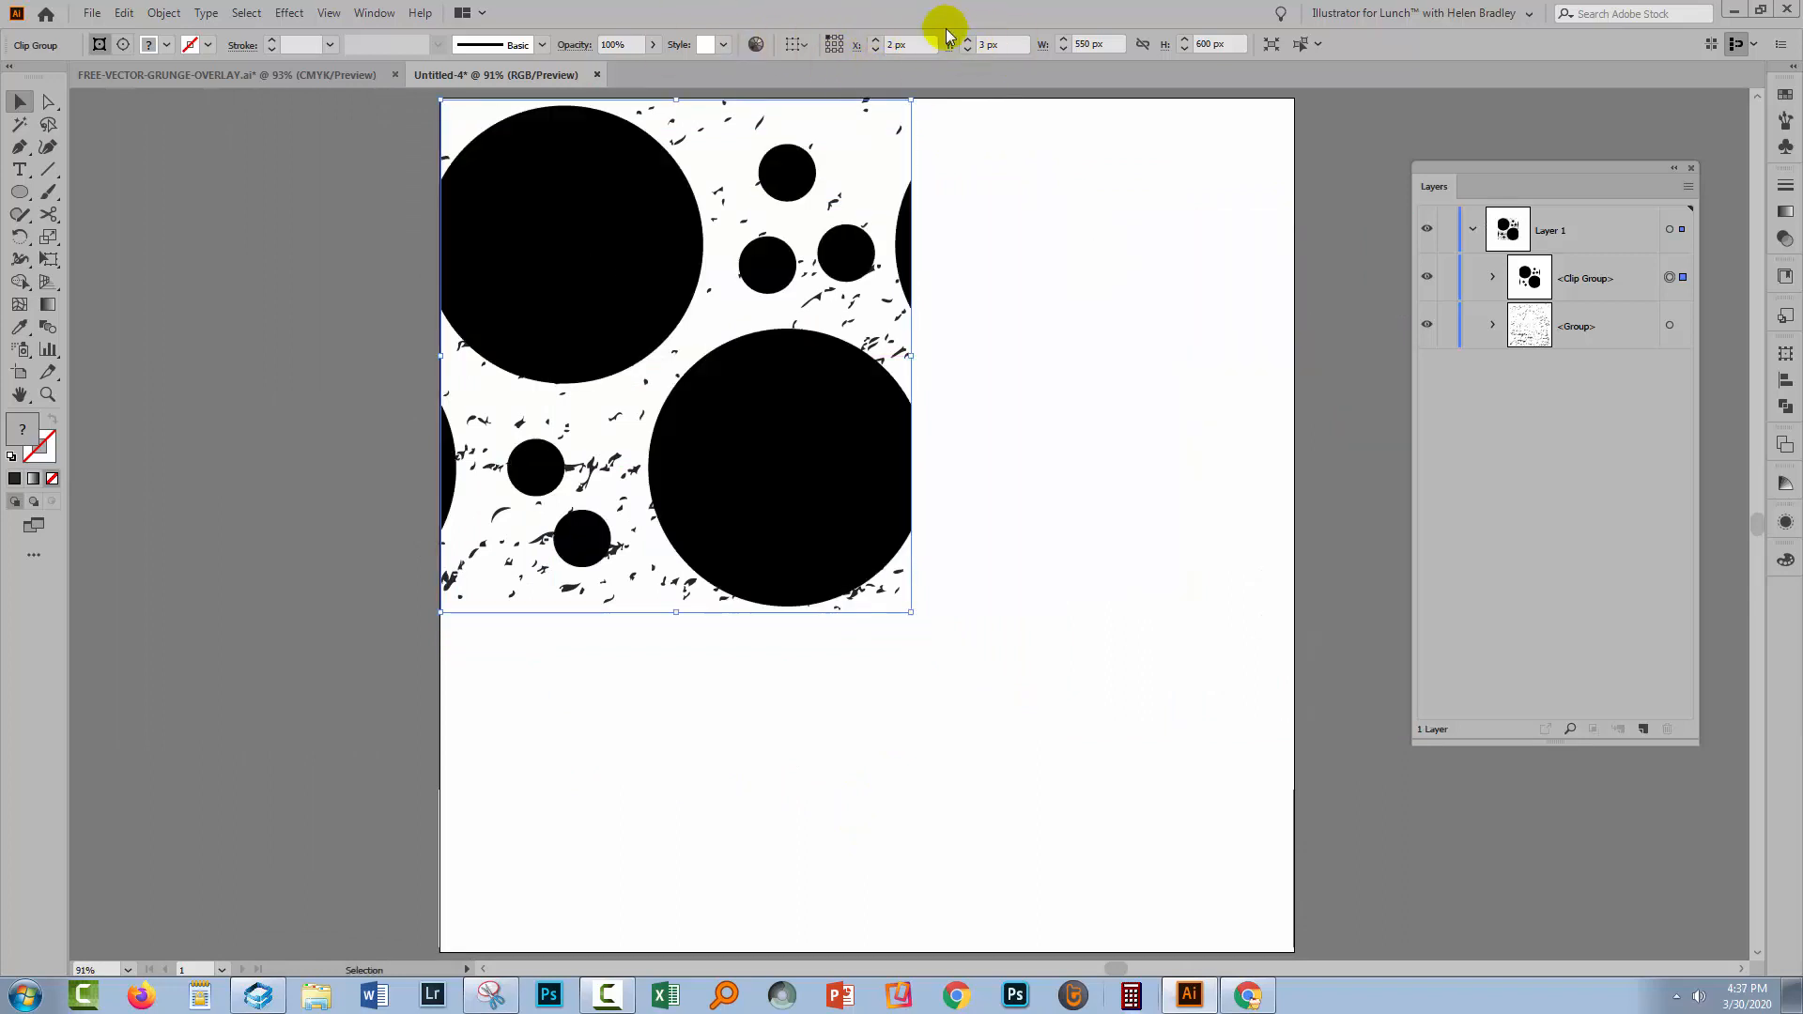
pyautogui.moveTo(823, 28)
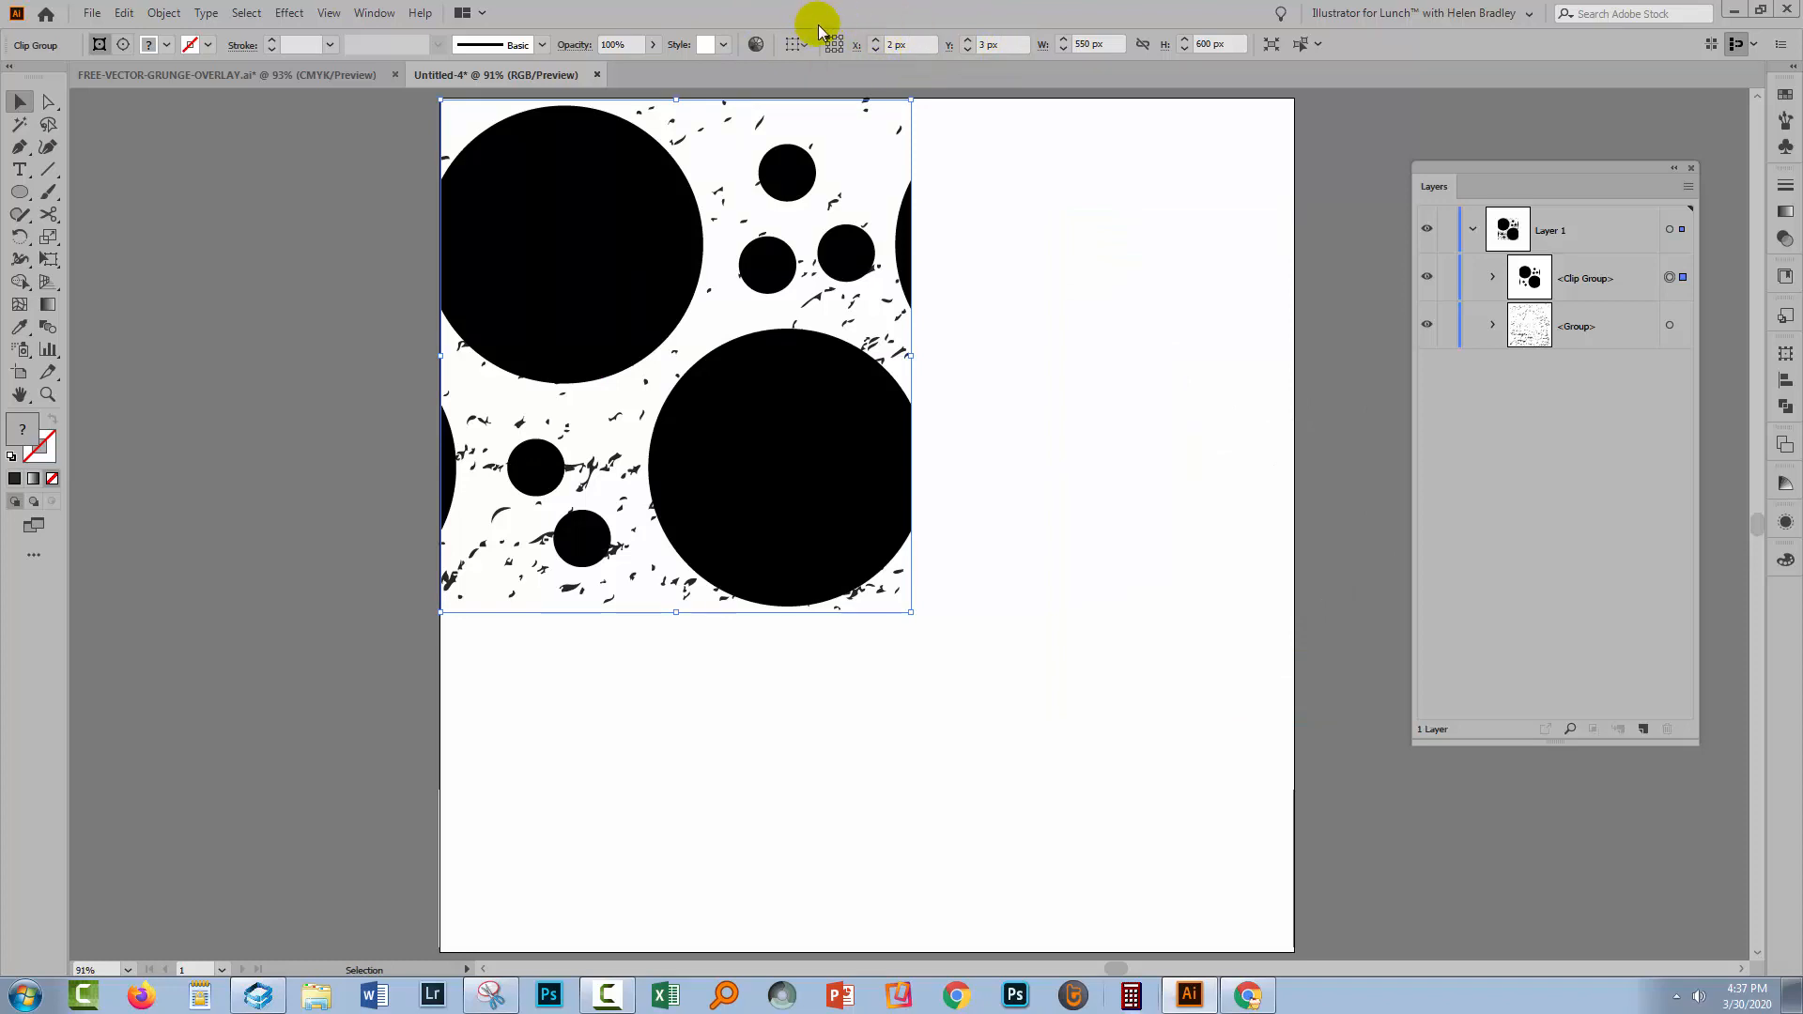
pyautogui.moveTo(429, 104)
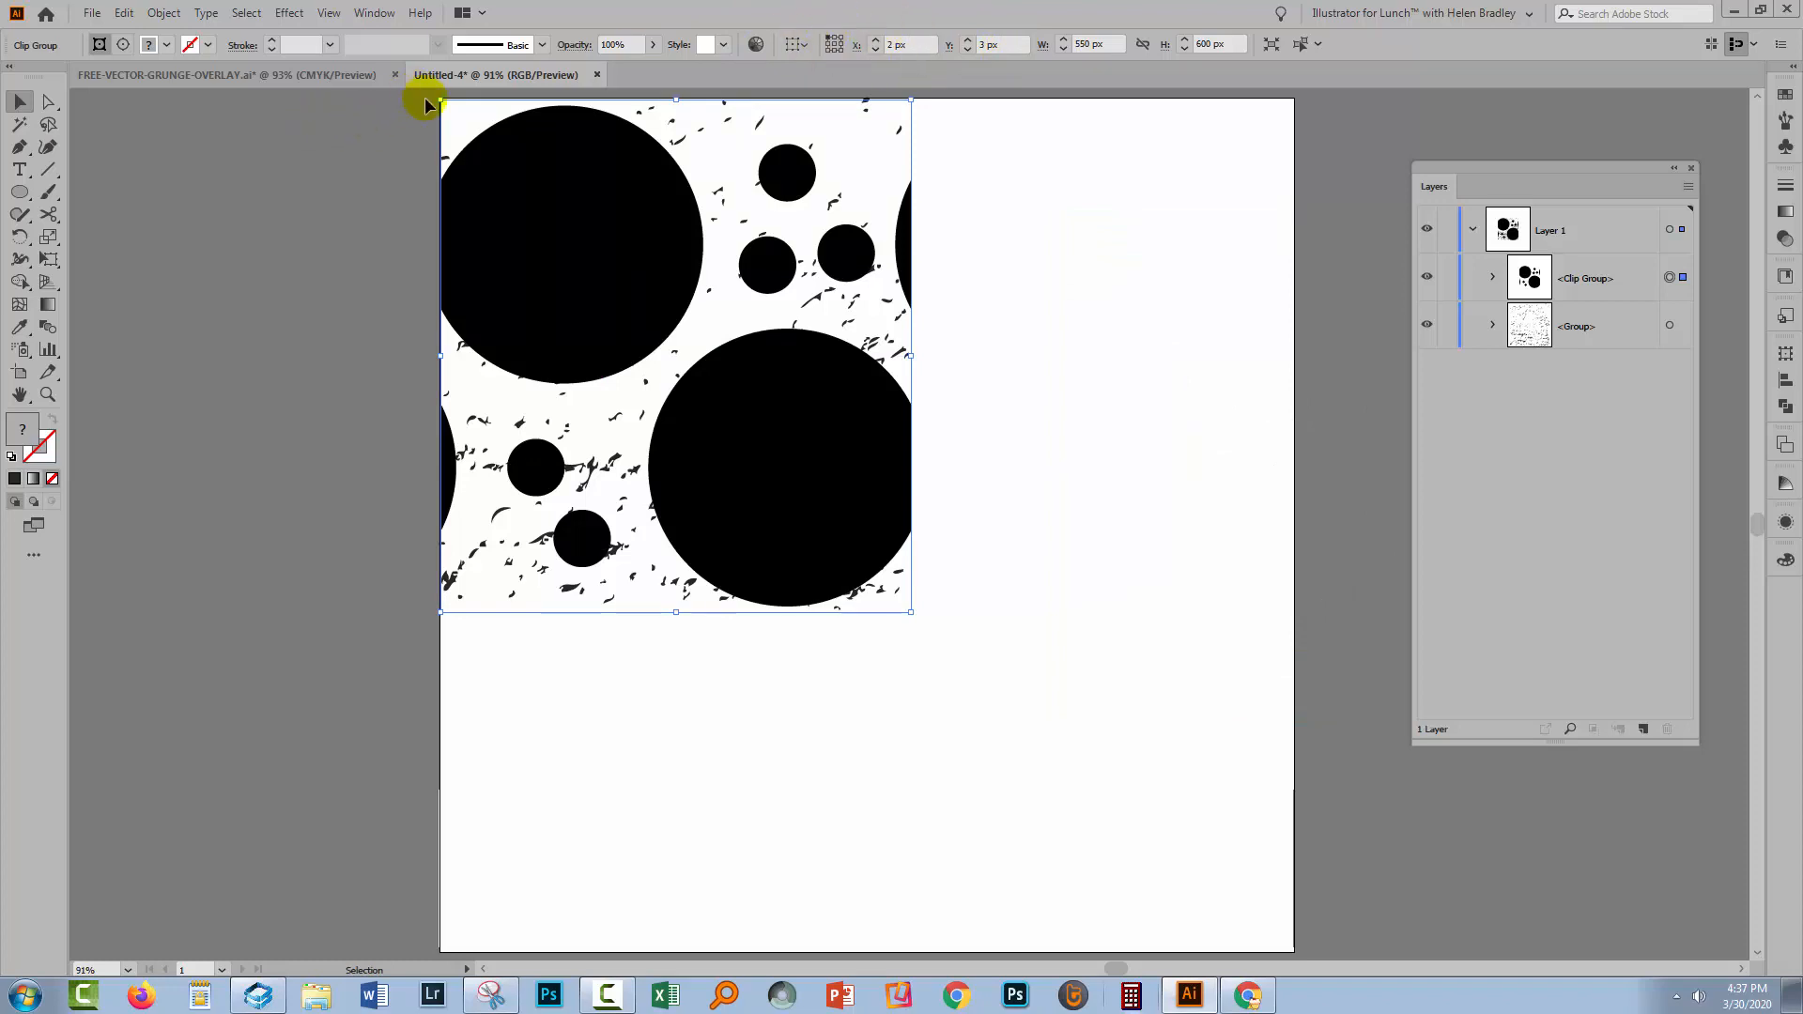
pyautogui.moveTo(934, 43)
pyautogui.write('0')
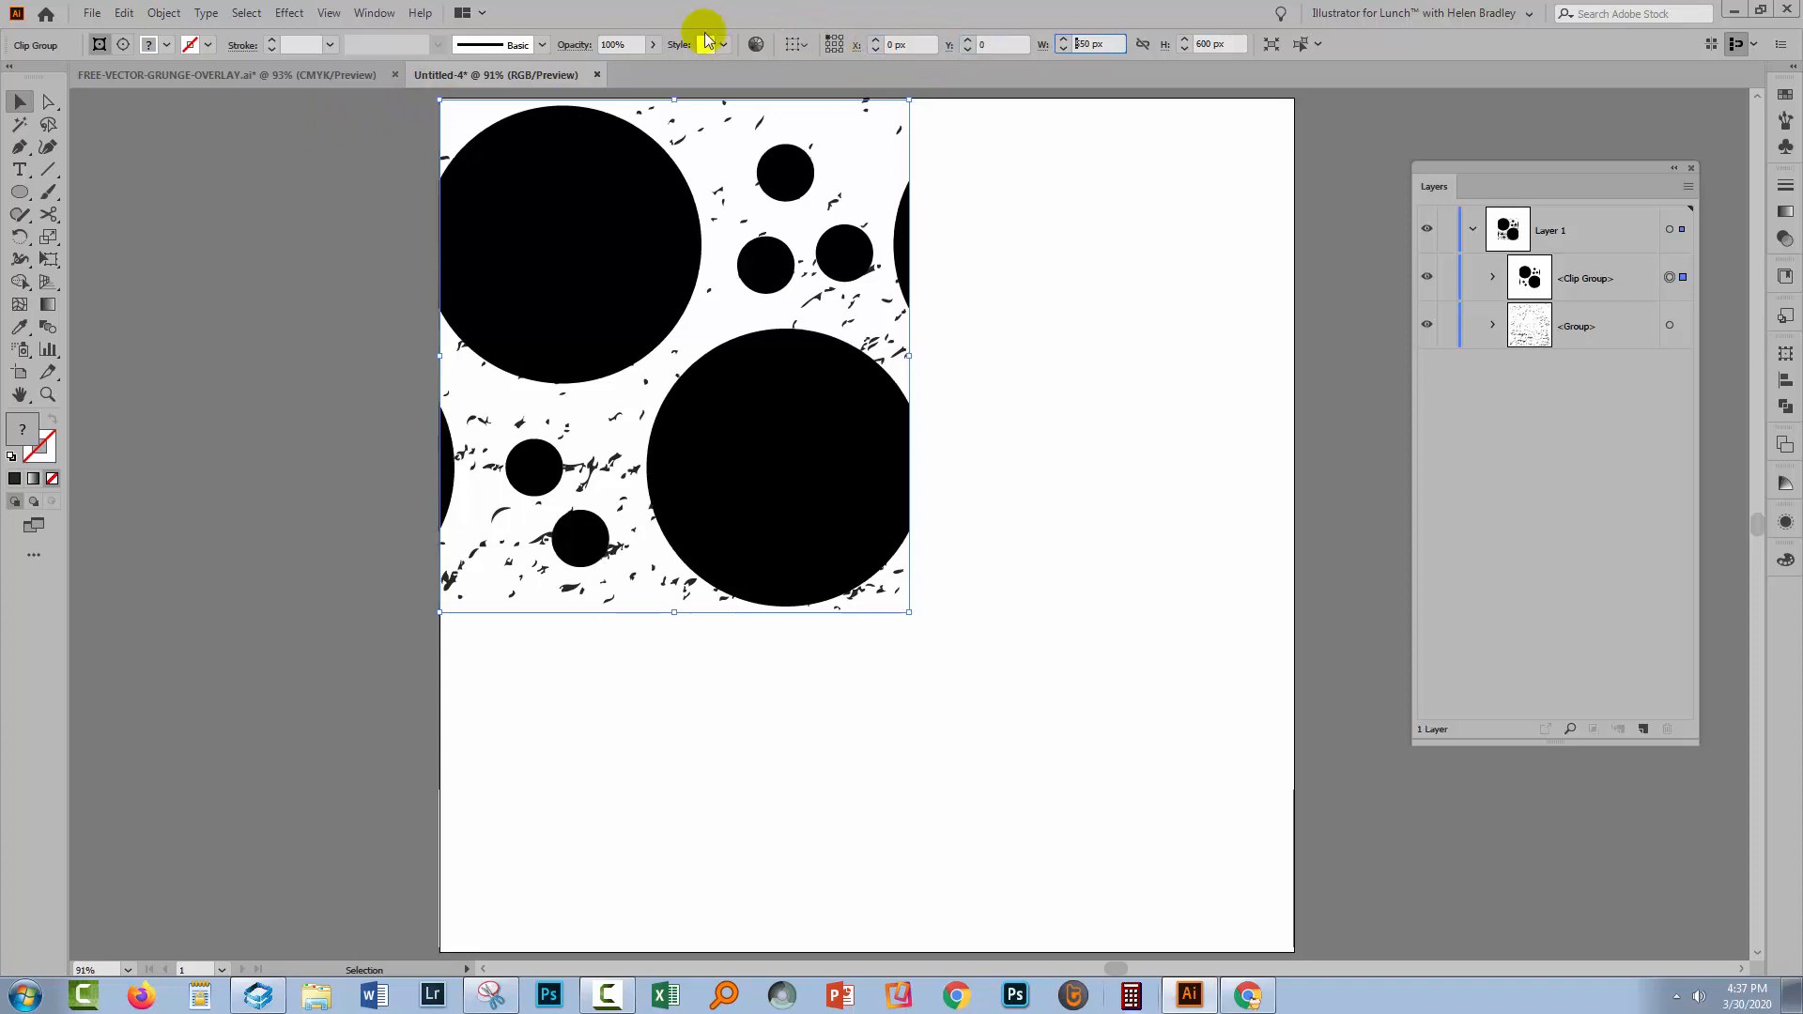
pyautogui.click(645, 535)
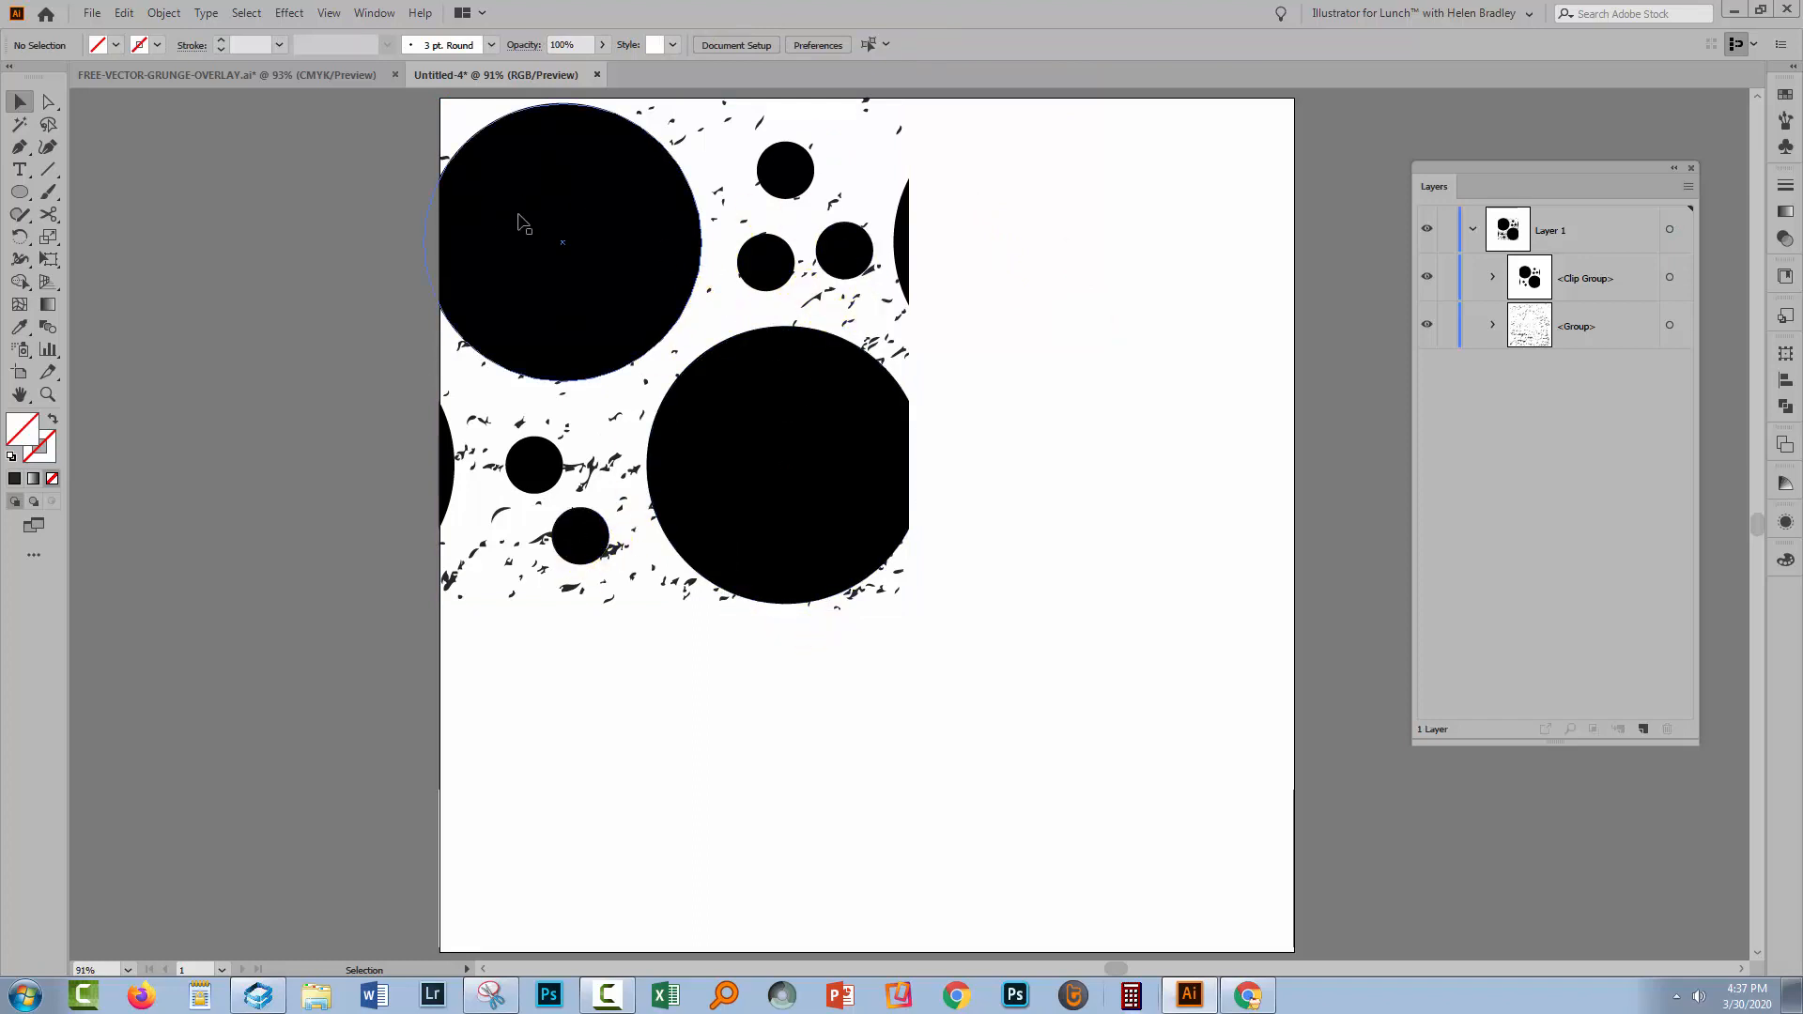
# Cut the grunge texture group to the clipboard and select the clipped circle group
pyautogui.click(1670, 325)
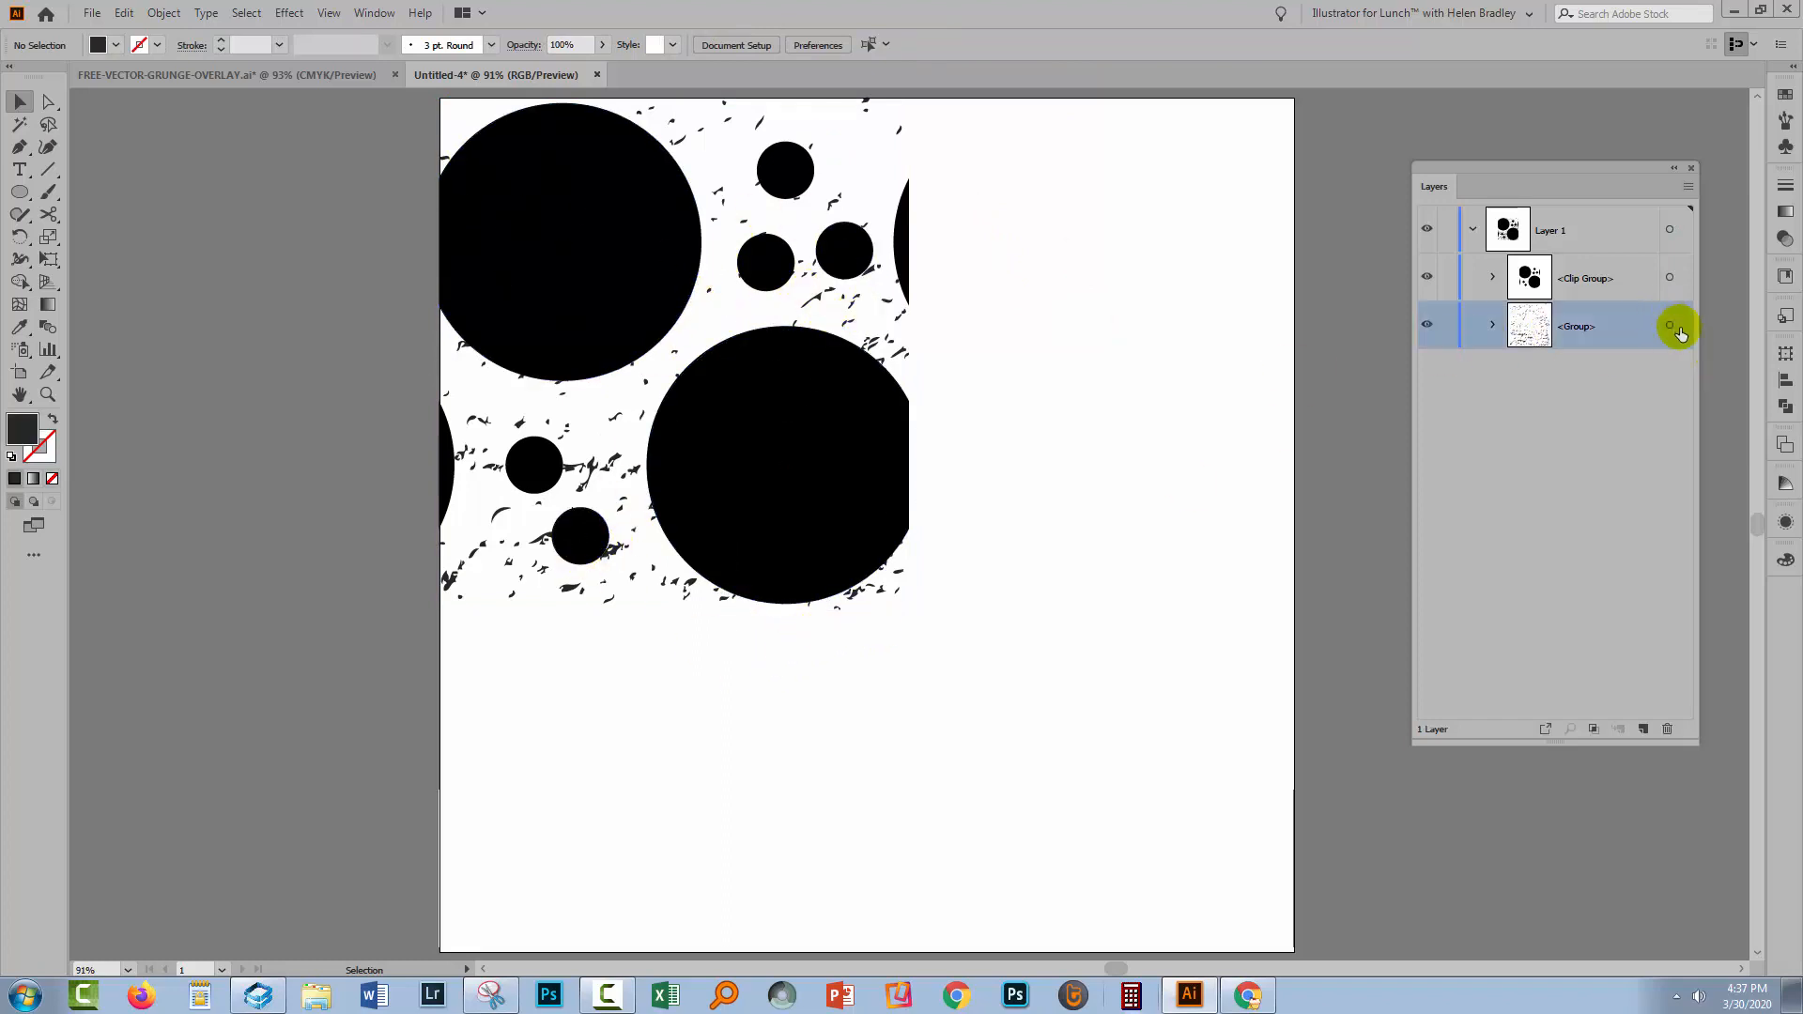
pyautogui.click(1680, 325)
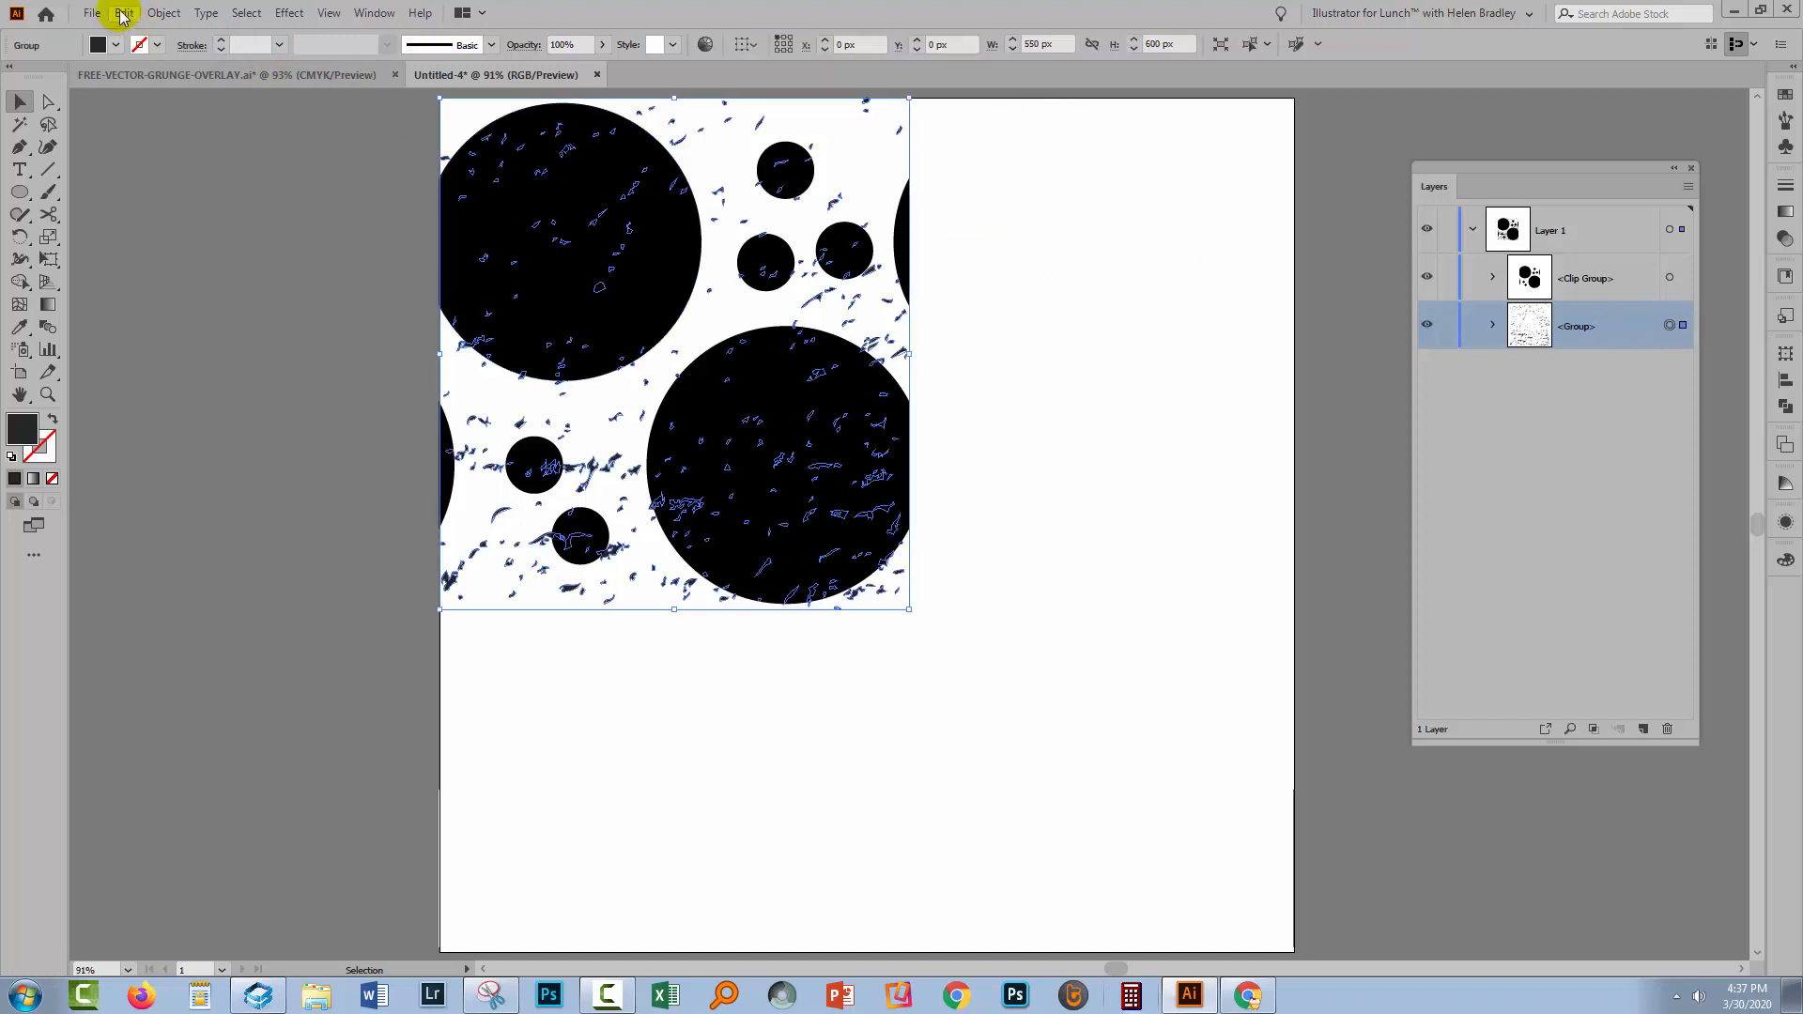
pyautogui.click(122, 13)
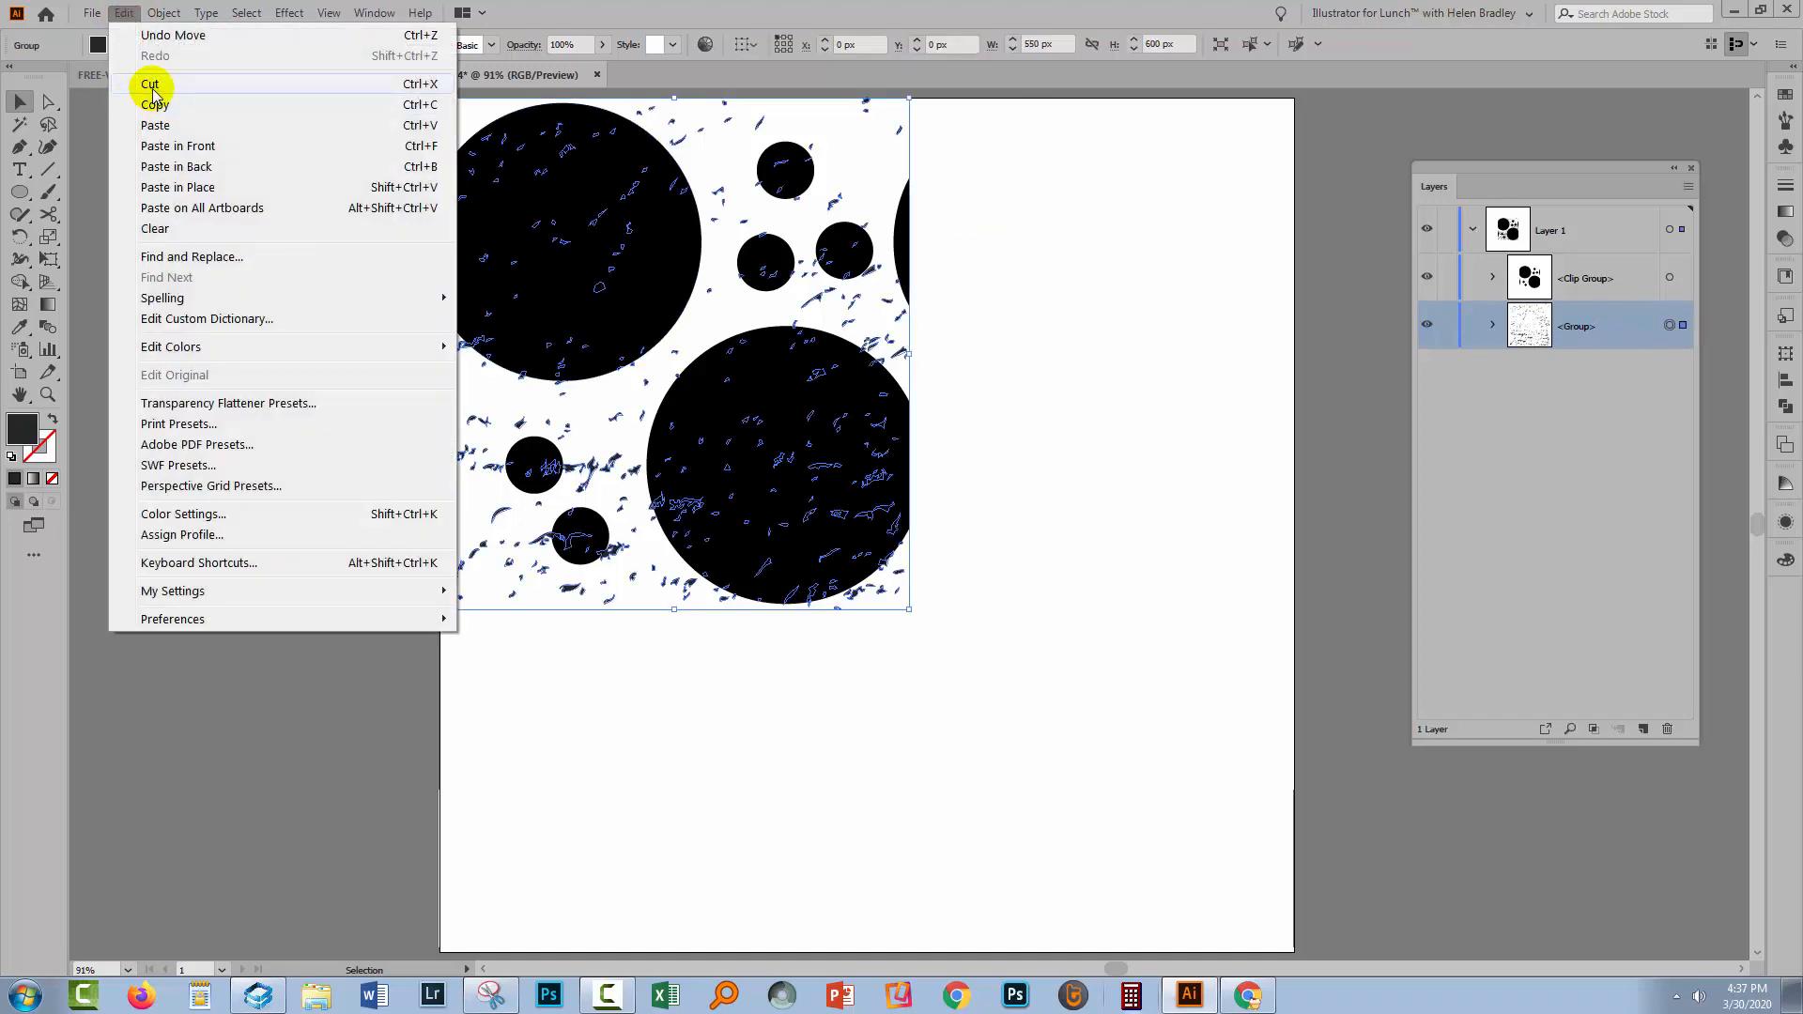
pyautogui.click(151, 82)
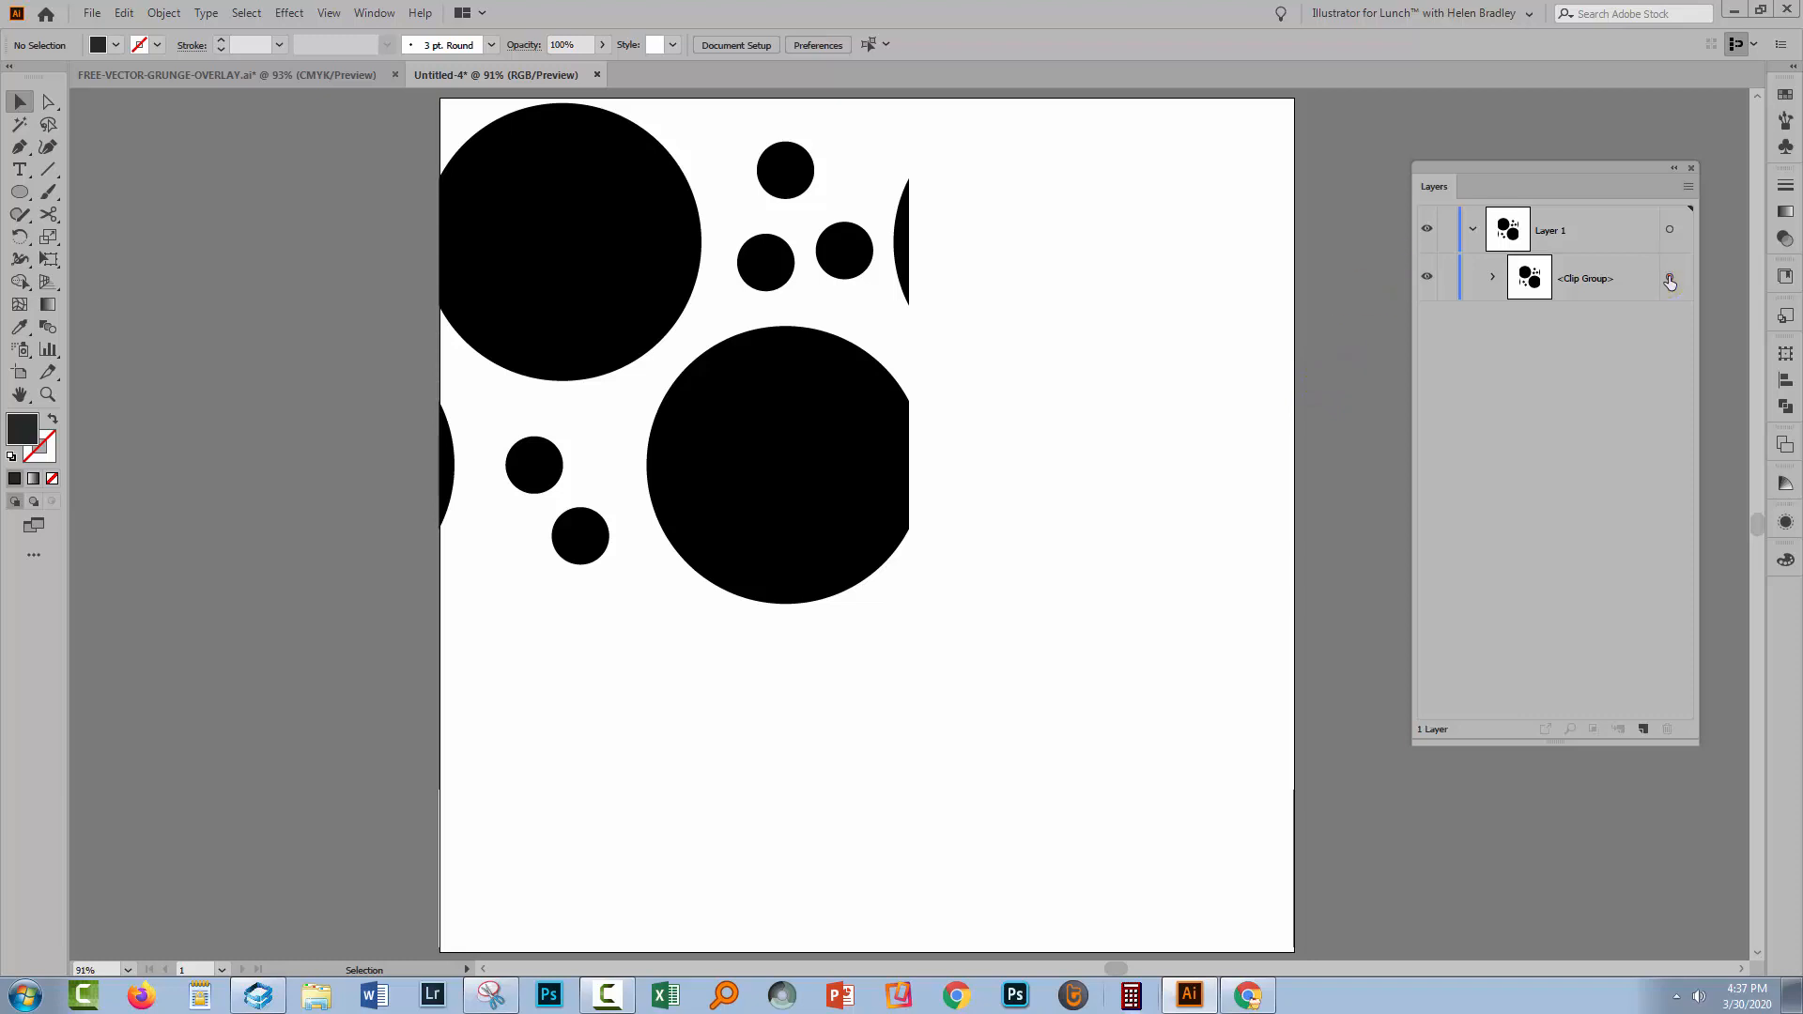
pyautogui.click(1670, 278)
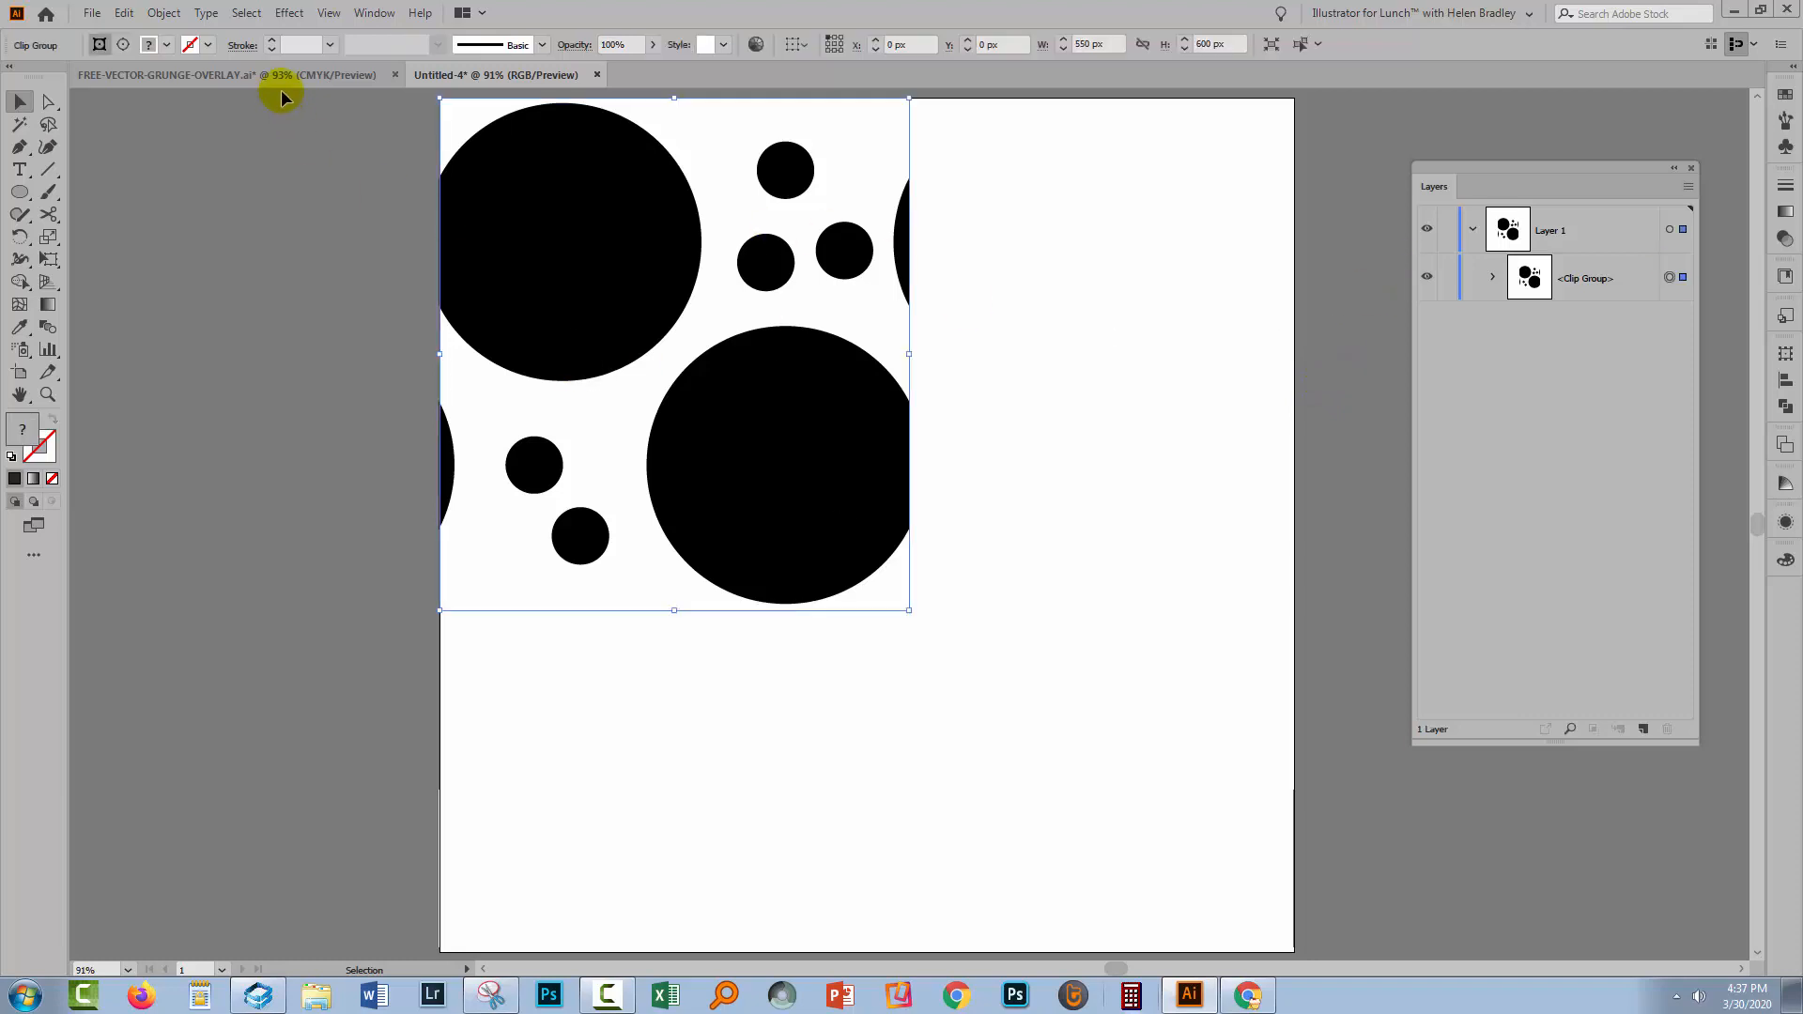
pyautogui.click(374, 14)
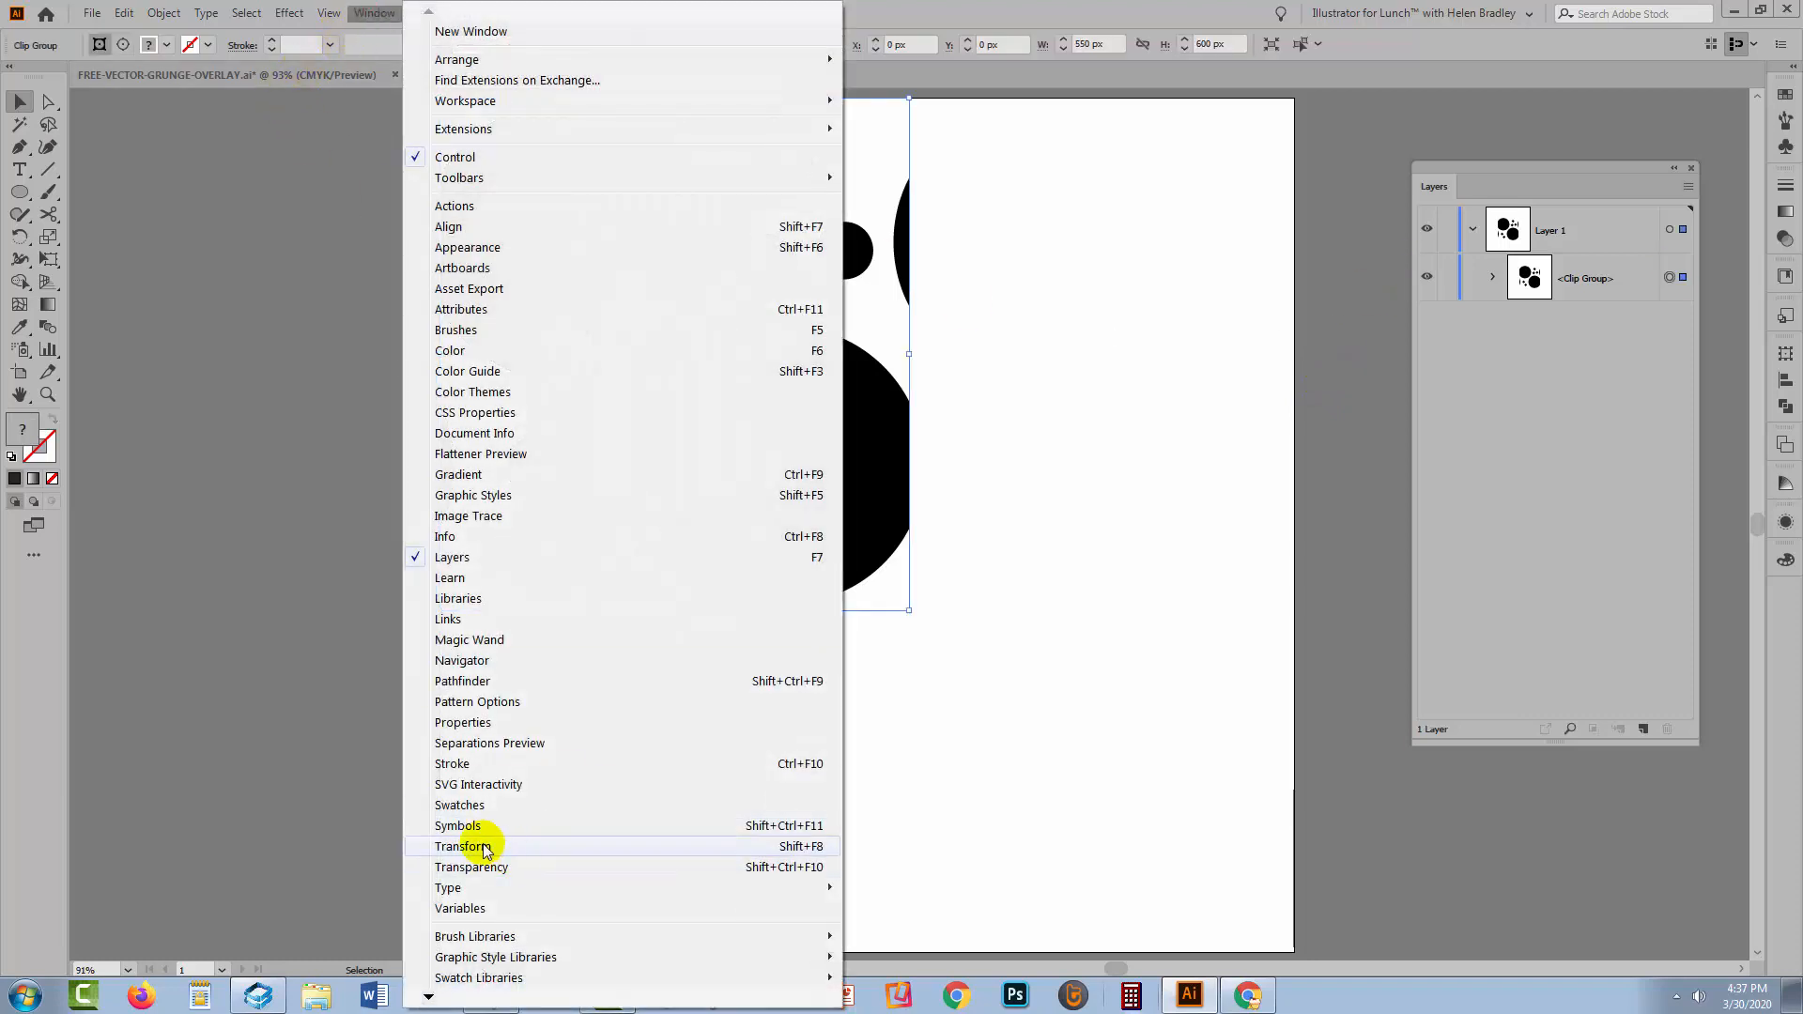
# Make an opacity mask on the circle group in the Transparency panel and enter mask editing
pyautogui.click(472, 868)
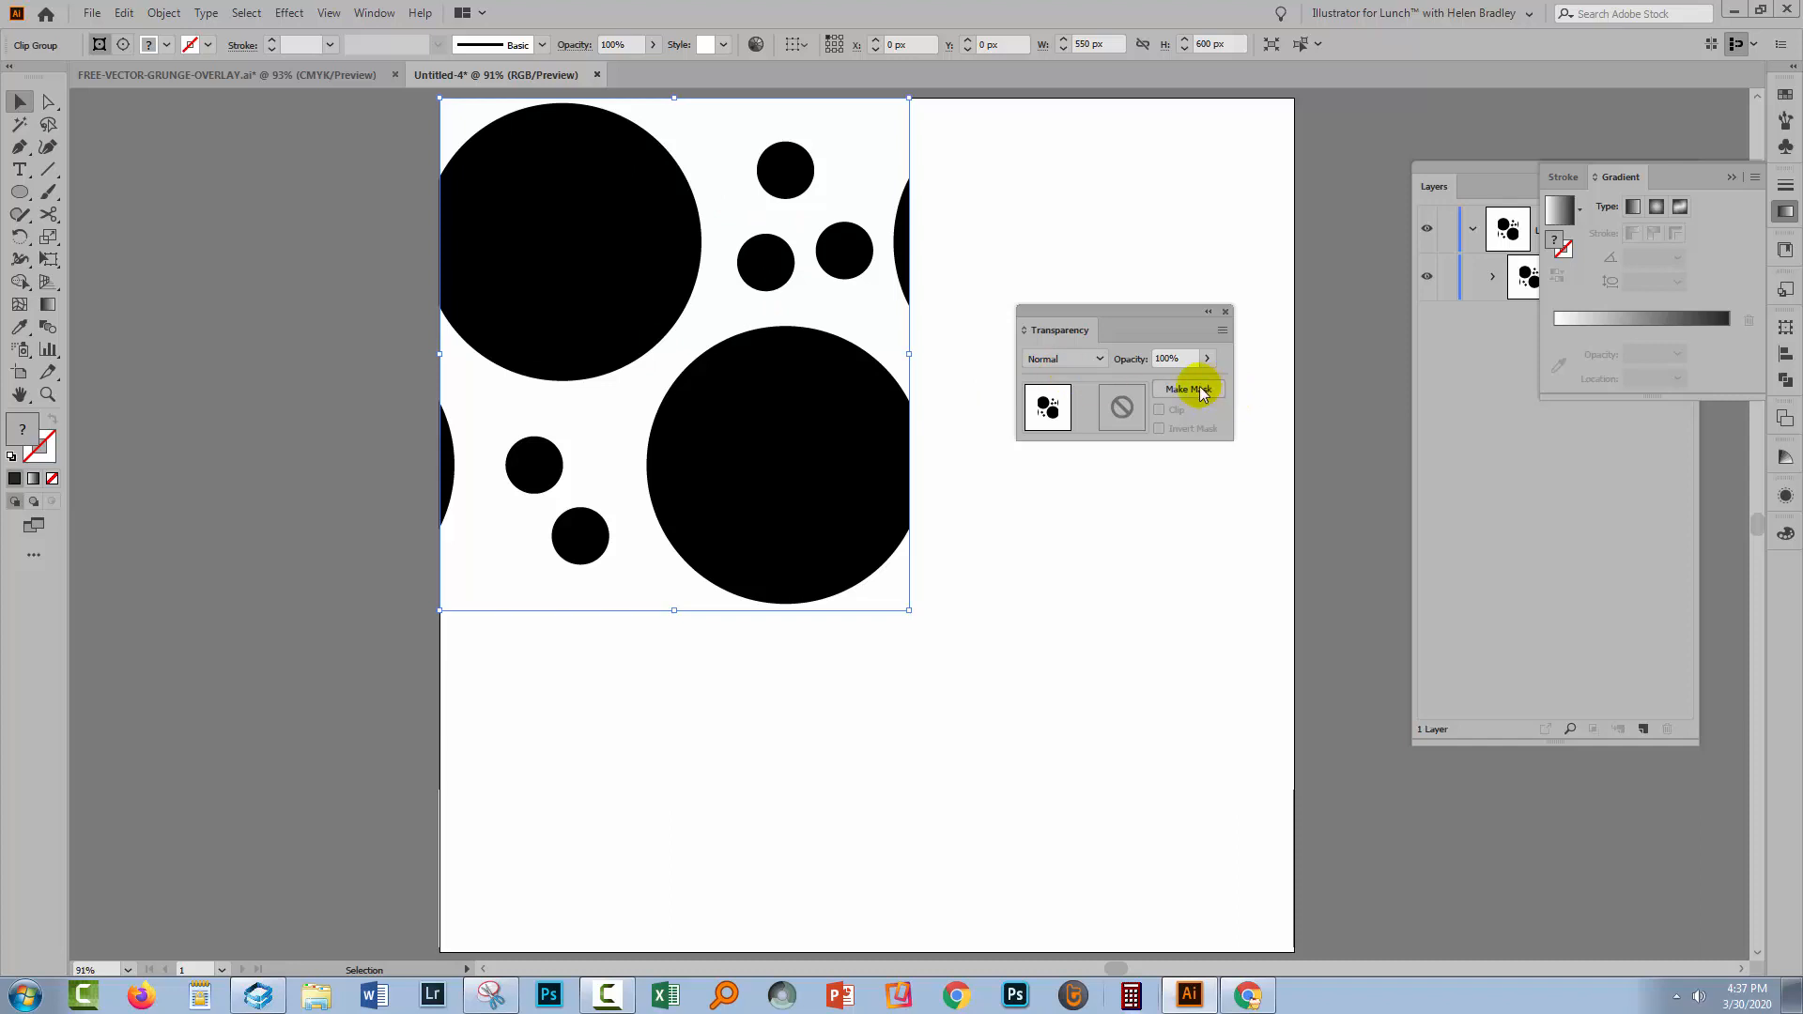
pyautogui.click(1187, 389)
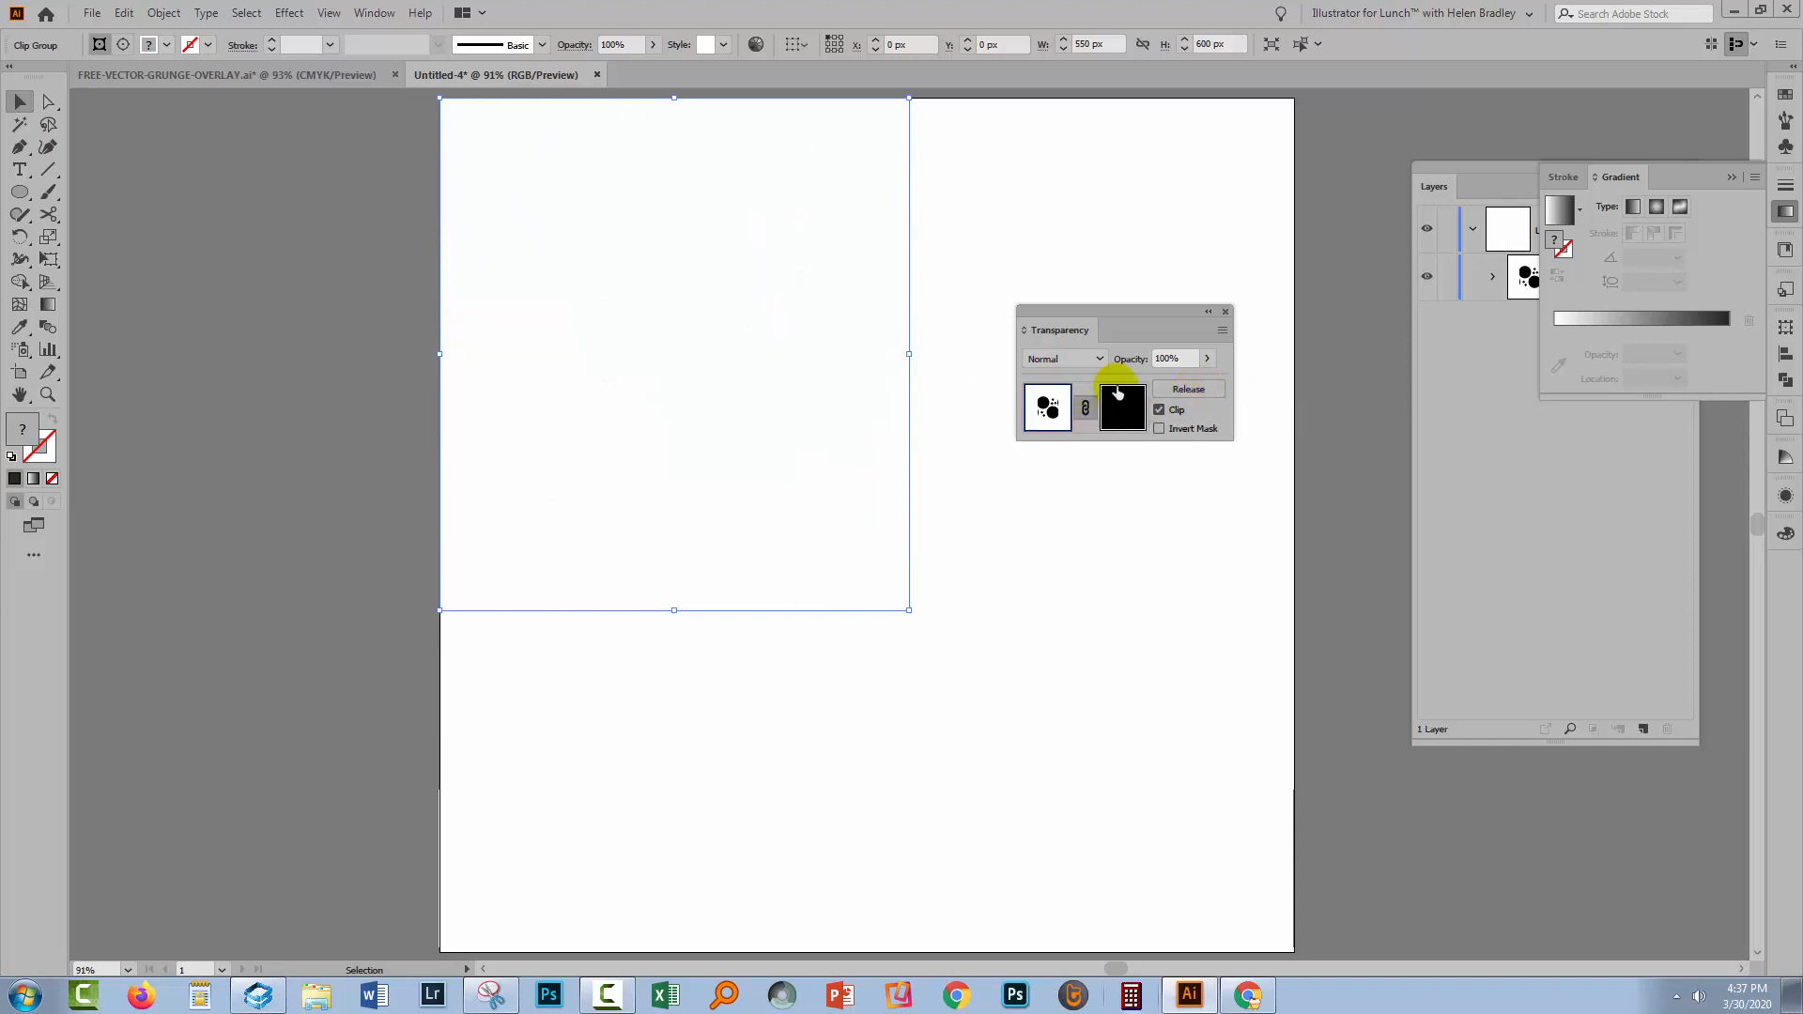
pyautogui.click(1122, 408)
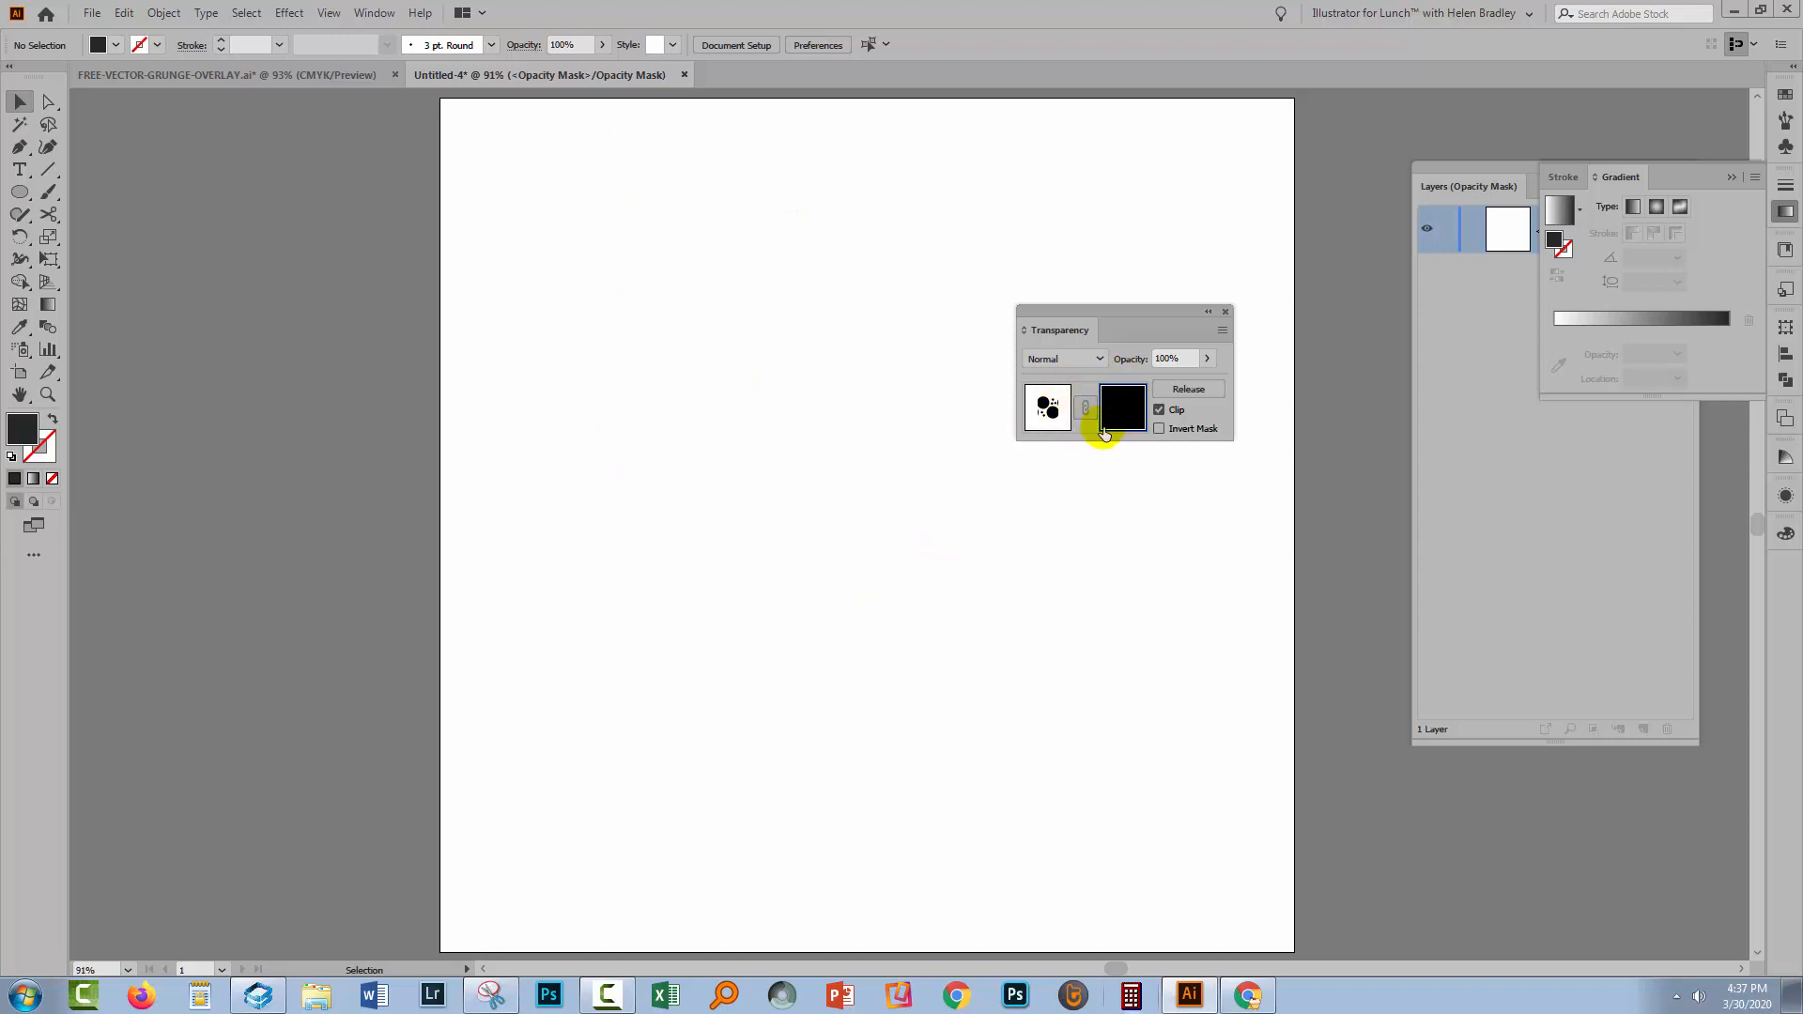
pyautogui.click(1122, 408)
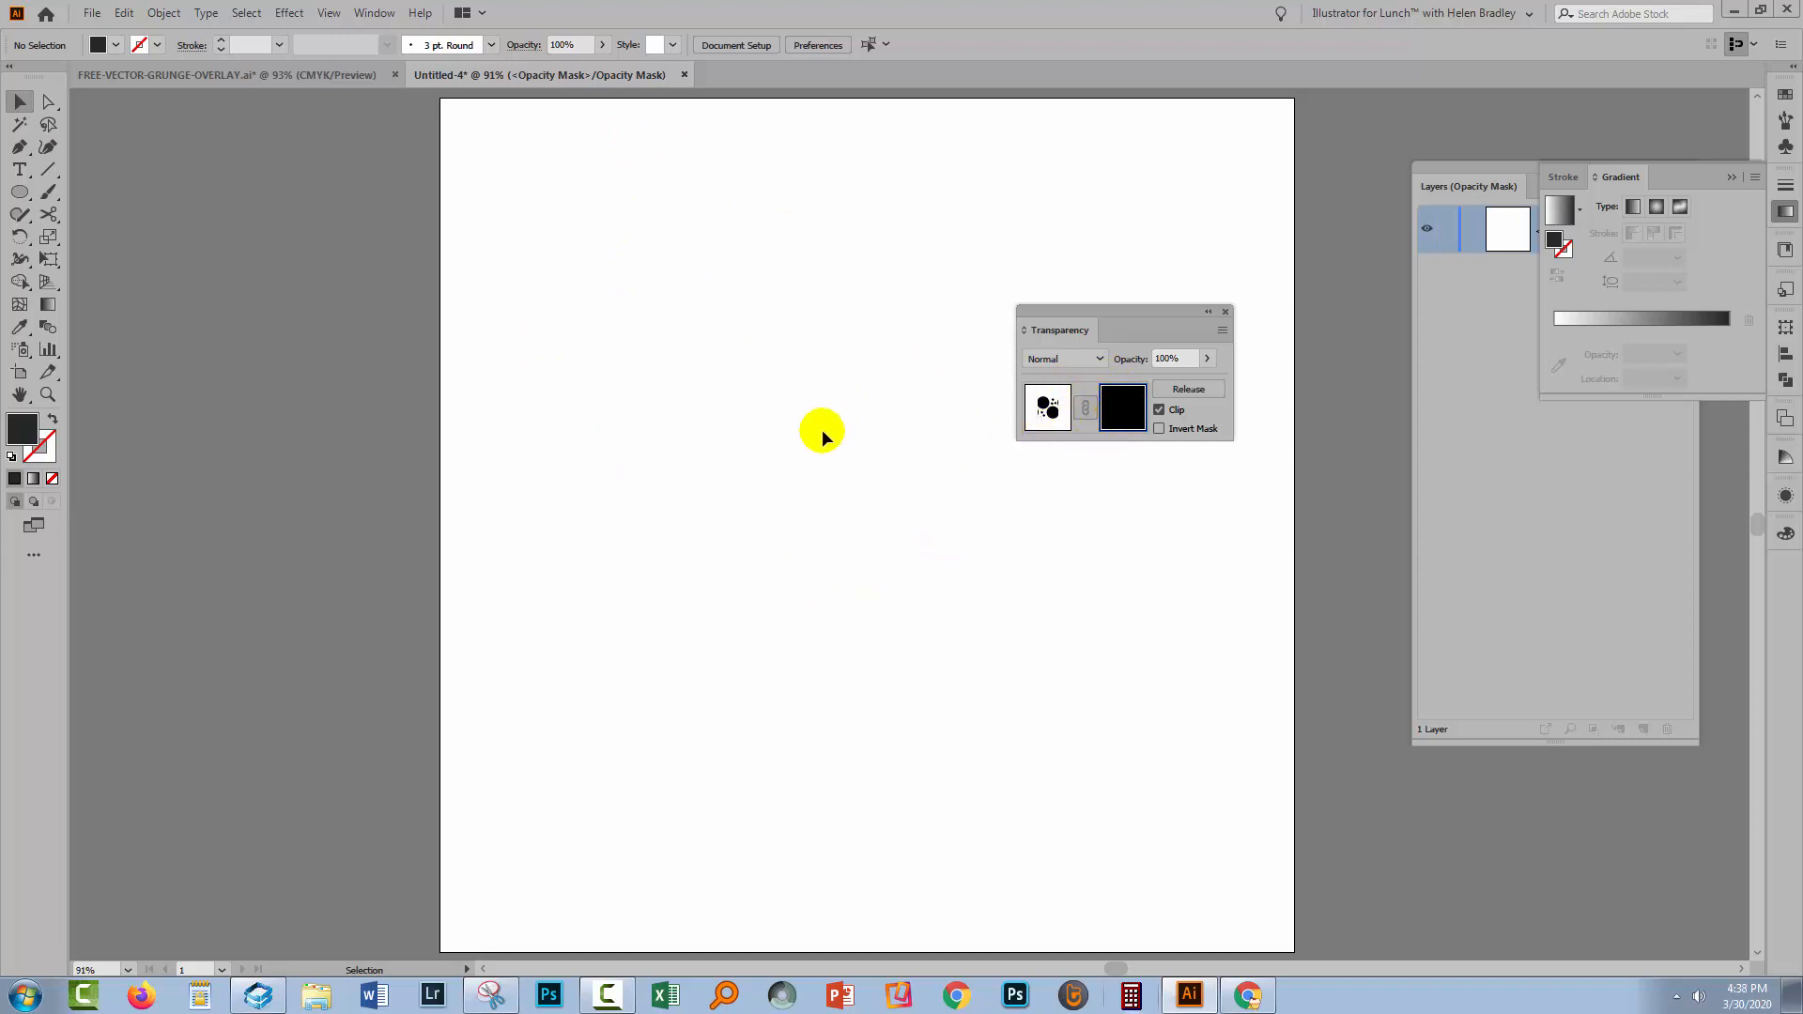
# Paste the grunge texture in place into the mask, with Clip off and Invert Mask left off
pyautogui.click(124, 14)
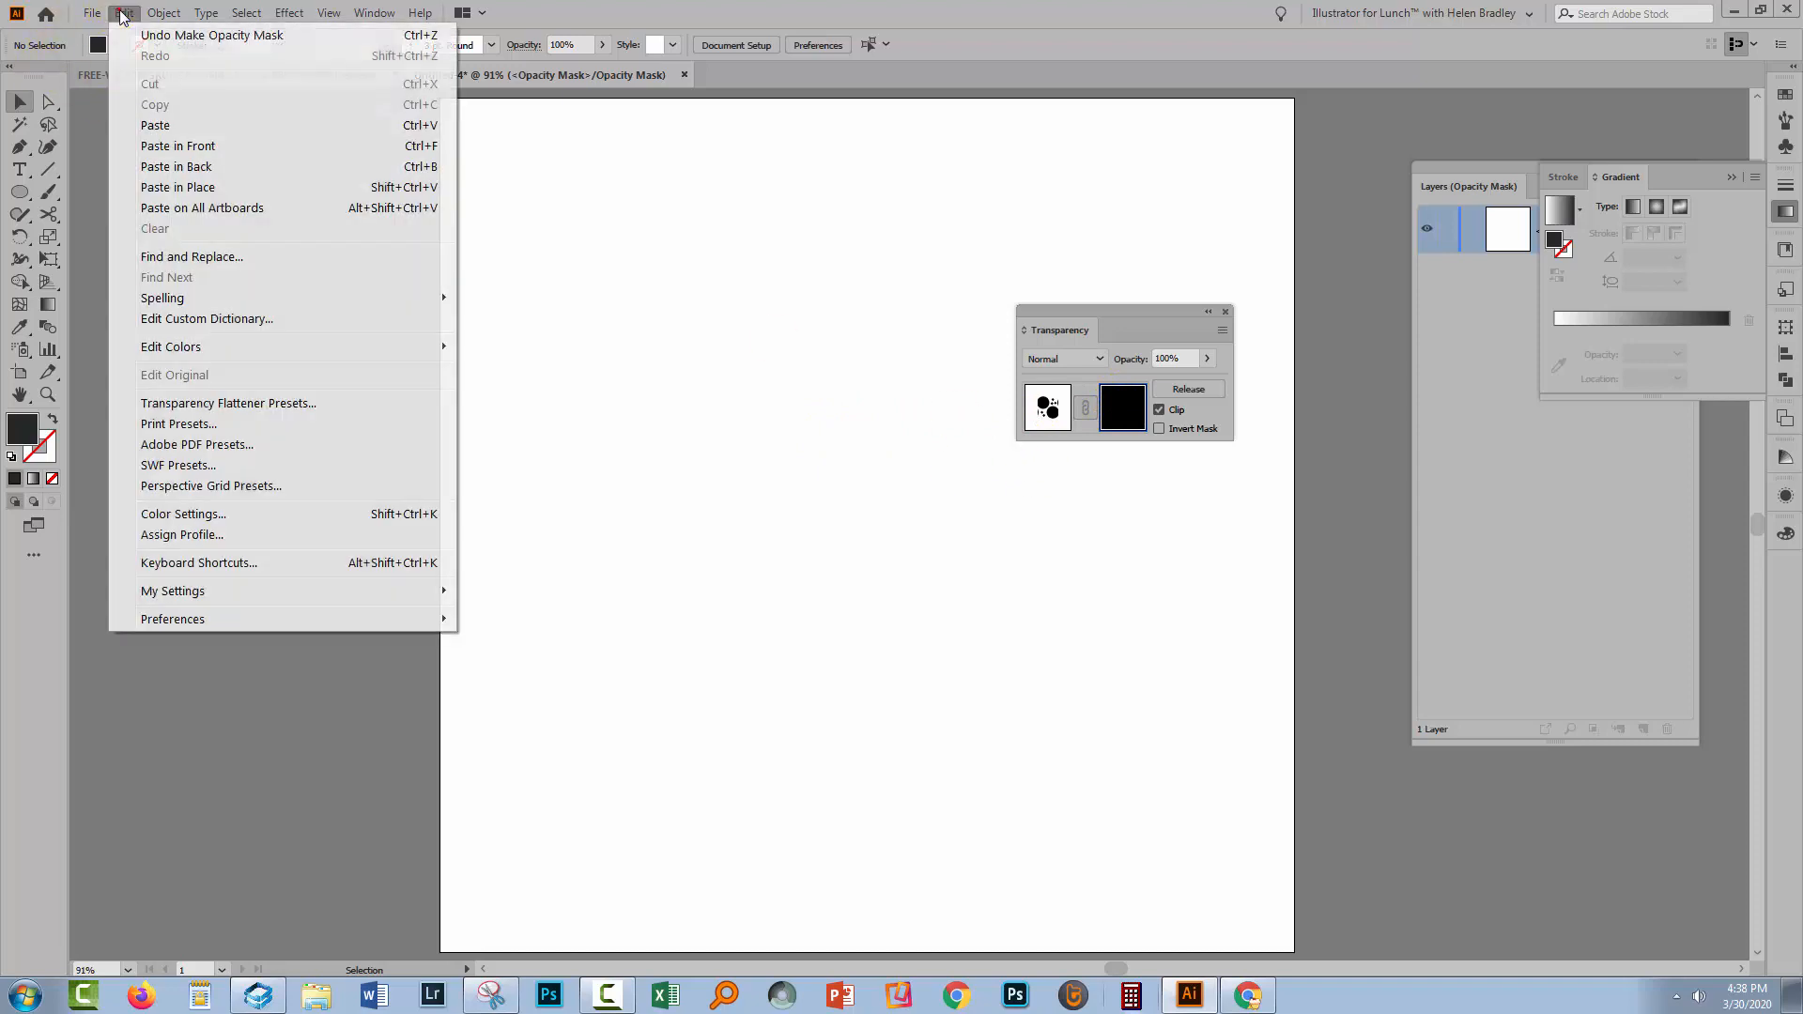
pyautogui.moveTo(177, 186)
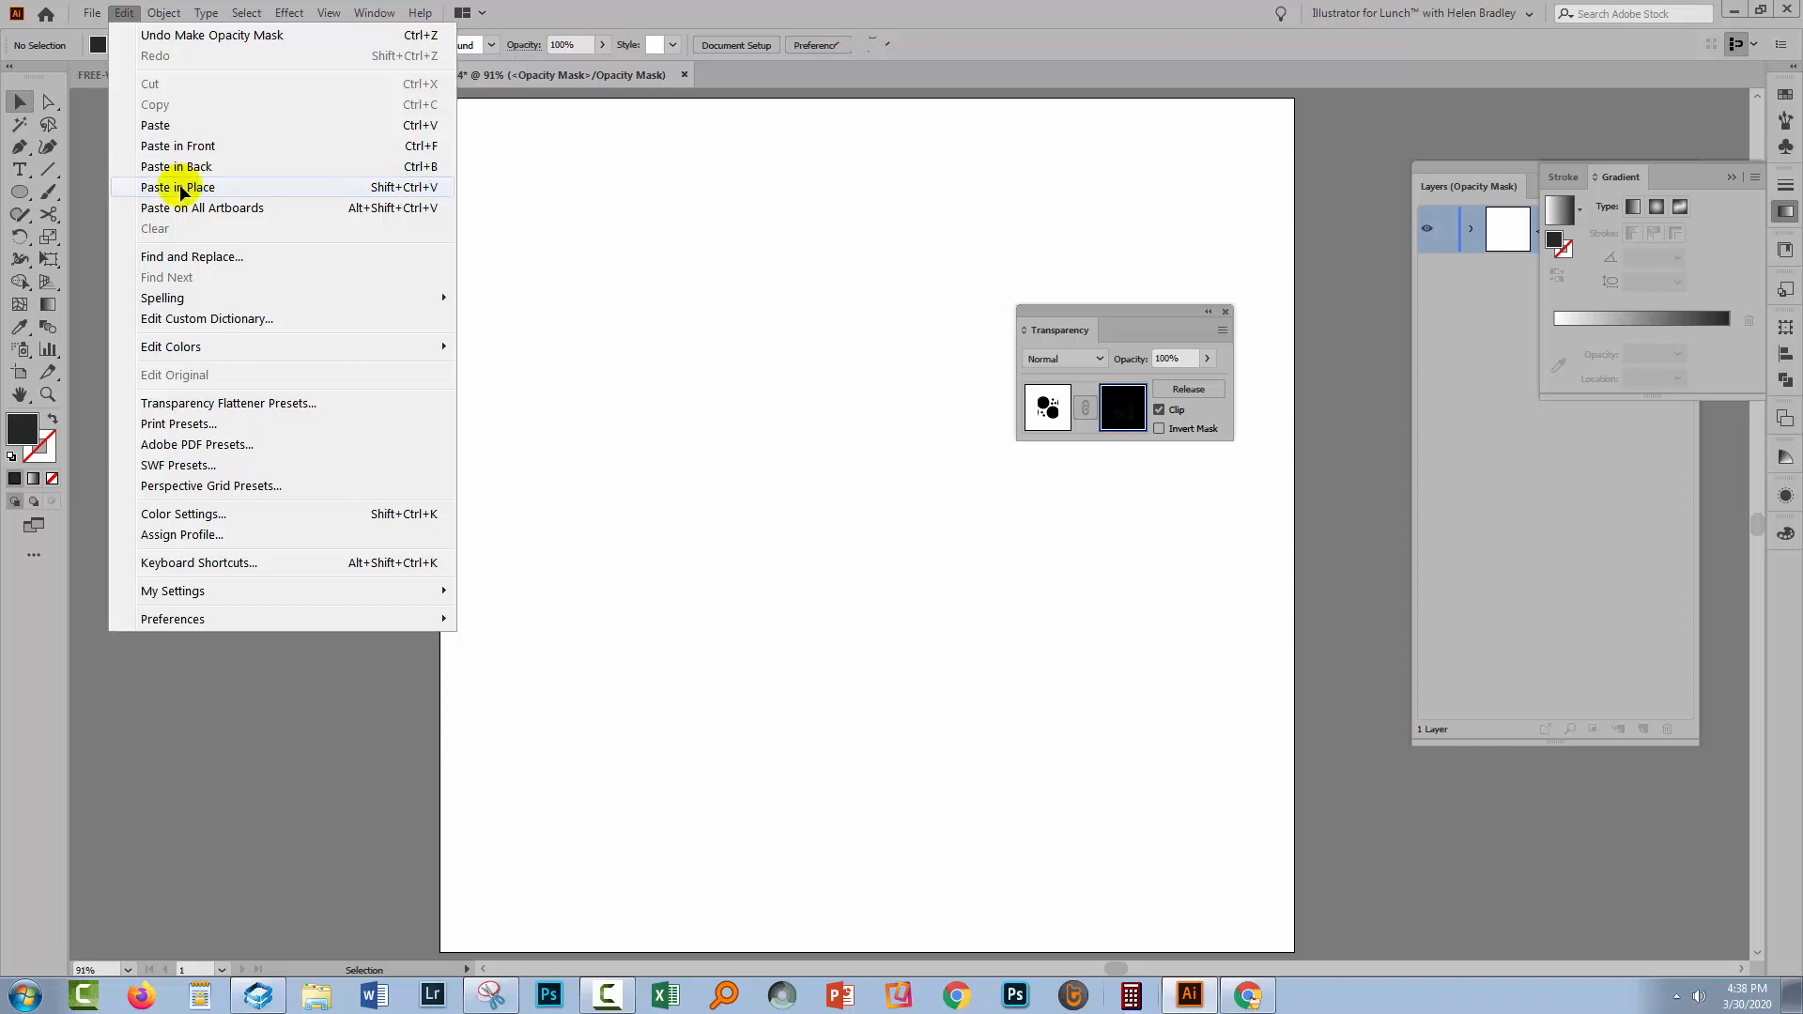
pyautogui.click(179, 186)
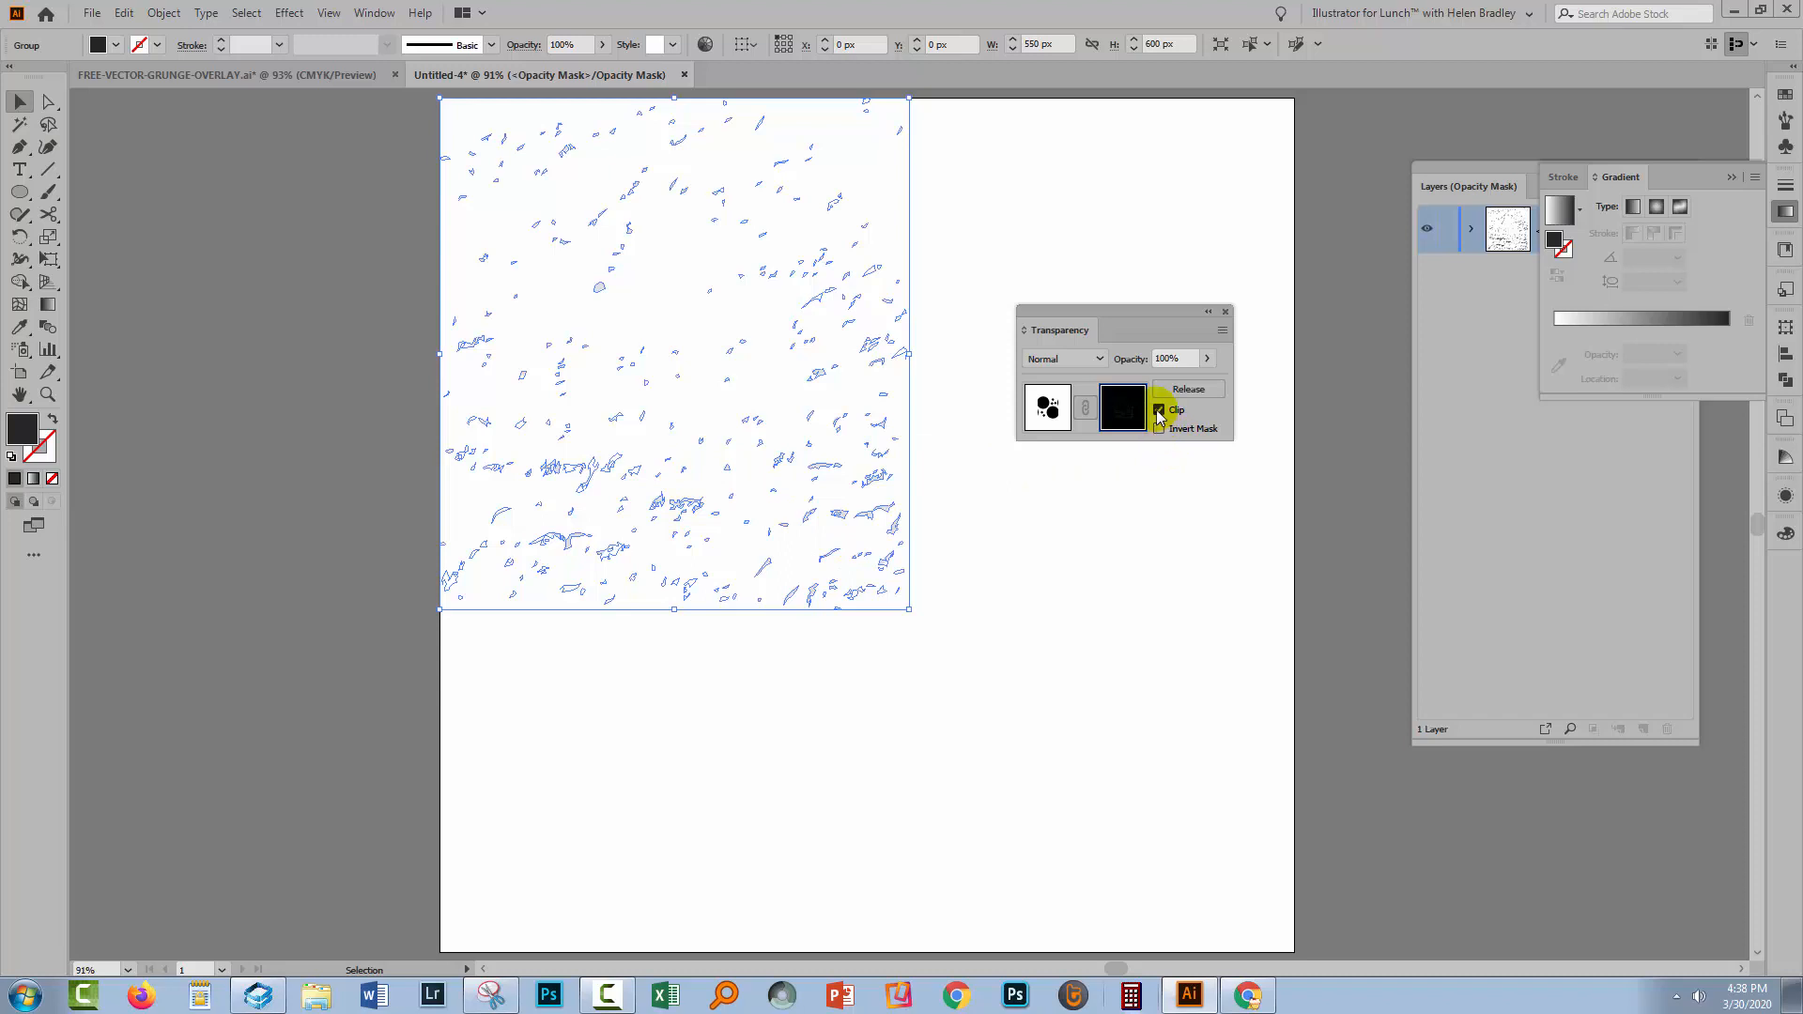
pyautogui.click(1159, 409)
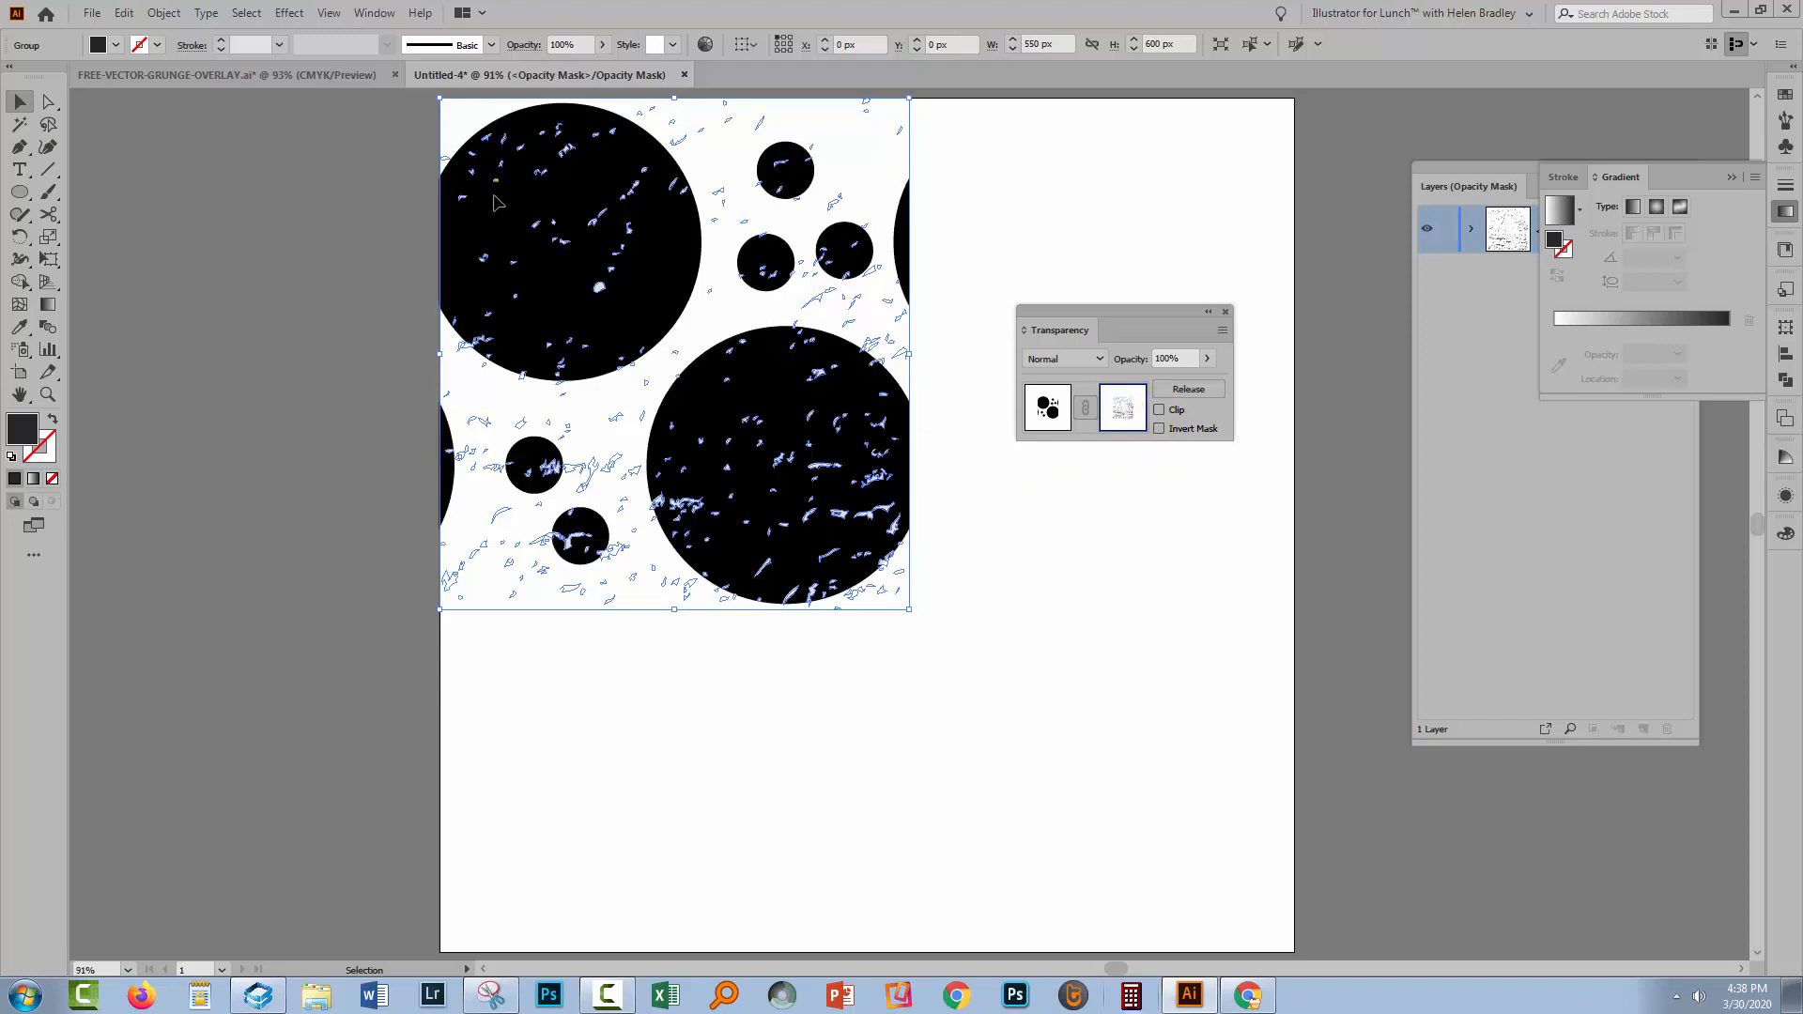
pyautogui.moveTo(596, 201)
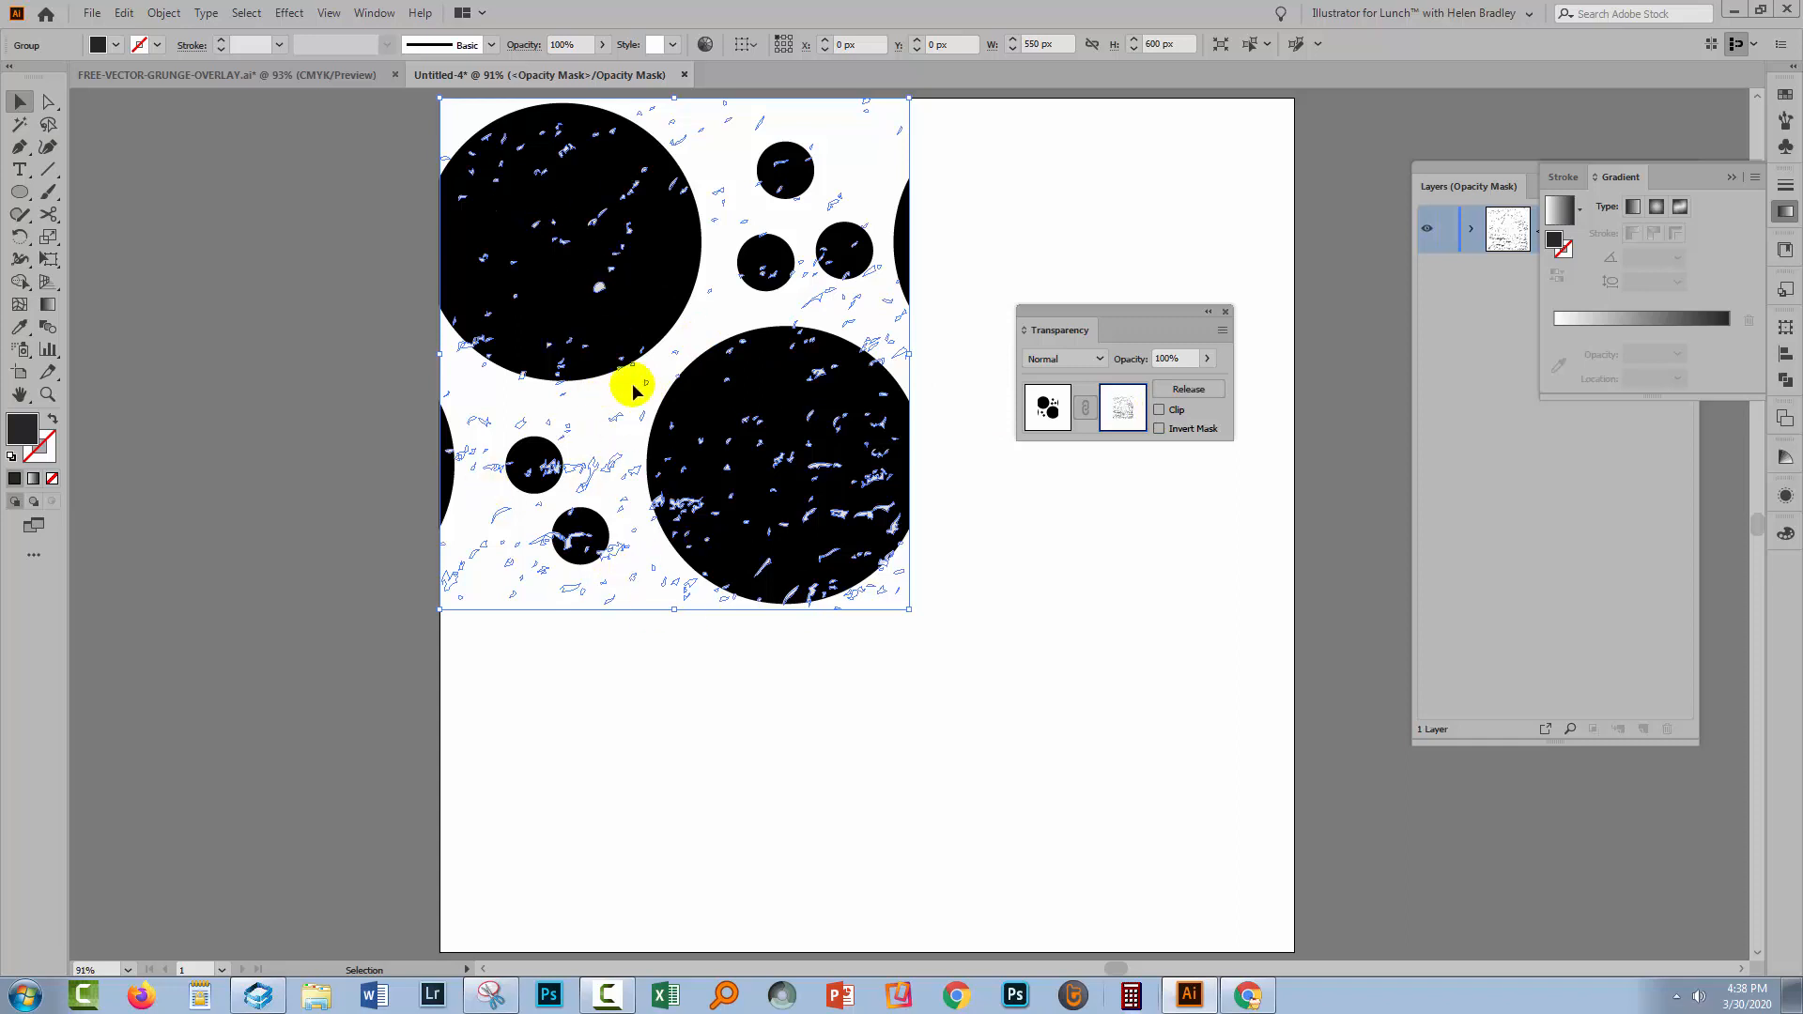
pyautogui.moveTo(526, 543)
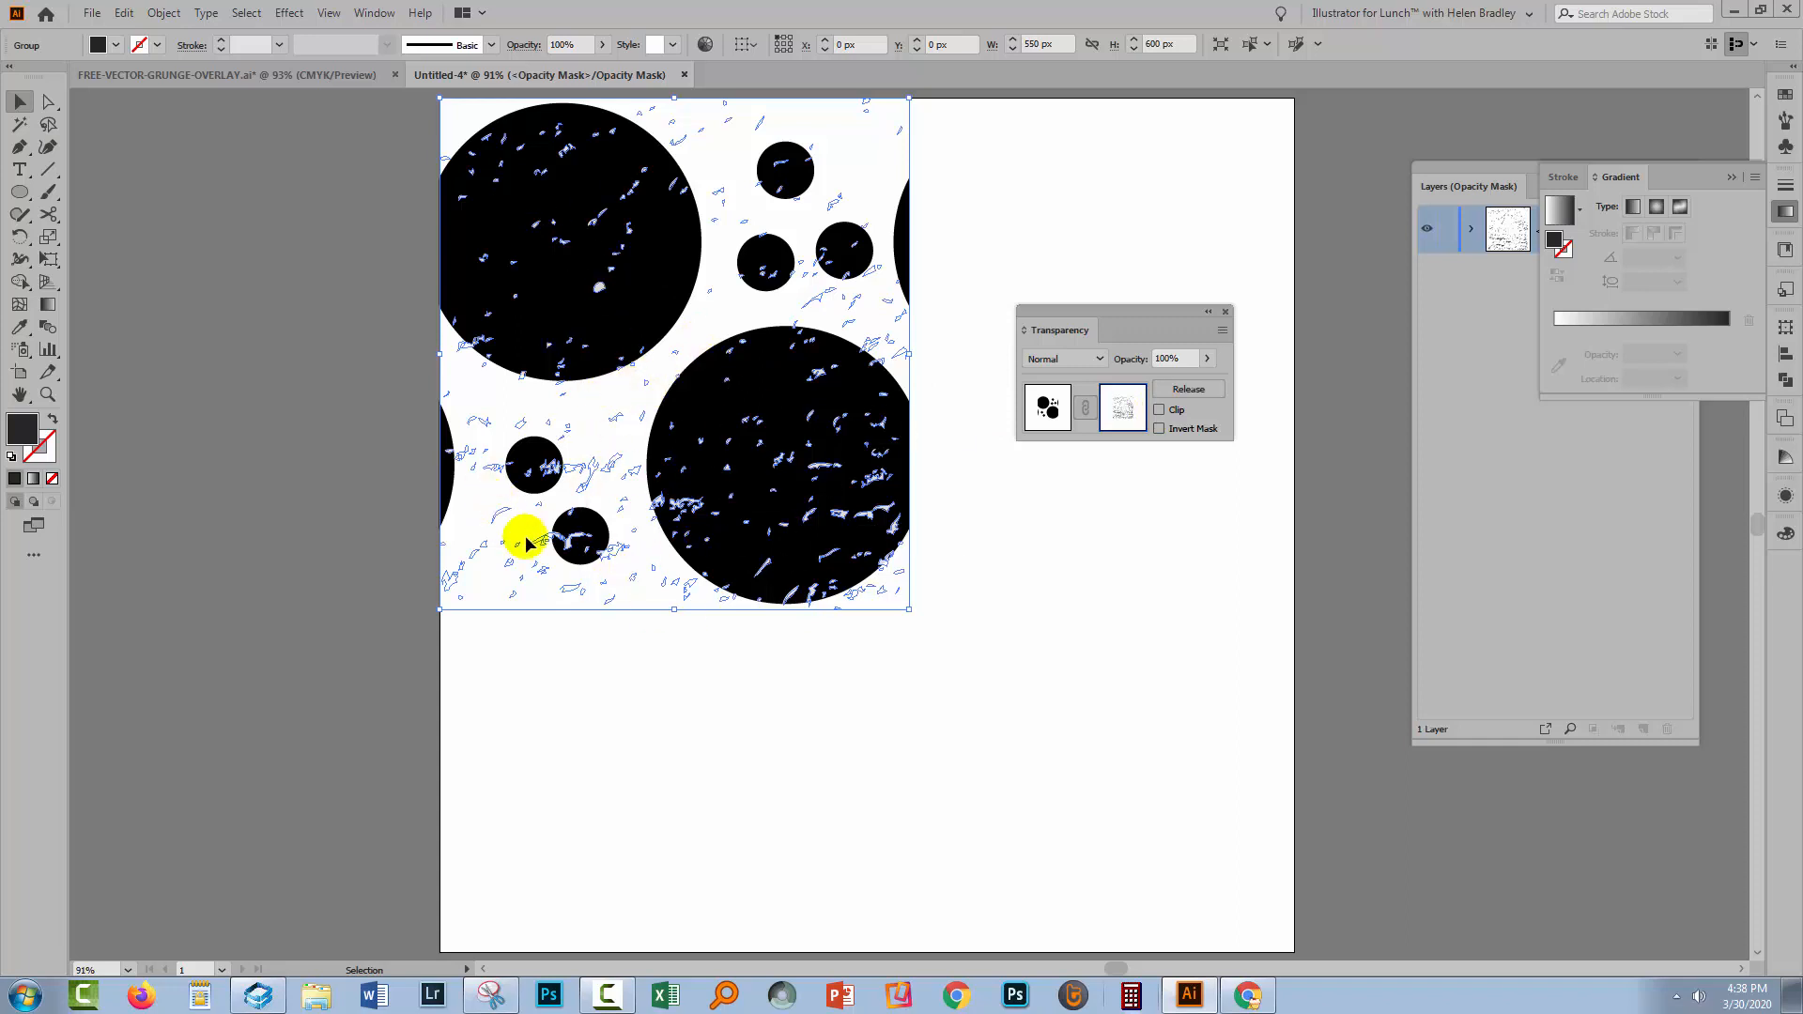
pyautogui.moveTo(823, 530)
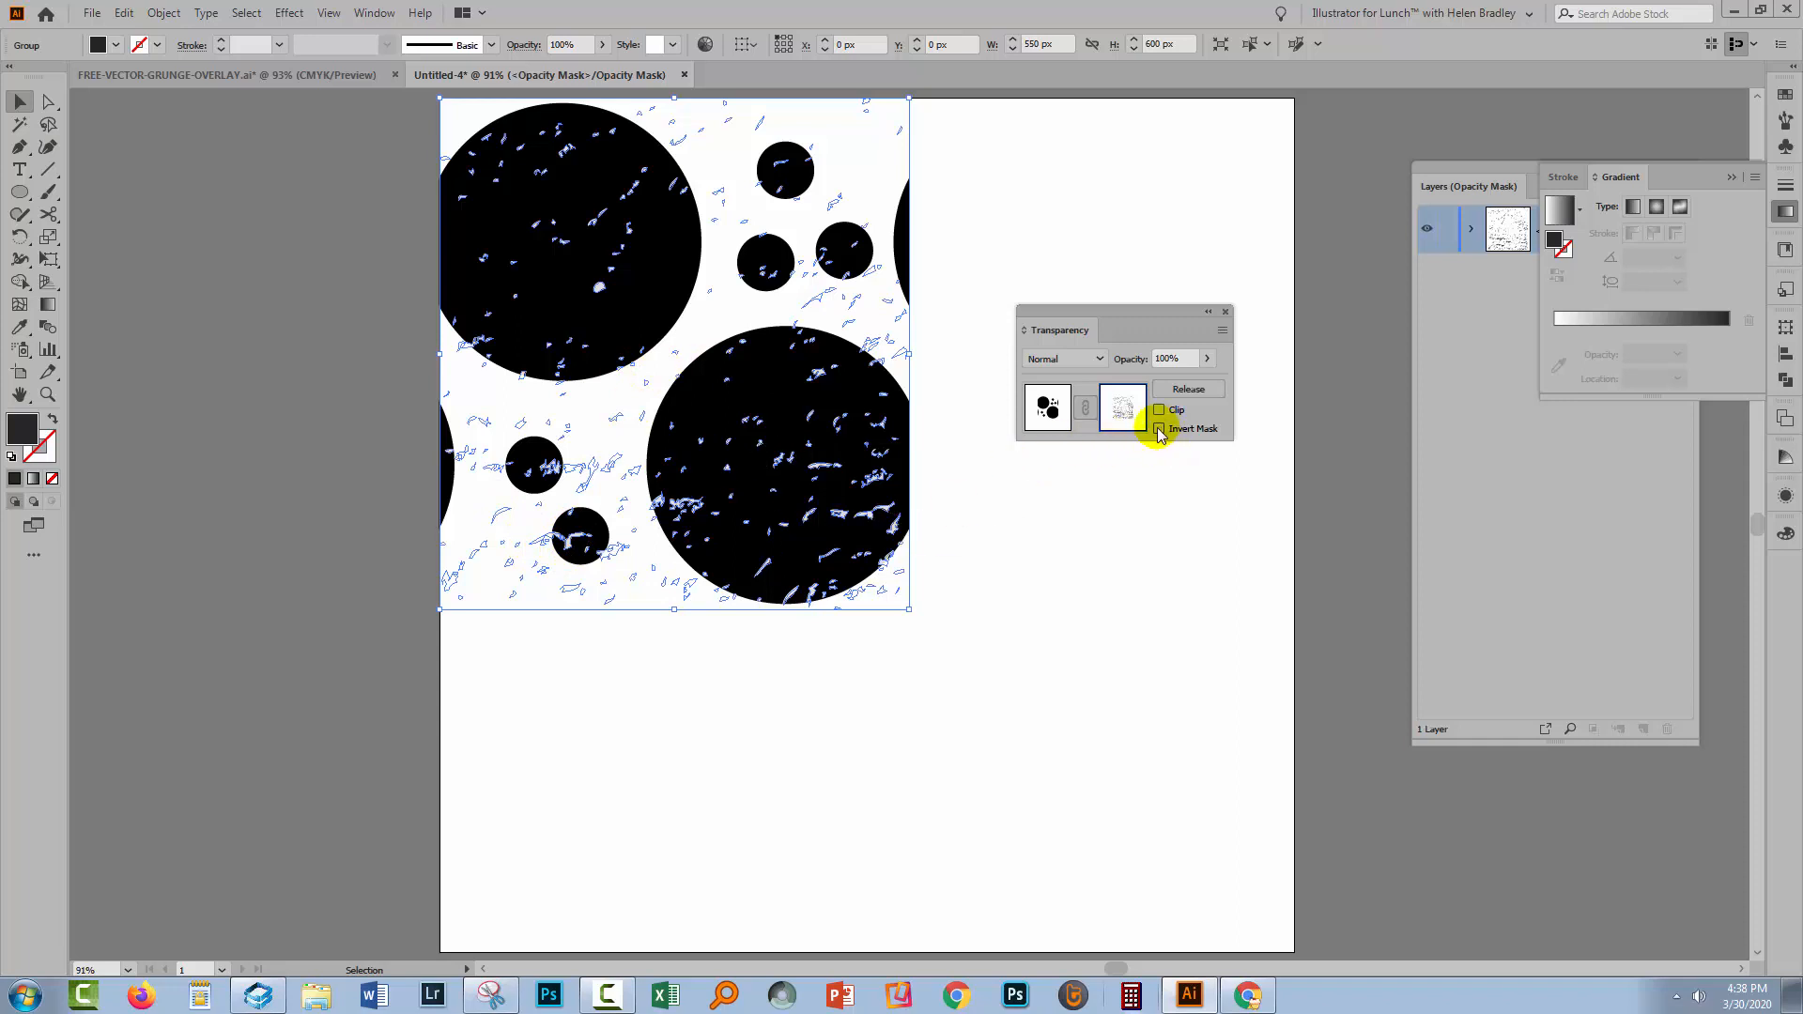
pyautogui.click(1159, 428)
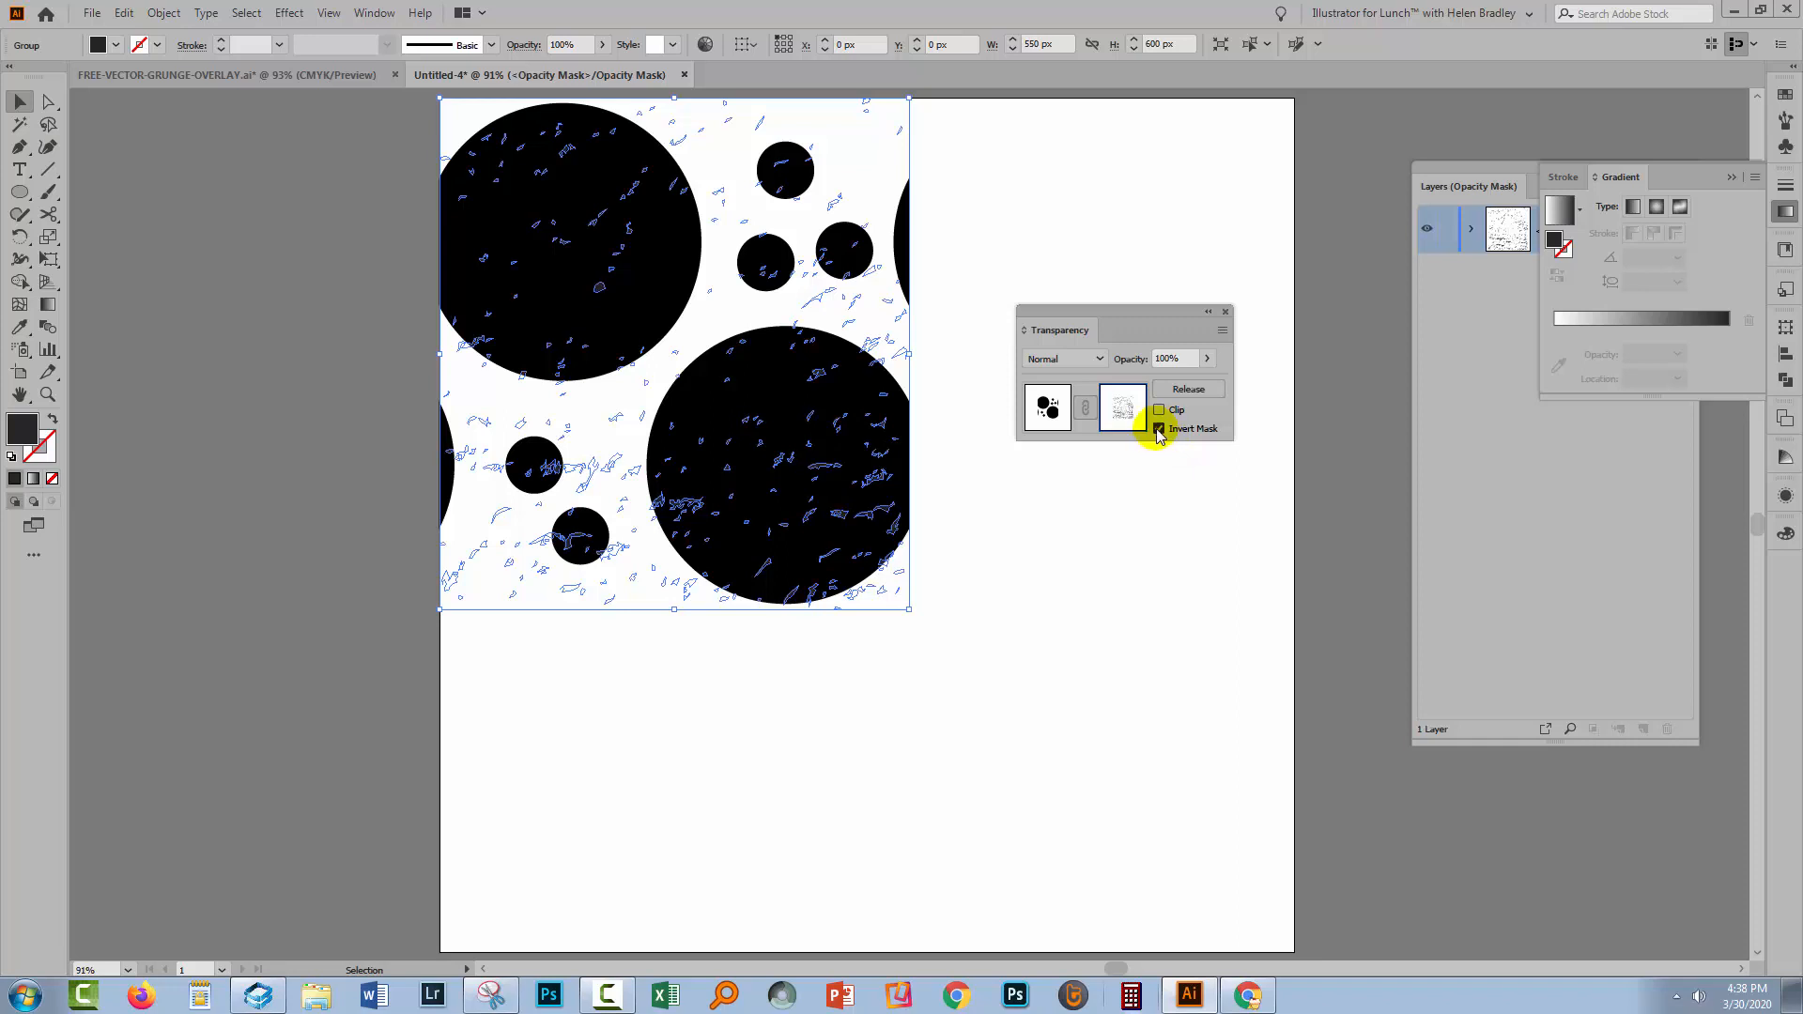
pyautogui.click(1159, 429)
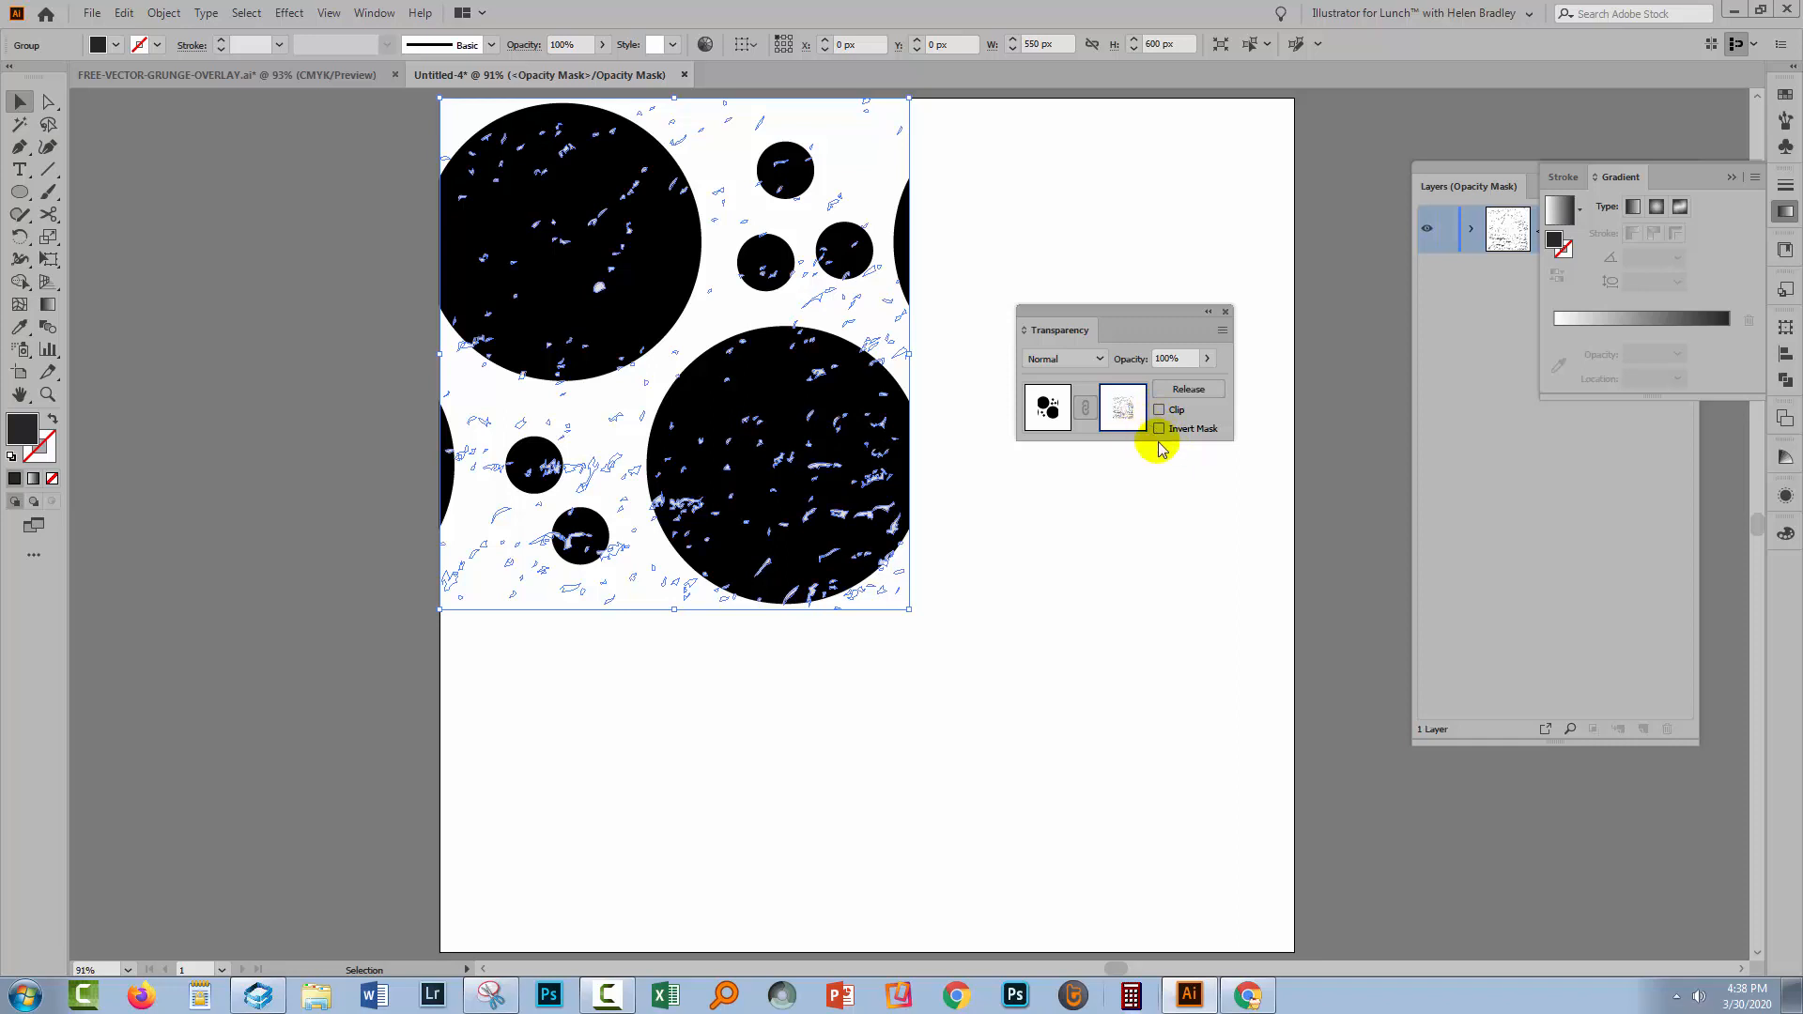
pyautogui.moveTo(1204, 447)
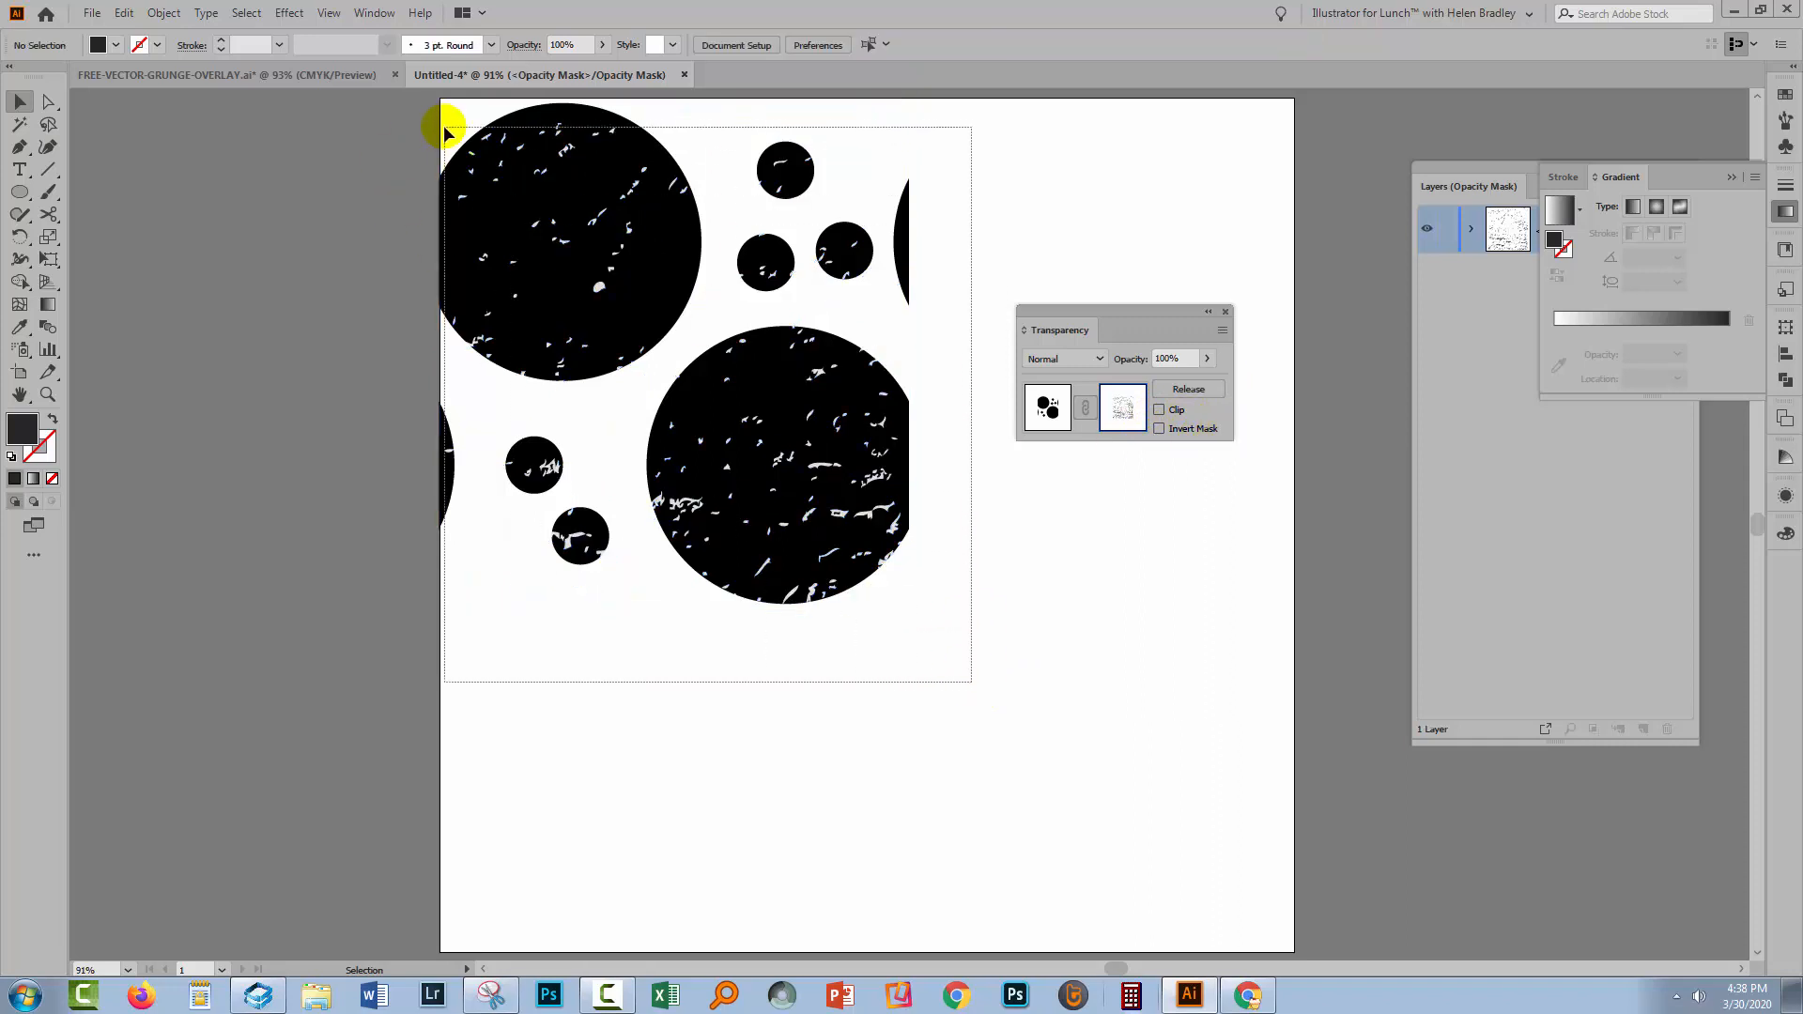
pyautogui.click(1120, 407)
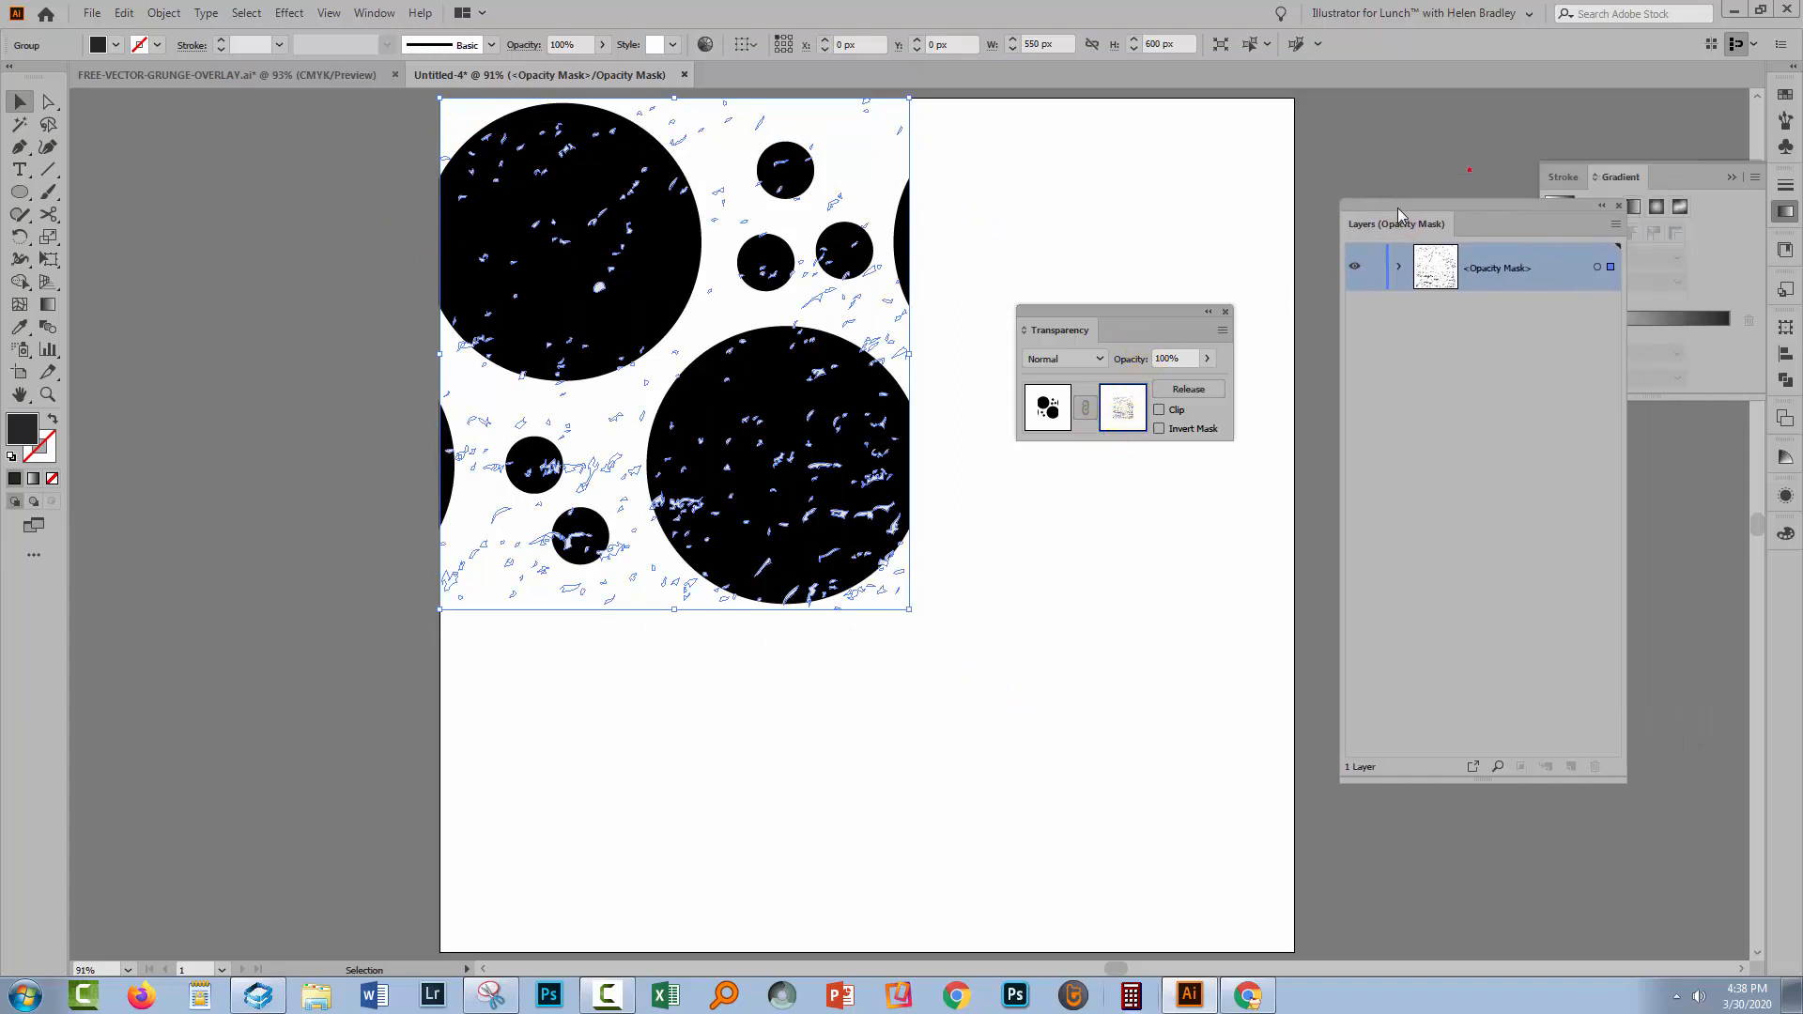
pyautogui.moveTo(1395, 224); pyautogui.dragTo(1392, 288)
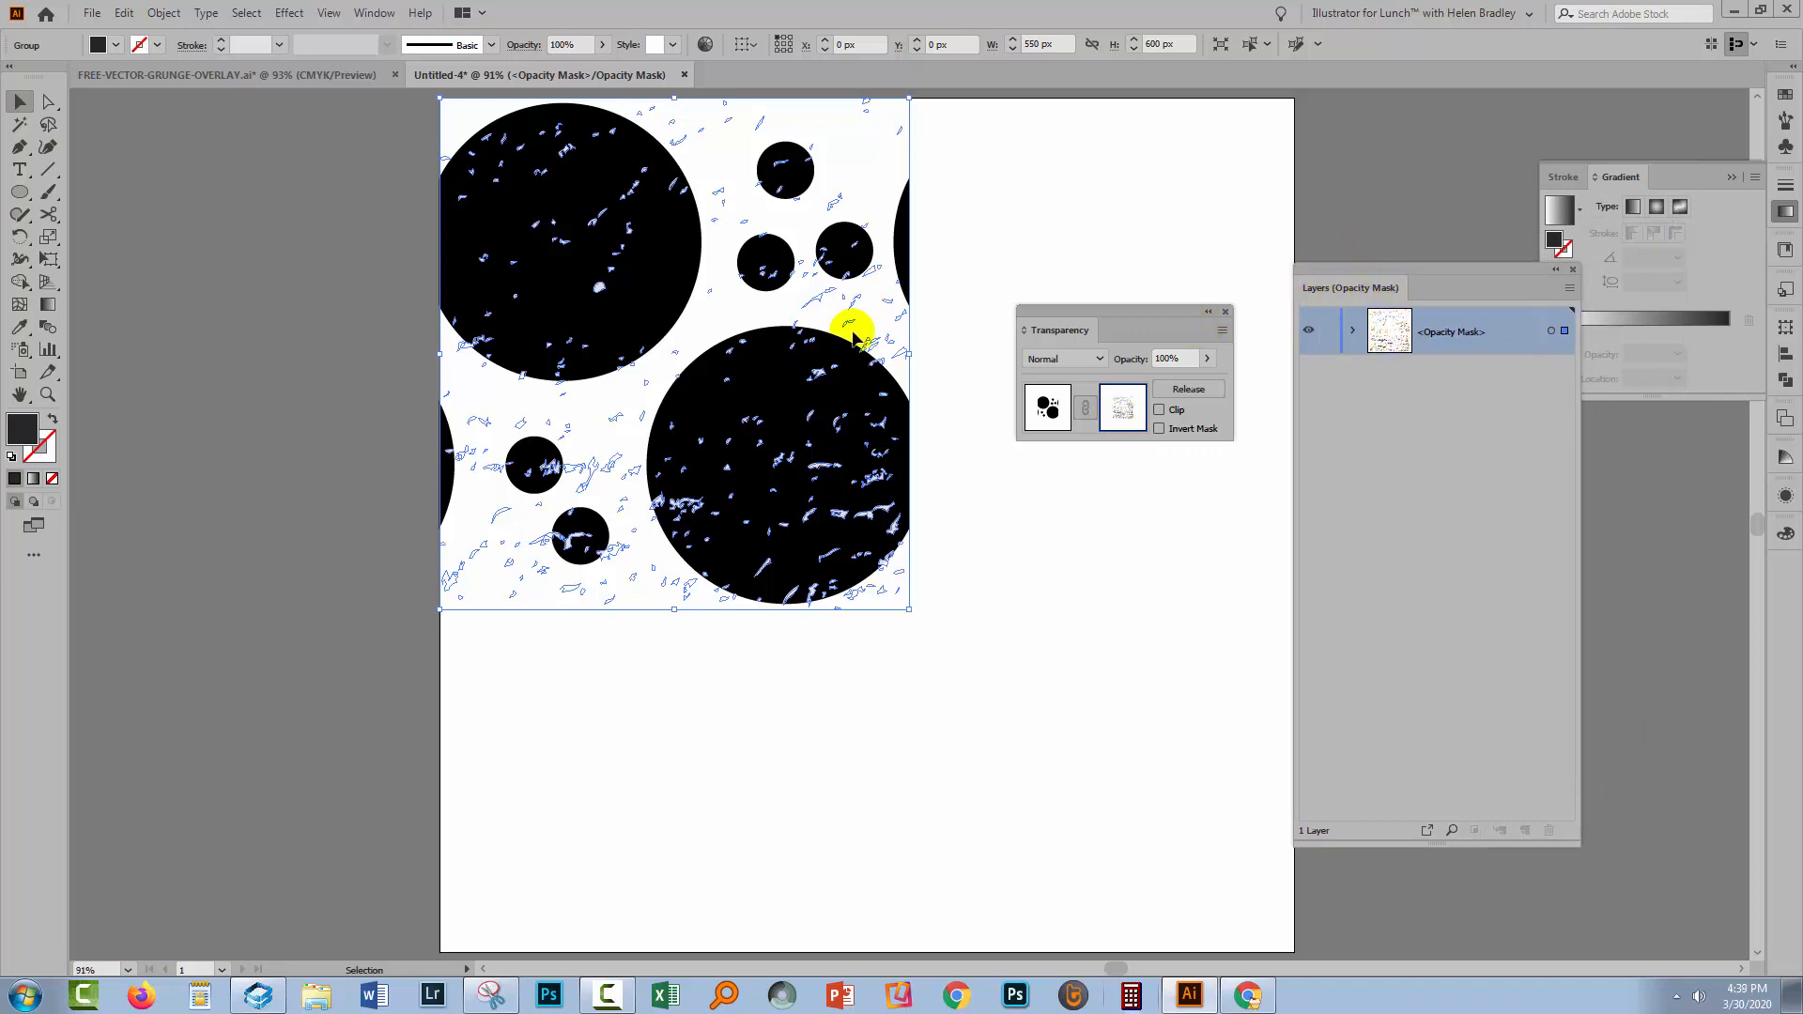
pyautogui.click(1122, 408)
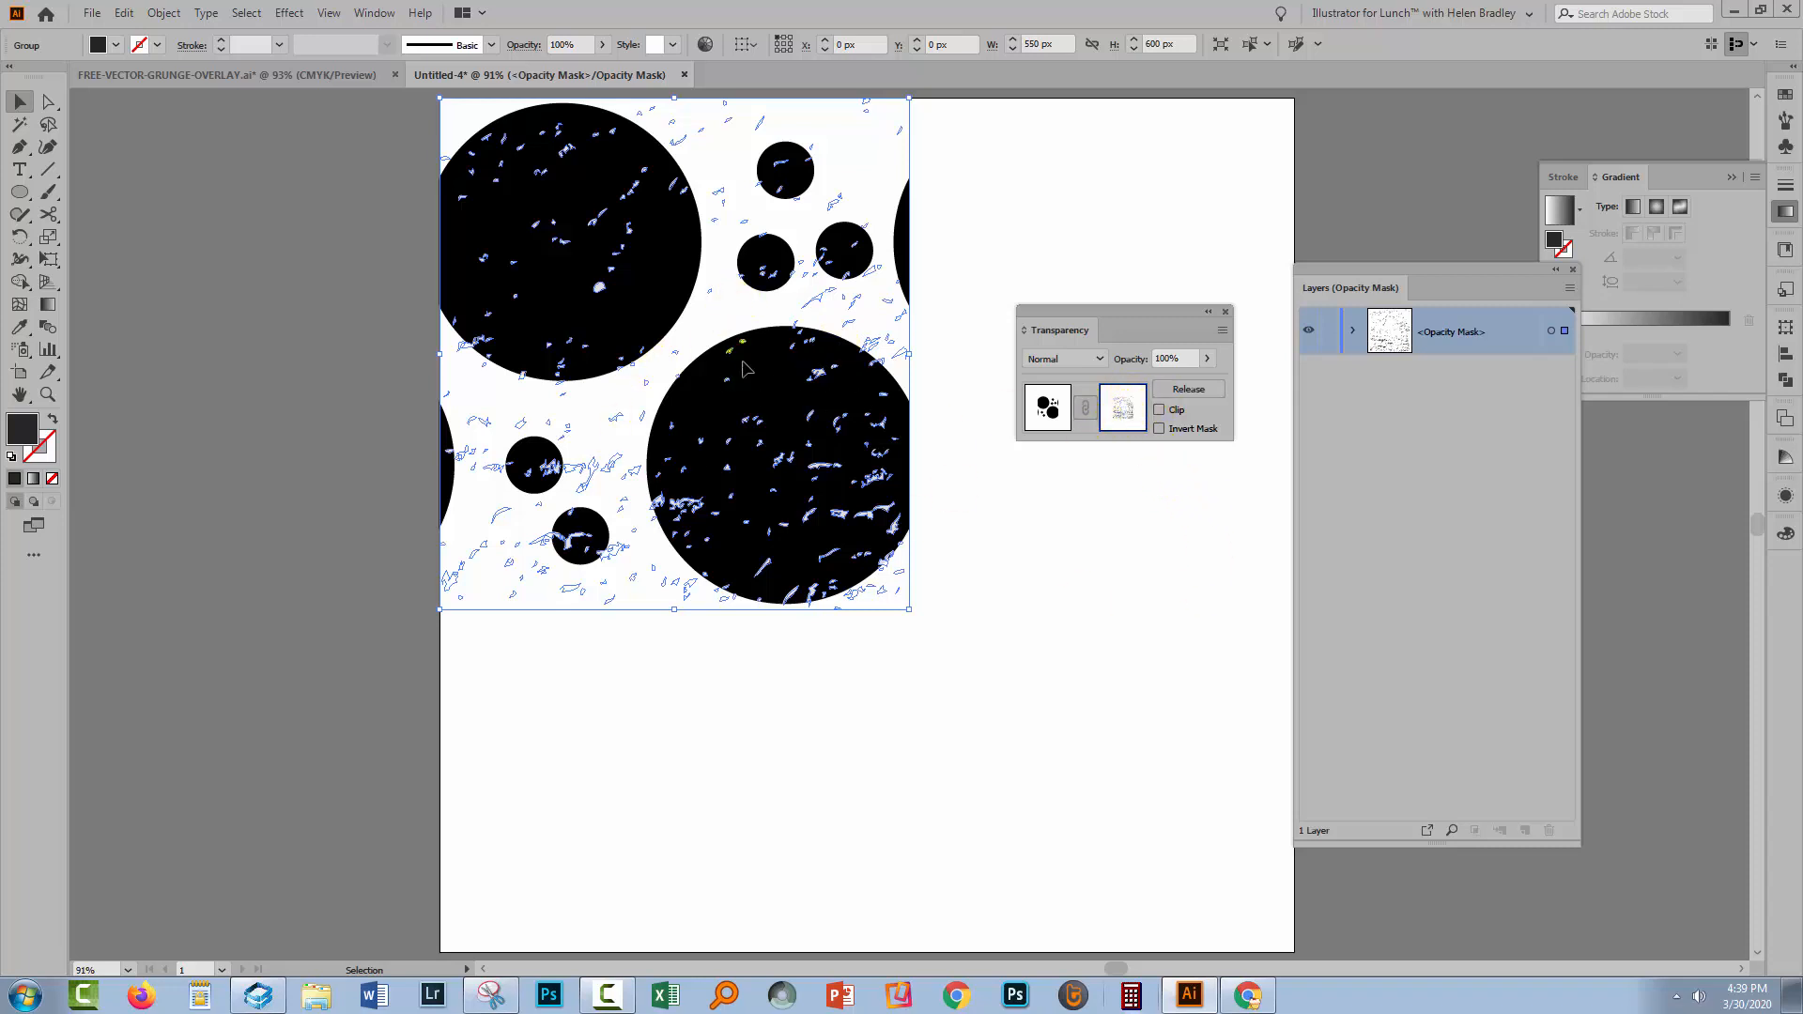
pyautogui.moveTo(986, 391)
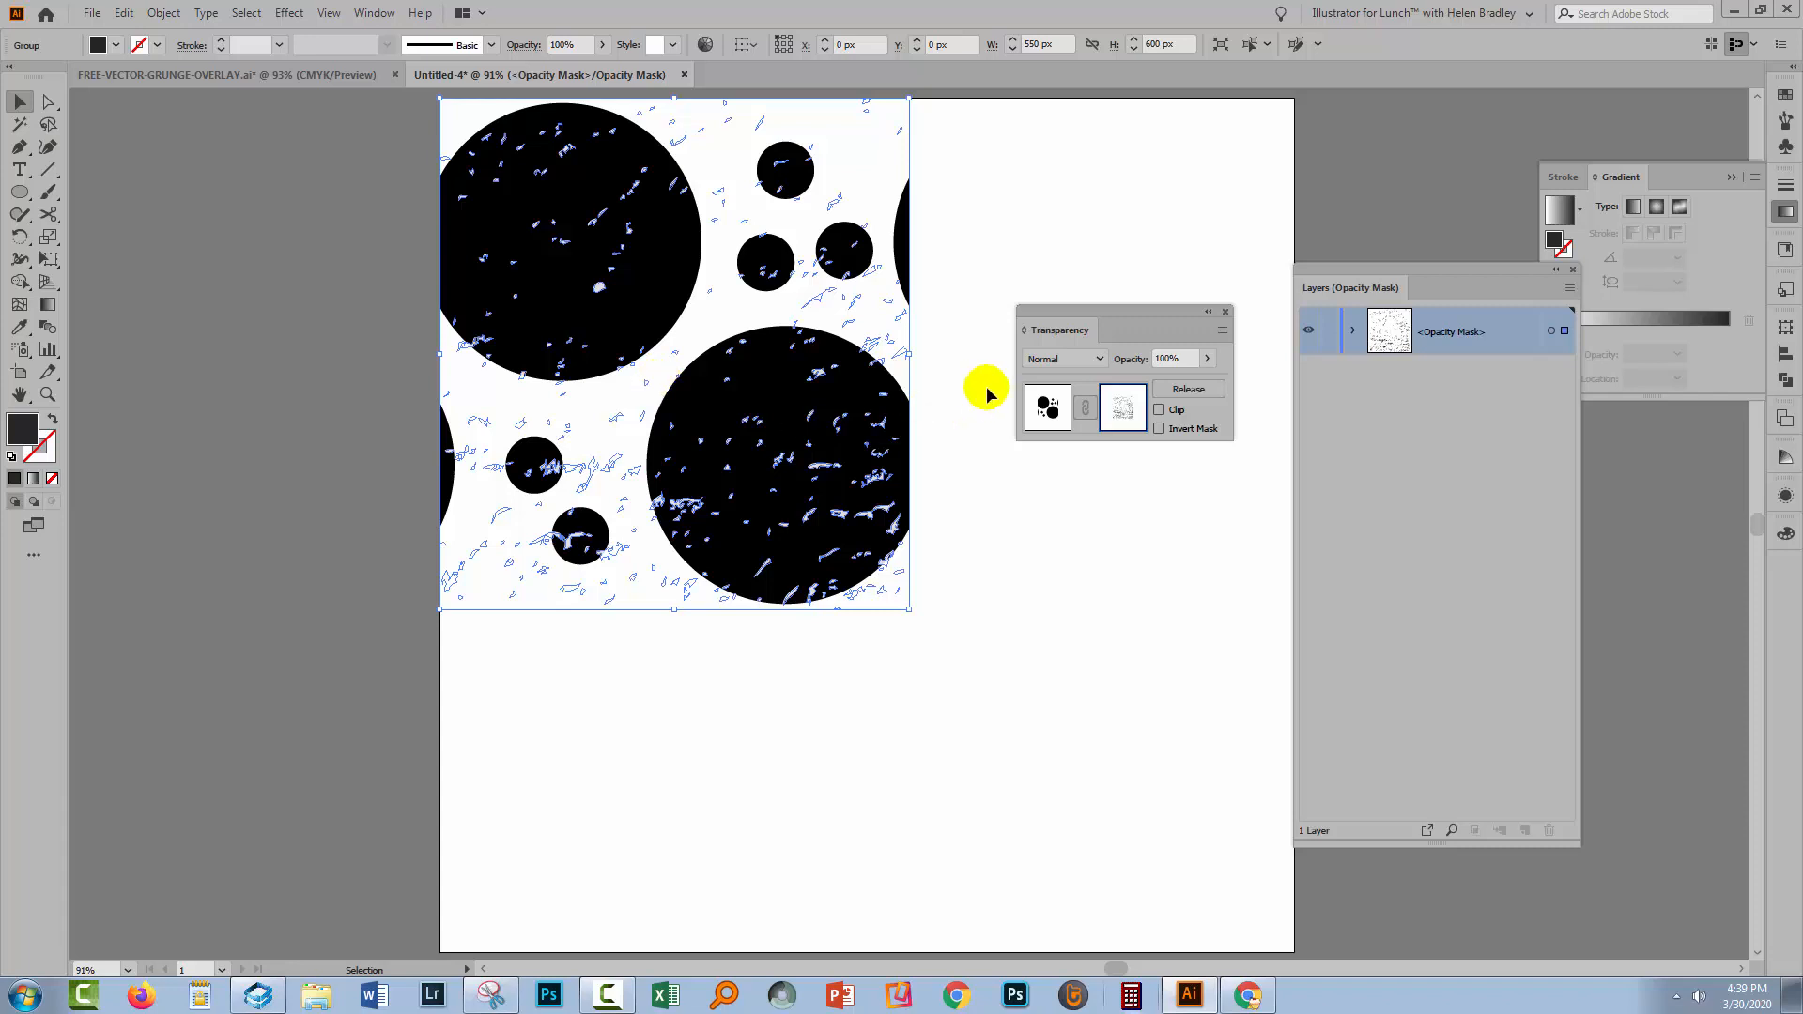
pyautogui.moveTo(1044, 406)
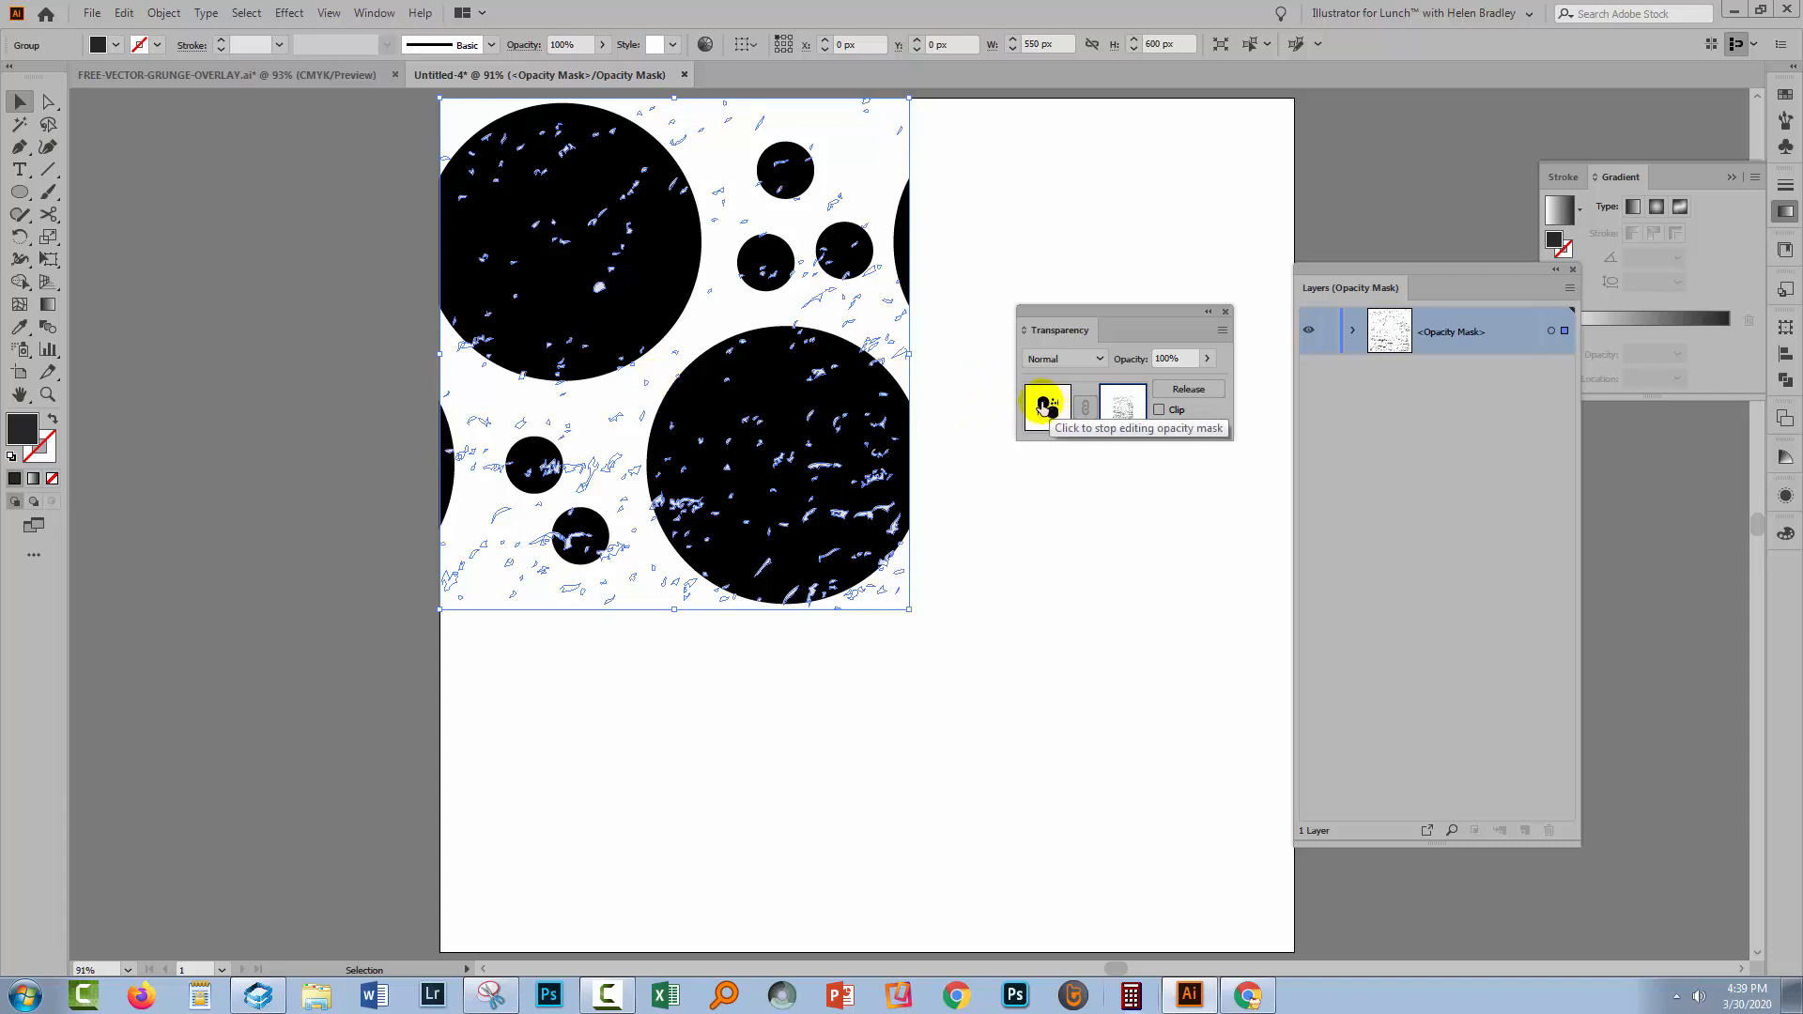
# Exit opacity mask editing via the artwork thumbnail and close the Transparency panel
pyautogui.click(1046, 406)
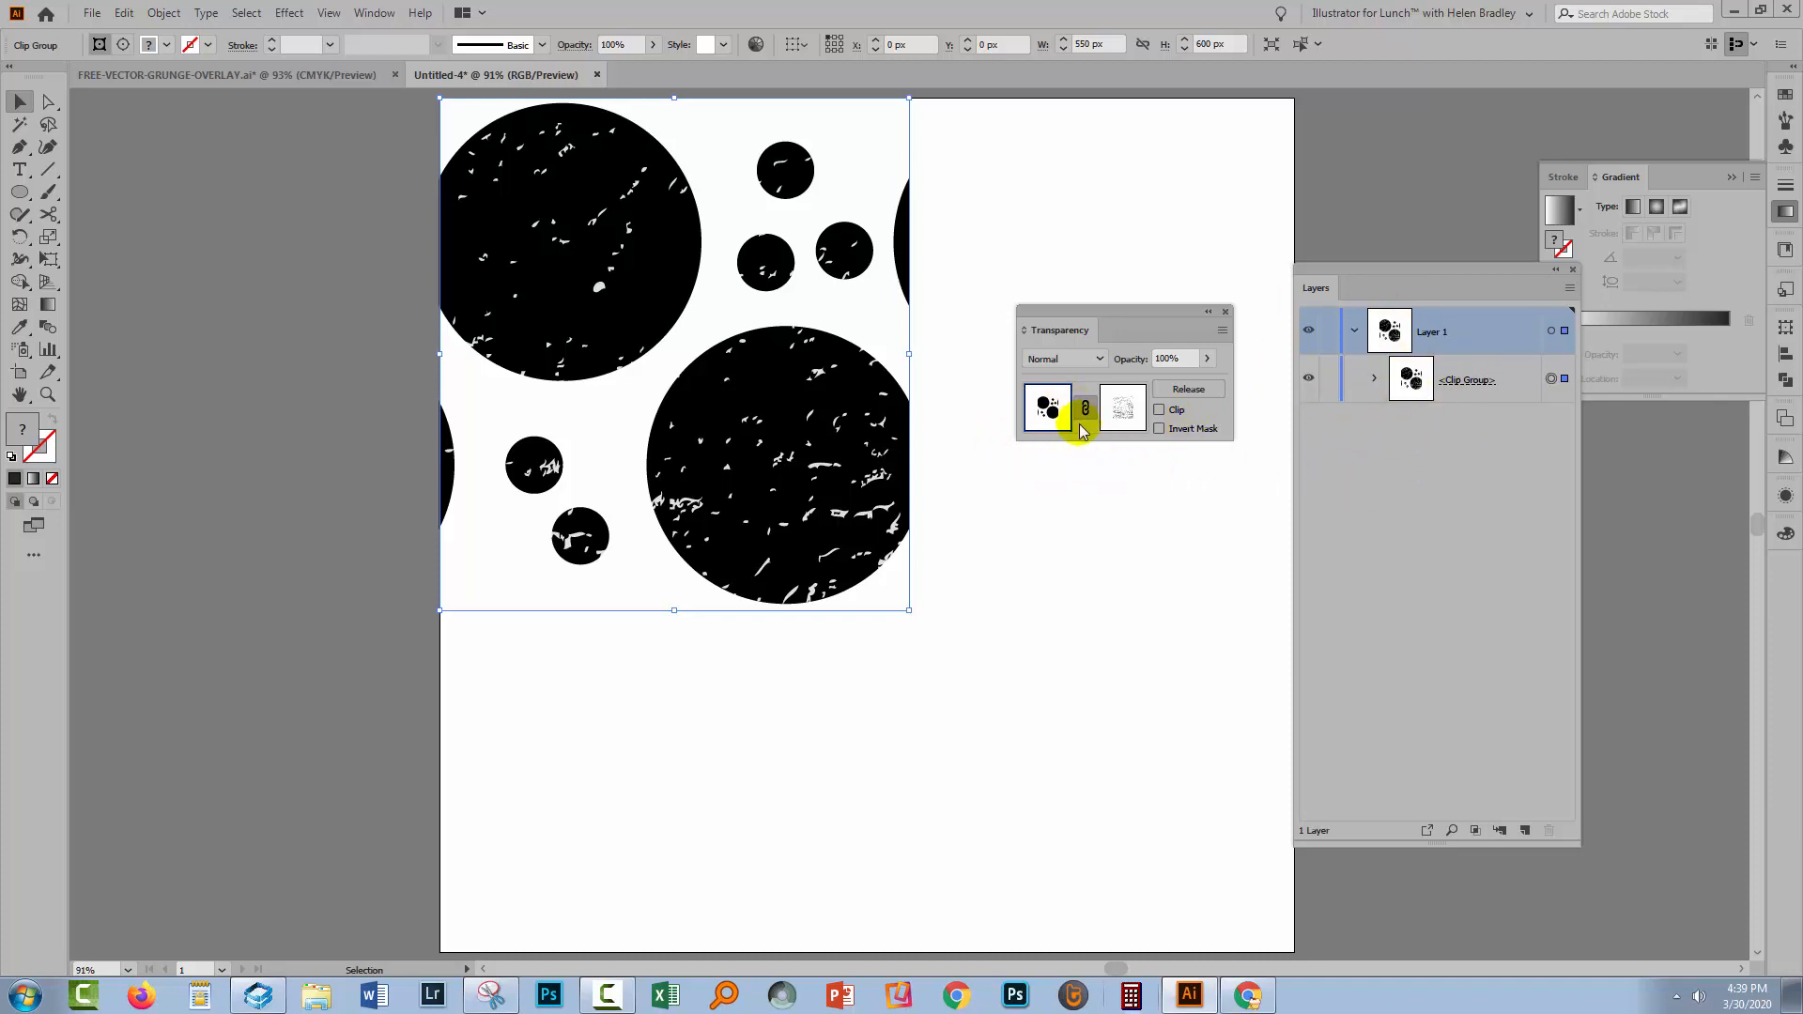
pyautogui.click(1046, 406)
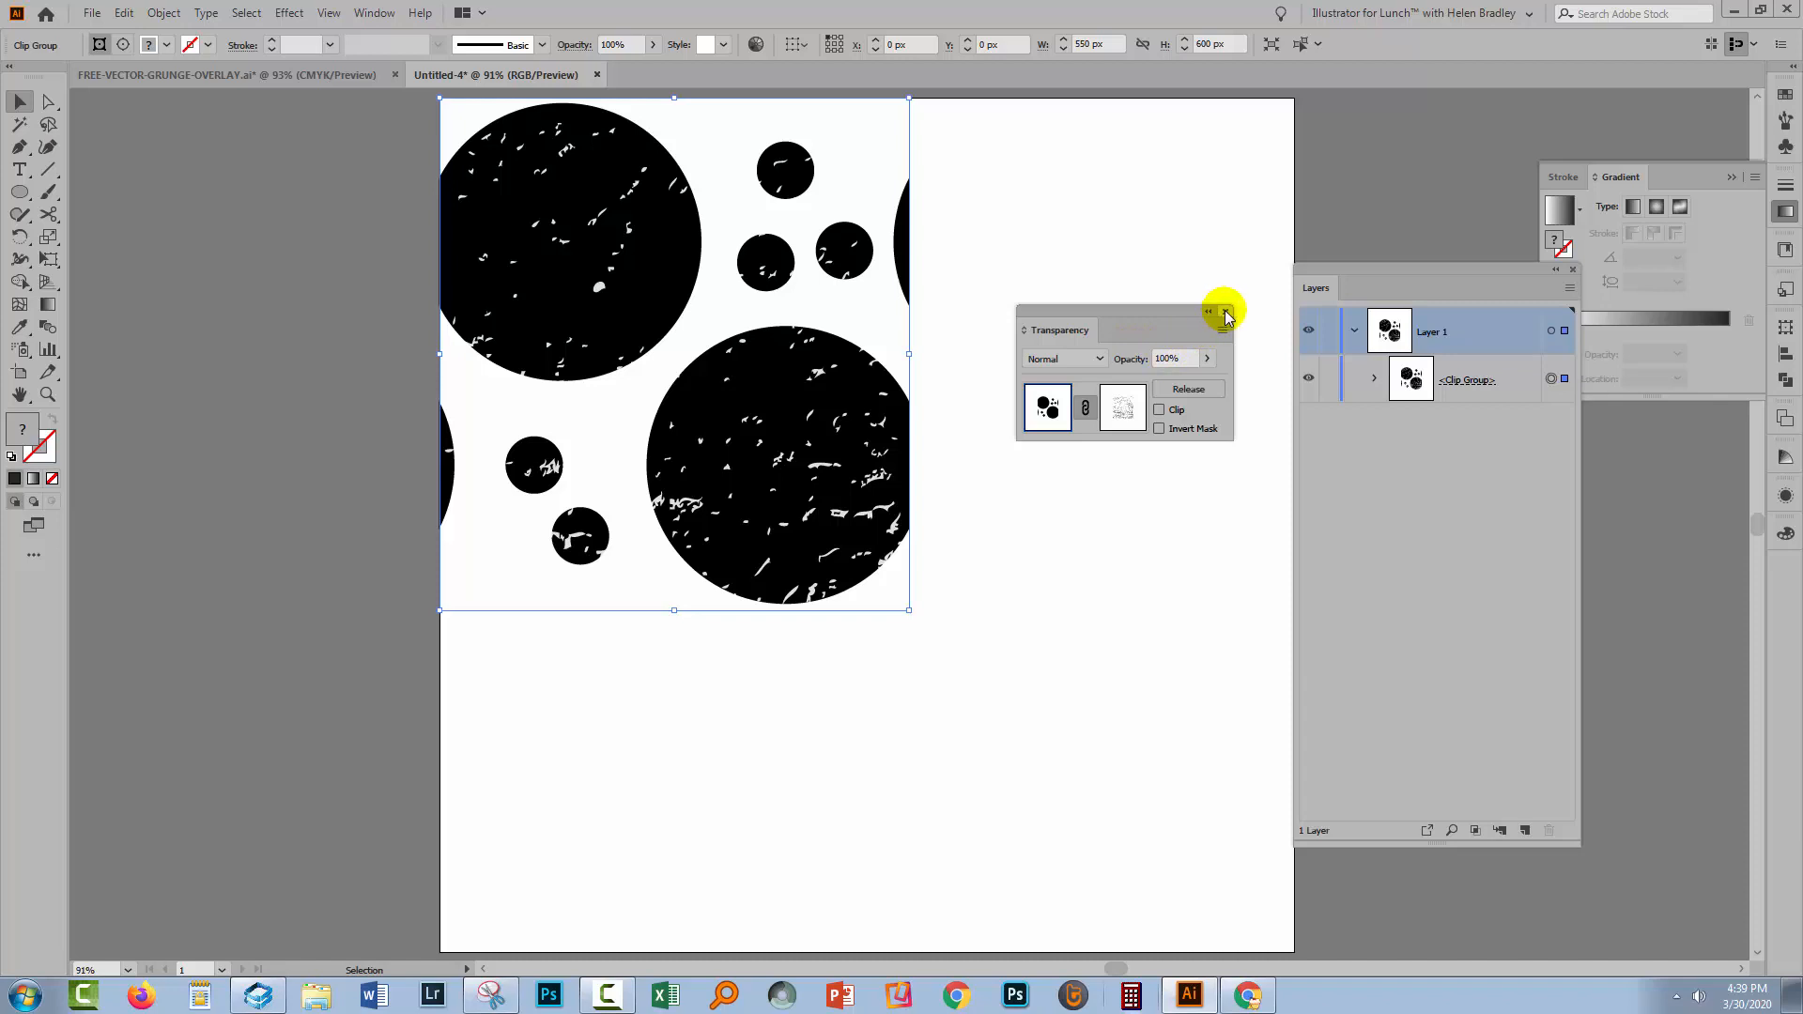
pyautogui.click(1223, 312)
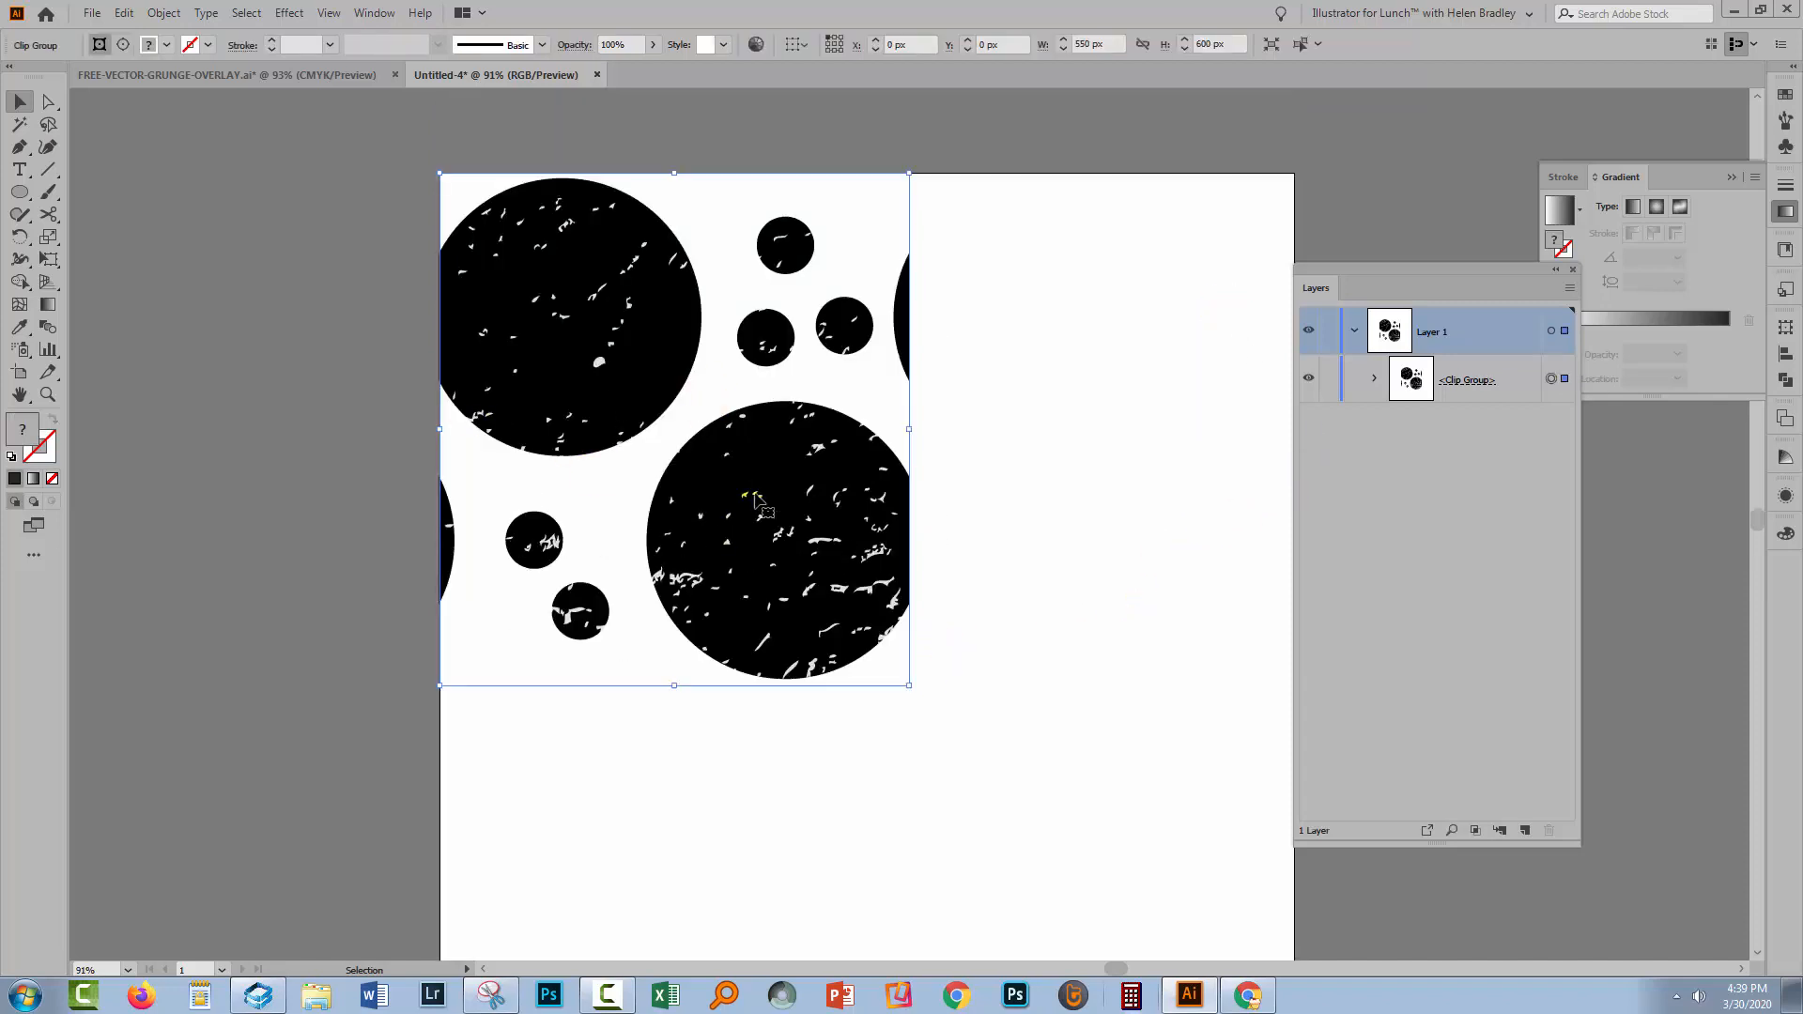
pyautogui.moveTo(1371, 381)
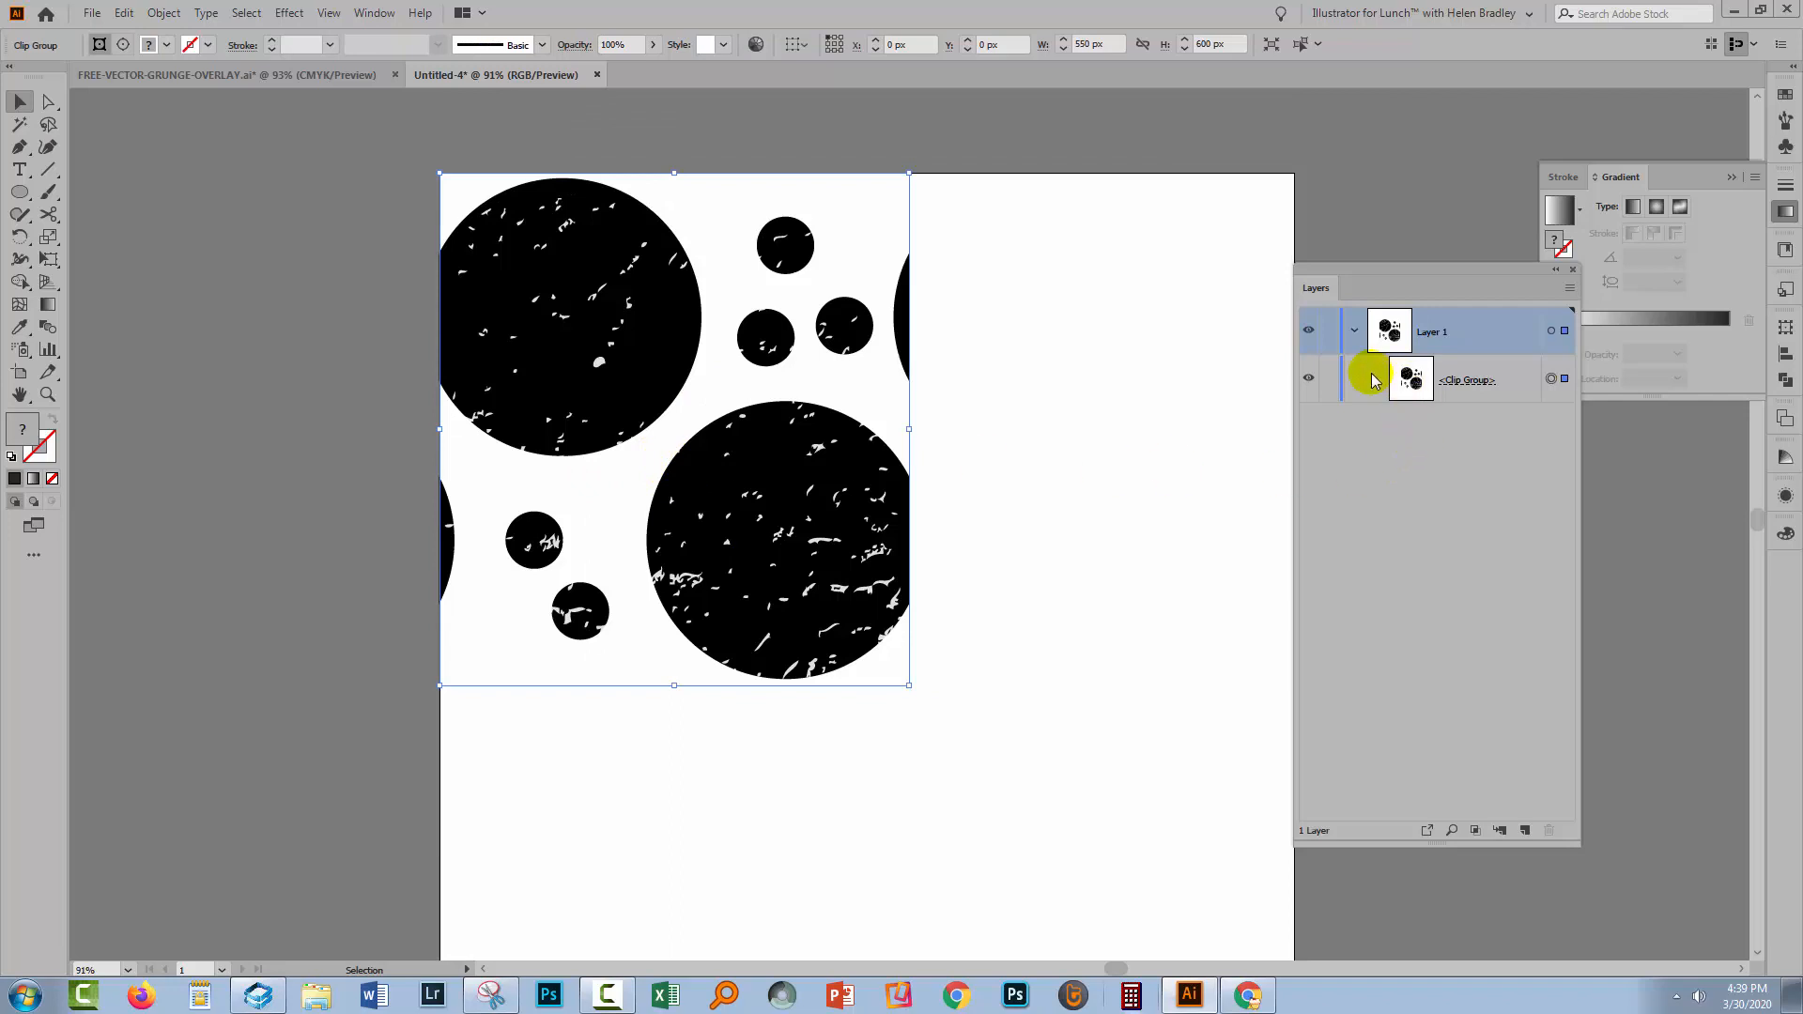
# Expand the speckled clip group in Layers to reveal its clipping path and circle groups
pyautogui.click(1375, 378)
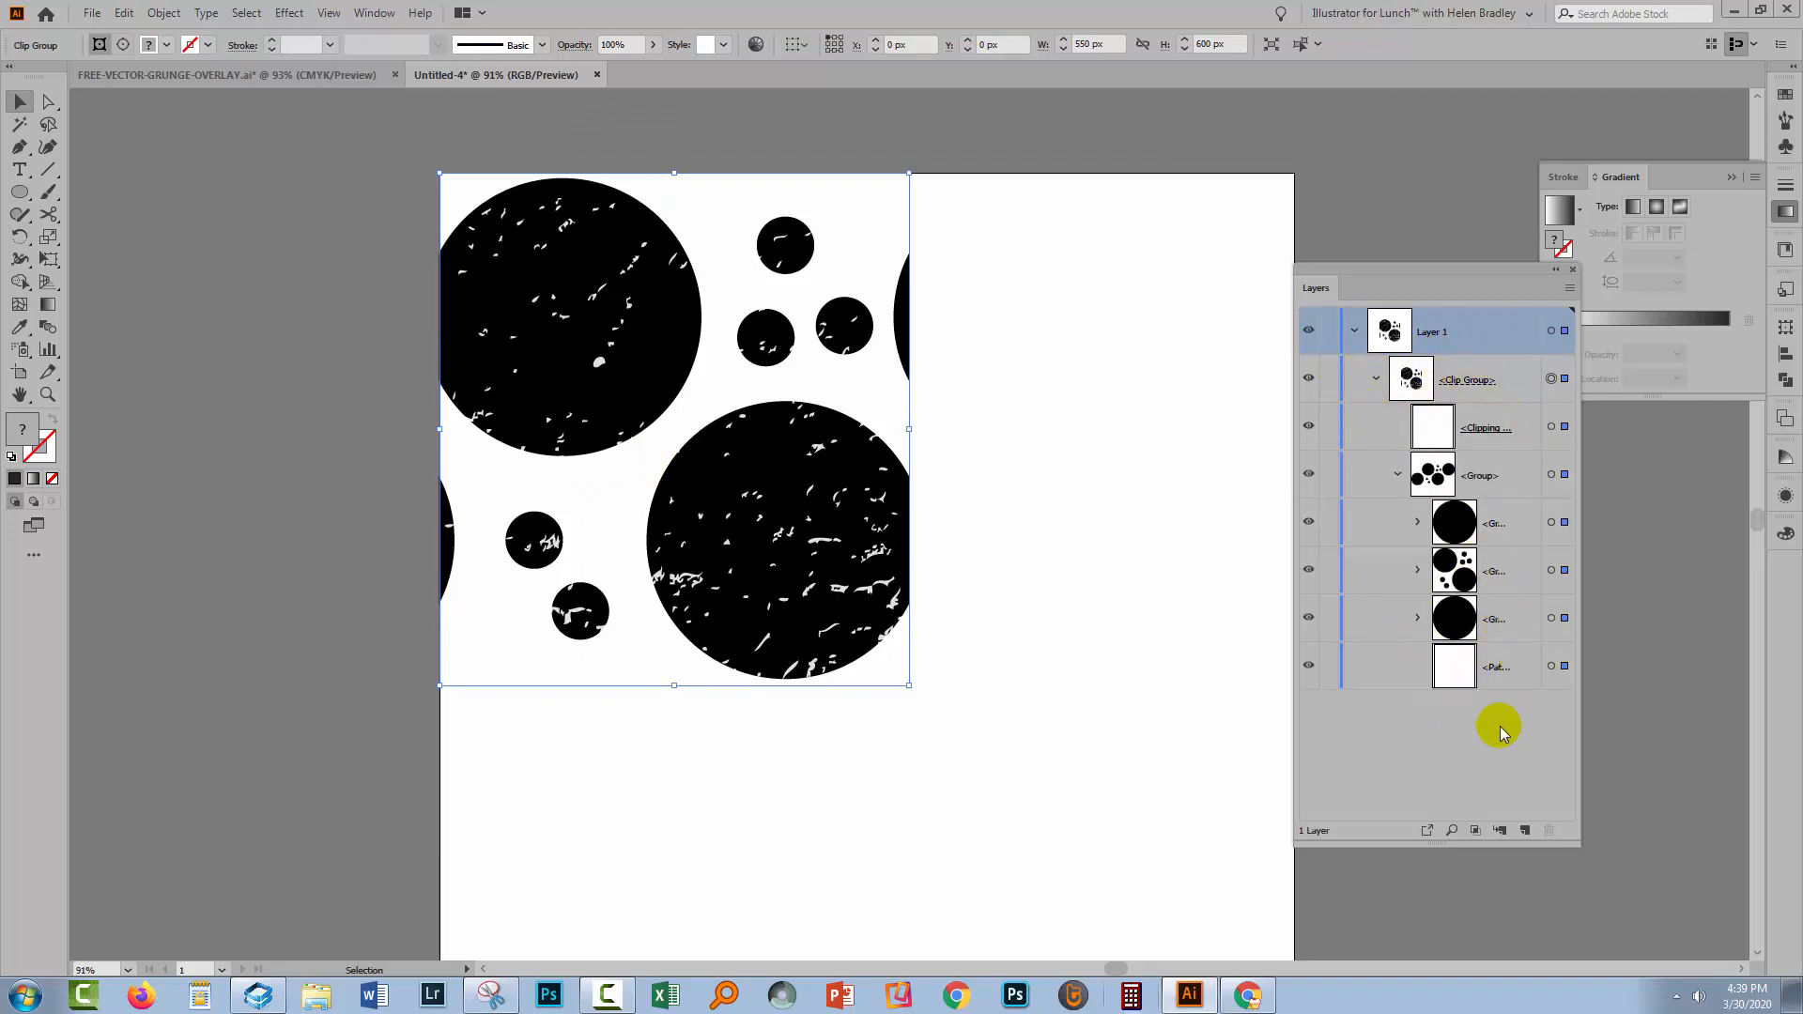
pyautogui.moveTo(1529, 667)
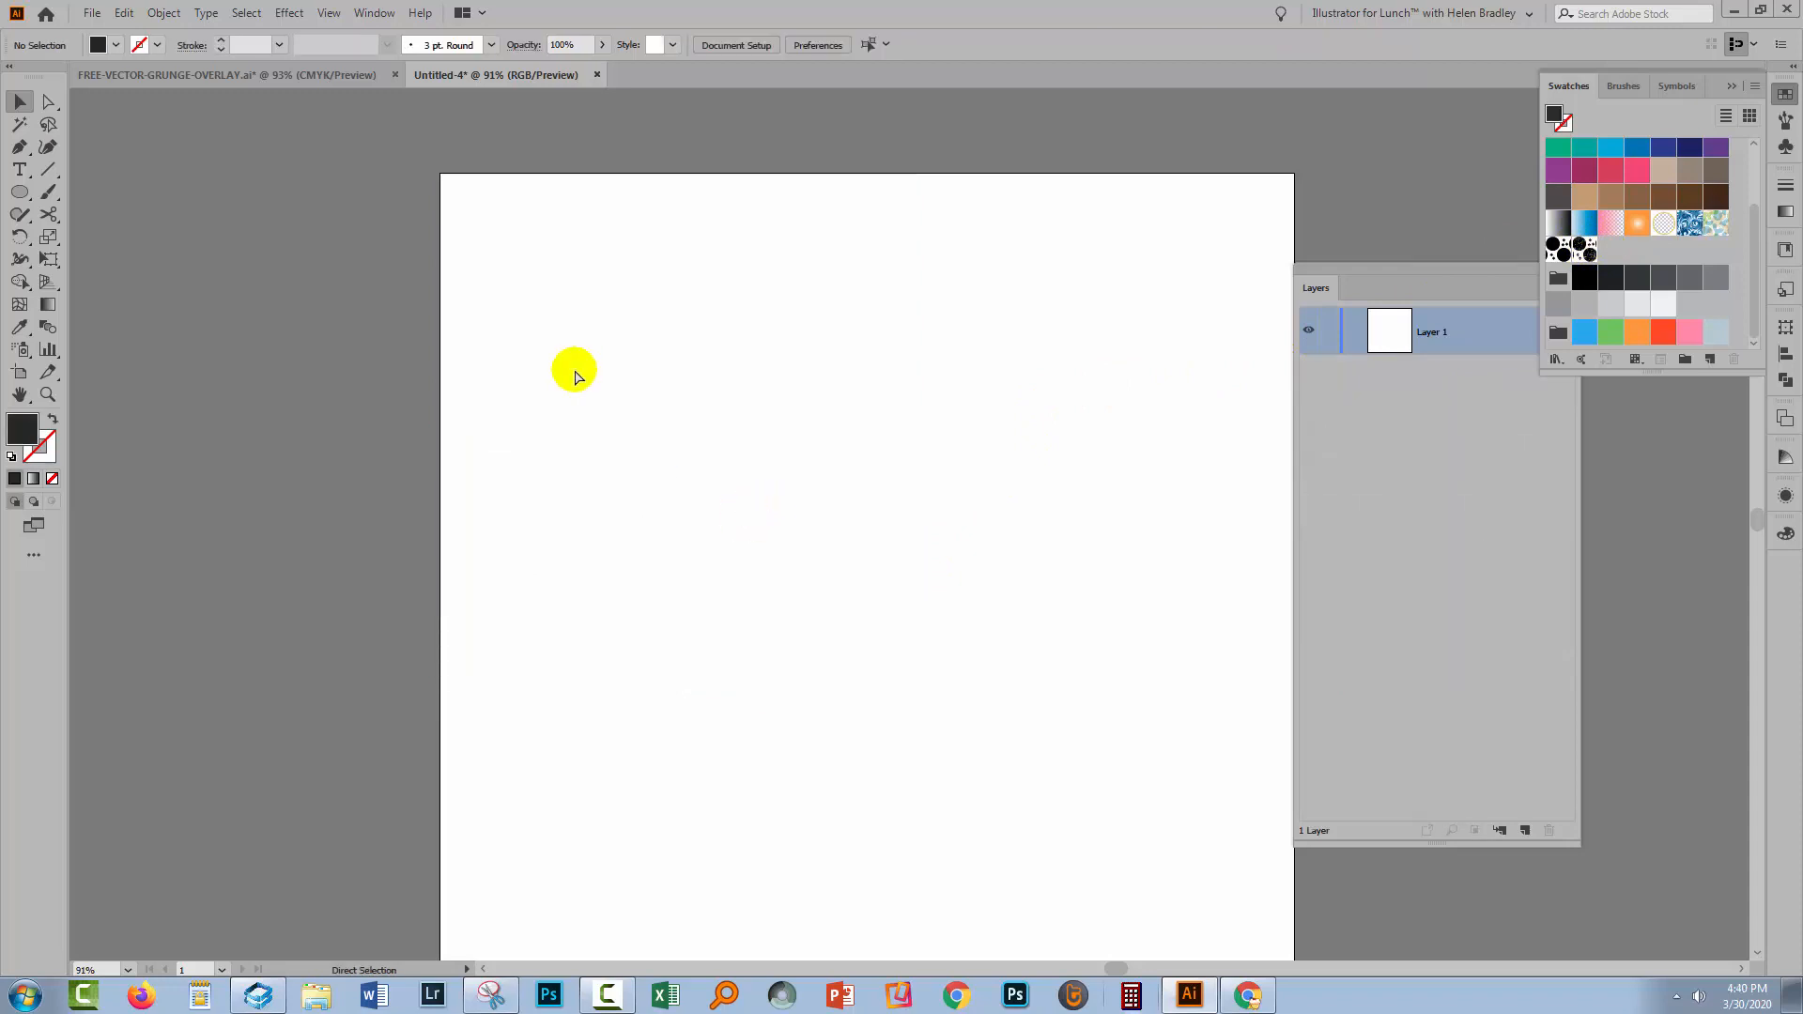
# Draw a 1000 x 1000 px rectangle on the artboard and fill it with the circle pattern swatch
pyautogui.click(19, 192)
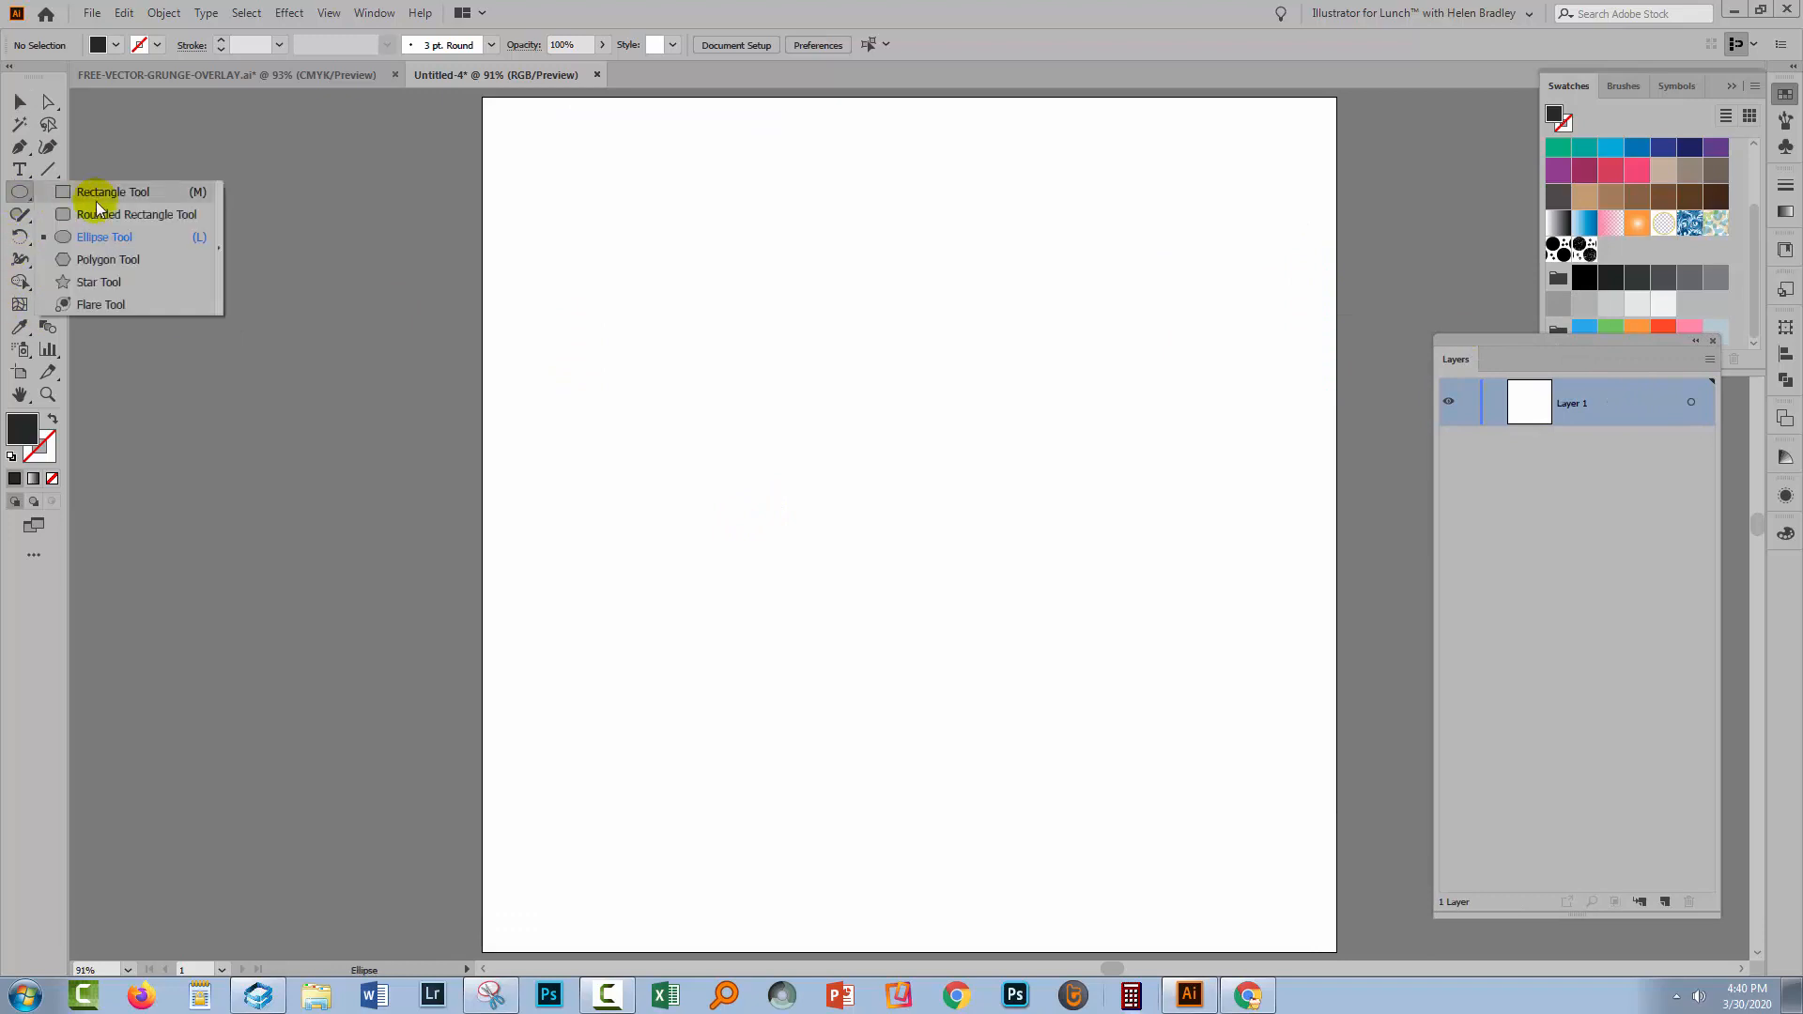
pyautogui.click(113, 192)
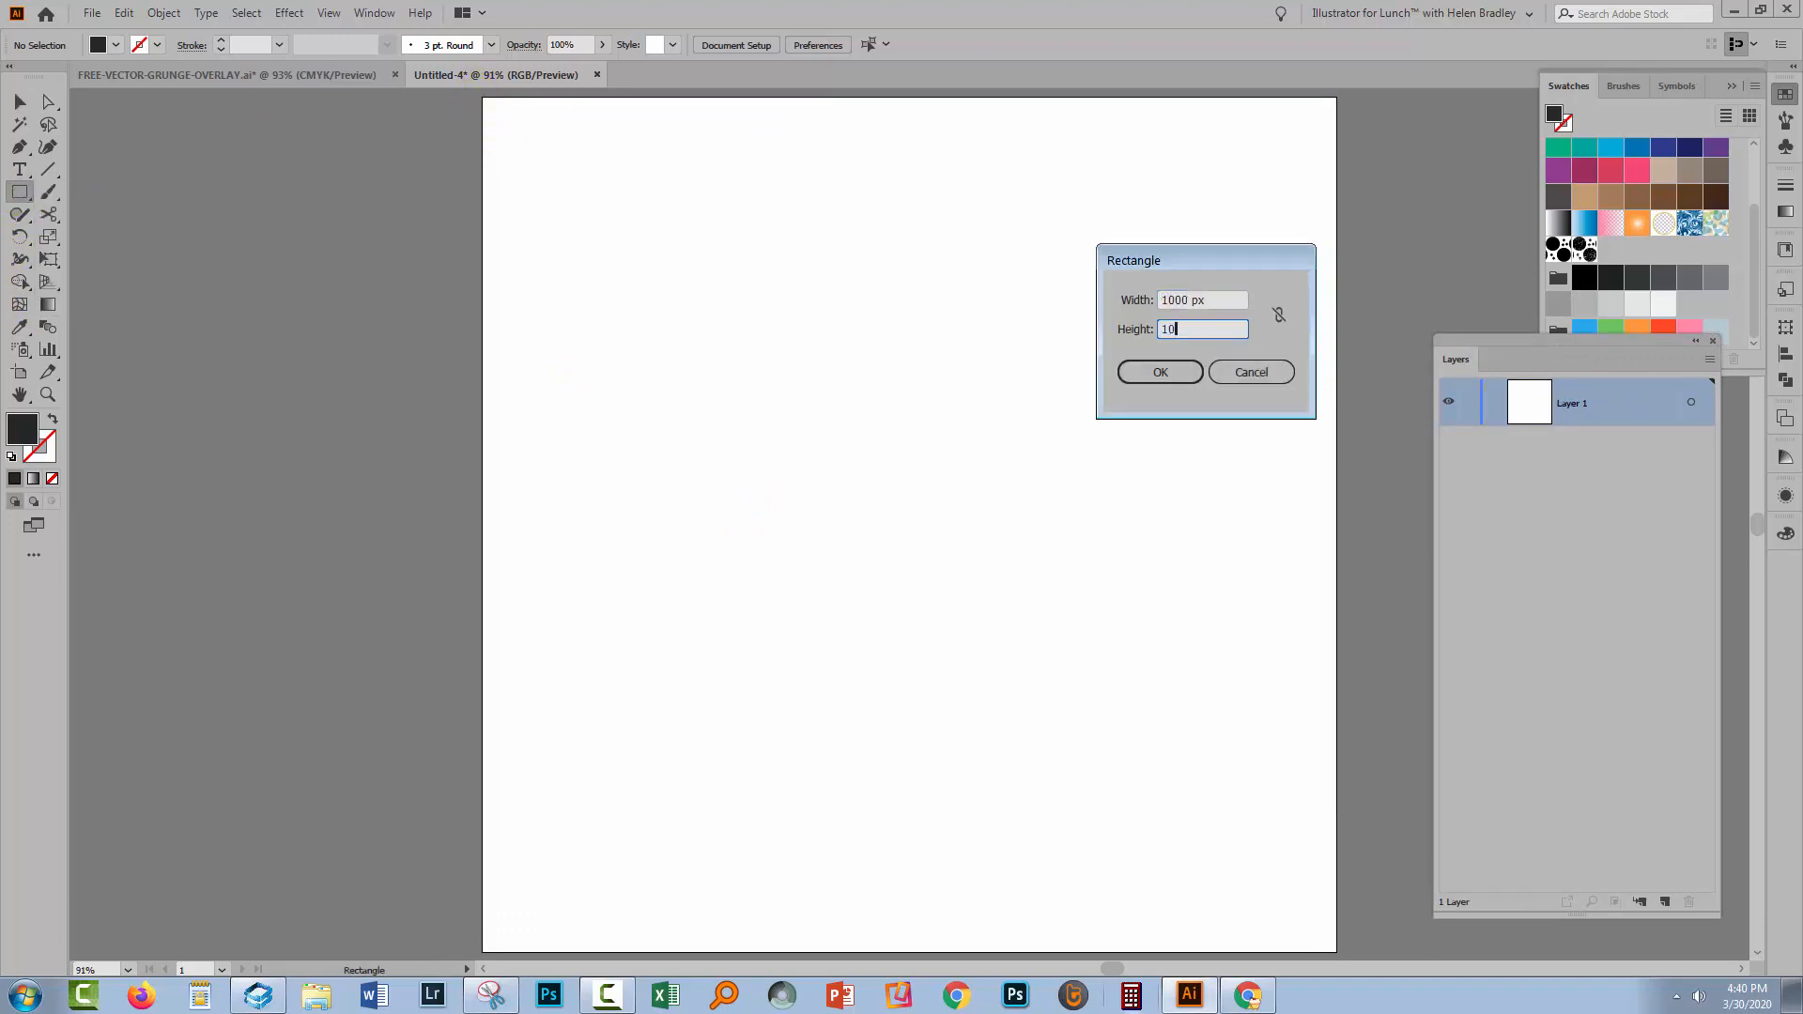
pyautogui.click(1161, 372)
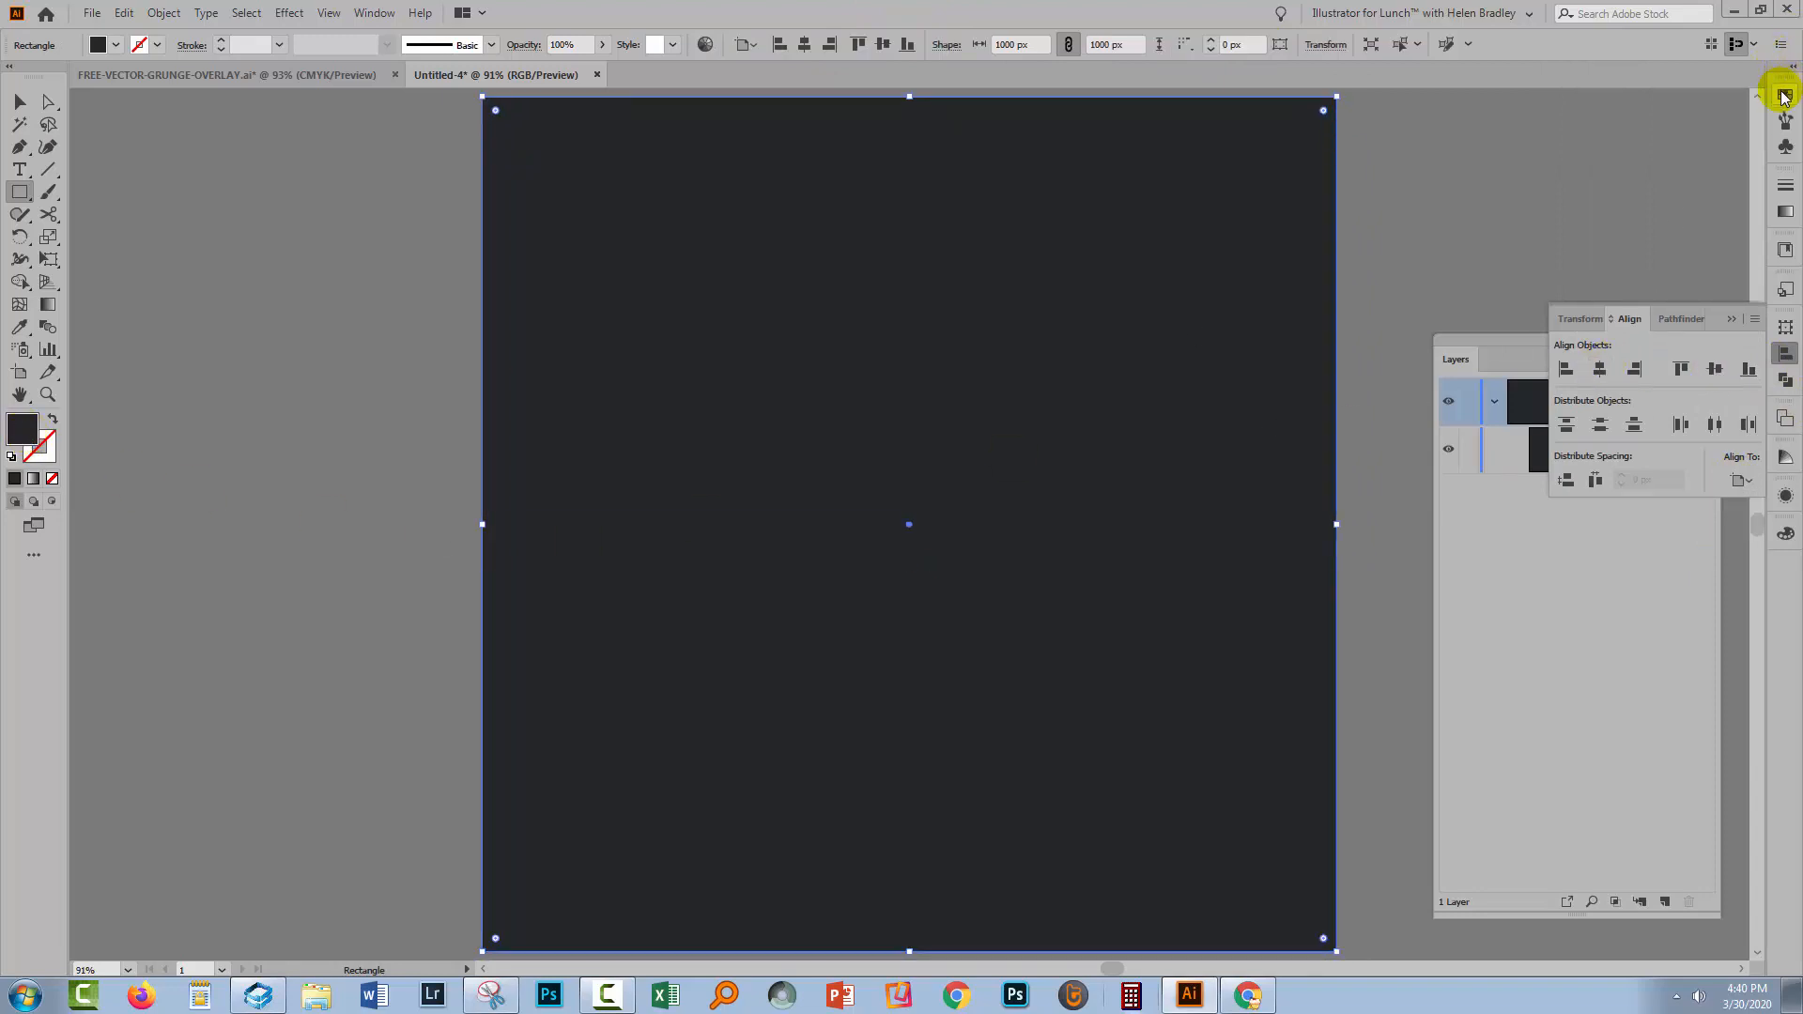
pyautogui.click(1785, 94)
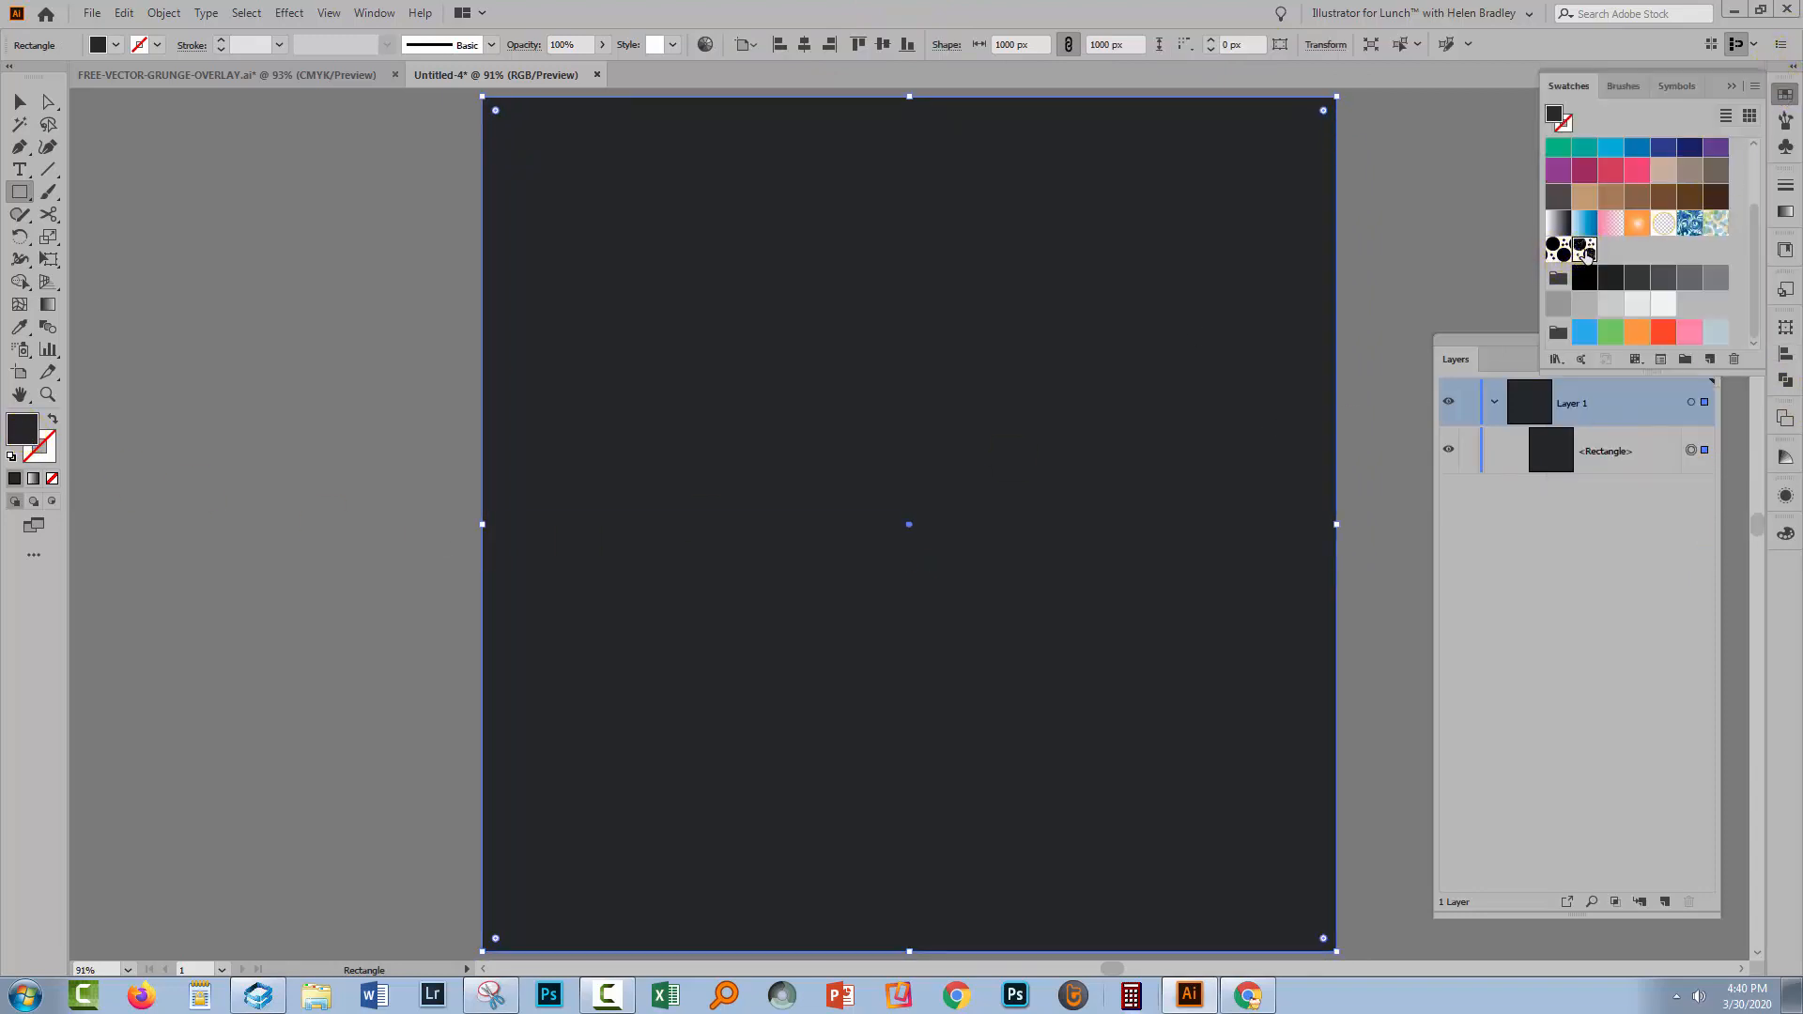
pyautogui.click(100, 43)
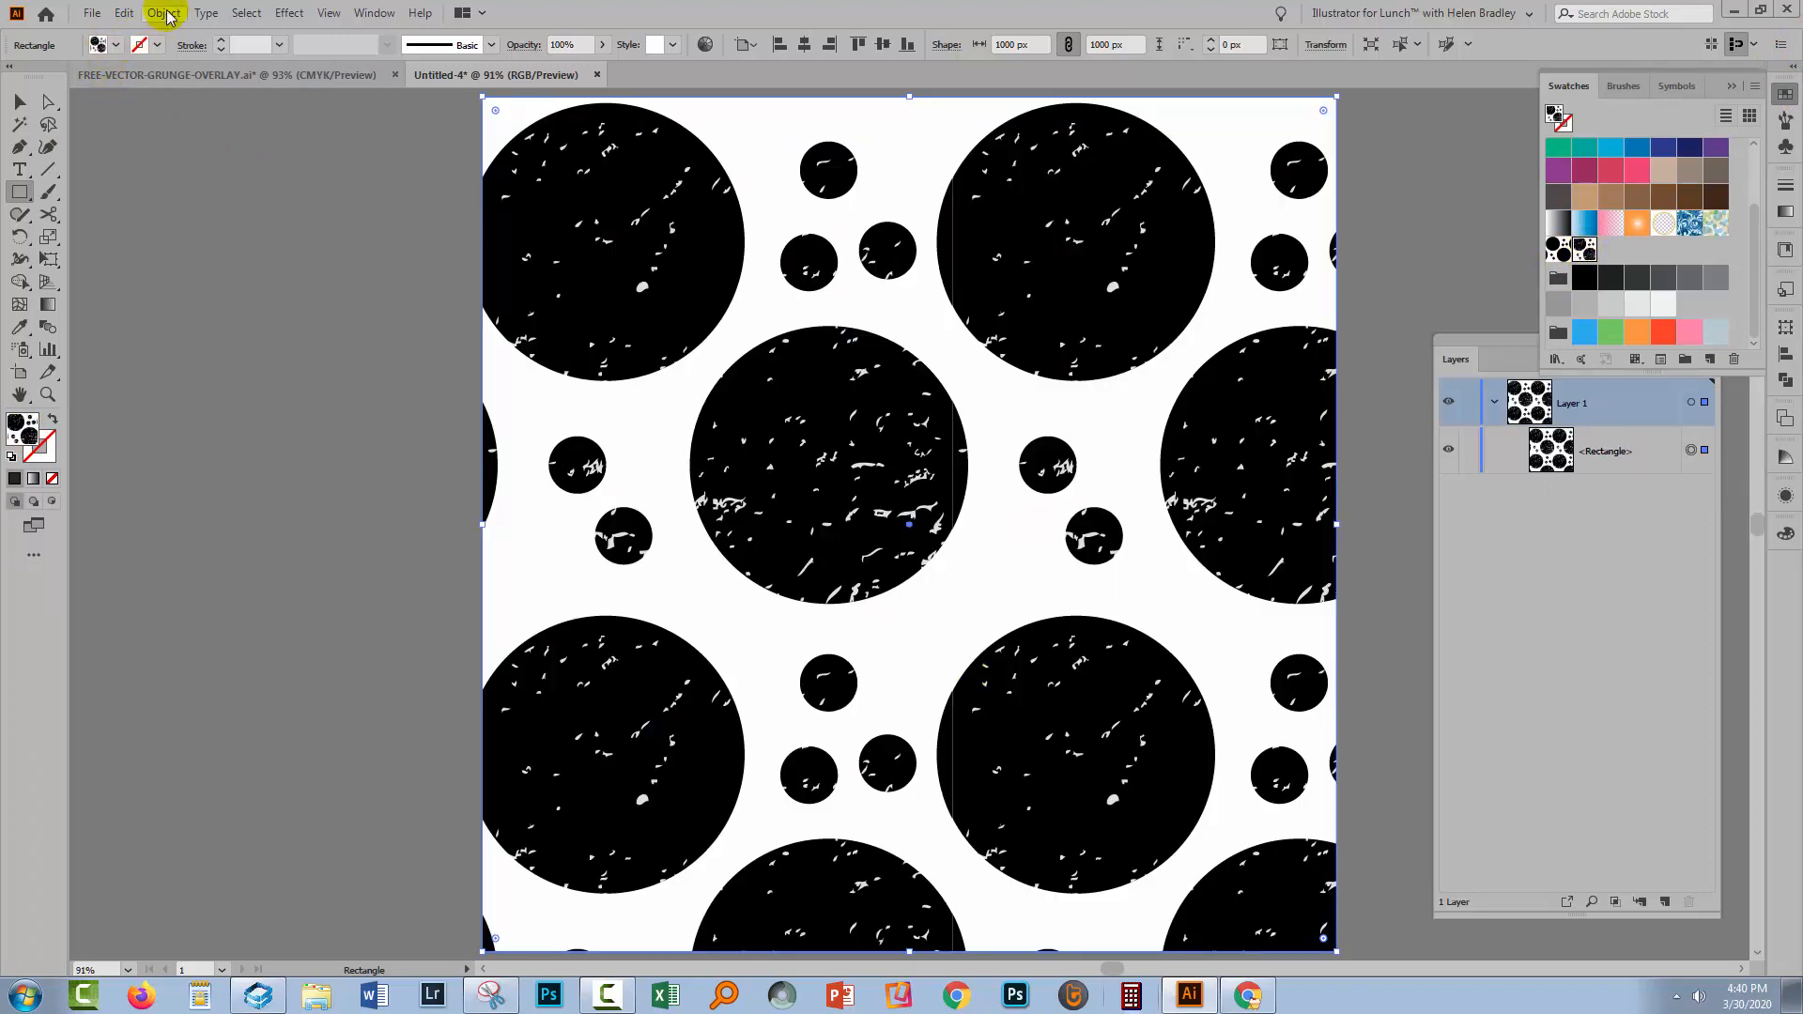
# Scale only the pattern fill to 25% uniform, leaving the rectangle at full size
pyautogui.click(161, 13)
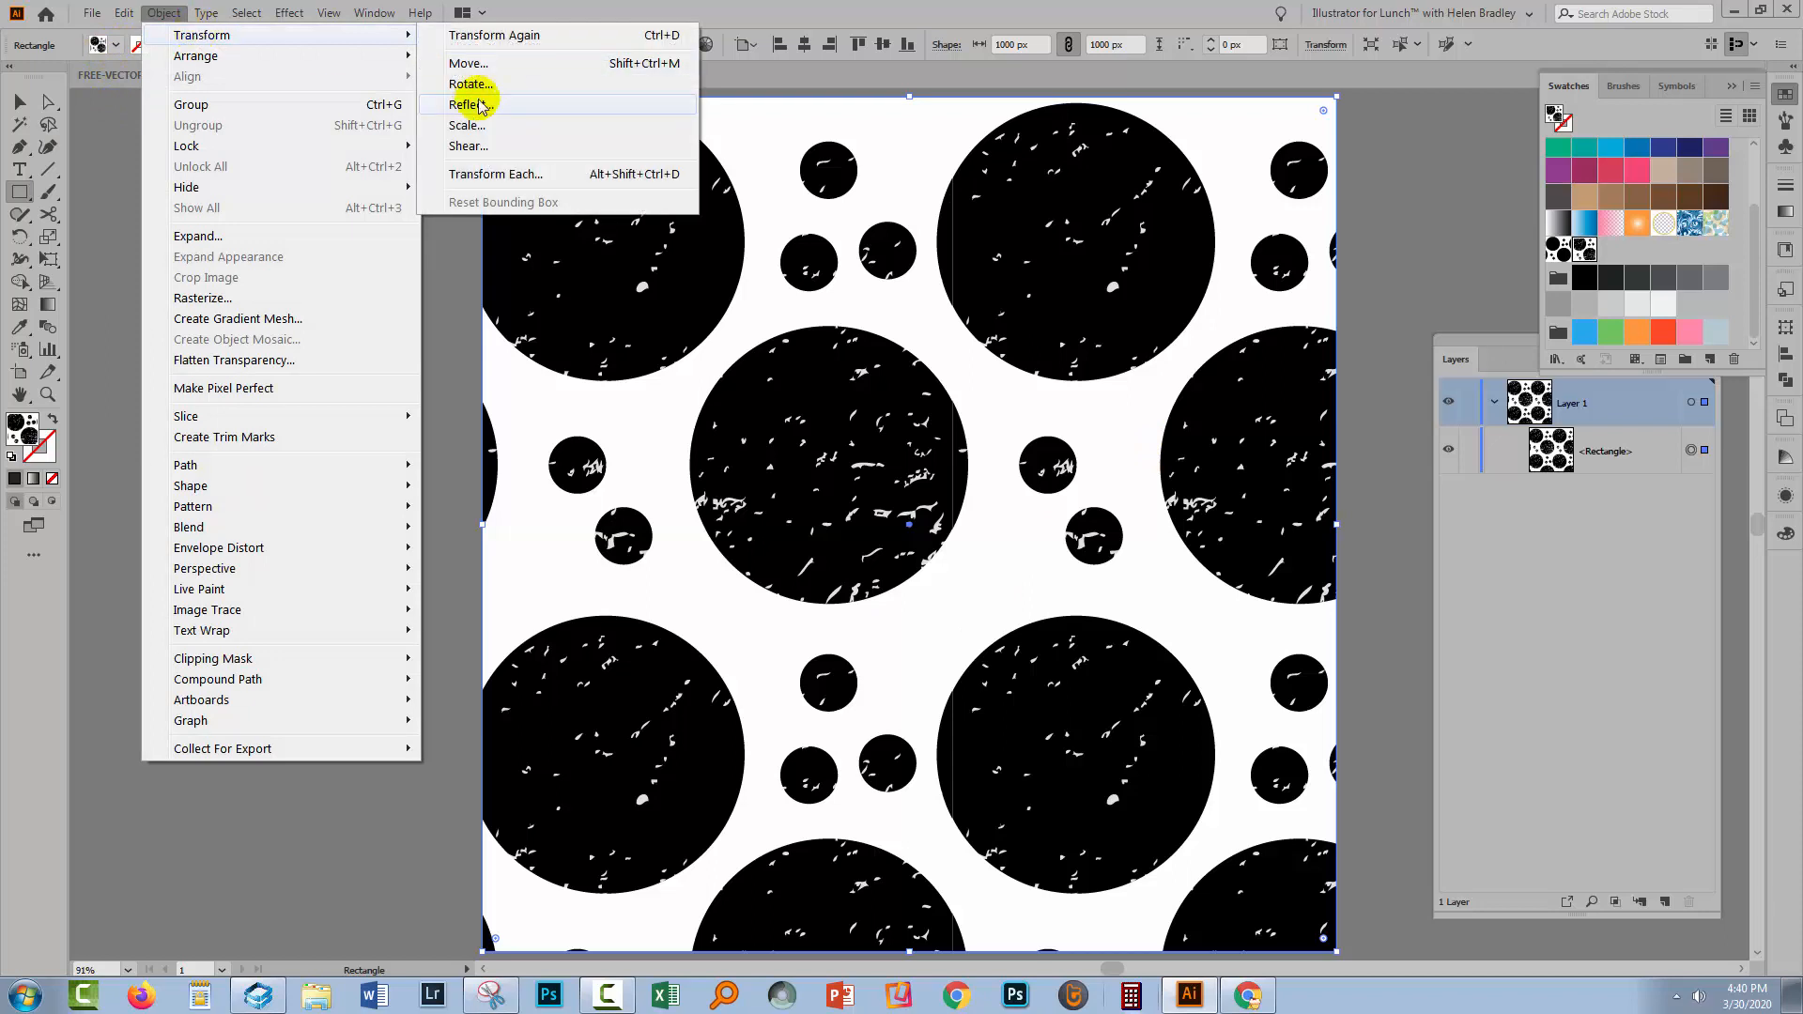
pyautogui.click(465, 124)
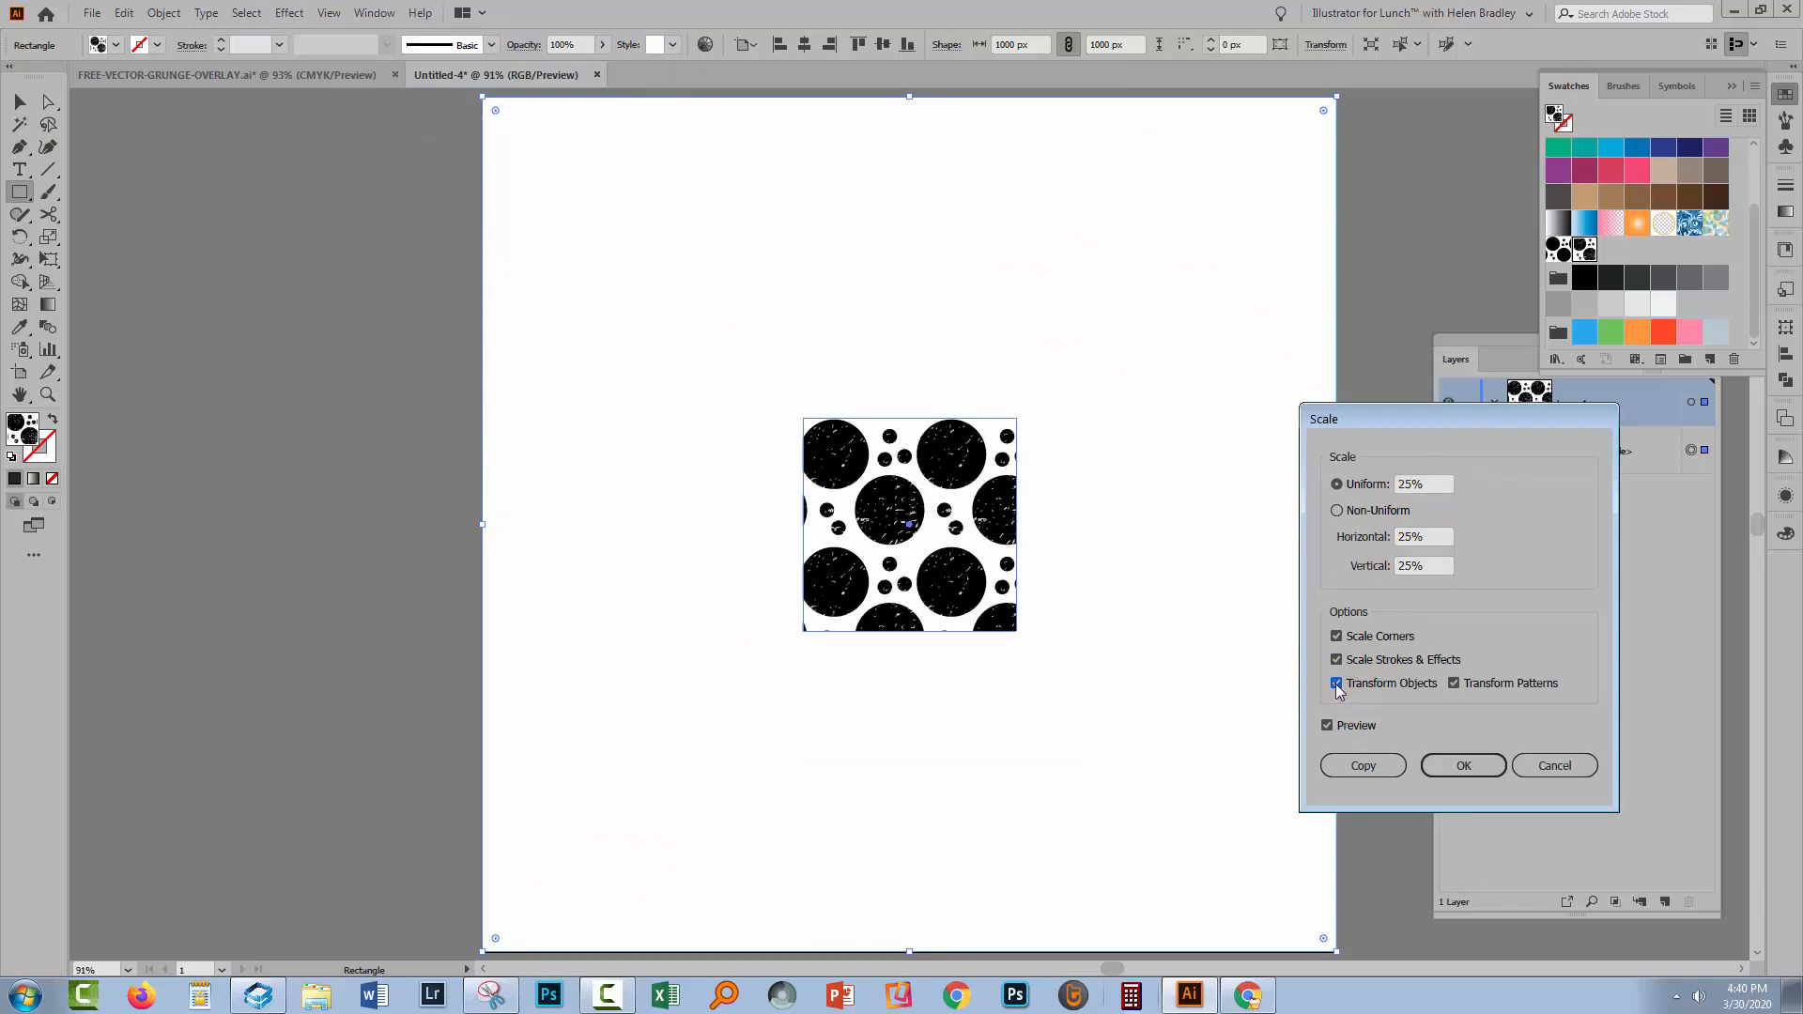
pyautogui.click(1336, 682)
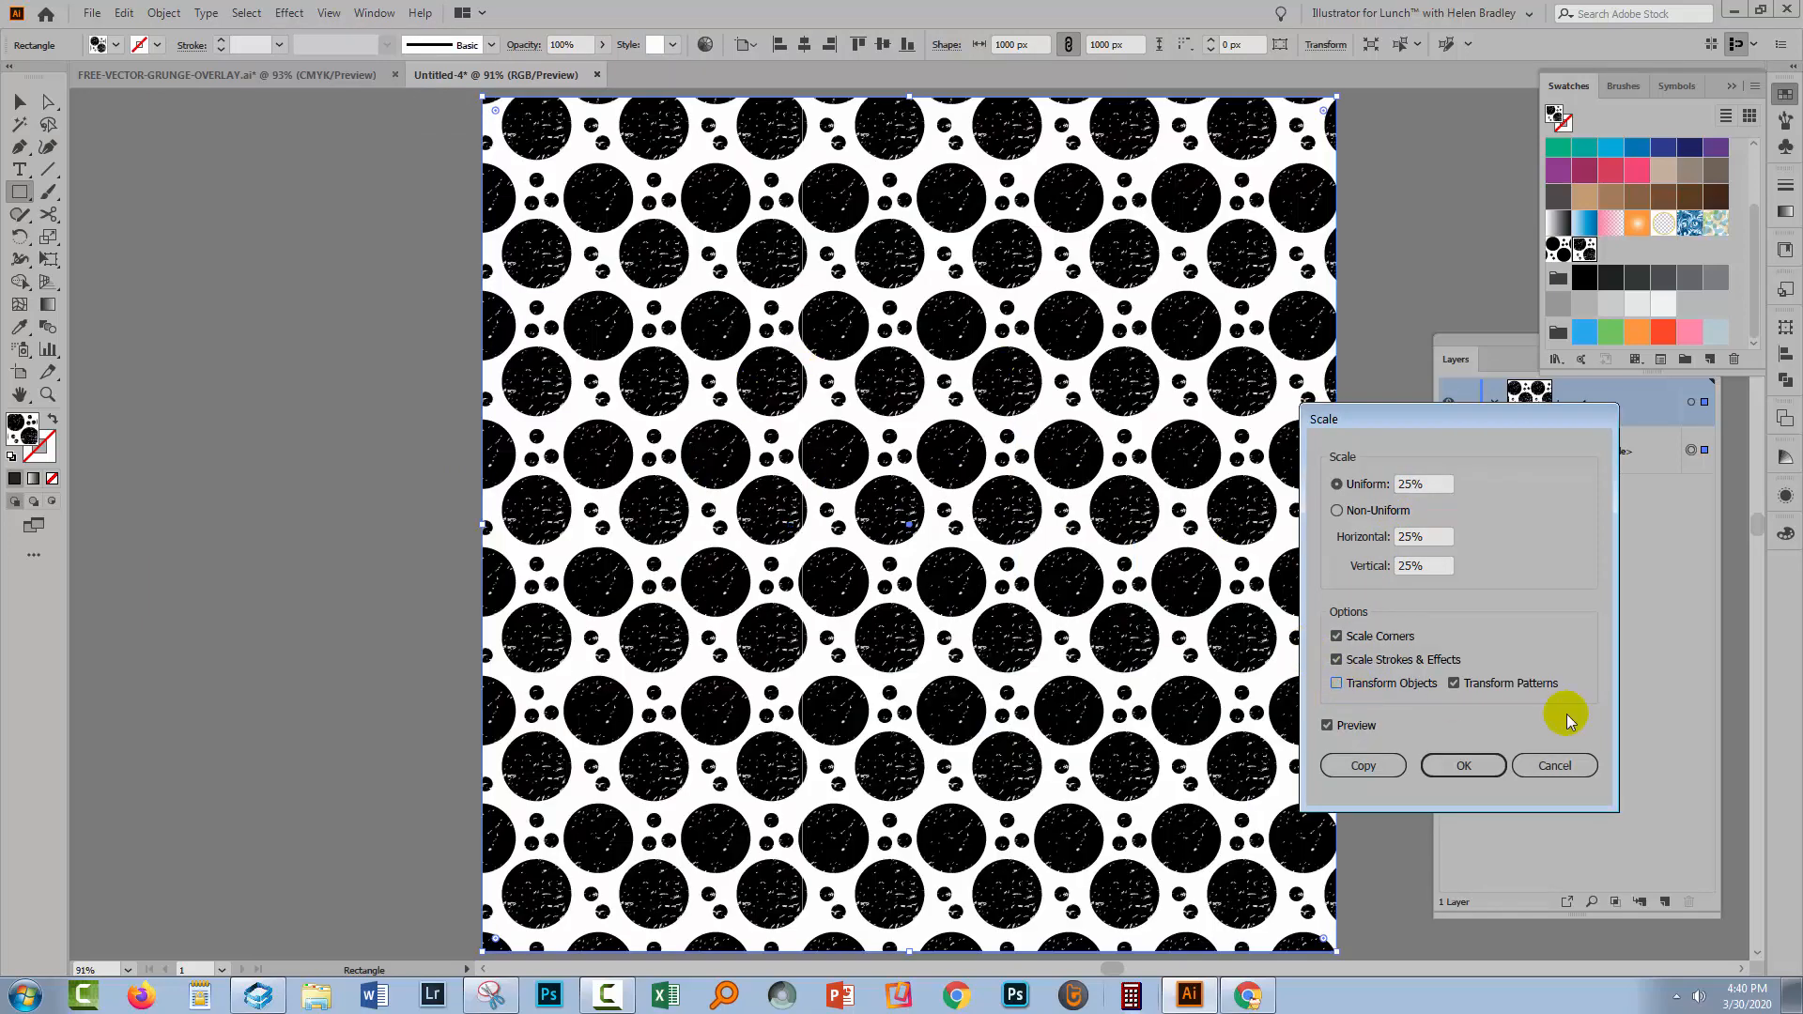
pyautogui.moveTo(1452, 749)
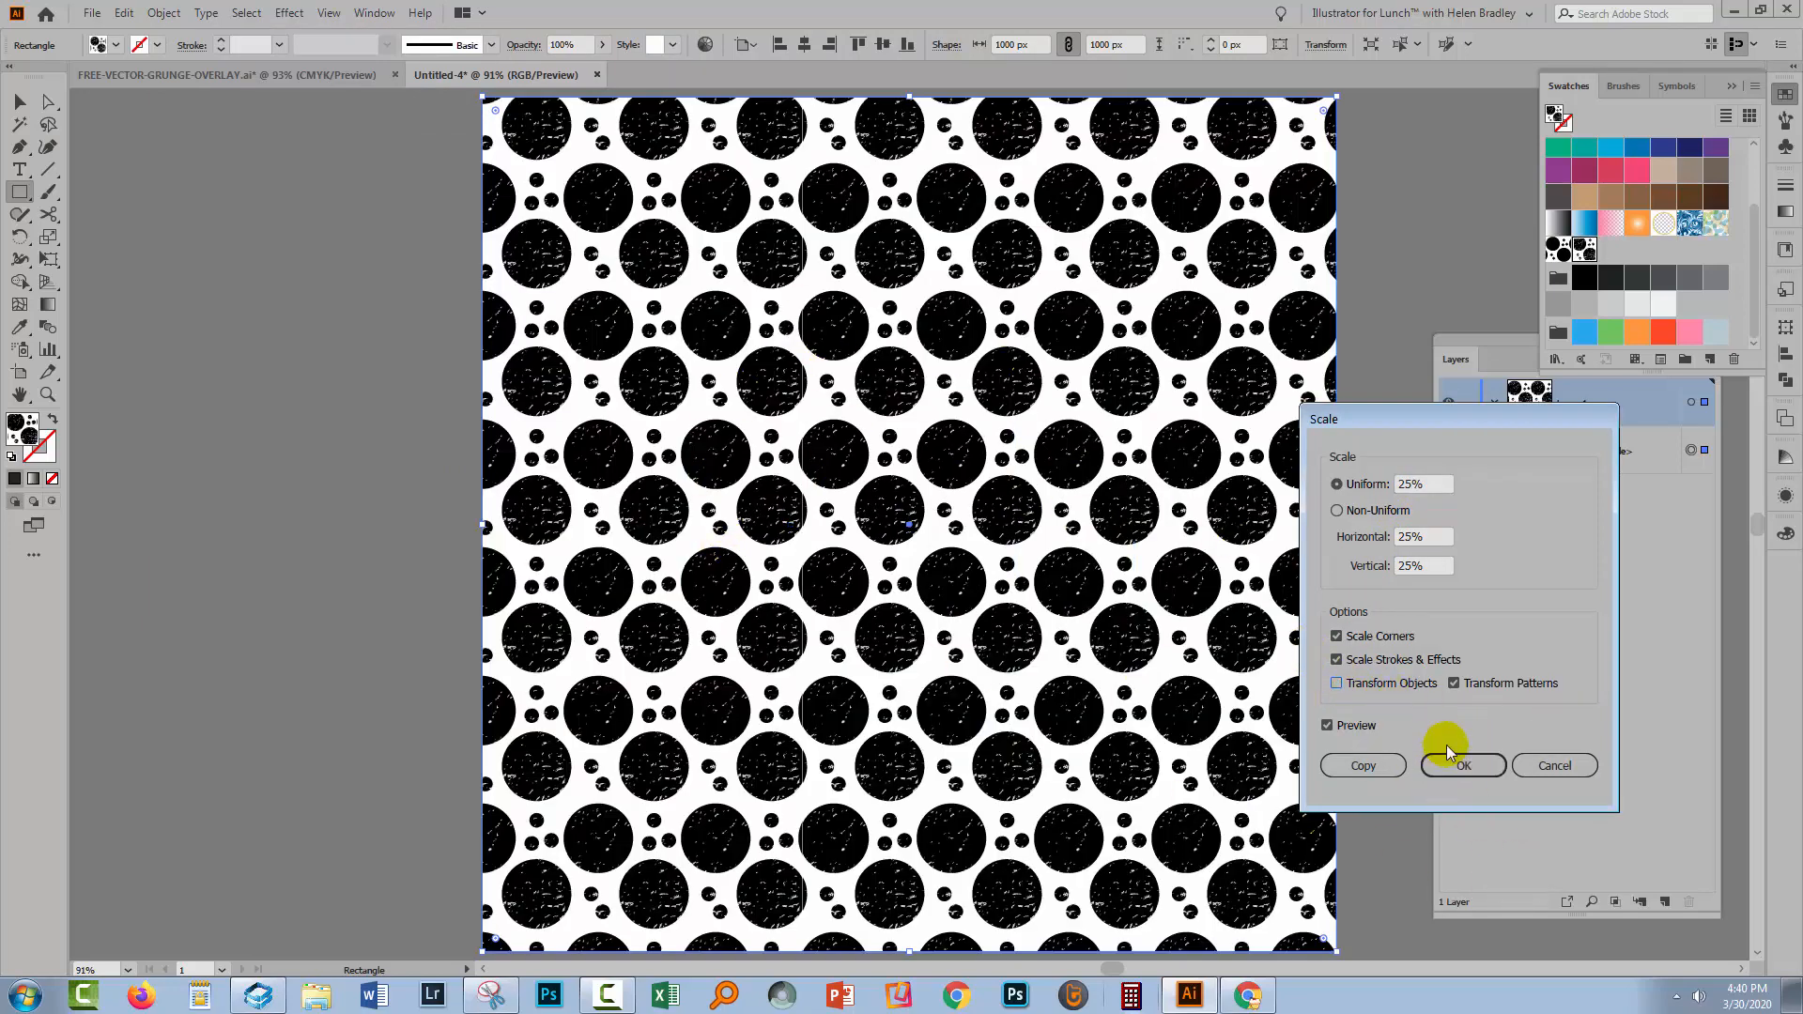
pyautogui.click(1462, 764)
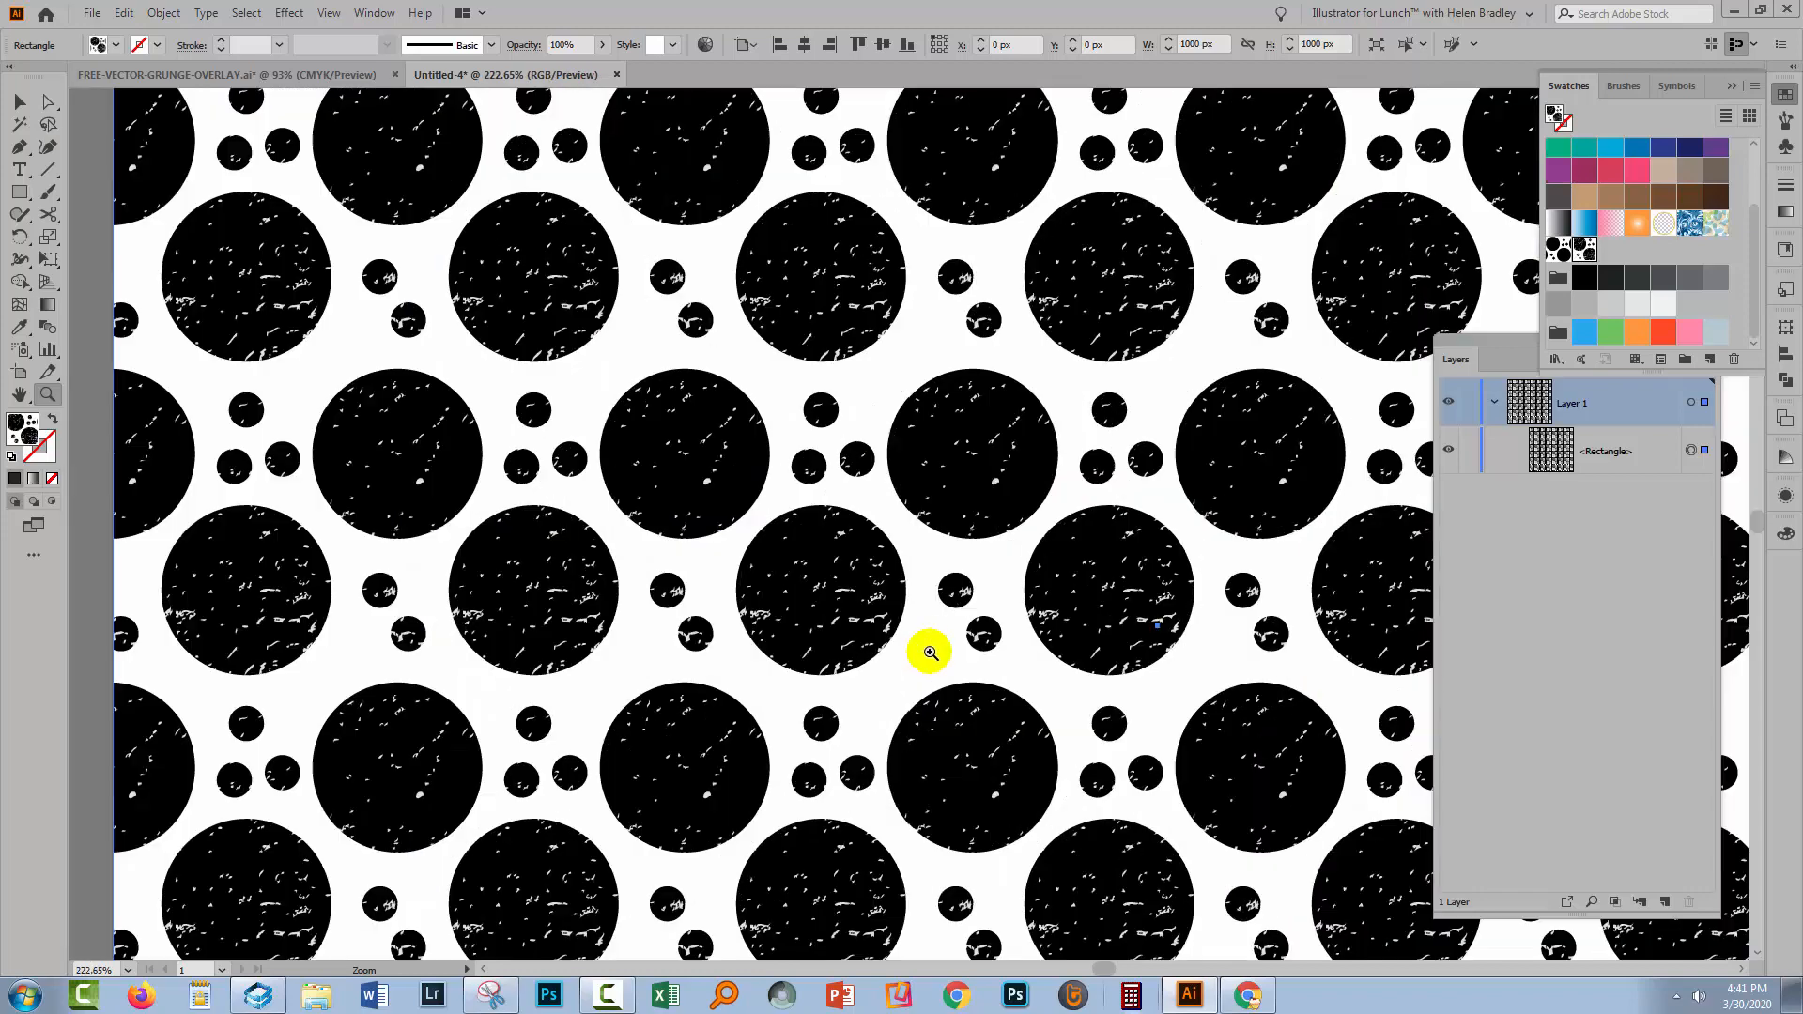
pyautogui.moveTo(417, 429)
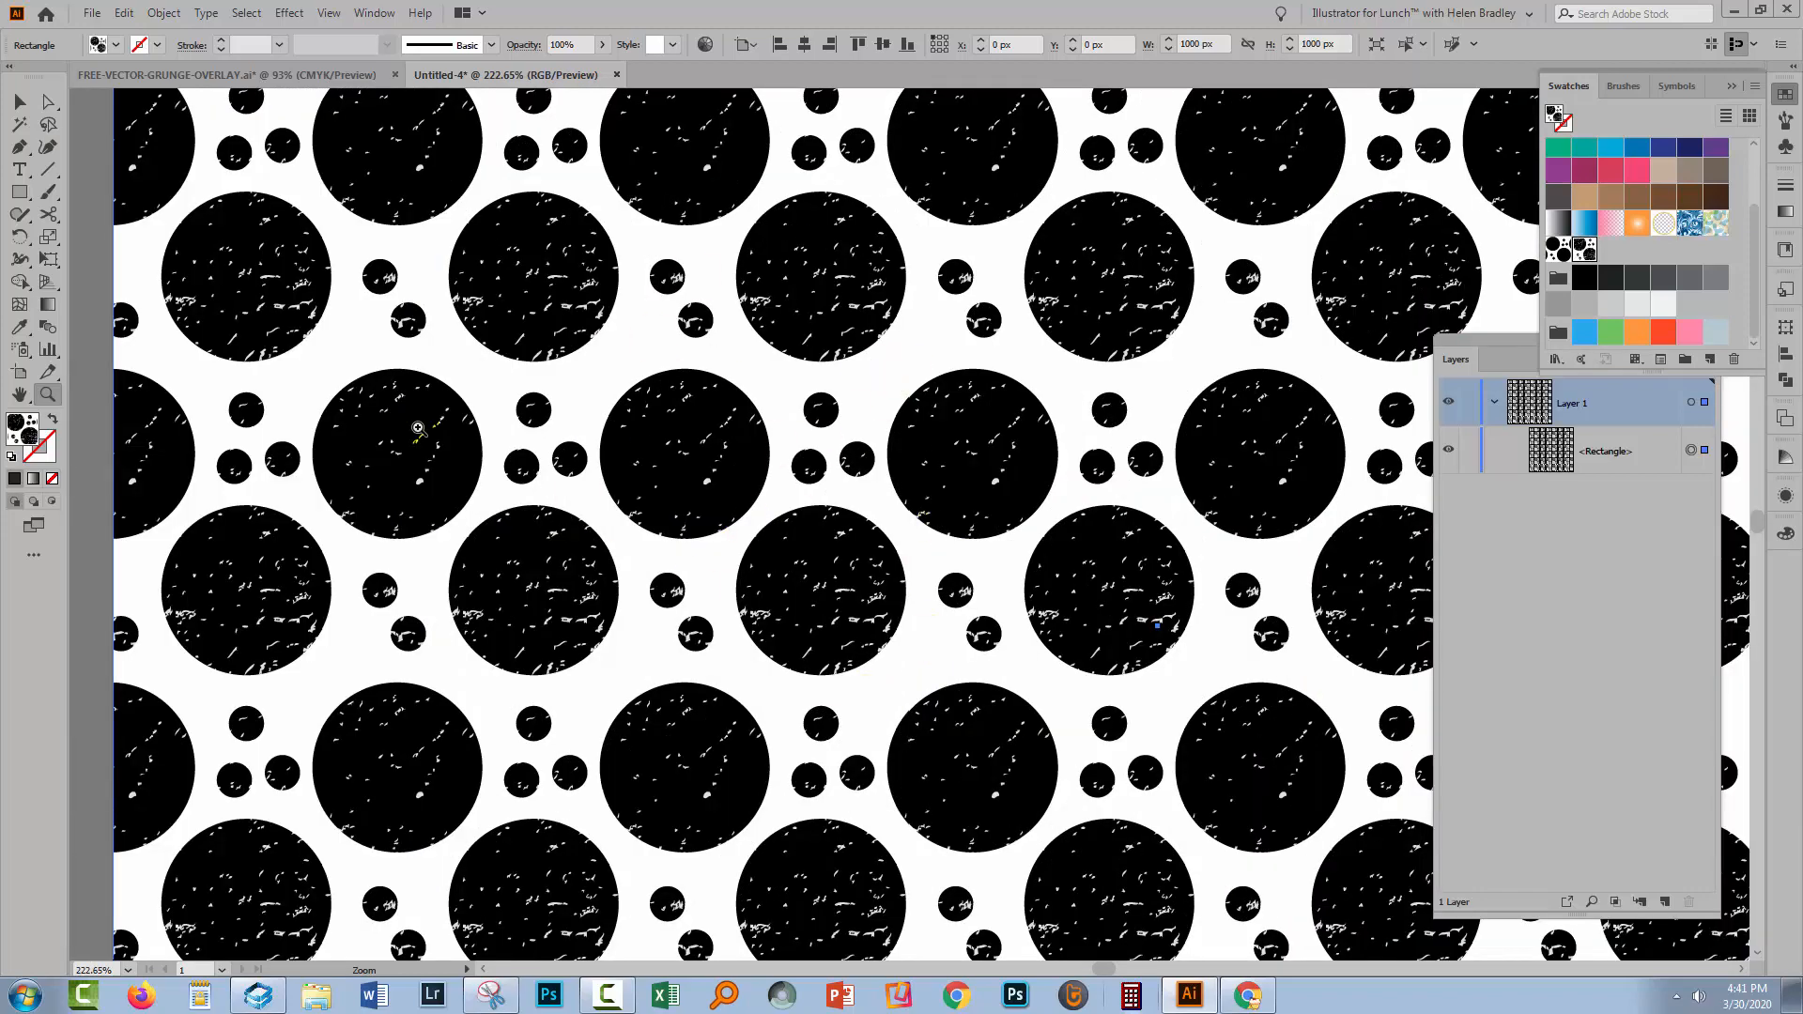
pyautogui.click(569, 460)
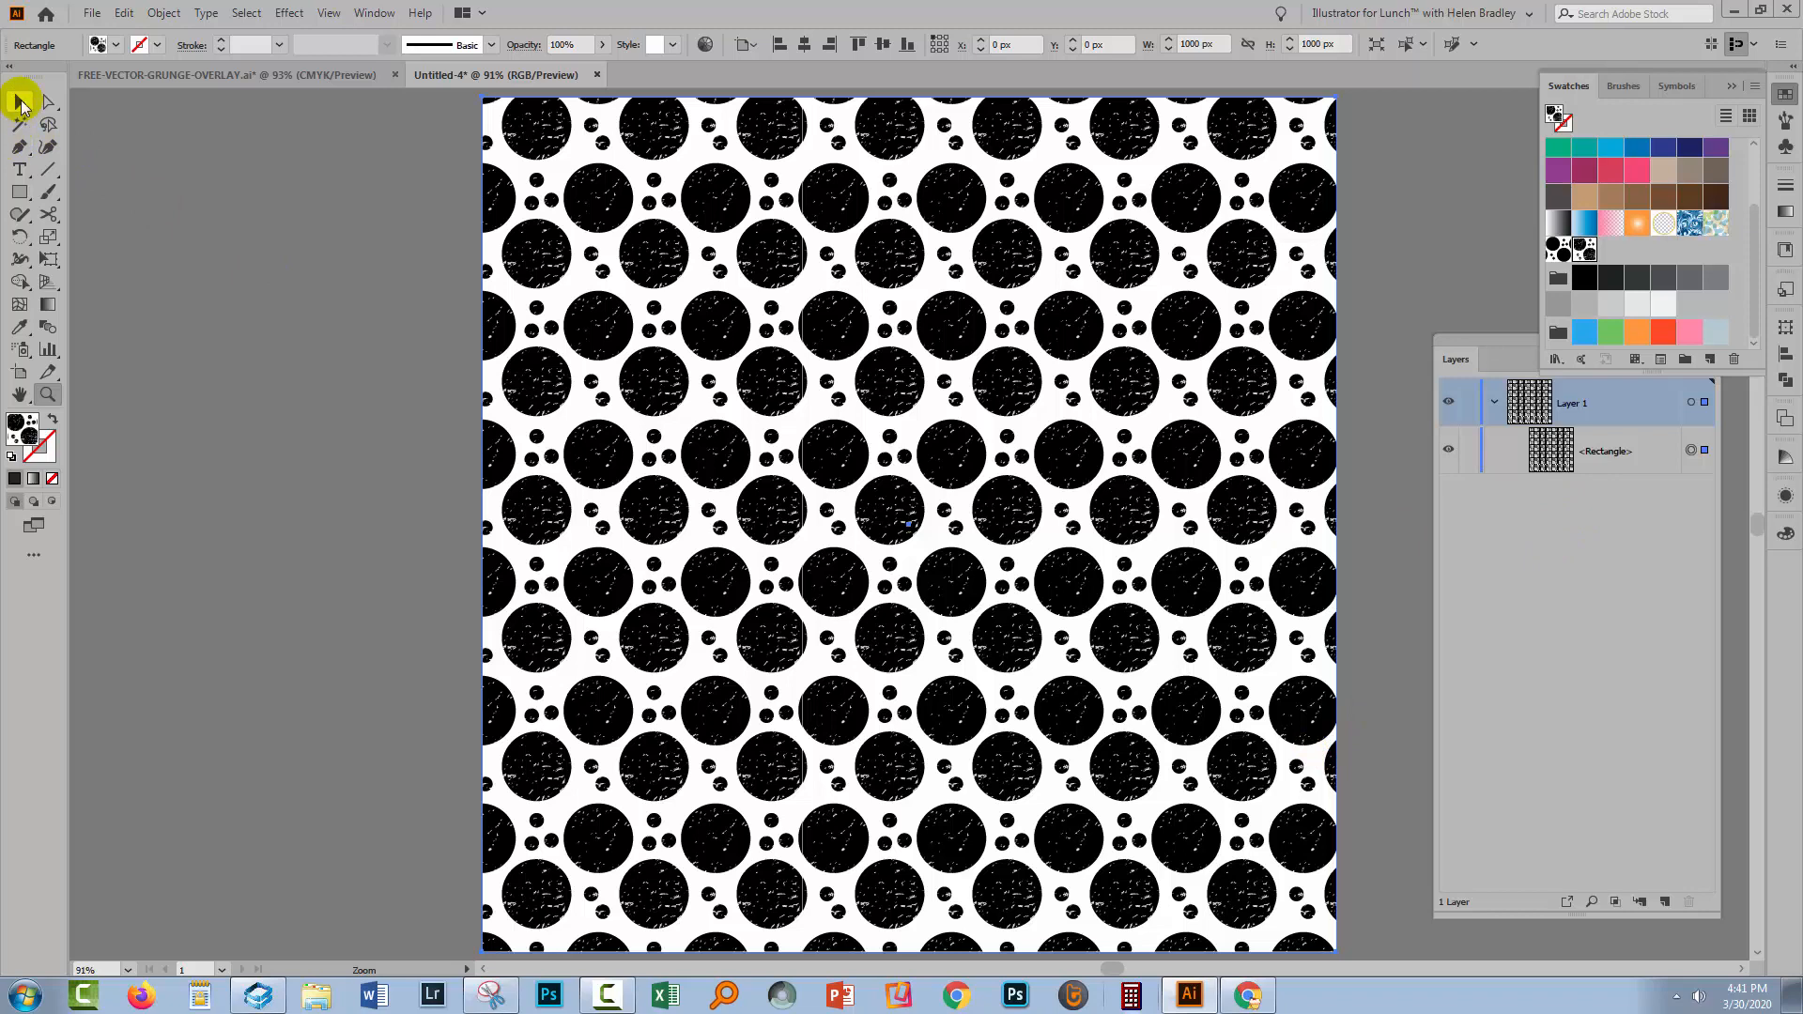
pyautogui.click(223, 334)
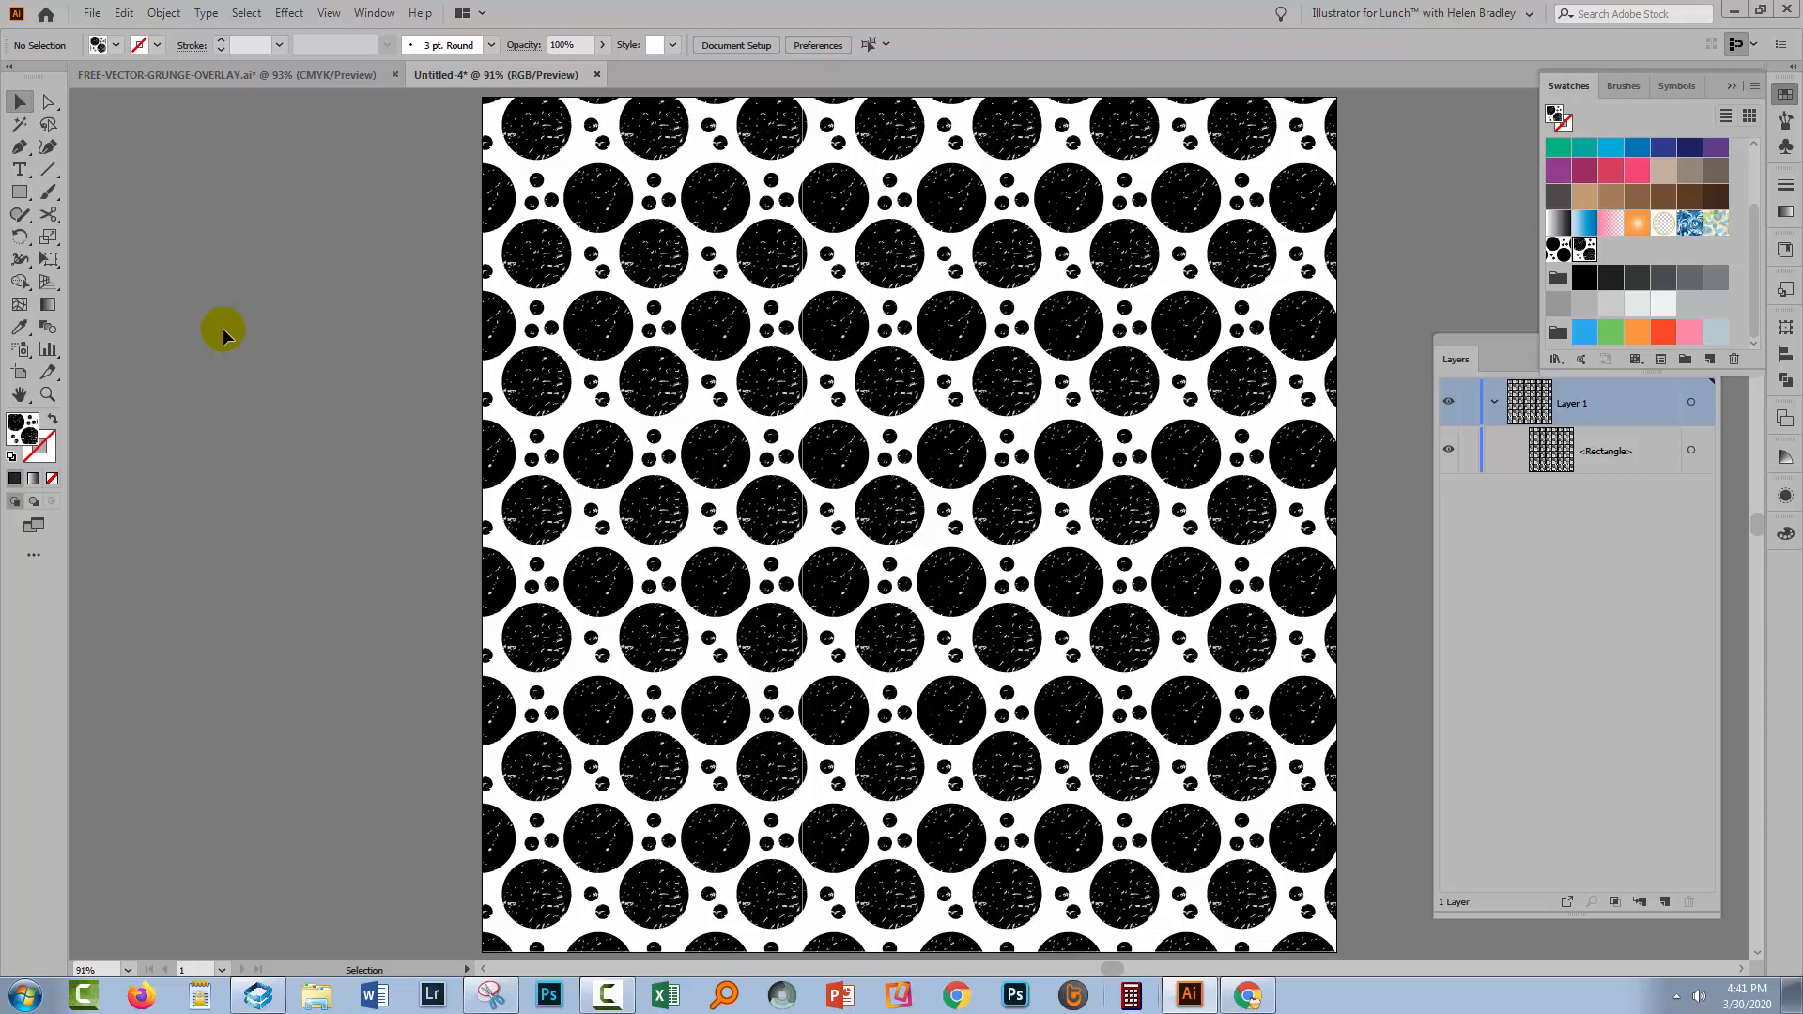
pyautogui.moveTo(823, 411)
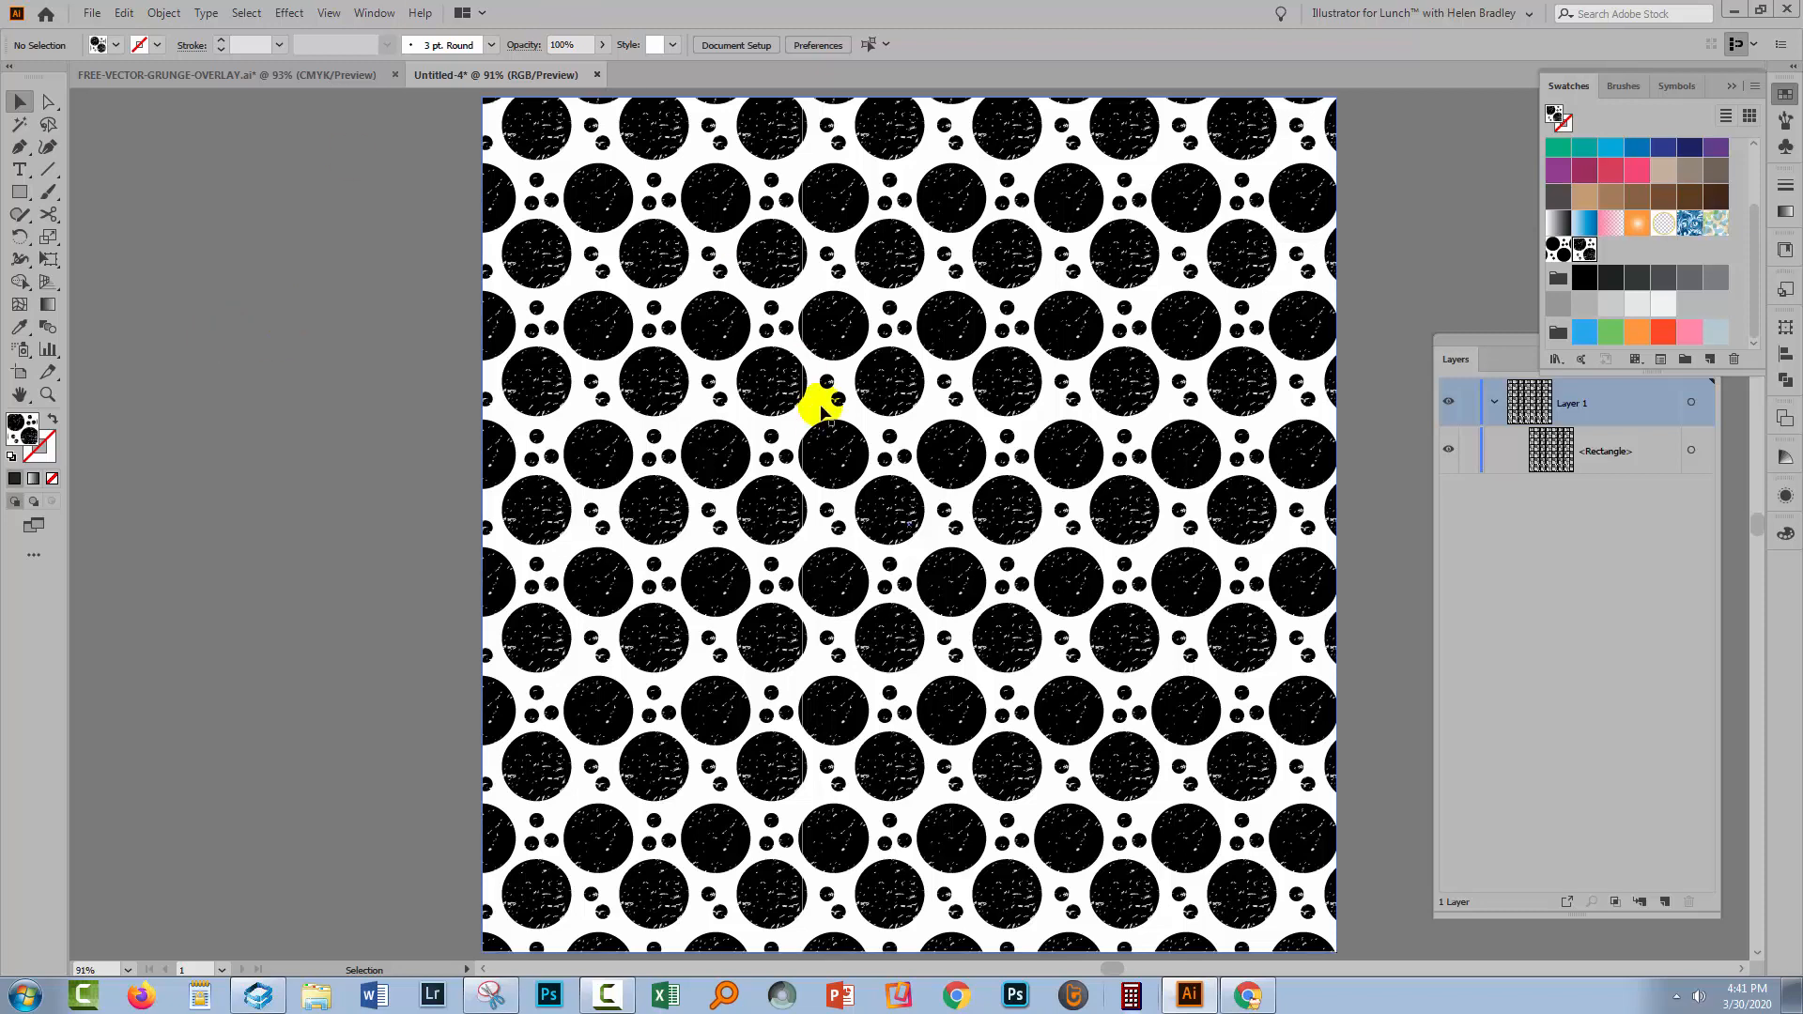
pyautogui.moveTo(725, 314)
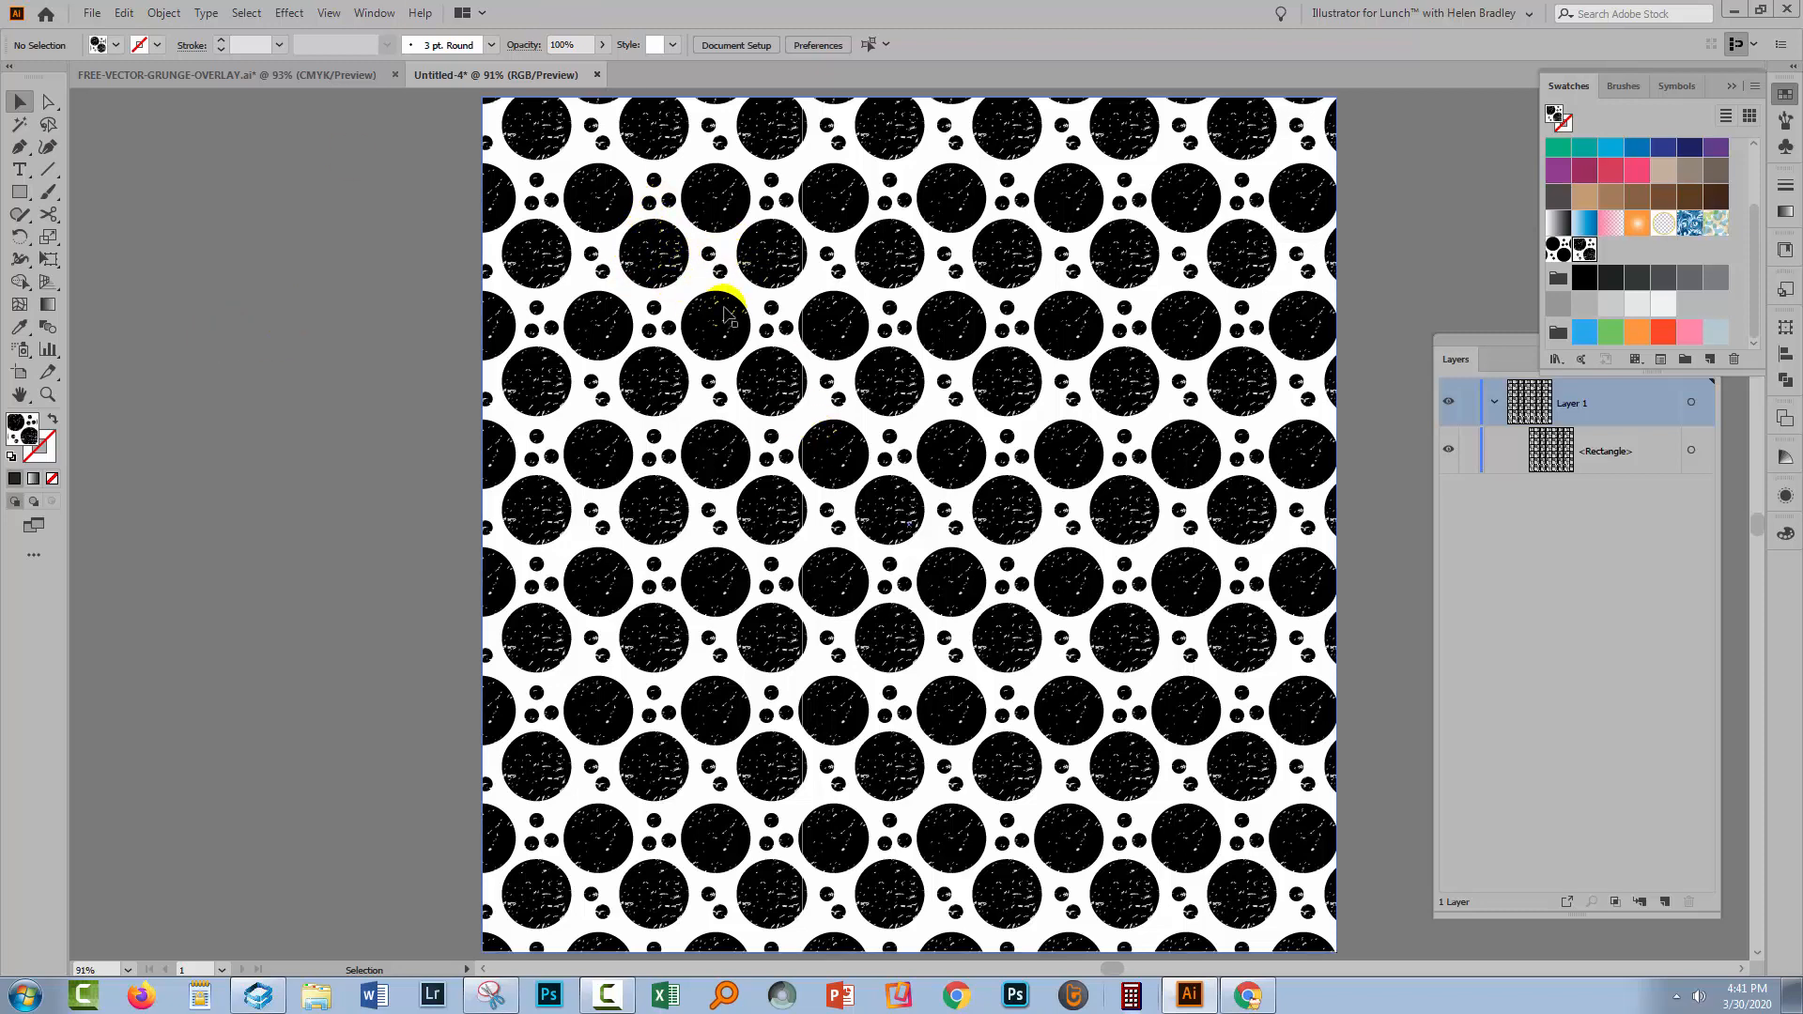
pyautogui.moveTo(1208, 863)
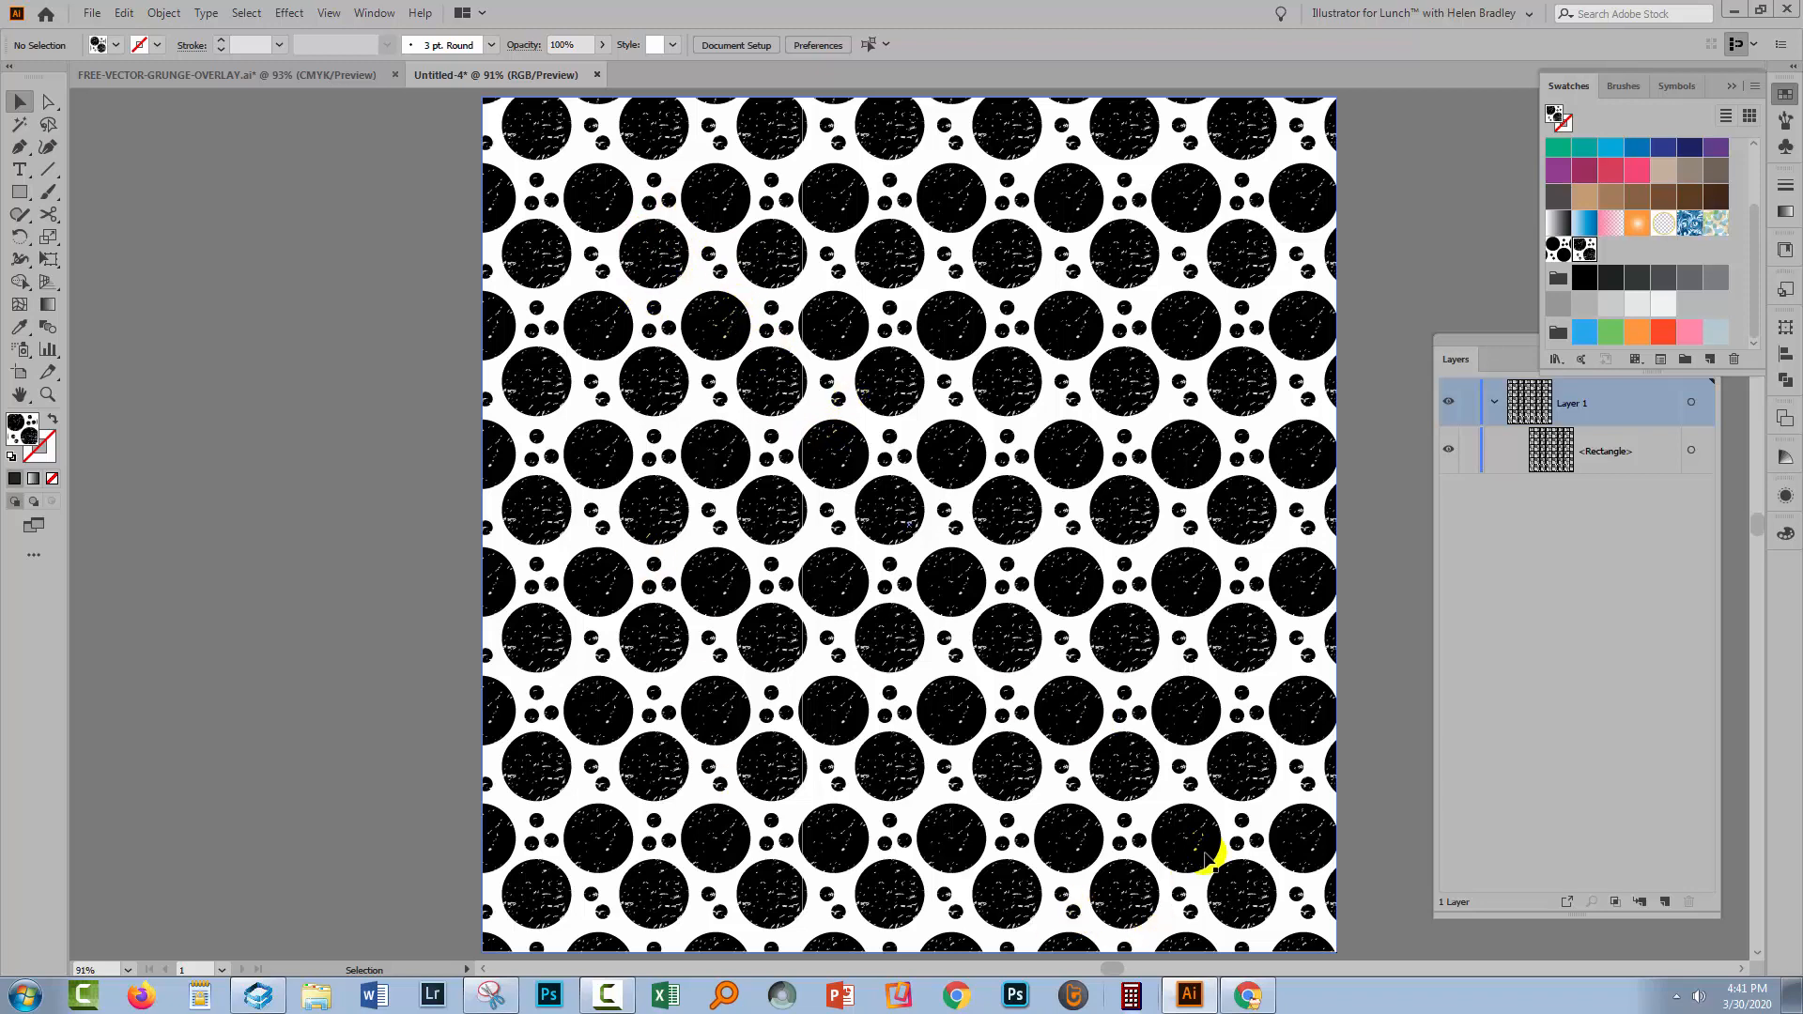
pyautogui.moveTo(489, 286)
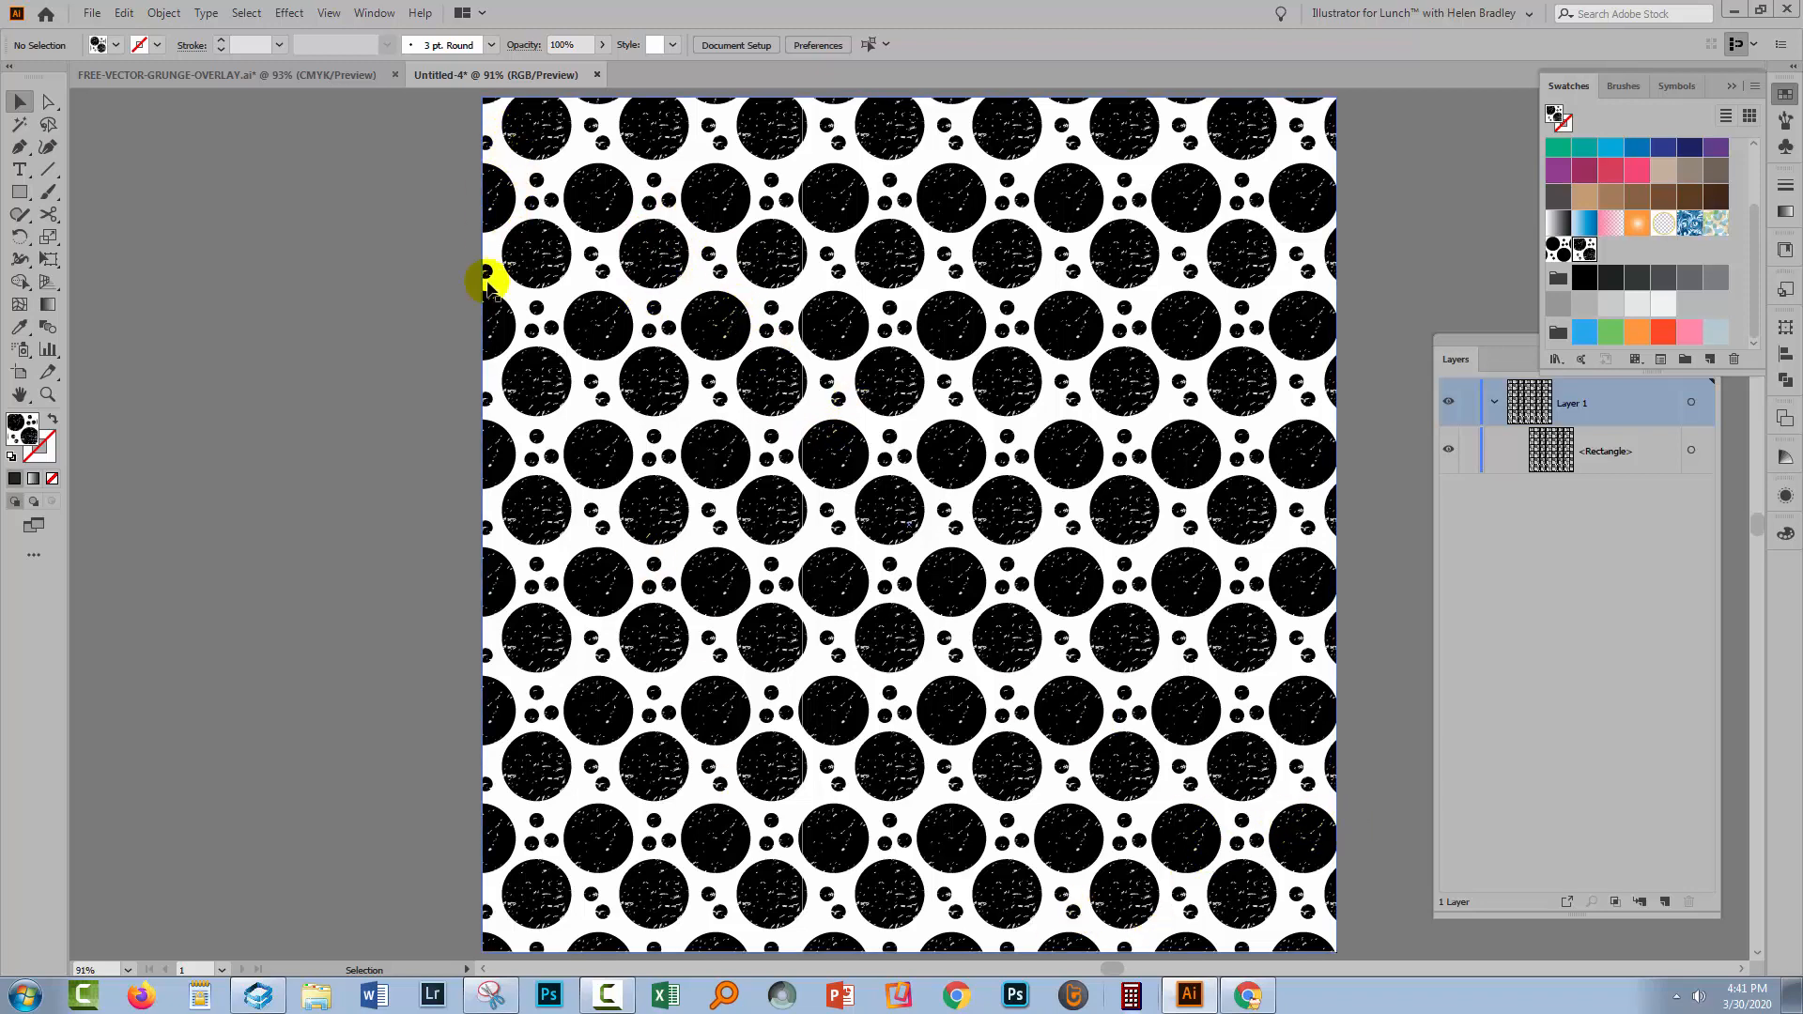
pyautogui.moveTo(720, 242)
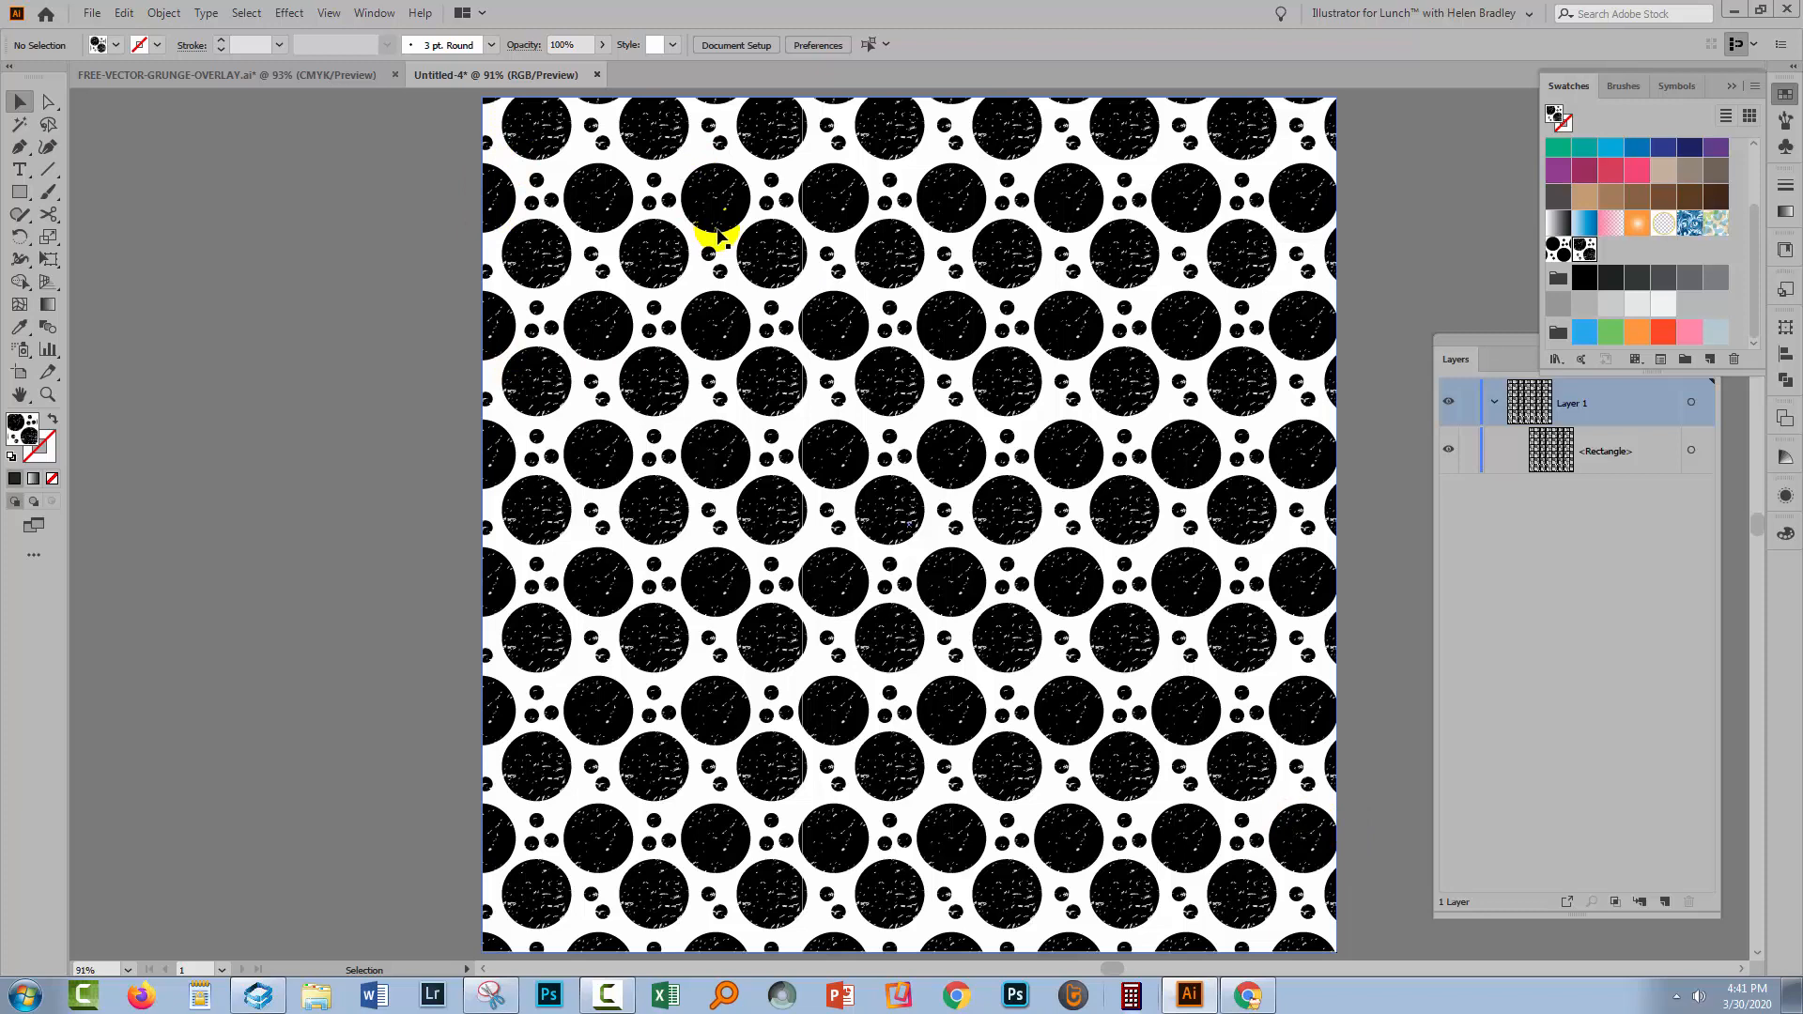
# Switch to the FREE-VECTOR-GRUNGE-OVERLAY document and select its grunge texture group
pyautogui.click(195, 75)
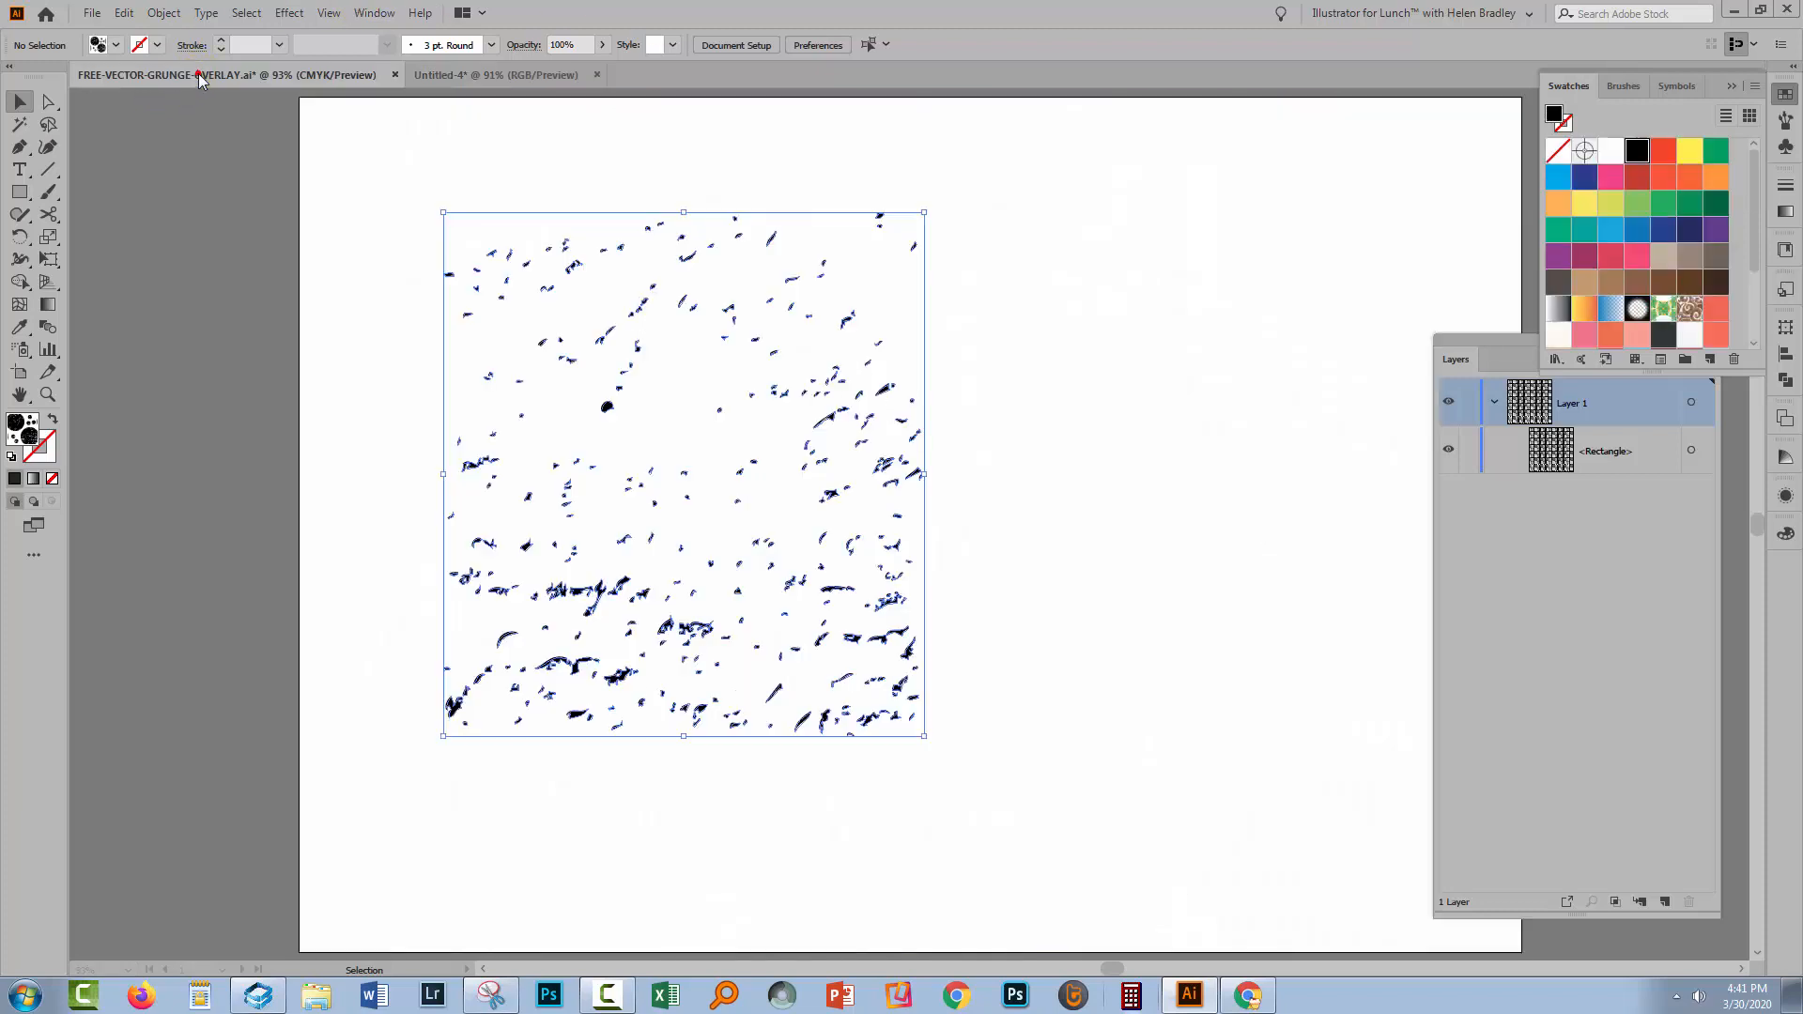
pyautogui.click(684, 656)
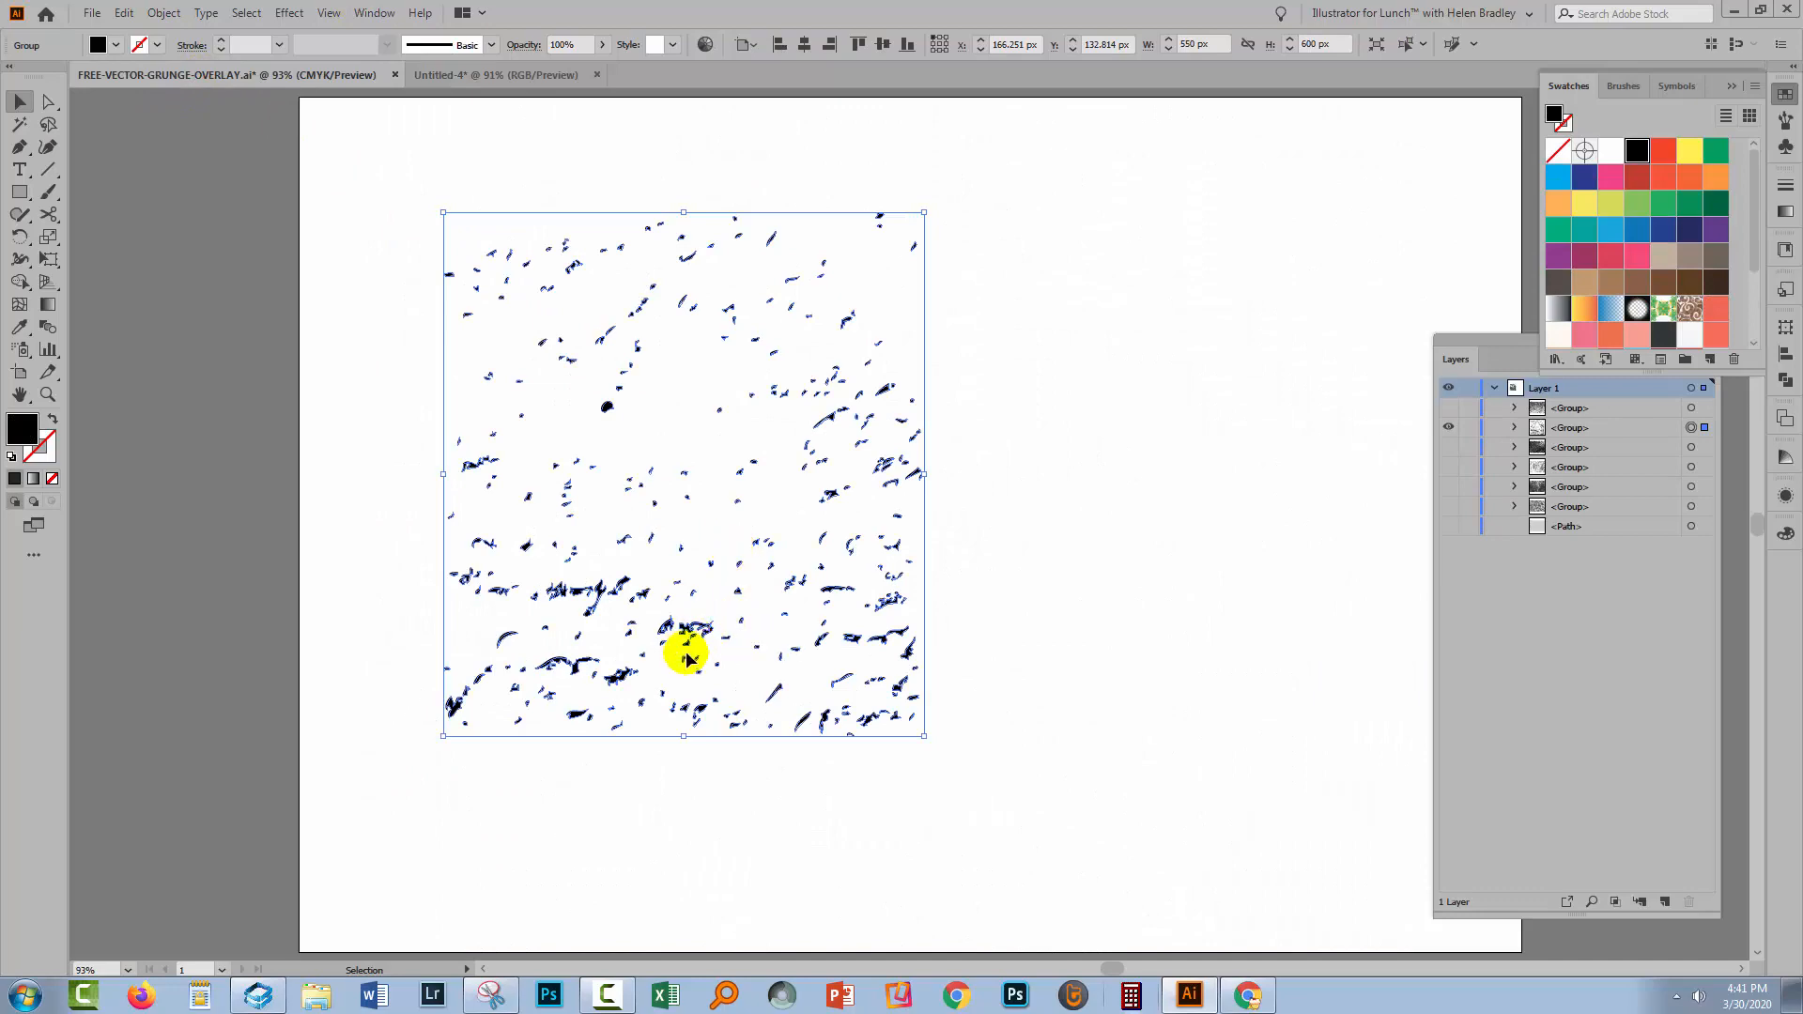
pyautogui.moveTo(580, 578)
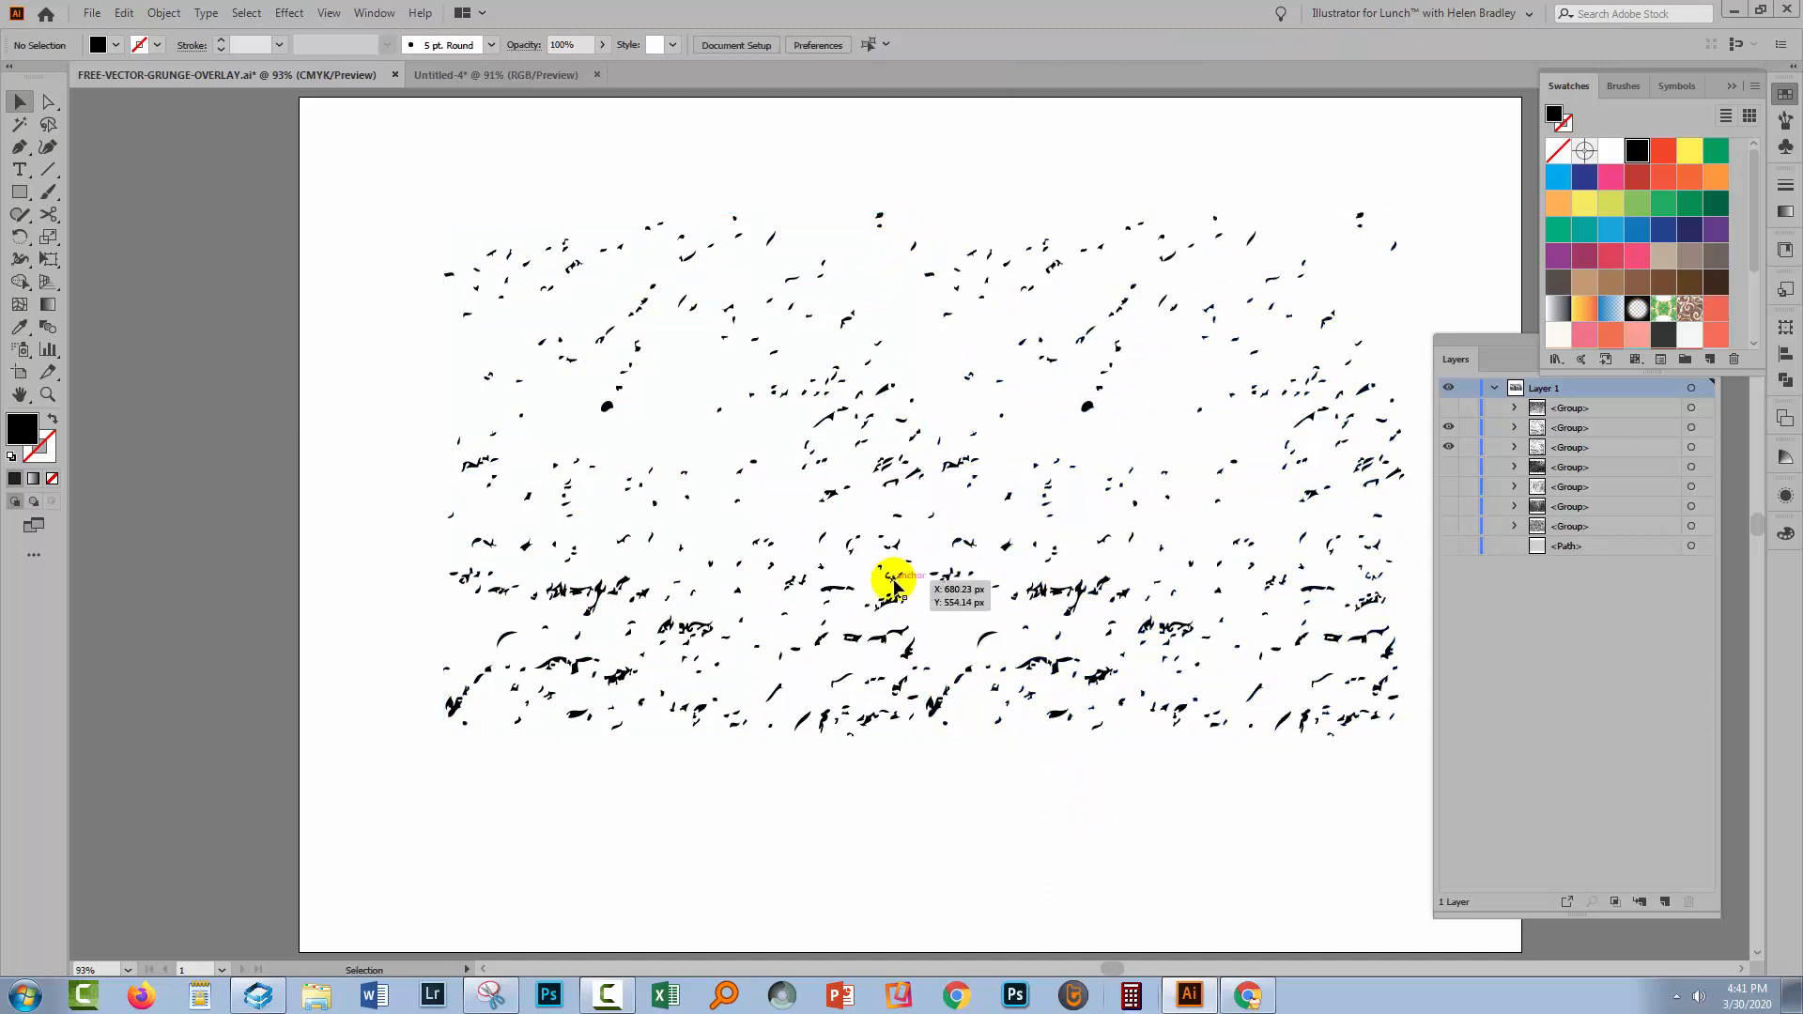
pyautogui.moveTo(603, 211)
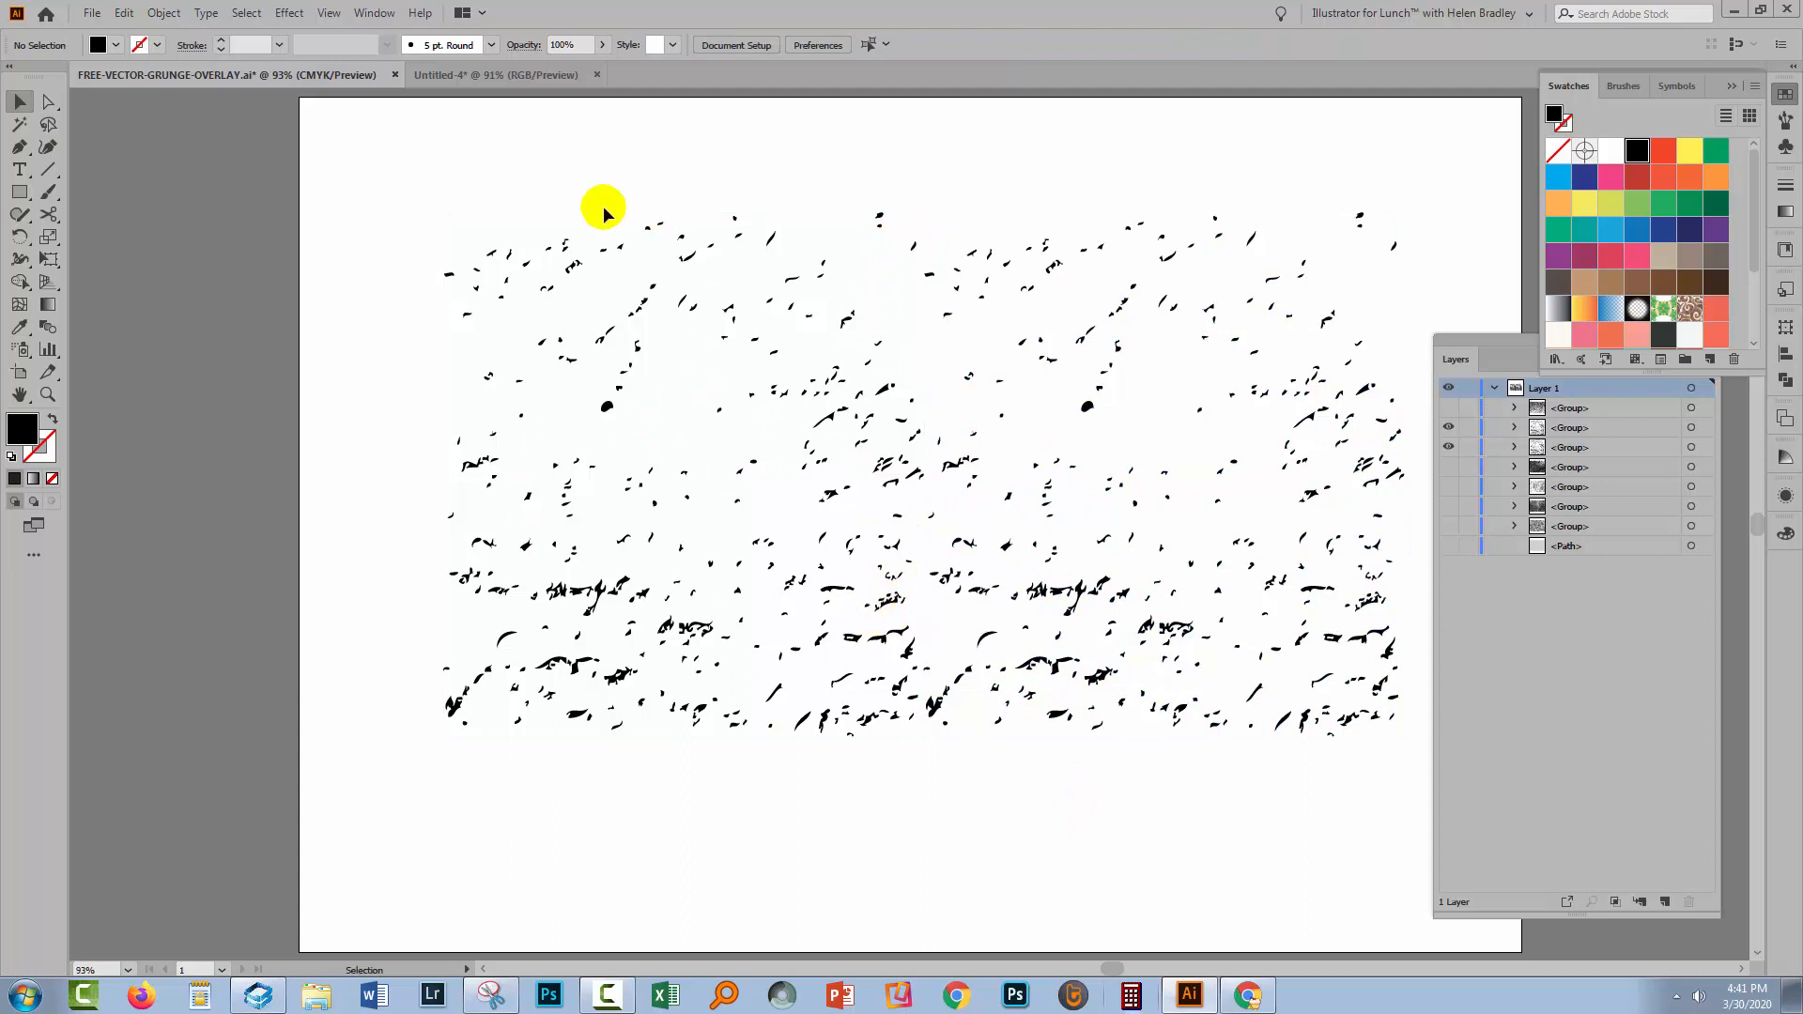
pyautogui.moveTo(581, 608)
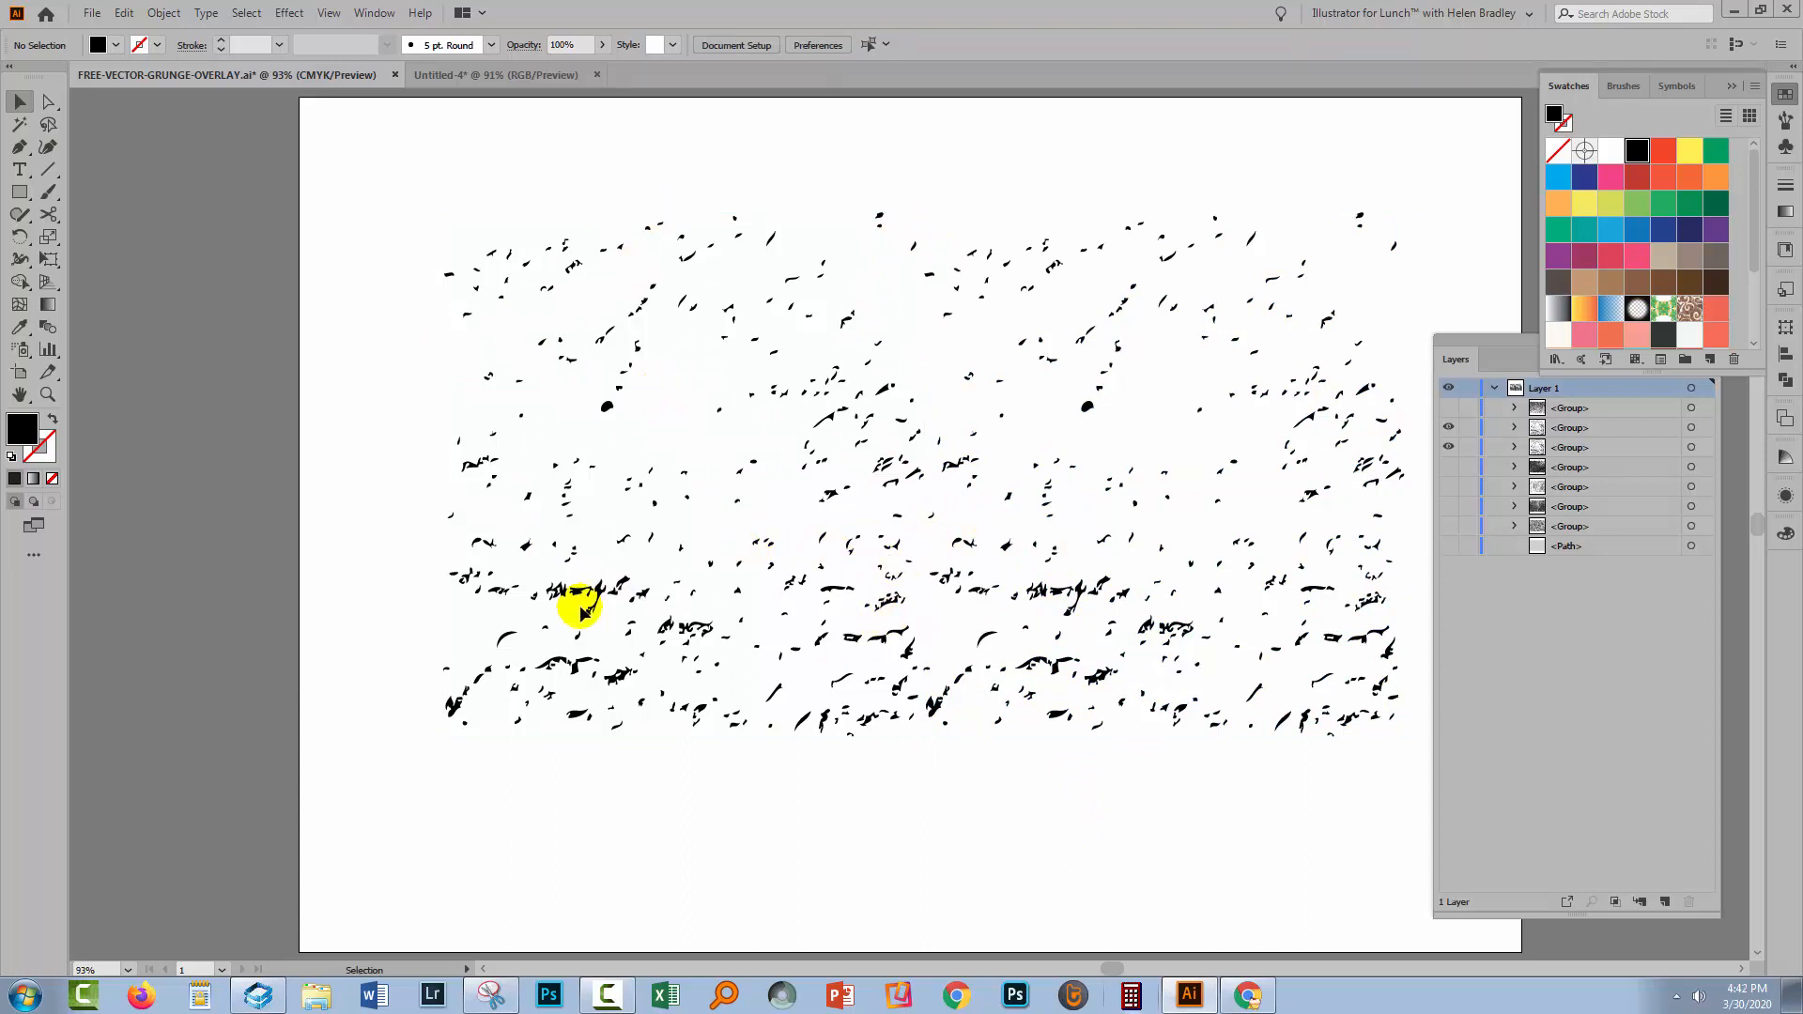
pyautogui.moveTo(1180, 845)
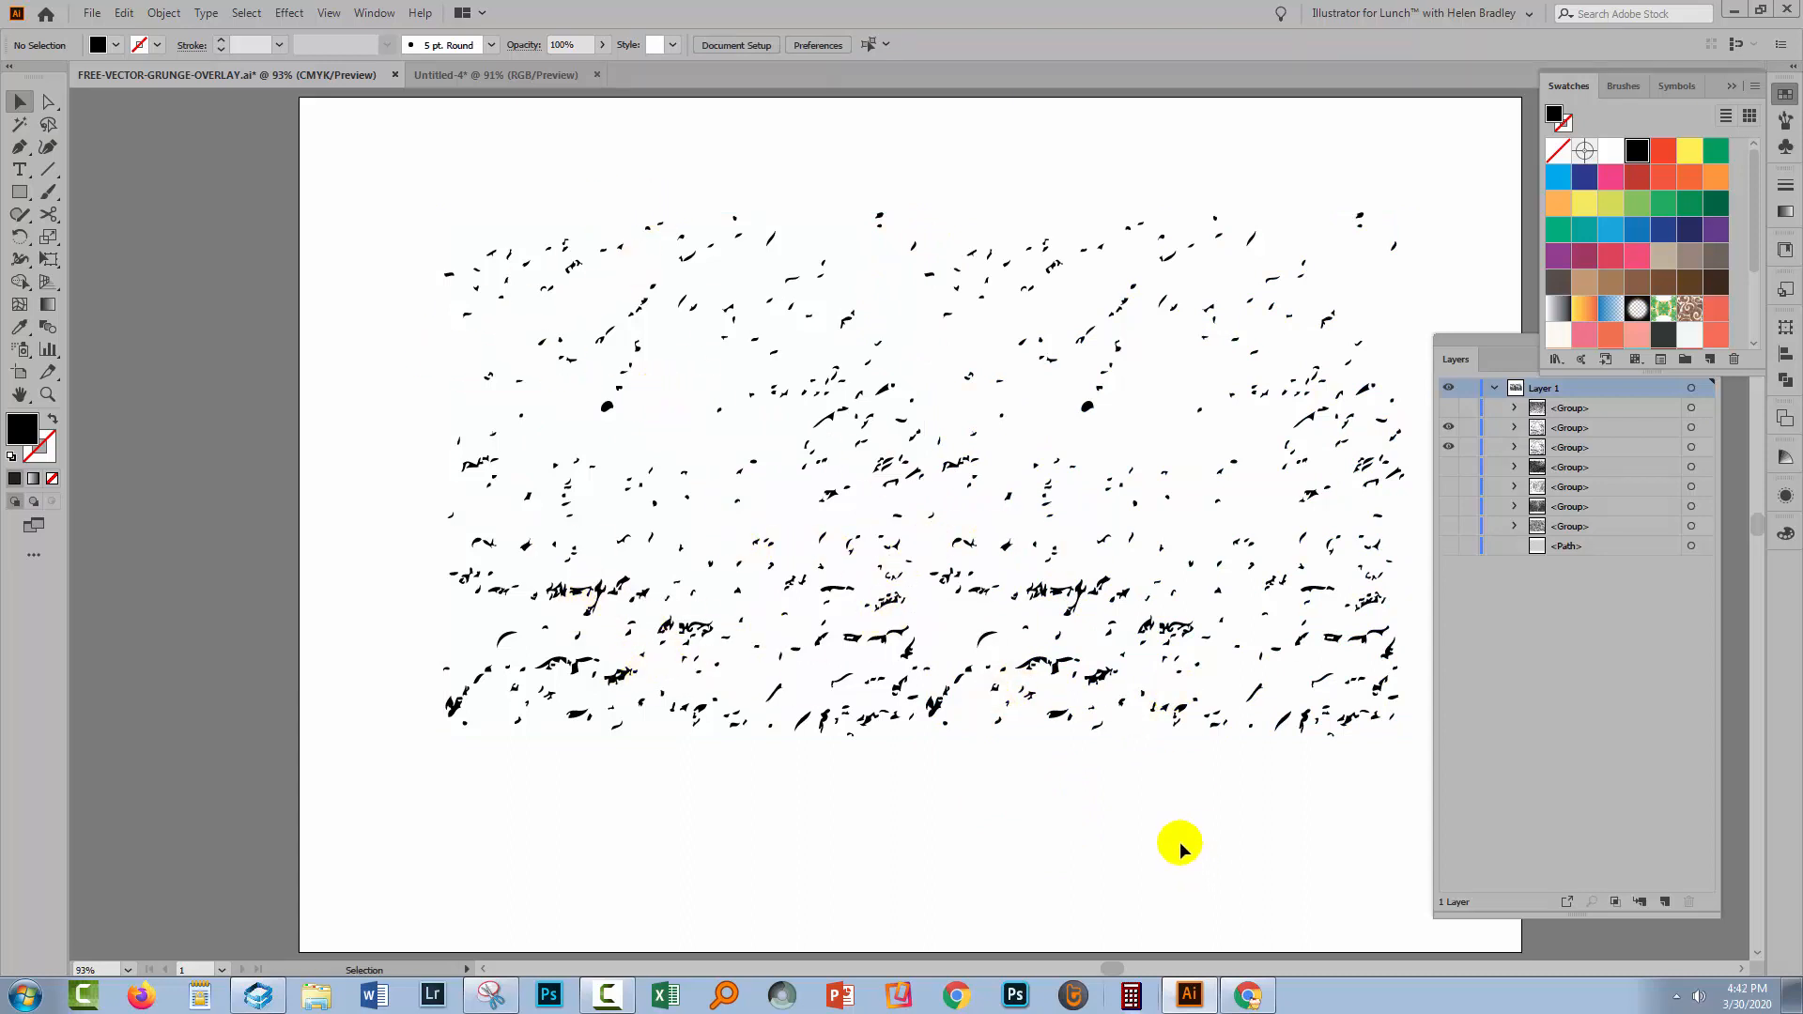
pyautogui.moveTo(919, 654)
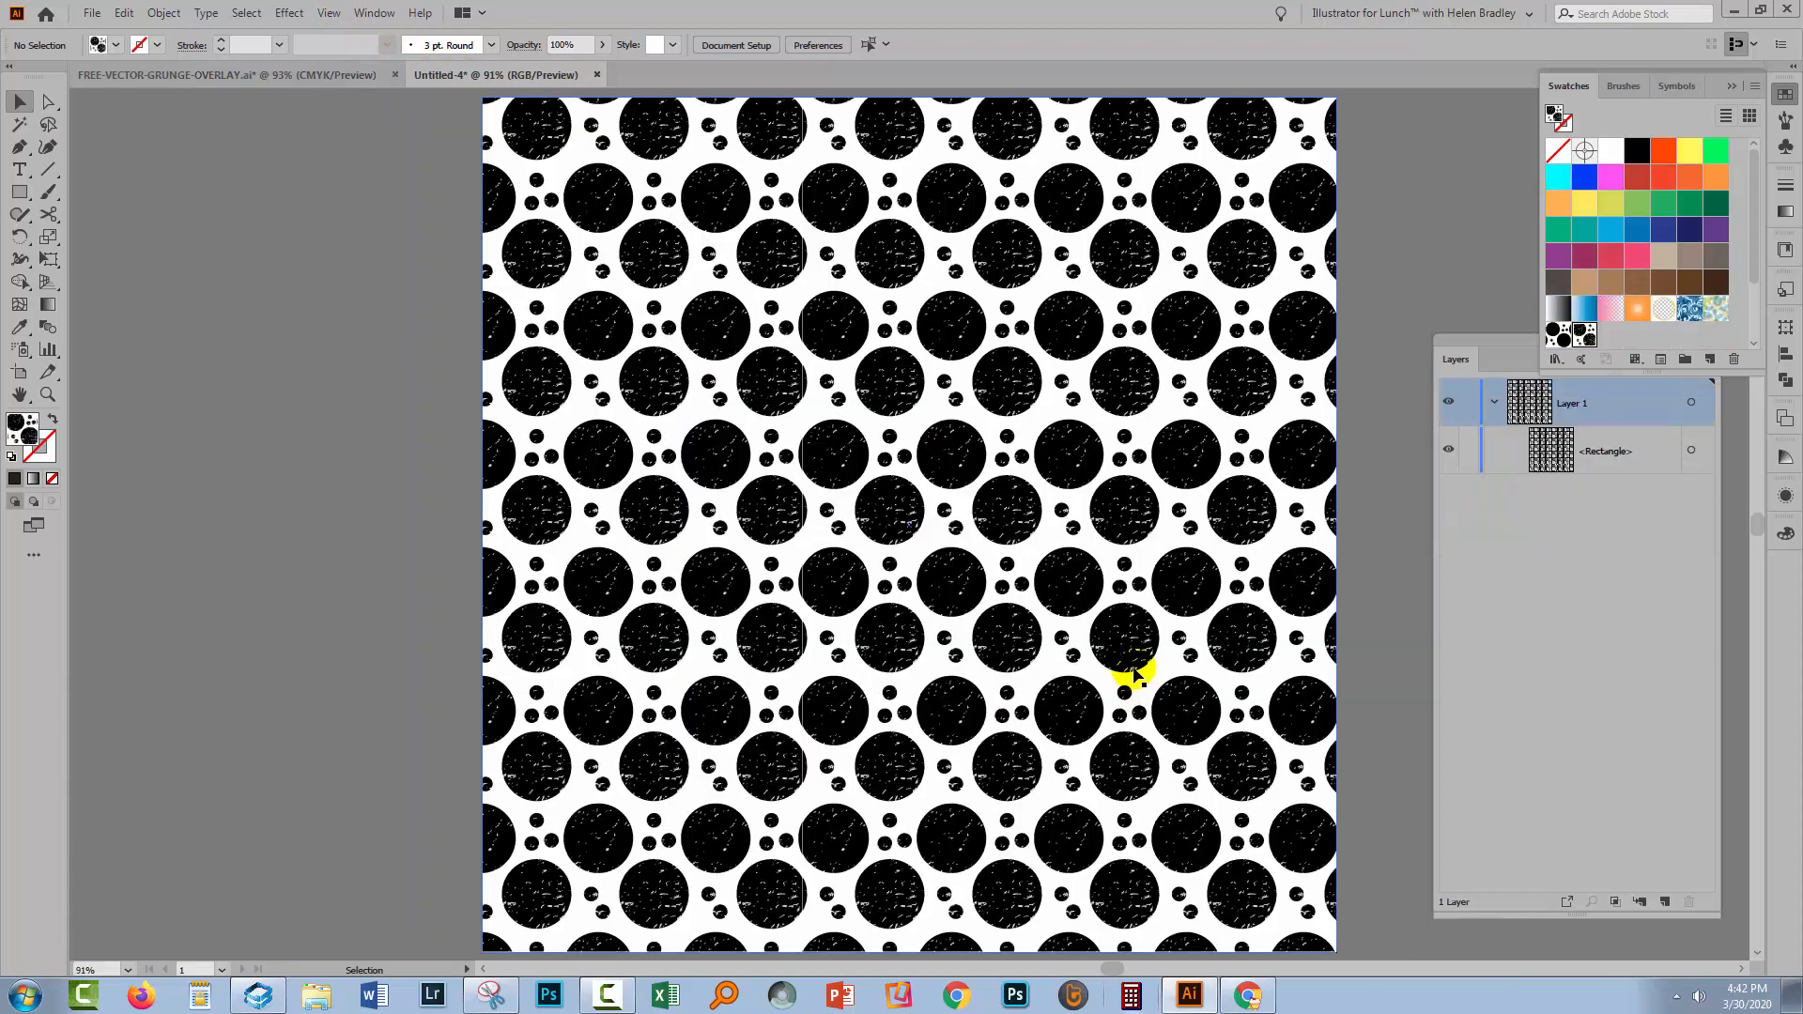
pyautogui.moveTo(1088, 644)
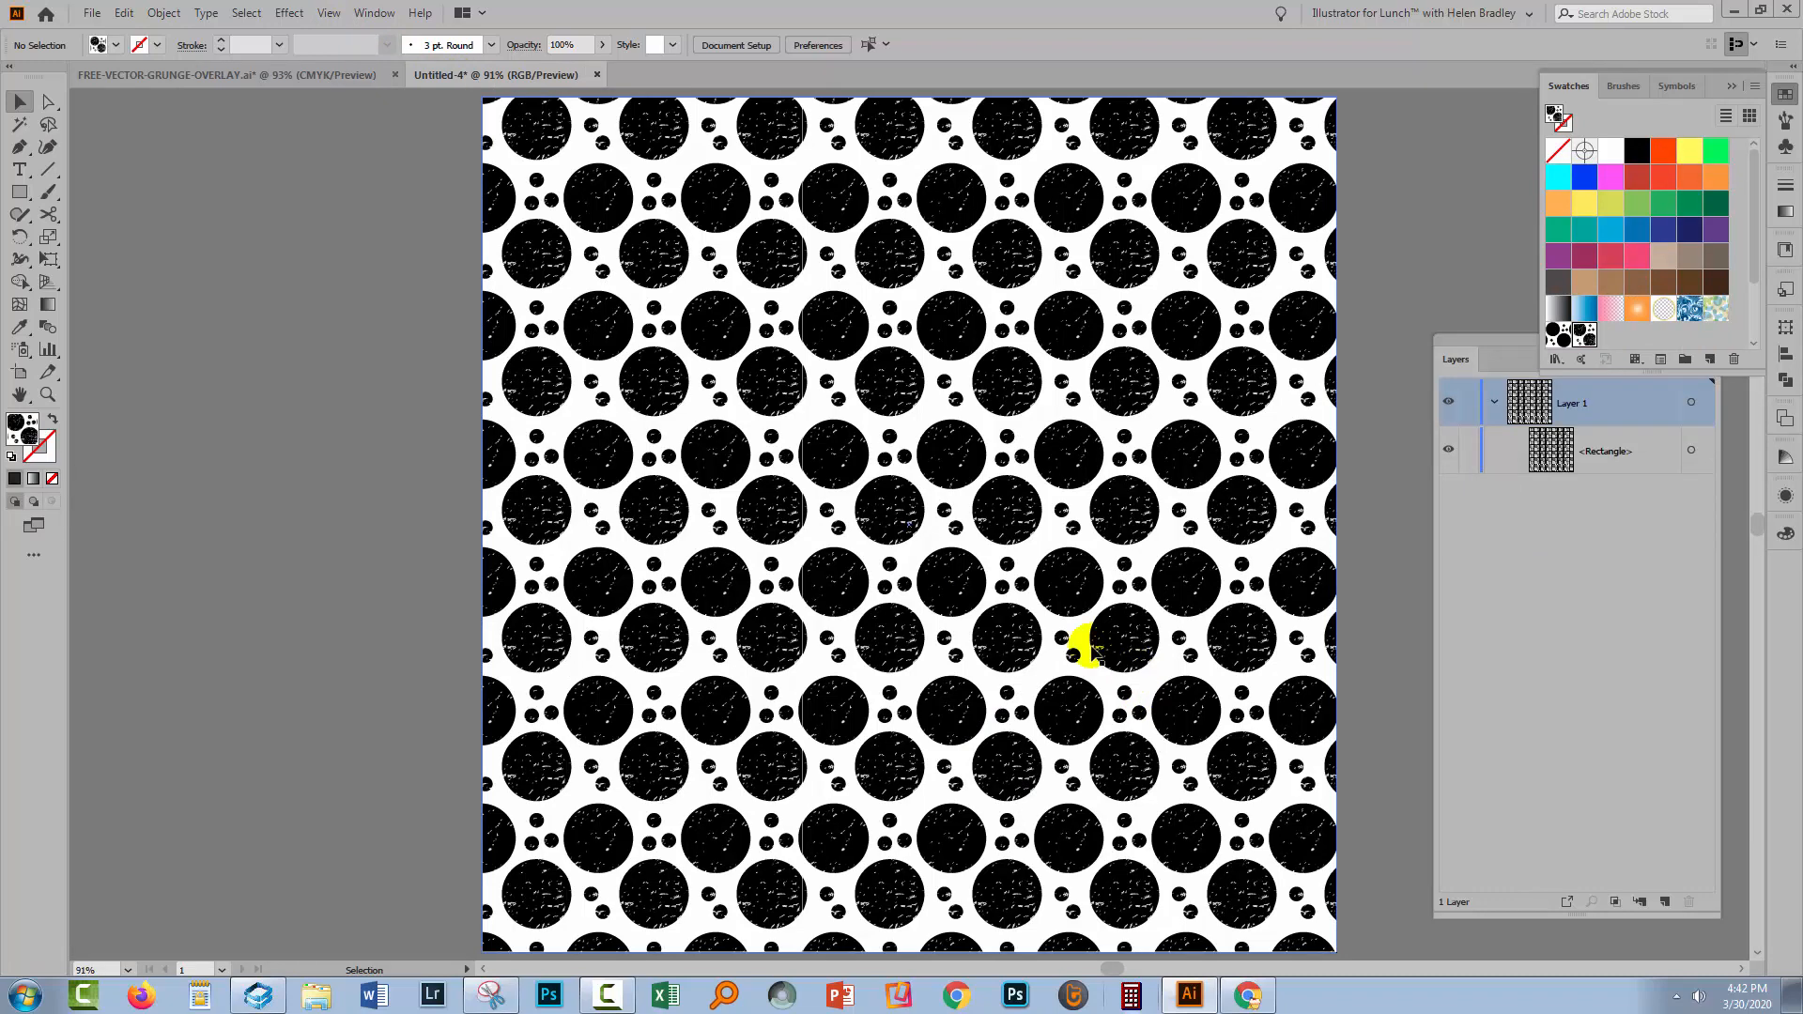
pyautogui.moveTo(1075, 581)
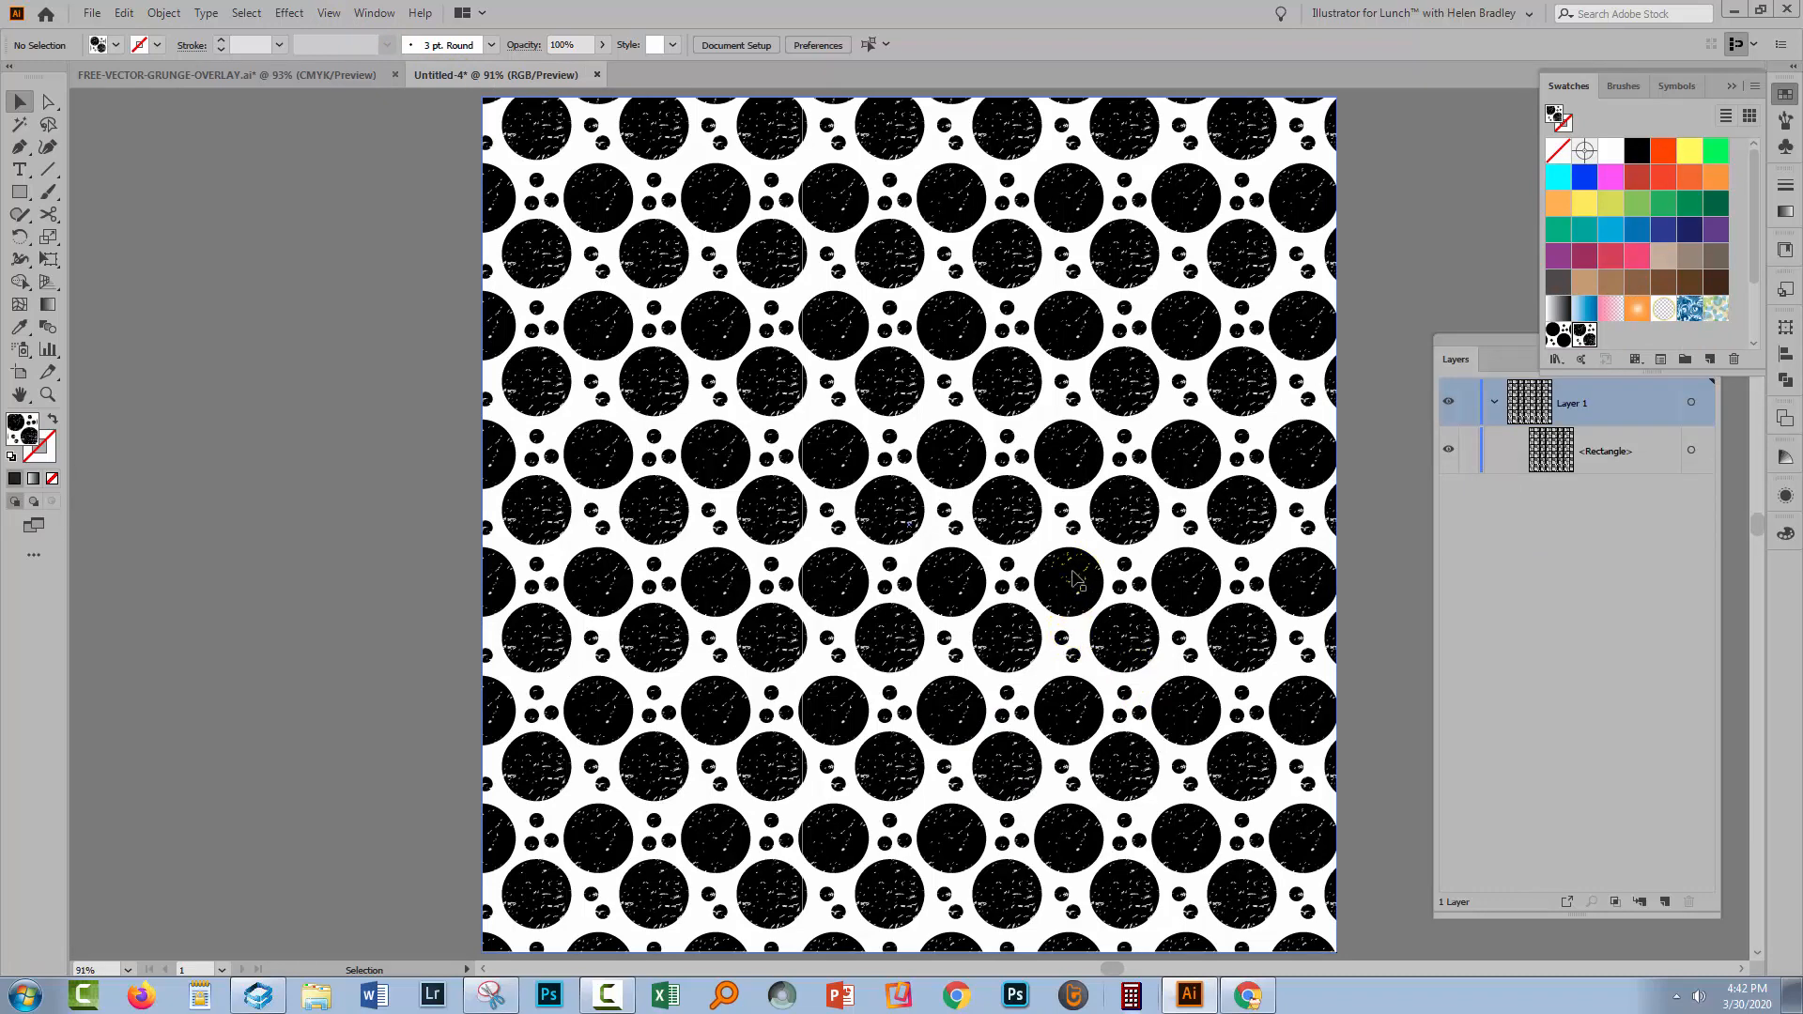
pyautogui.moveTo(328, 383)
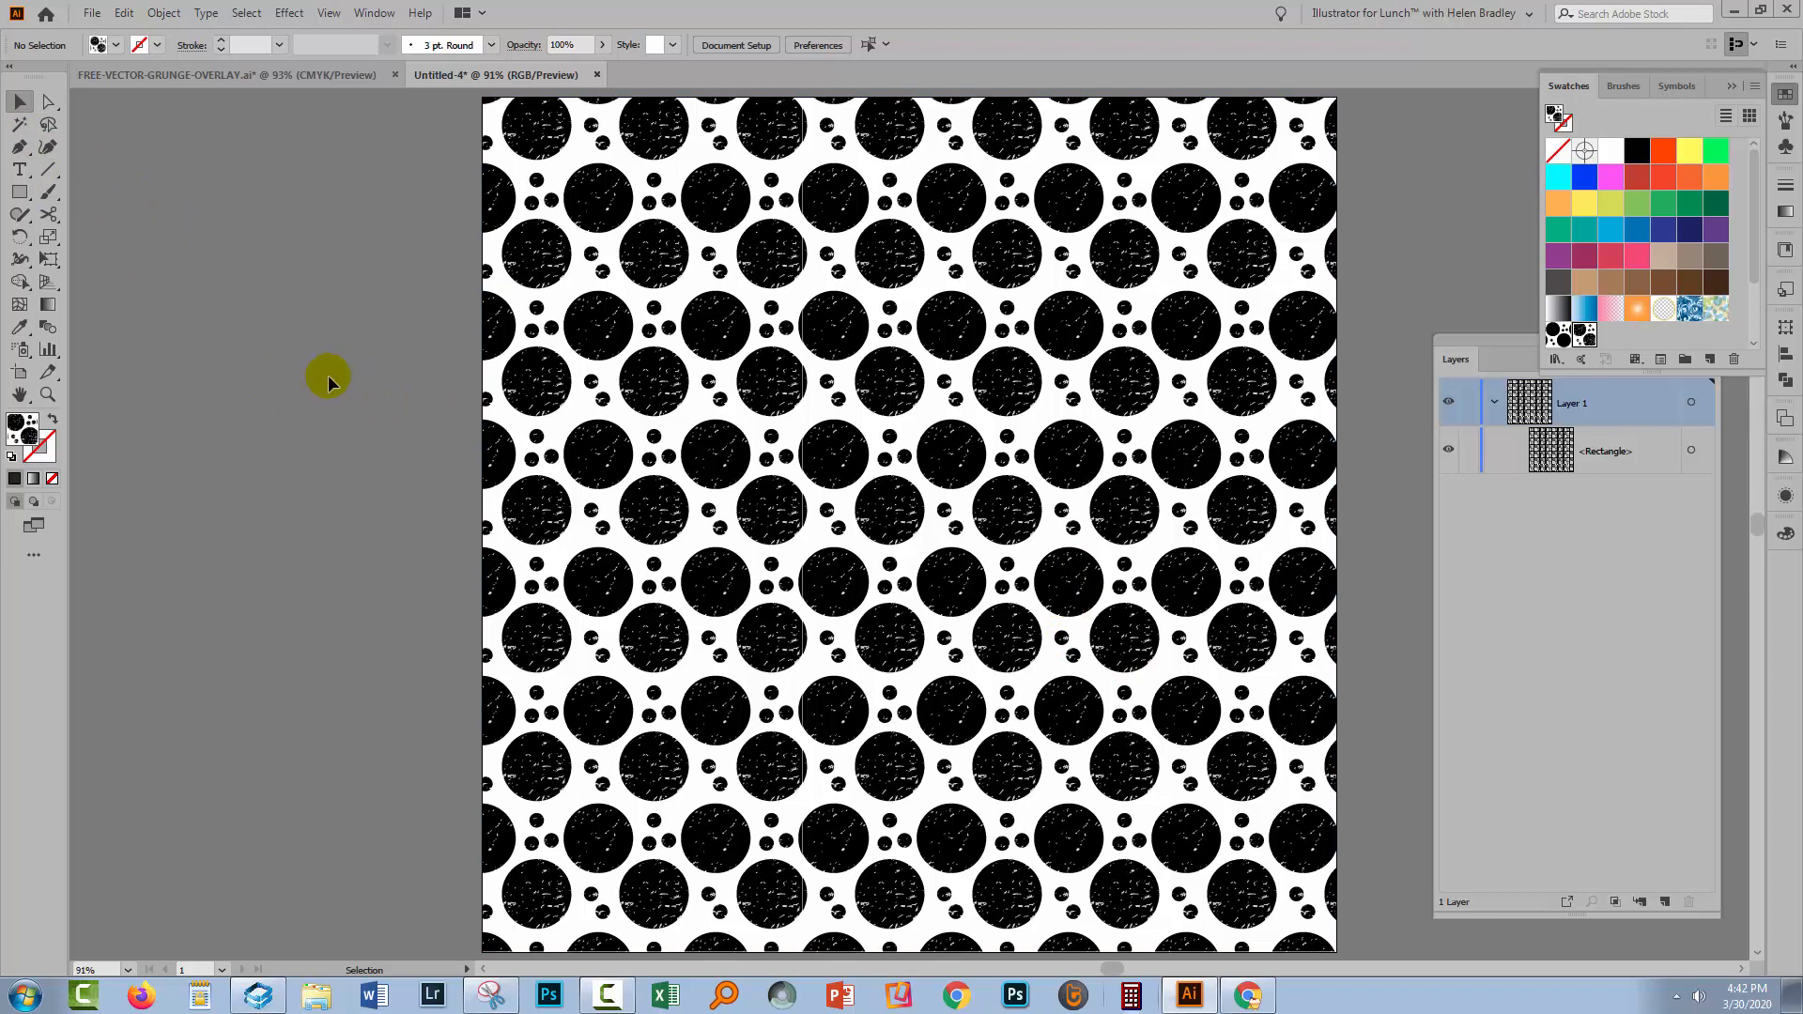
pyautogui.moveTo(320, 485)
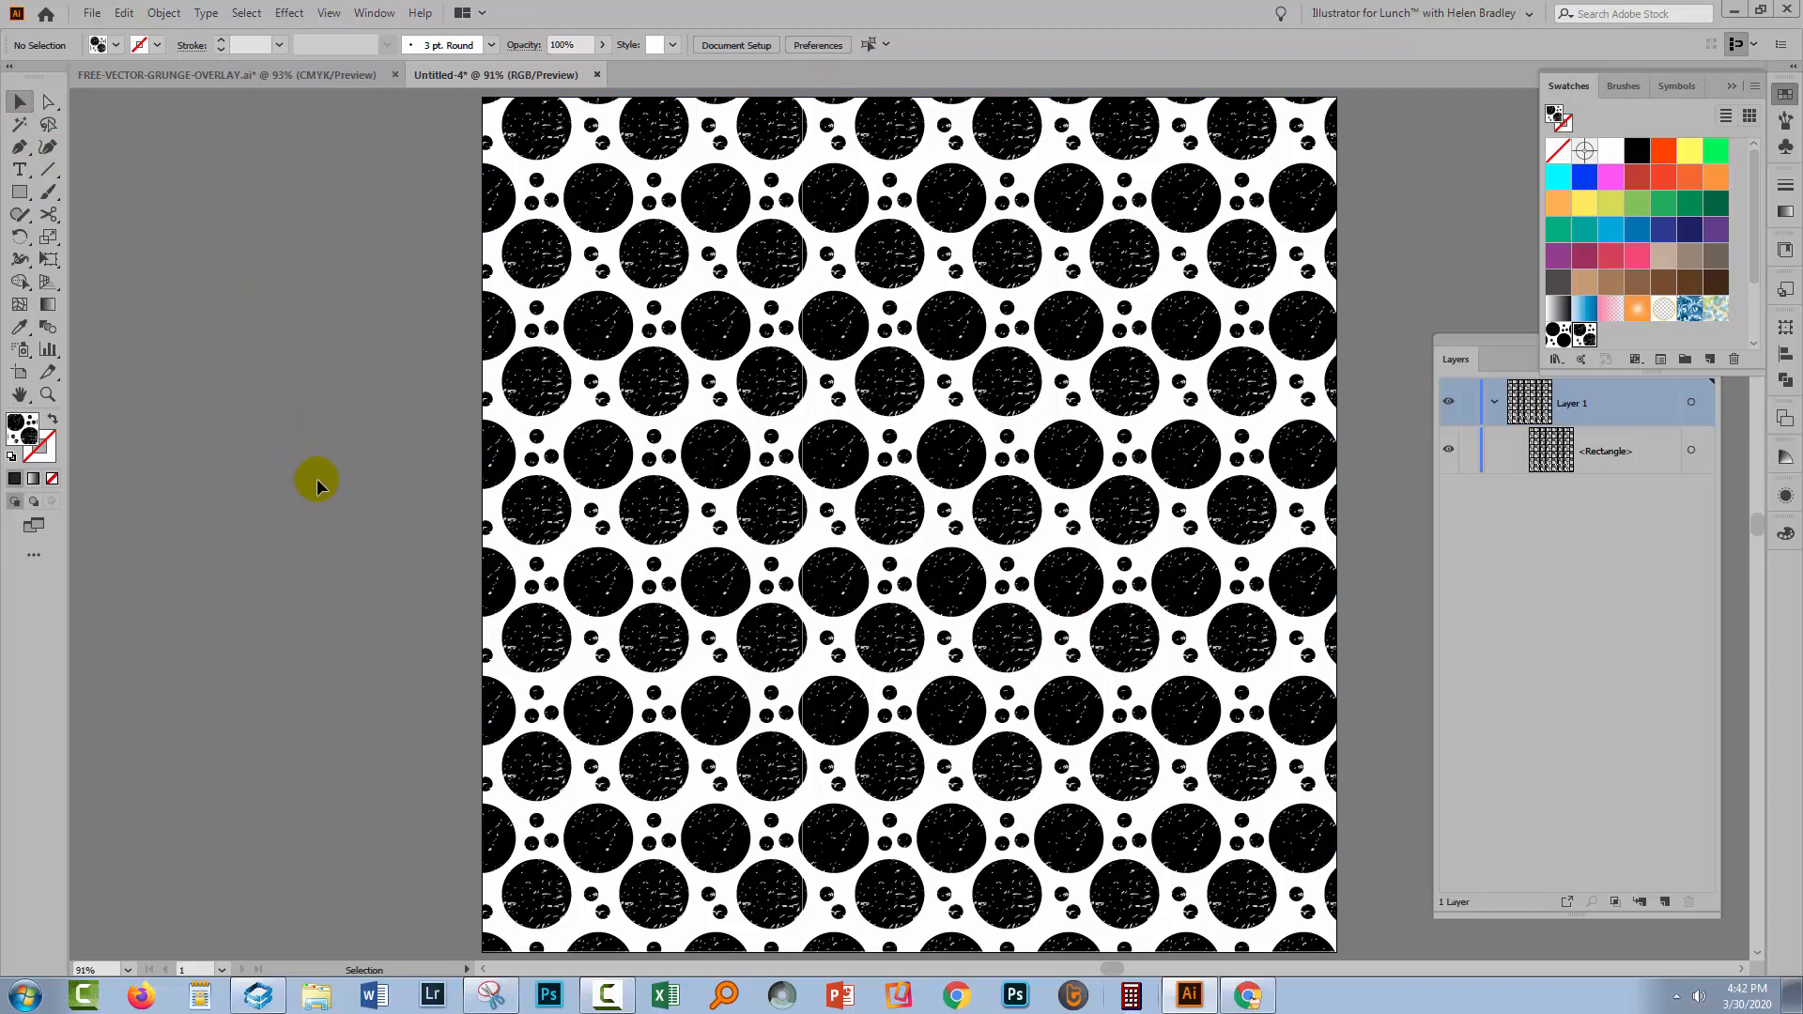